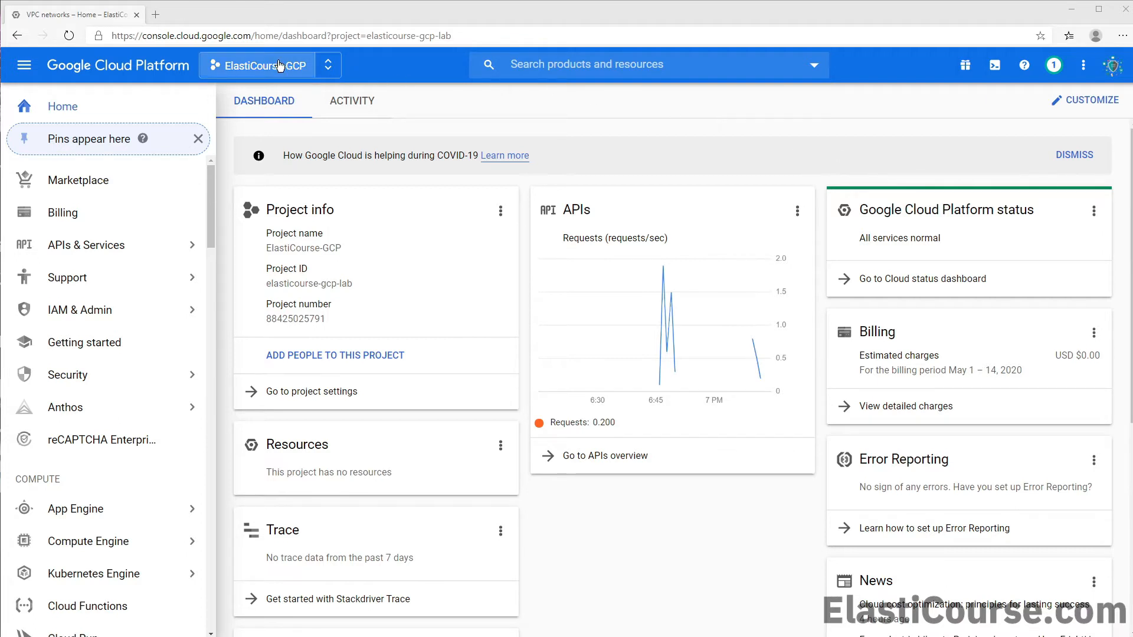
Step: Check the KhalilSecurity project, dismiss the free-trial credit banner and reach the Networking section
left_click(256, 64)
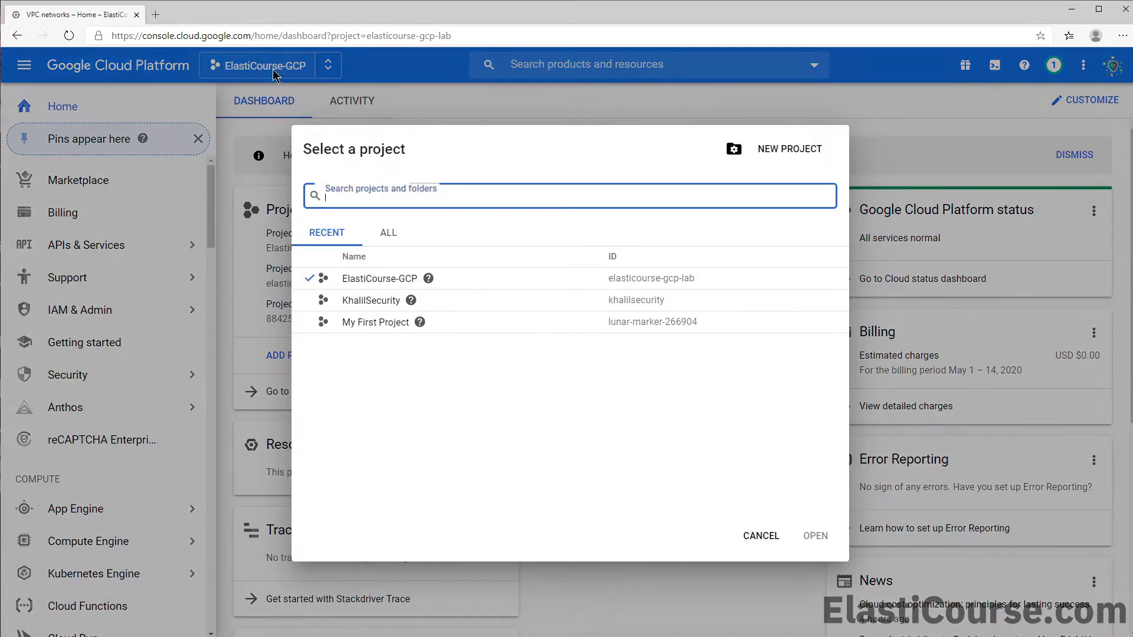
mouse_move(375, 321)
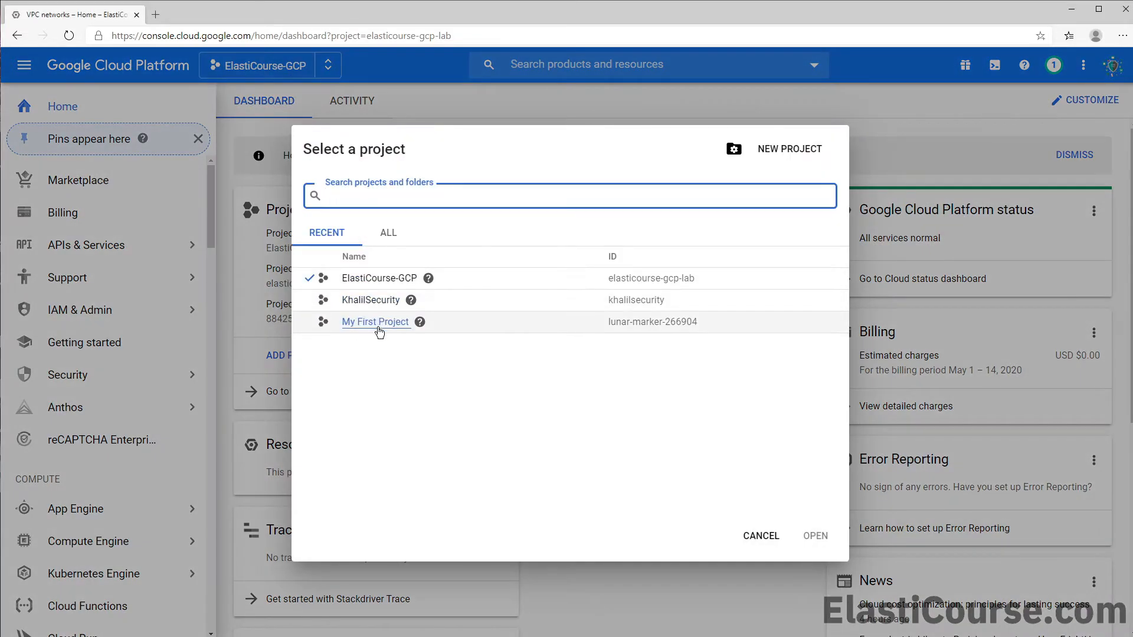
mouse_move(374, 330)
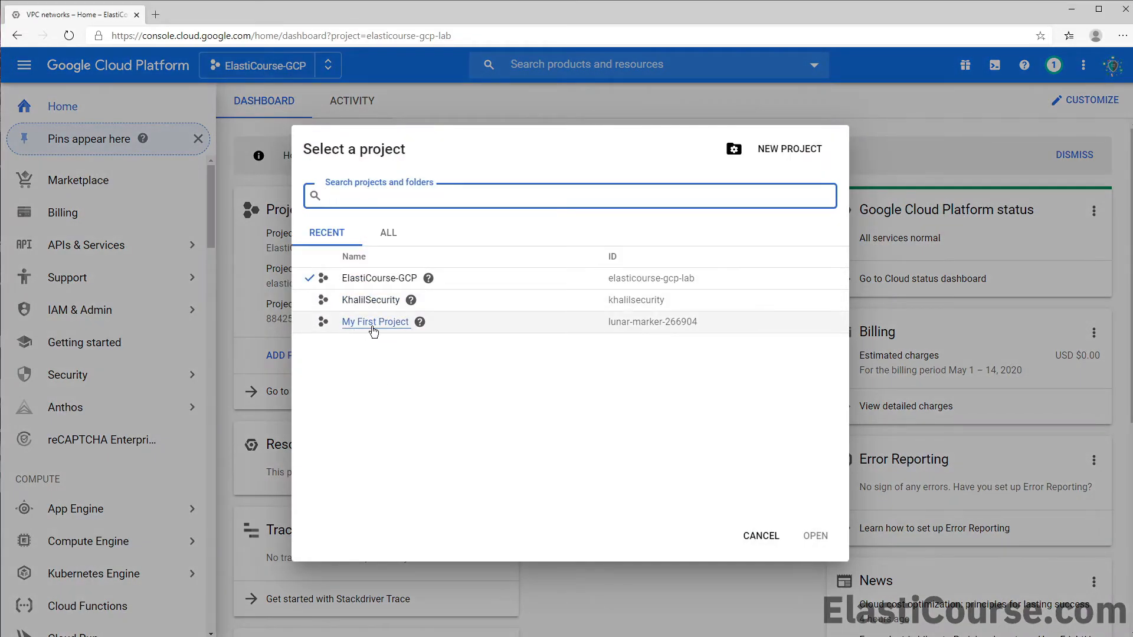
mouse_move(389, 331)
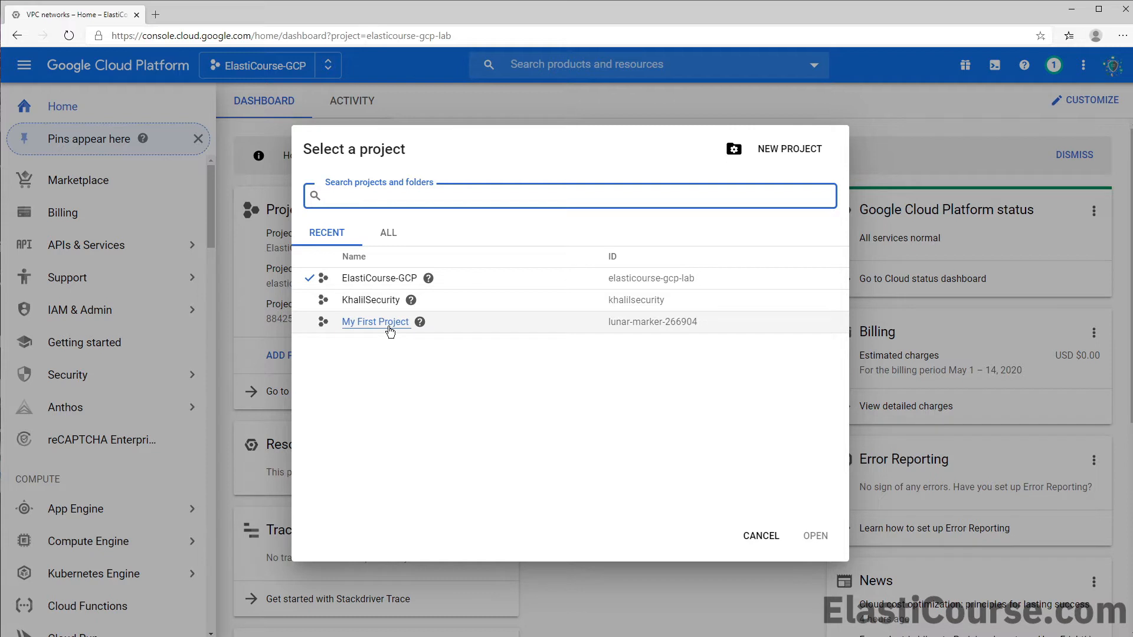
left_click(410, 300)
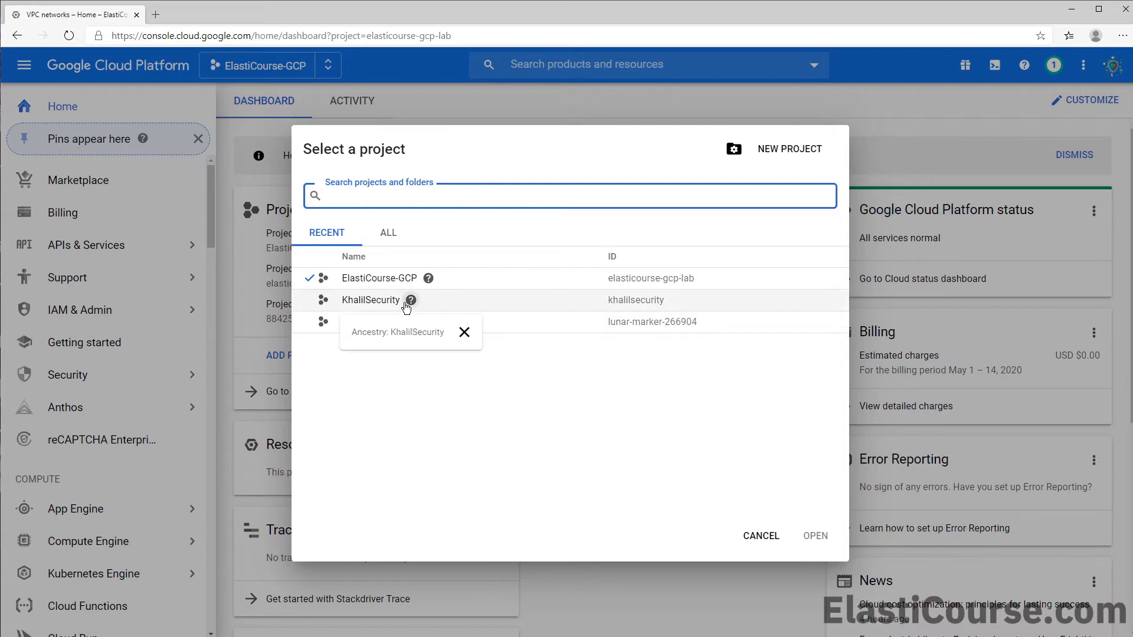
mouse_move(427, 278)
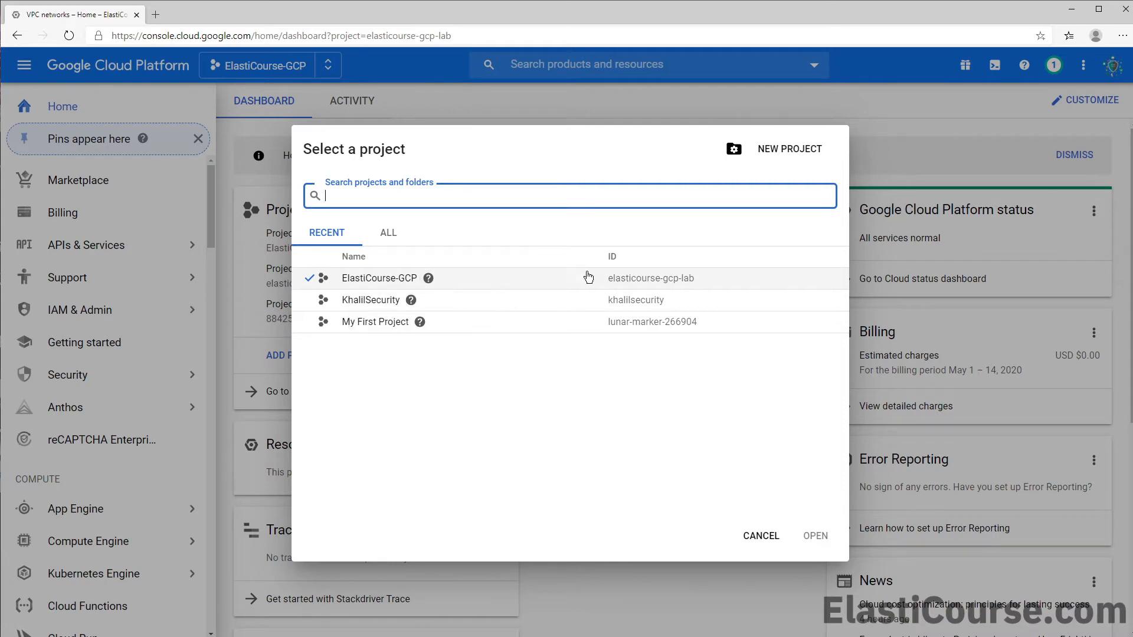
mouse_move(405, 282)
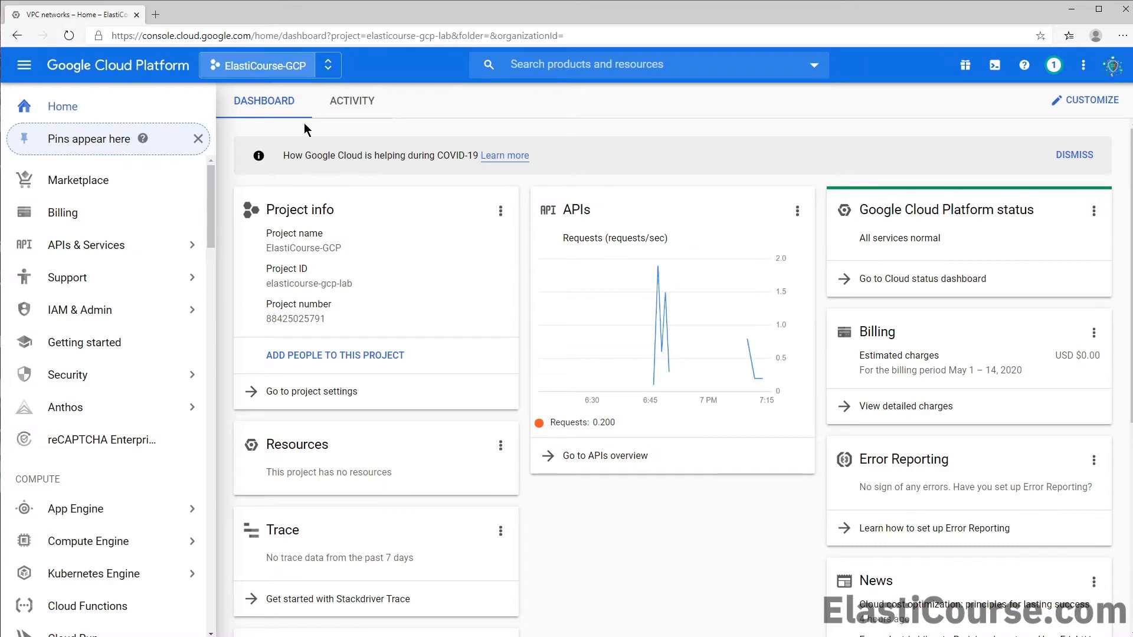
mouse_move(940, 99)
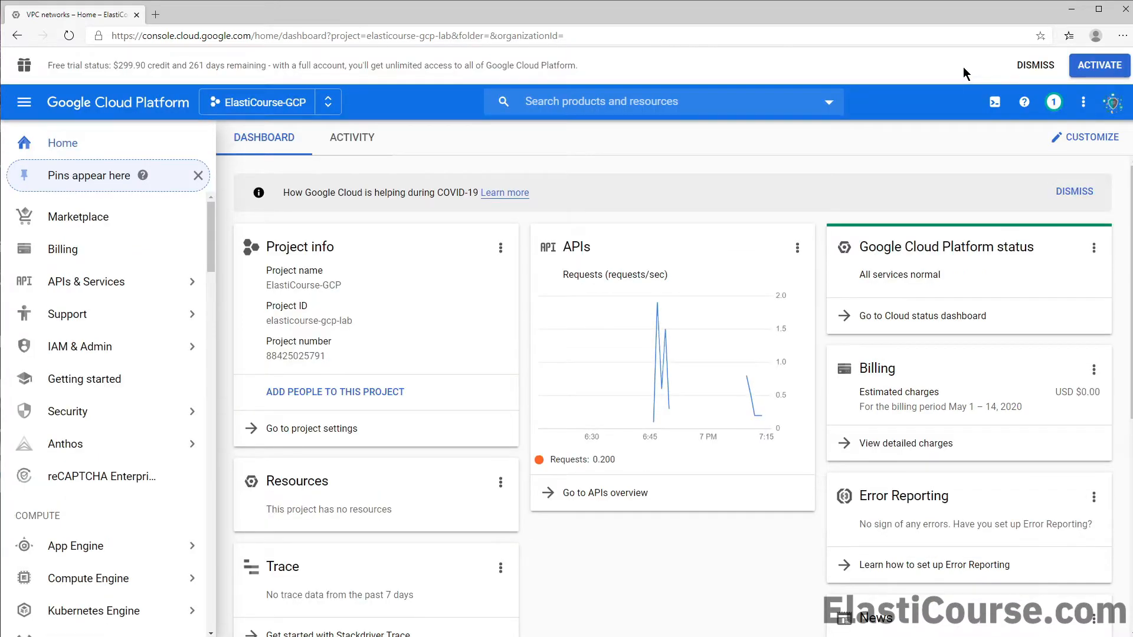
mouse_move(437, 131)
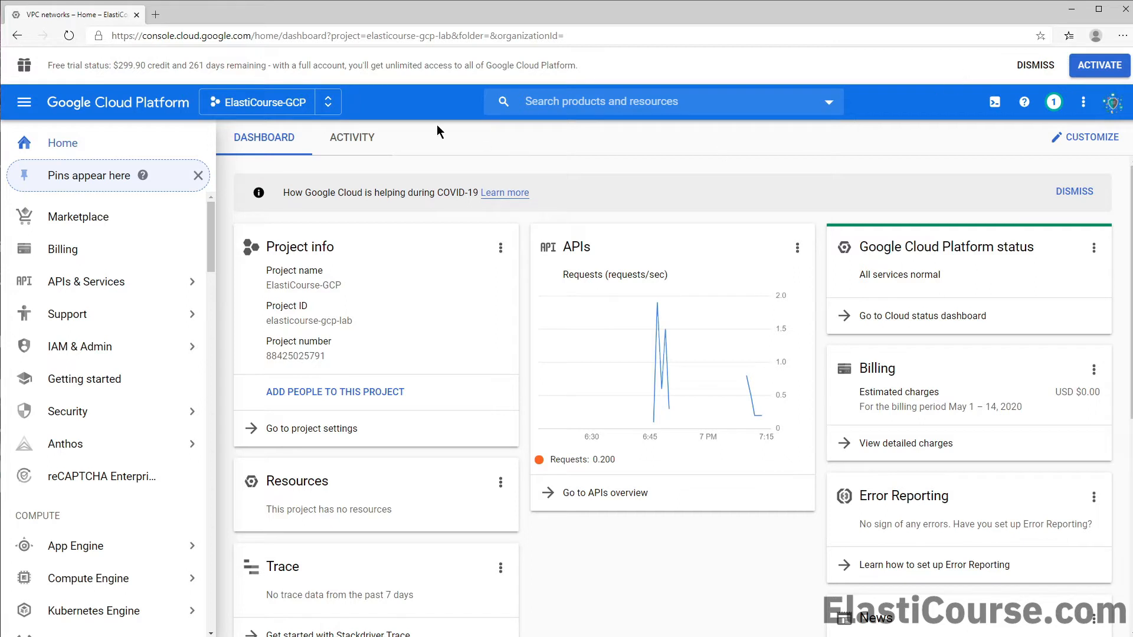
mouse_move(204, 106)
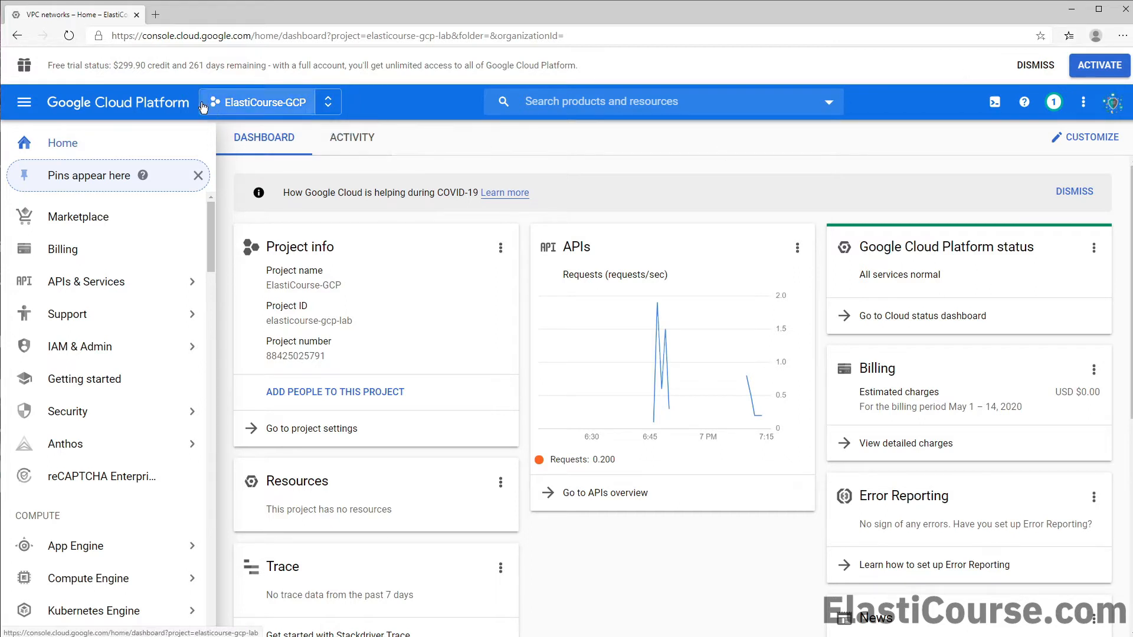
mouse_move(137, 79)
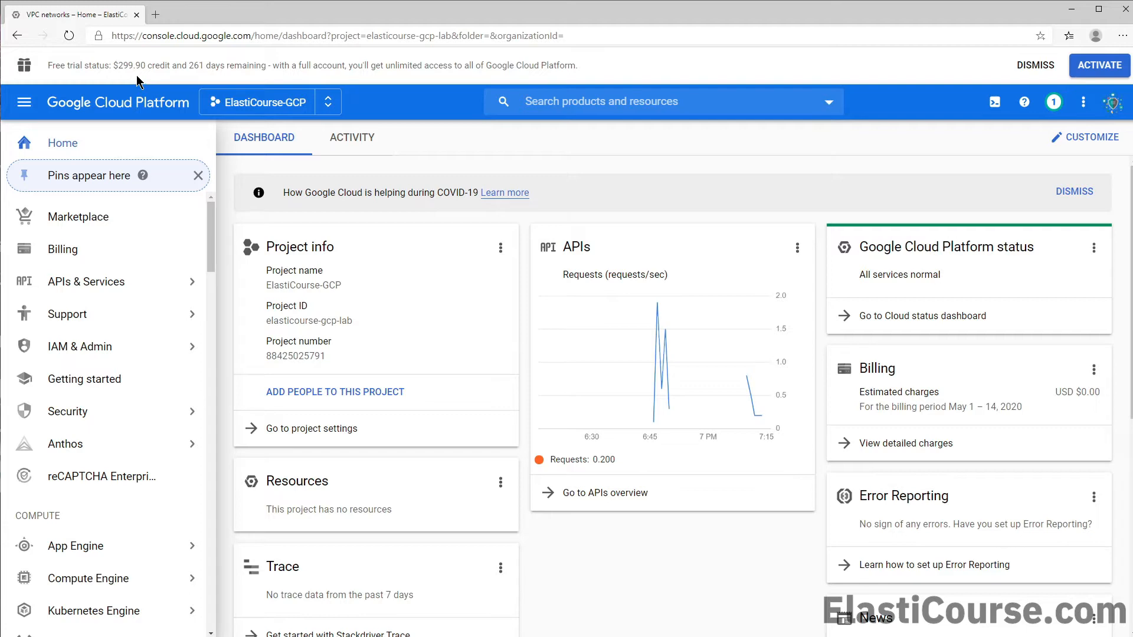
mouse_move(1034, 65)
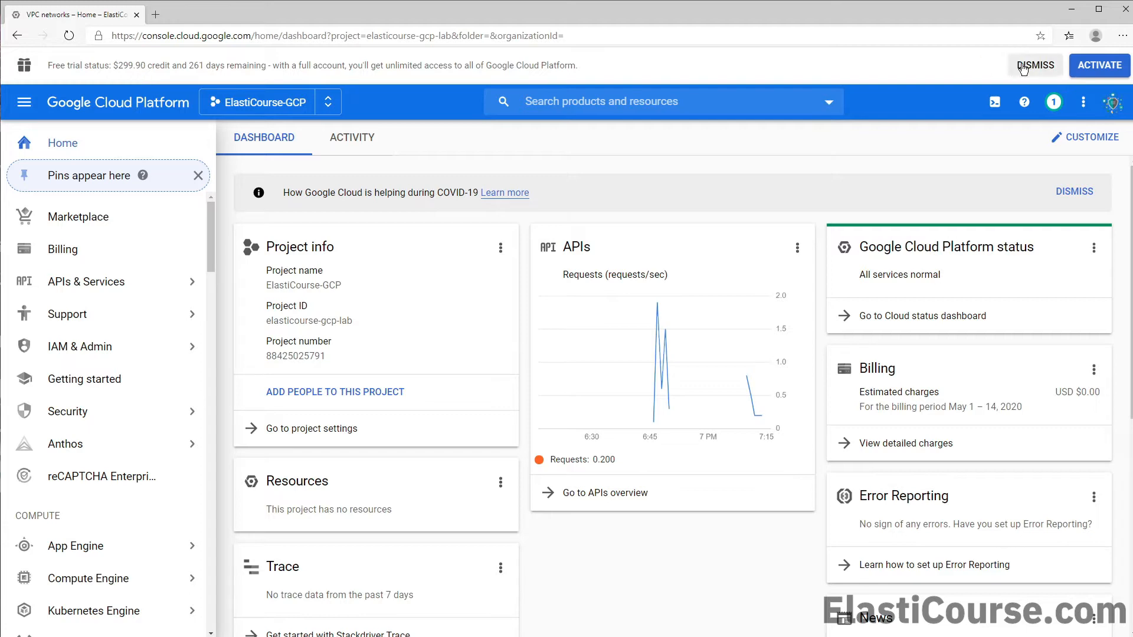
left_click(1033, 65)
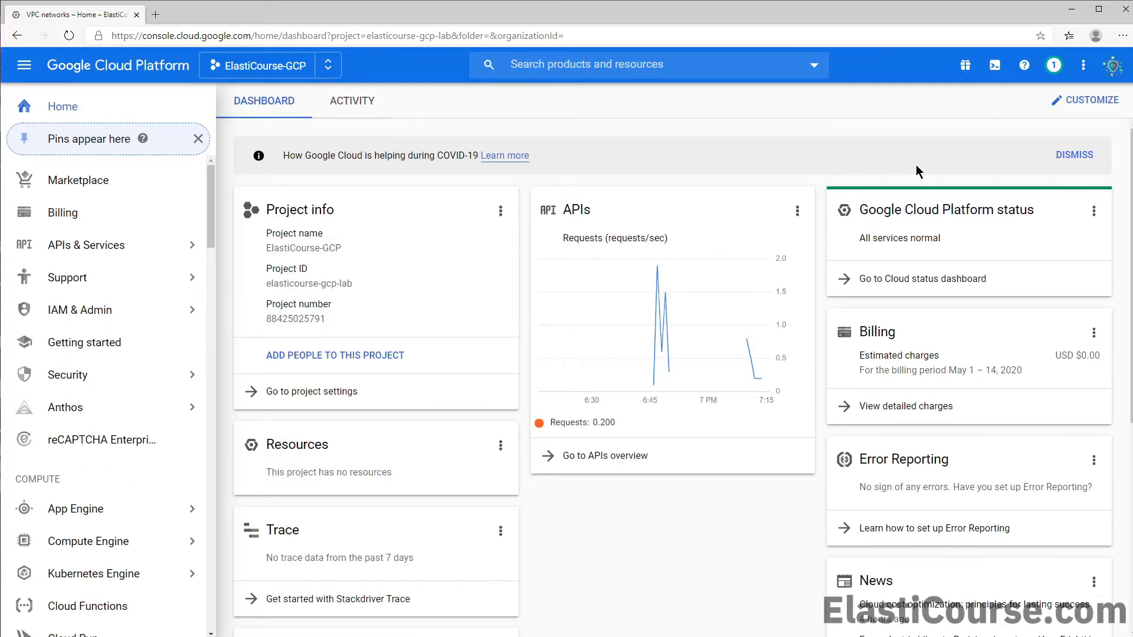
mouse_move(197, 268)
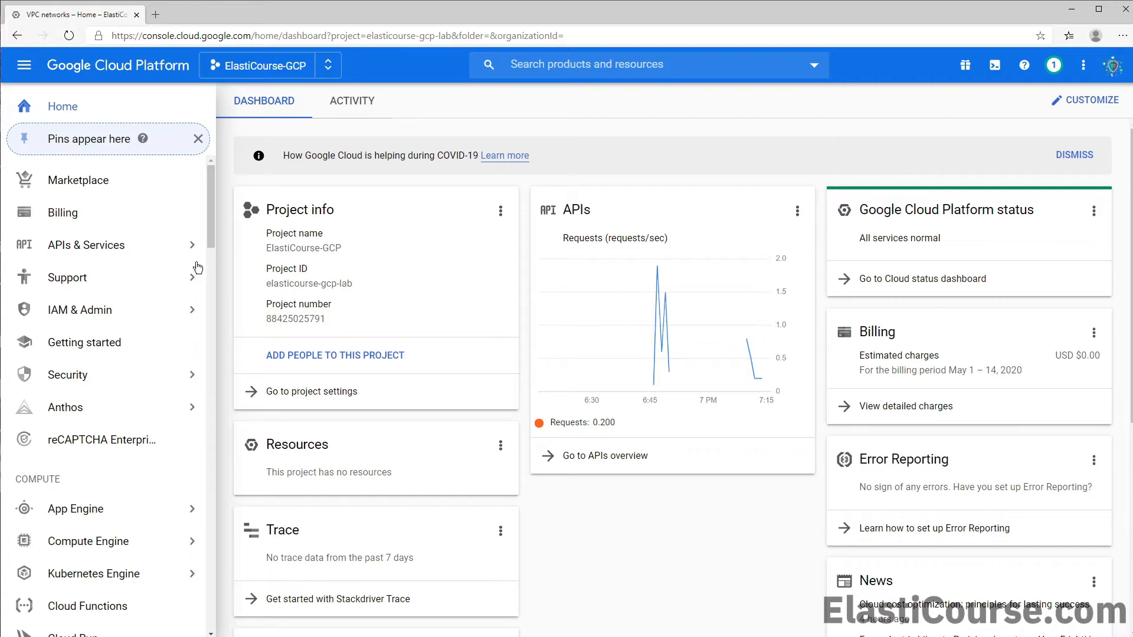
scroll("down", 3)
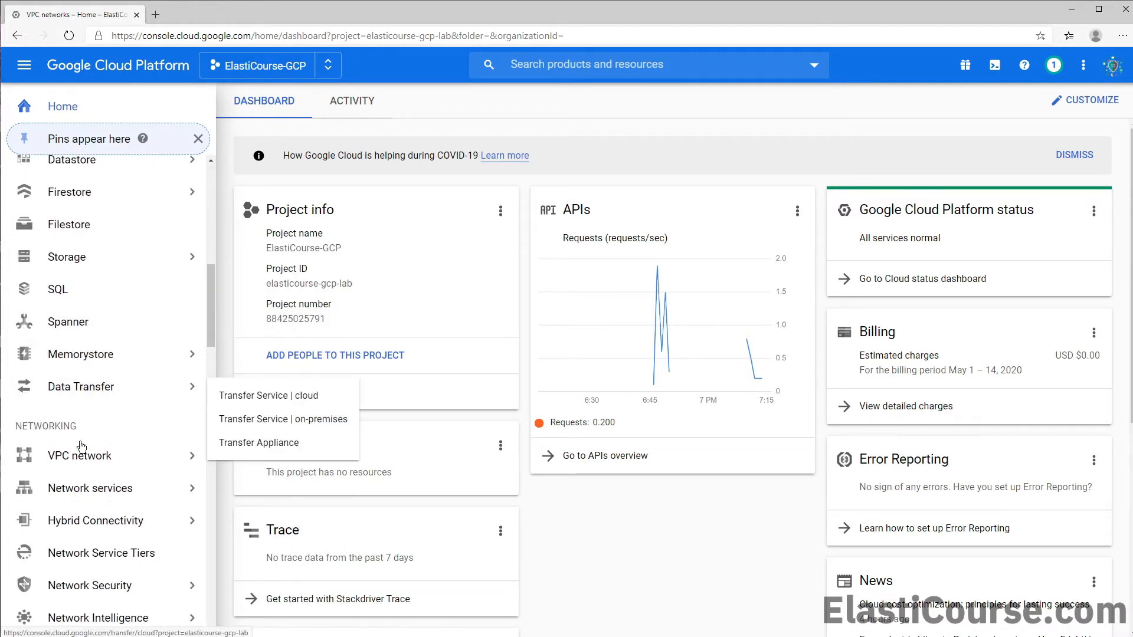
Step: Show the VPC networks overview with the default auto-mode network and its subnets
left_click(80, 456)
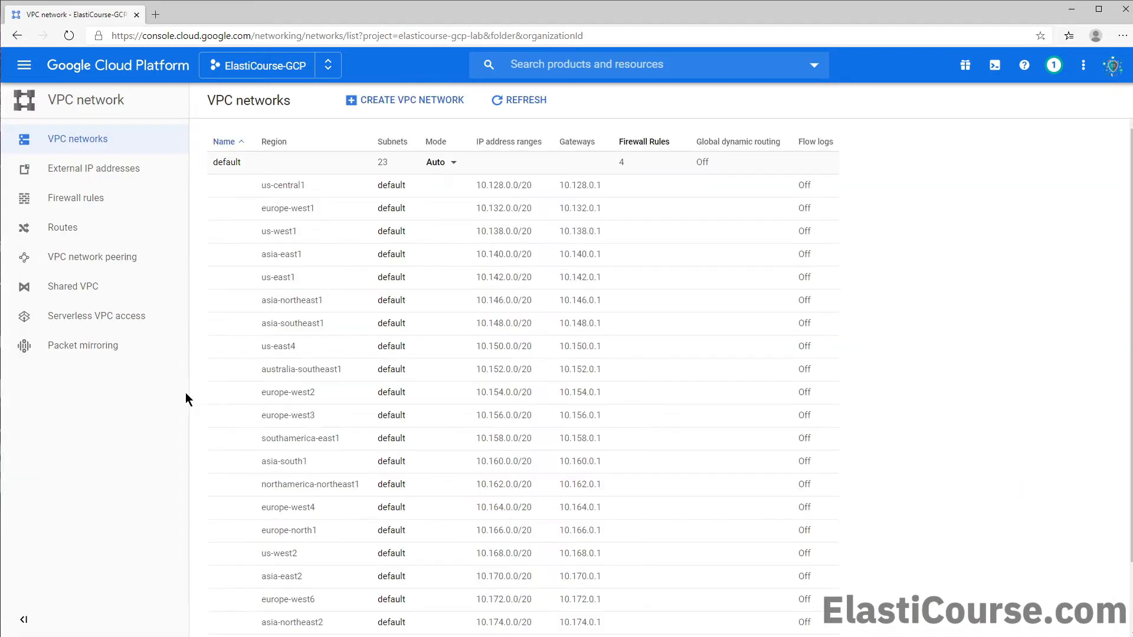
mouse_move(227, 161)
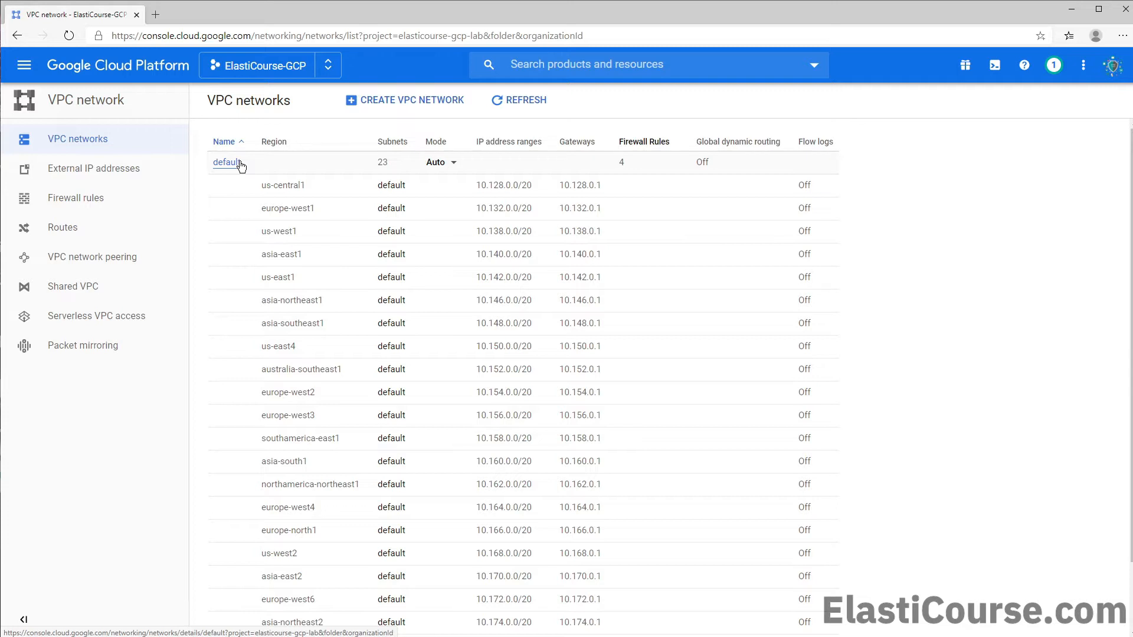
left_click(225, 162)
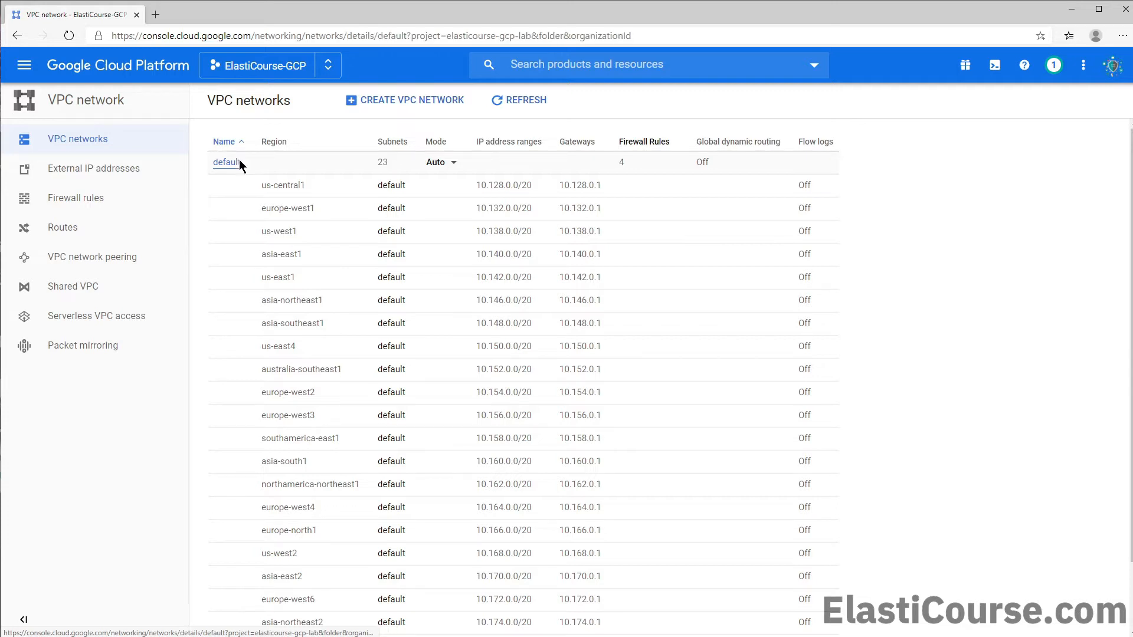
Step: Review the default network's regional subnets with their IP ranges and gateways
left_click(226, 162)
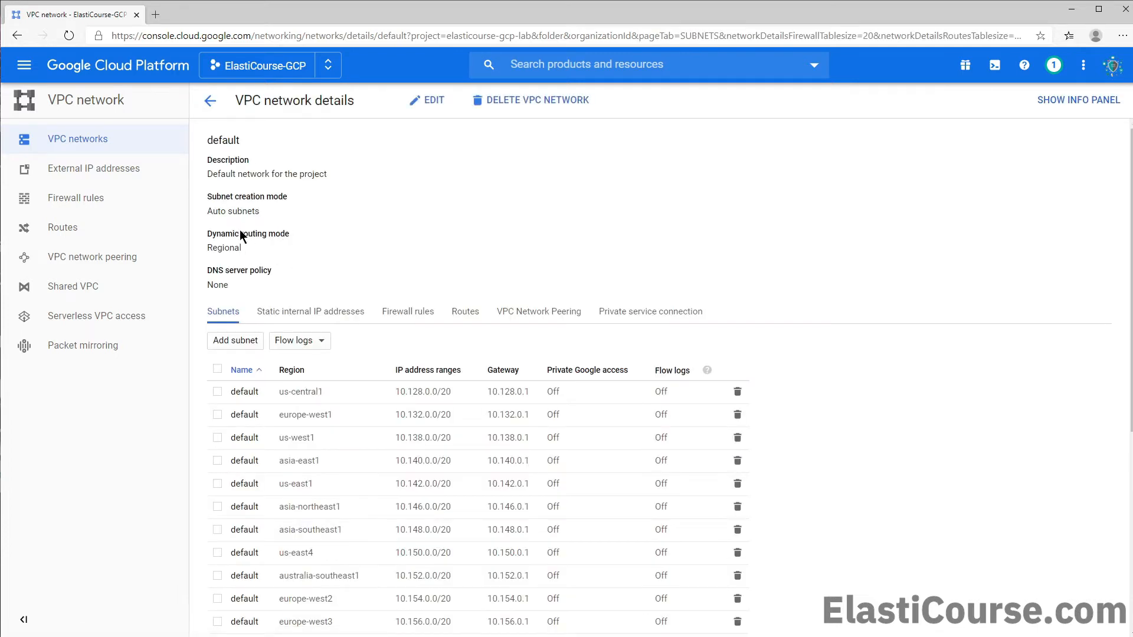
mouse_move(260, 255)
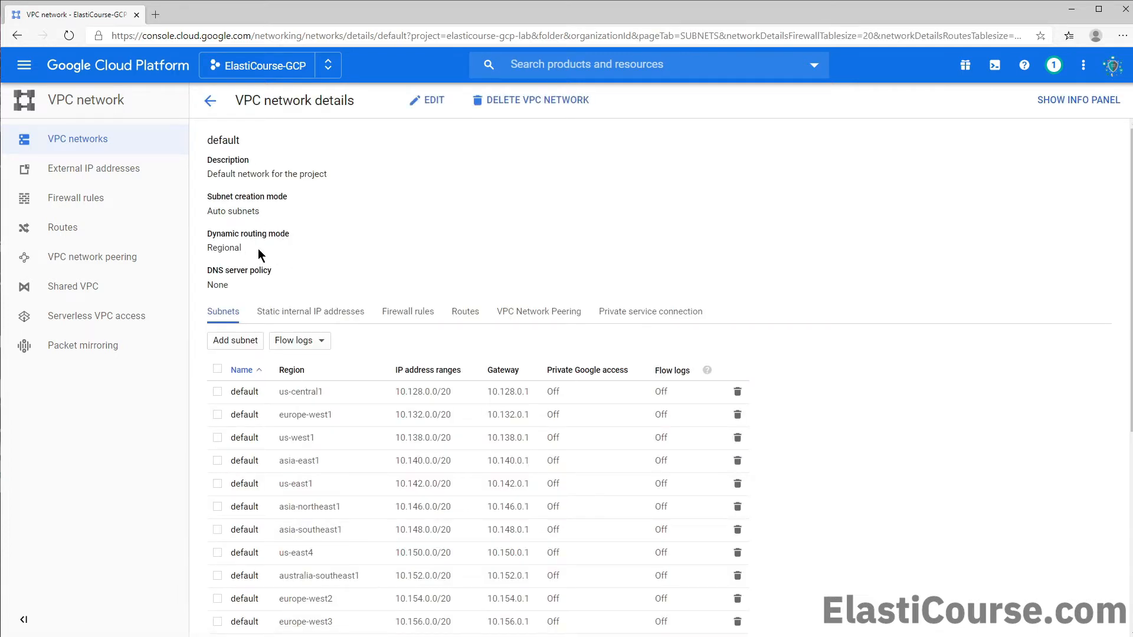
mouse_move(287, 414)
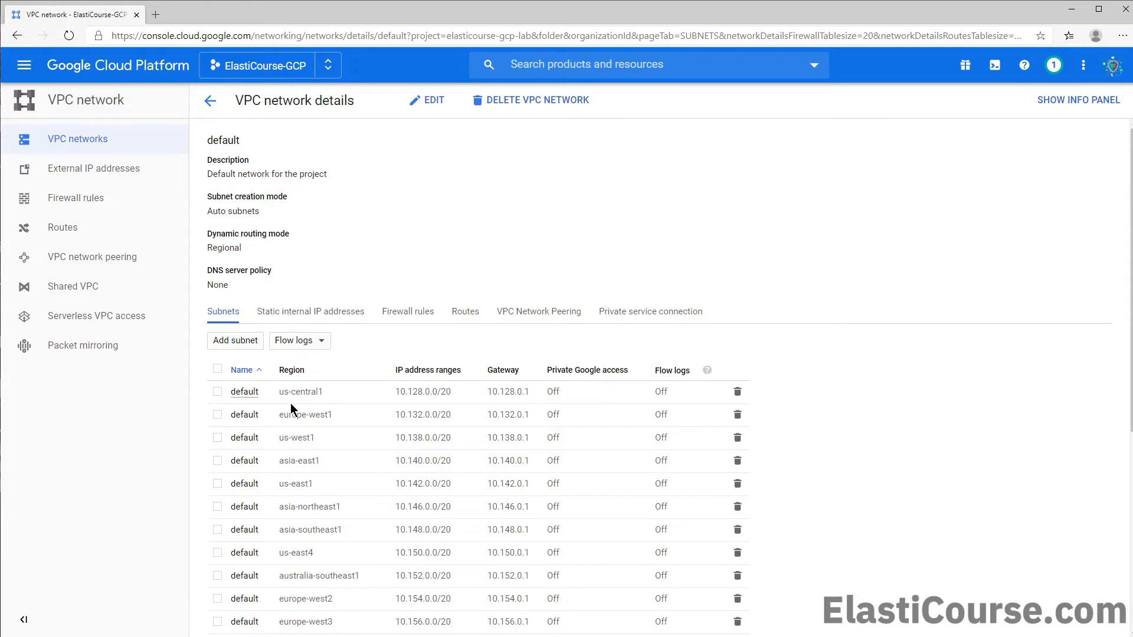
mouse_move(424, 474)
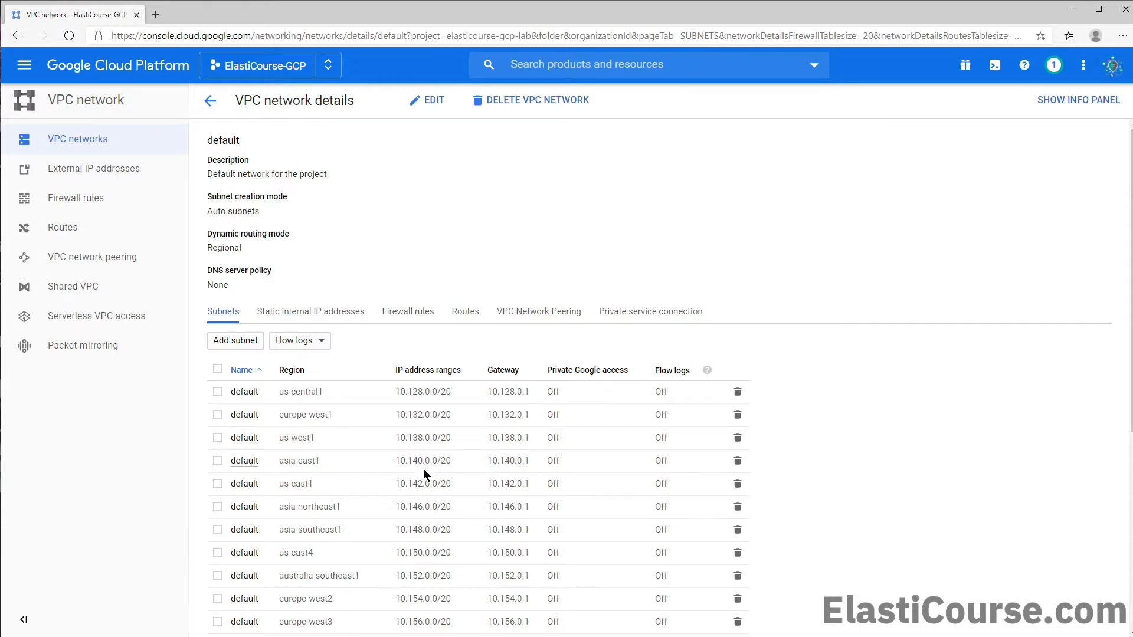
mouse_move(291, 270)
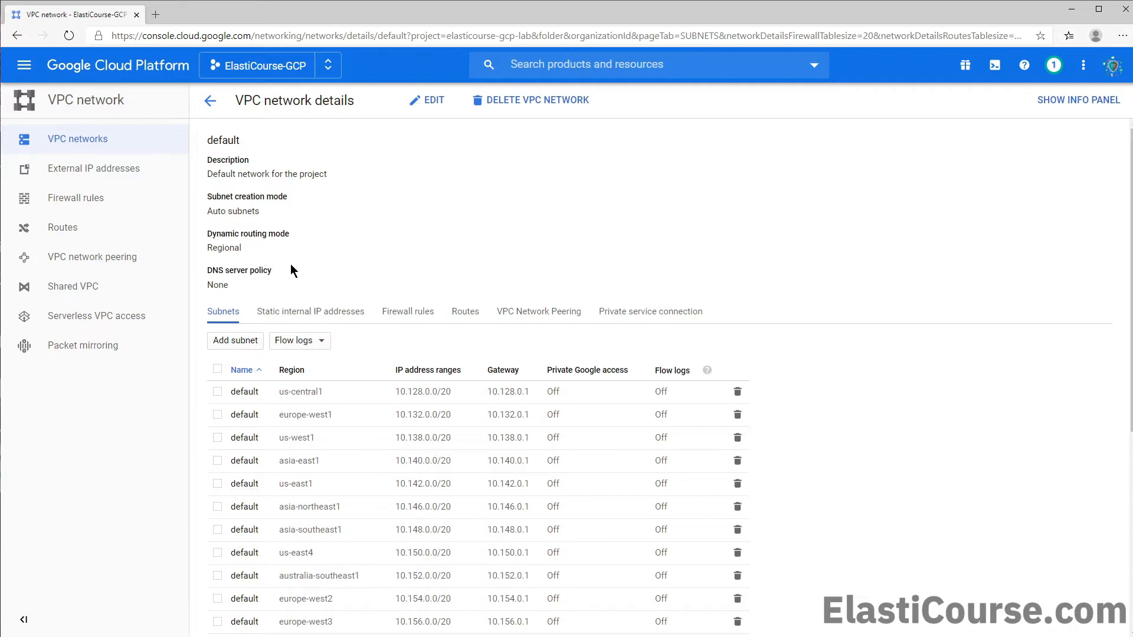
mouse_move(304, 208)
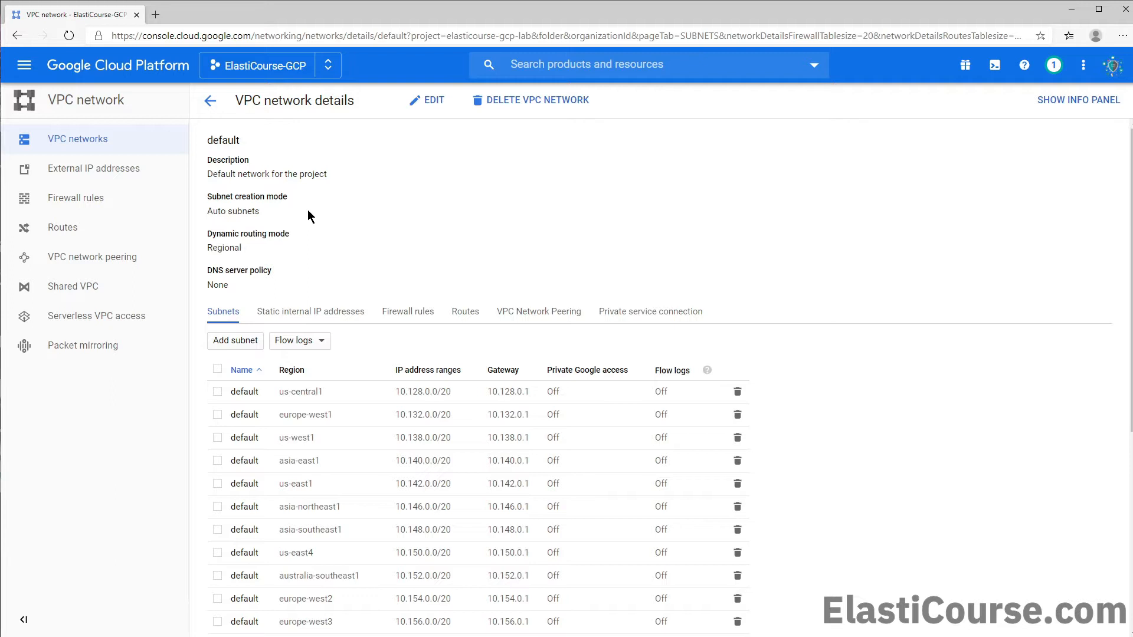
mouse_move(344, 385)
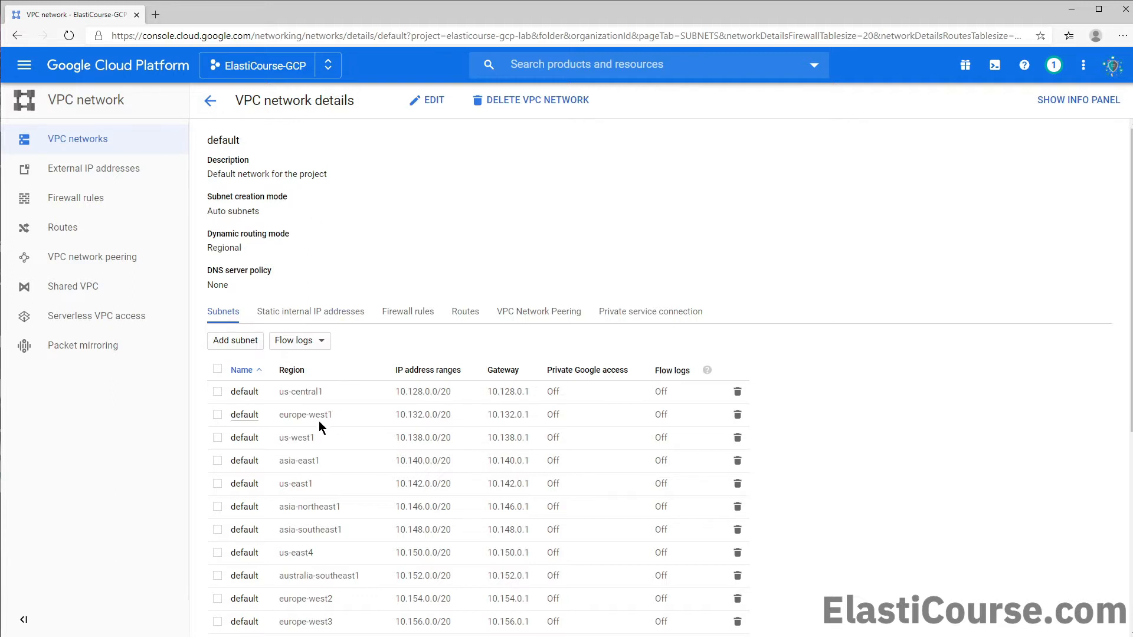
mouse_move(349, 398)
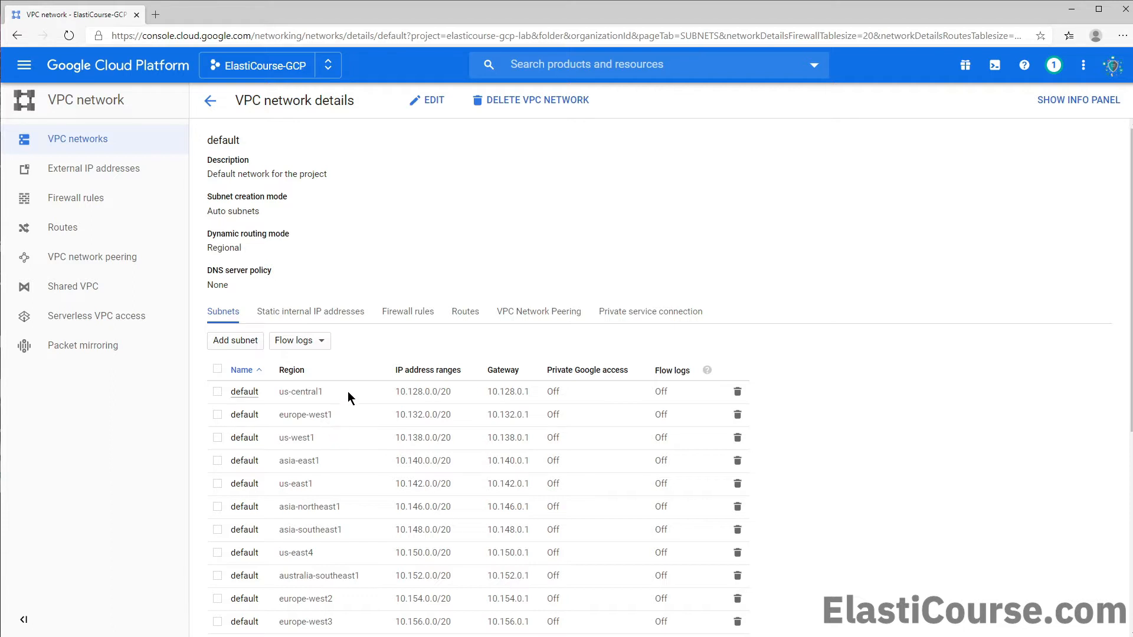
mouse_move(345, 437)
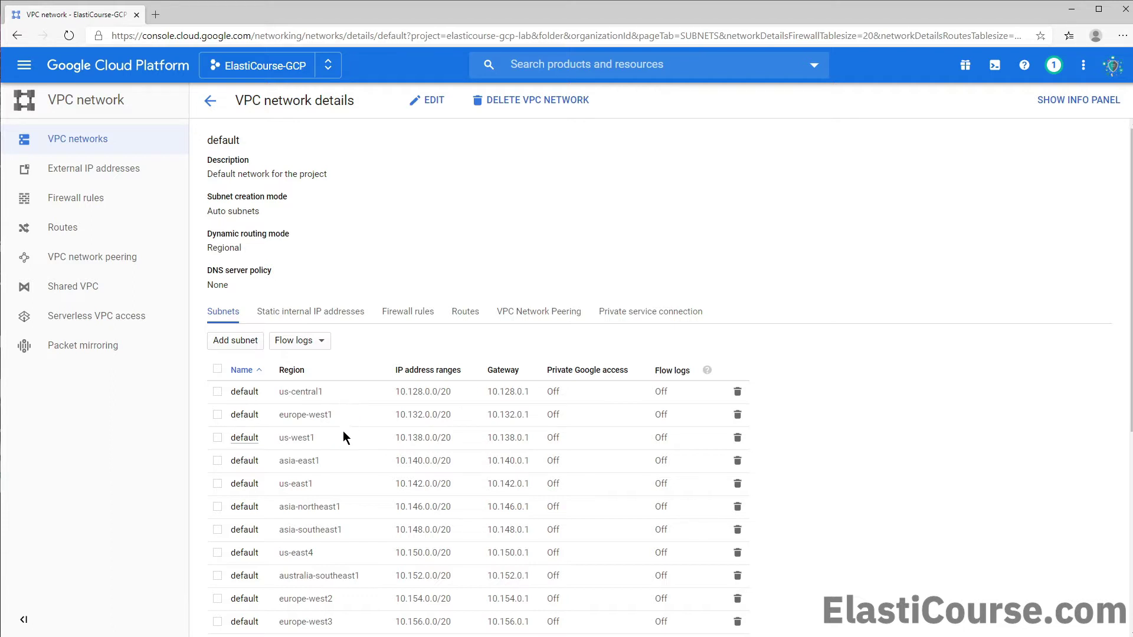
scroll("down", 3)
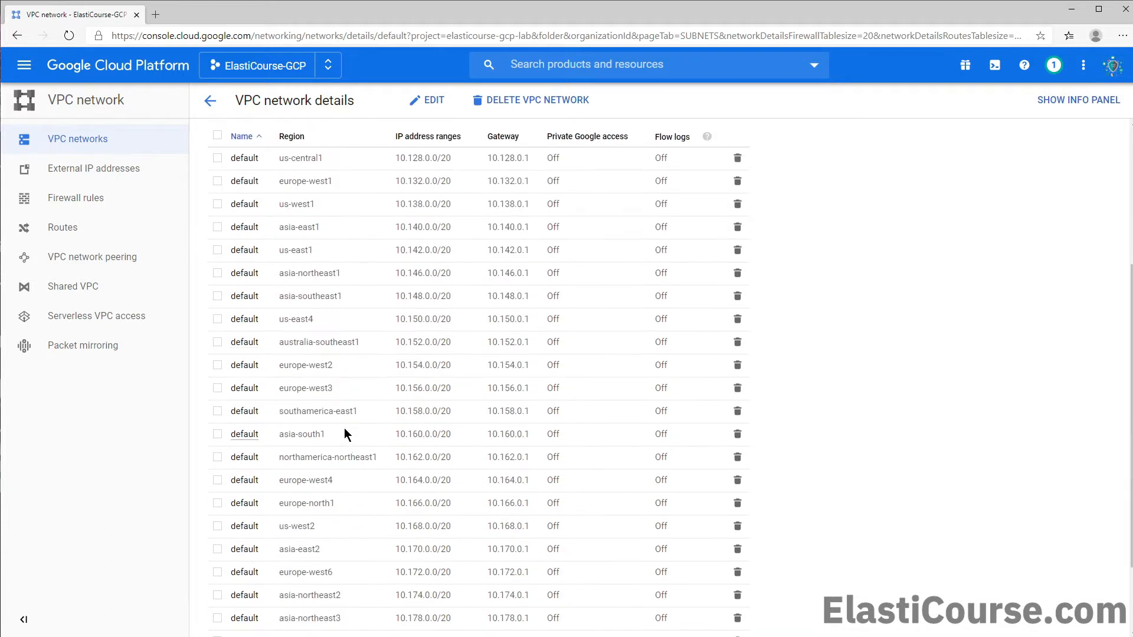
scroll("down", 3)
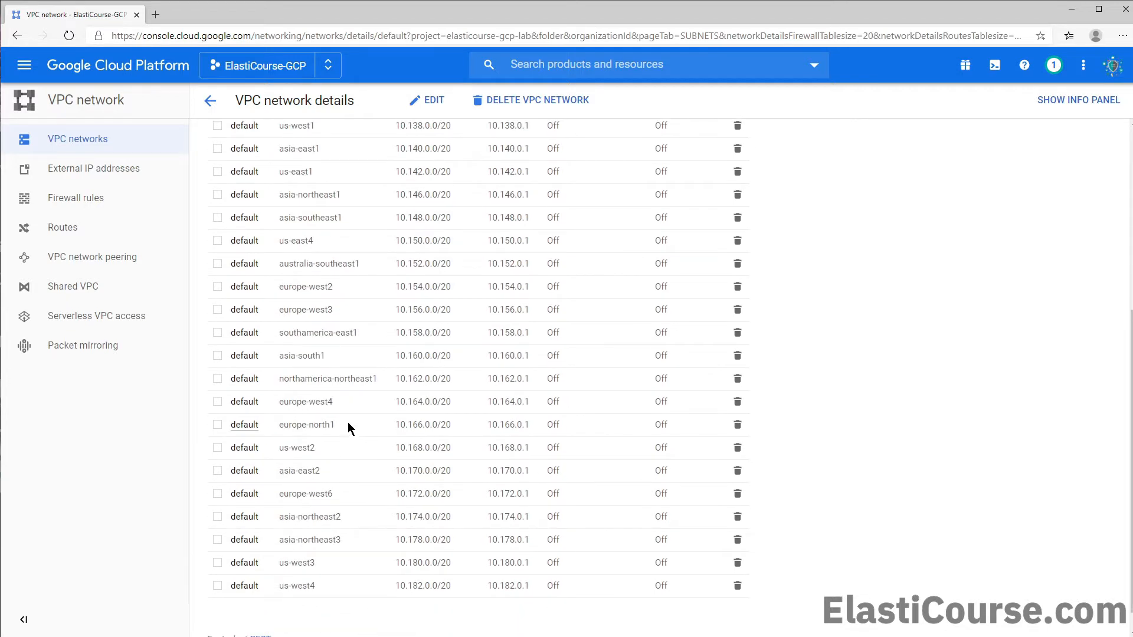
scroll("up", 3)
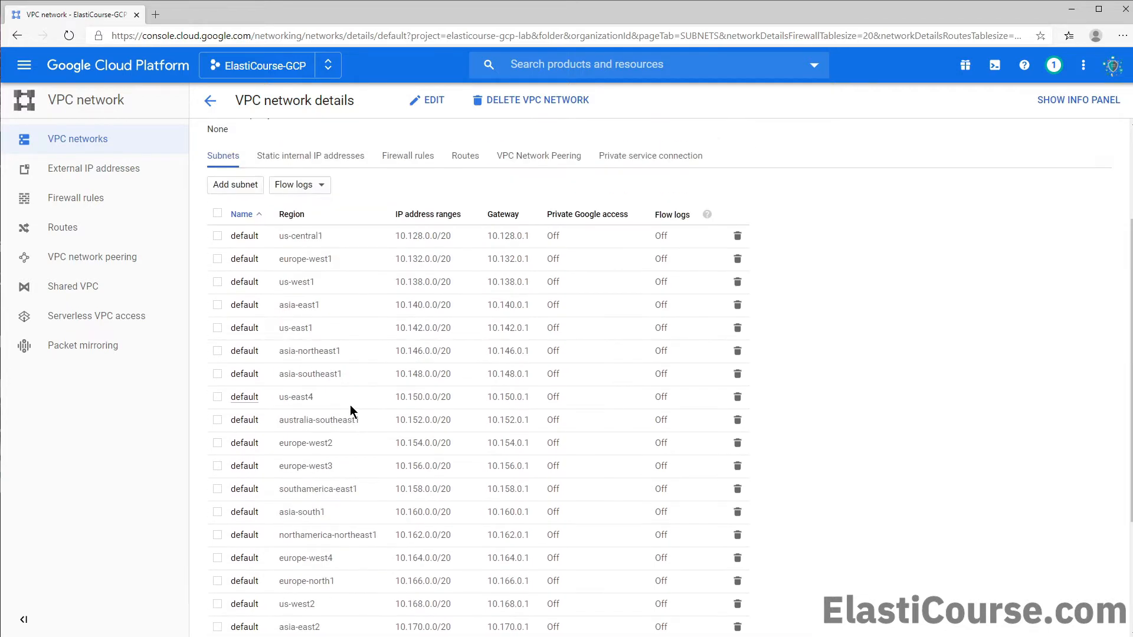
mouse_move(363, 382)
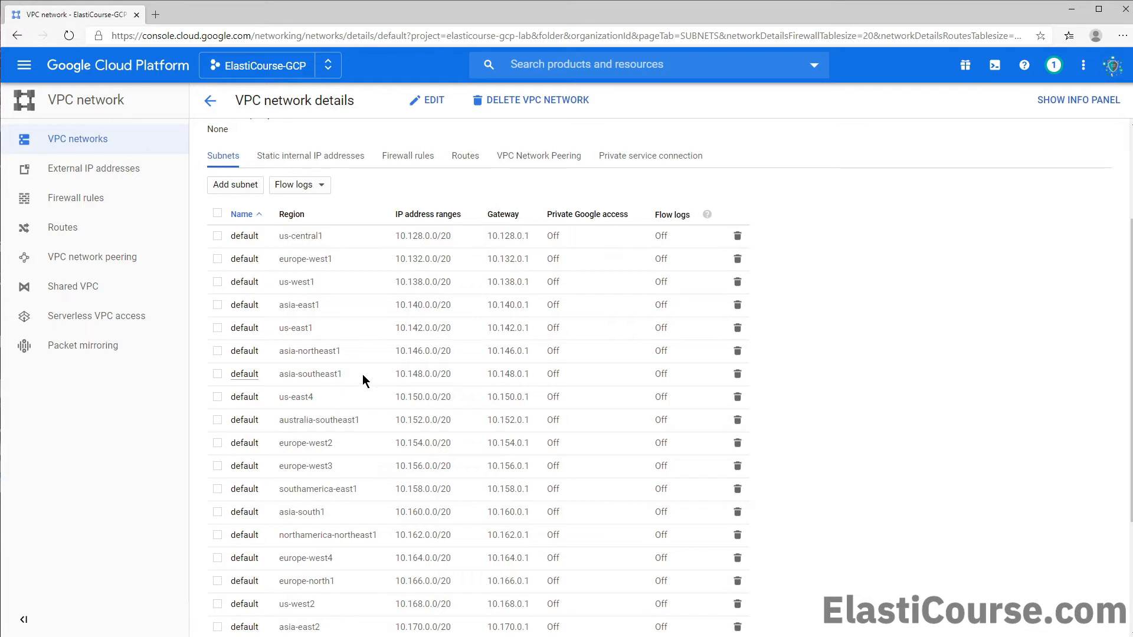
mouse_move(370, 362)
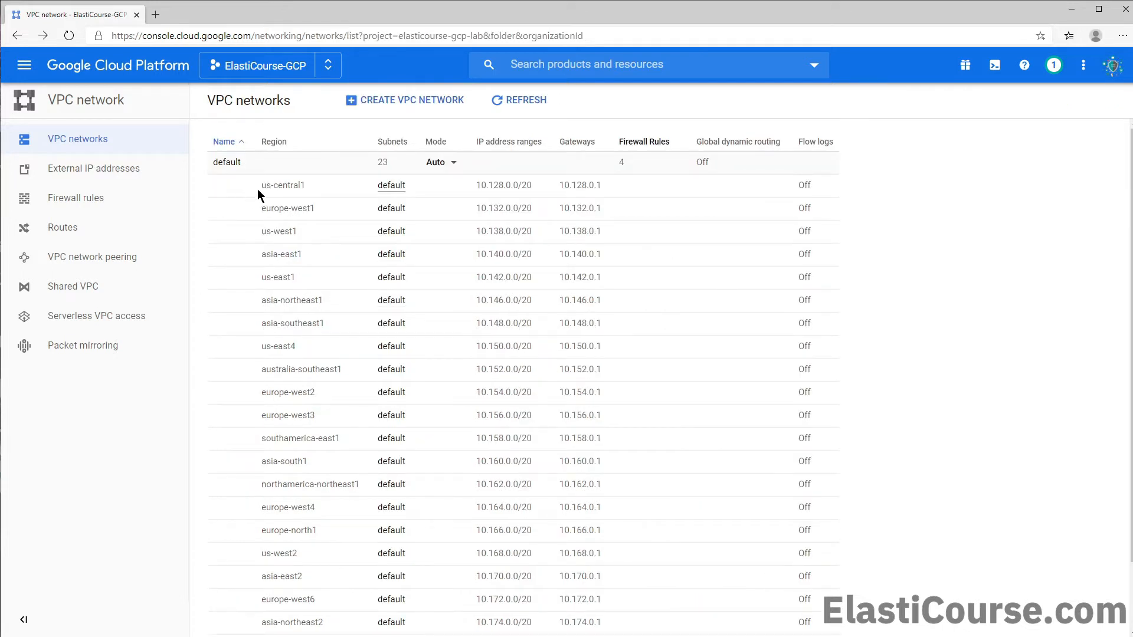
mouse_move(243, 282)
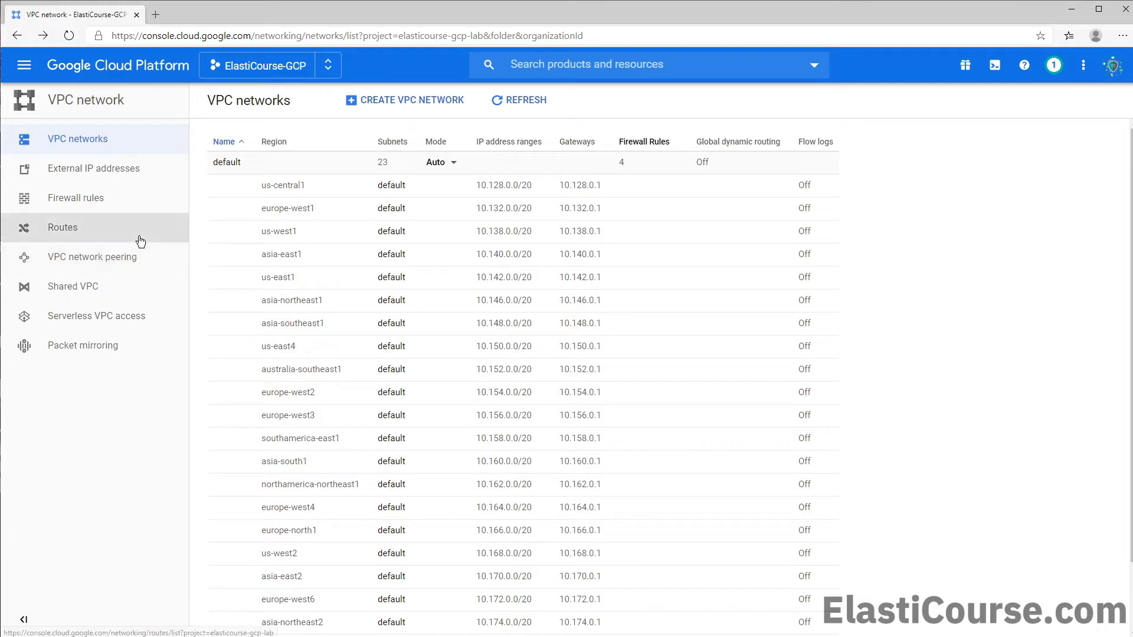
Step: Show the Routes page listing the default network's local subnet routes
left_click(63, 227)
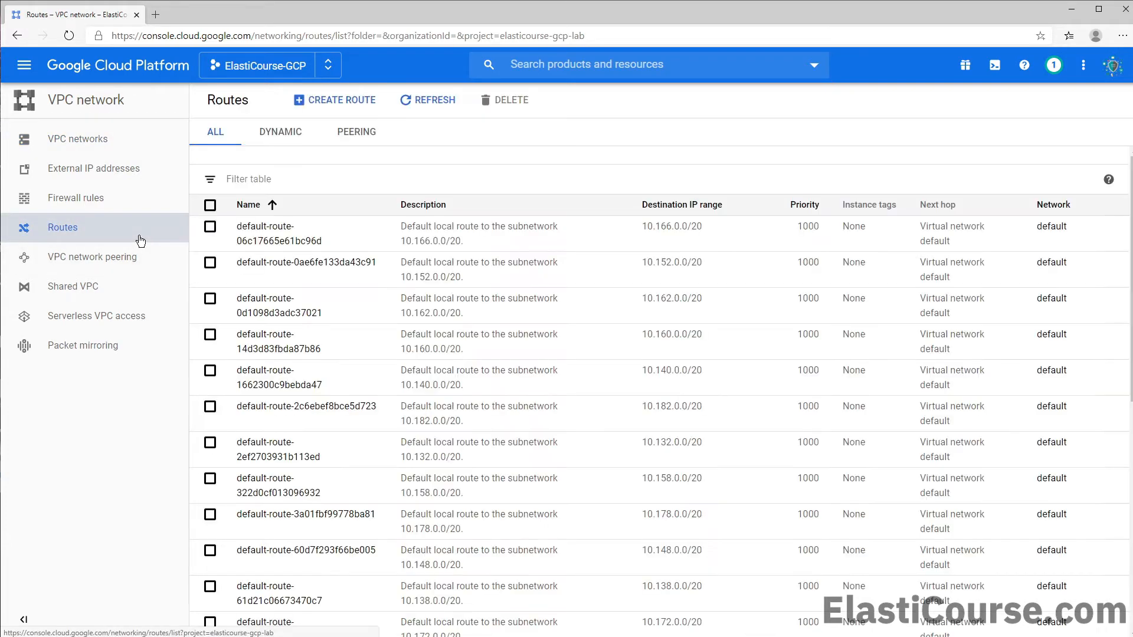
mouse_move(285, 262)
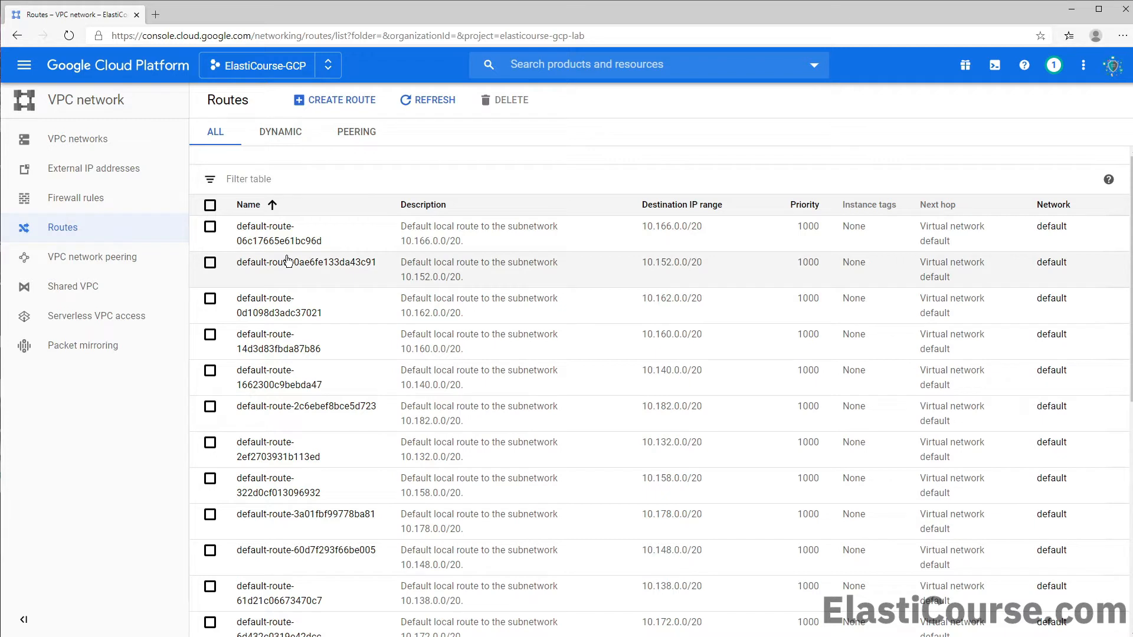
mouse_move(491, 243)
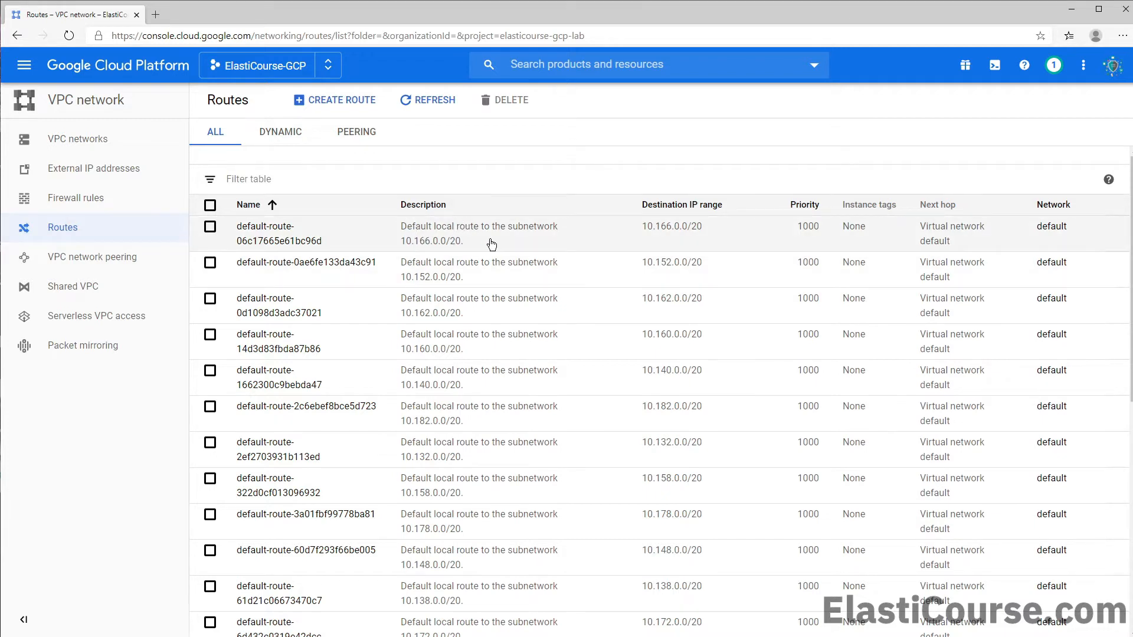
mouse_move(587, 313)
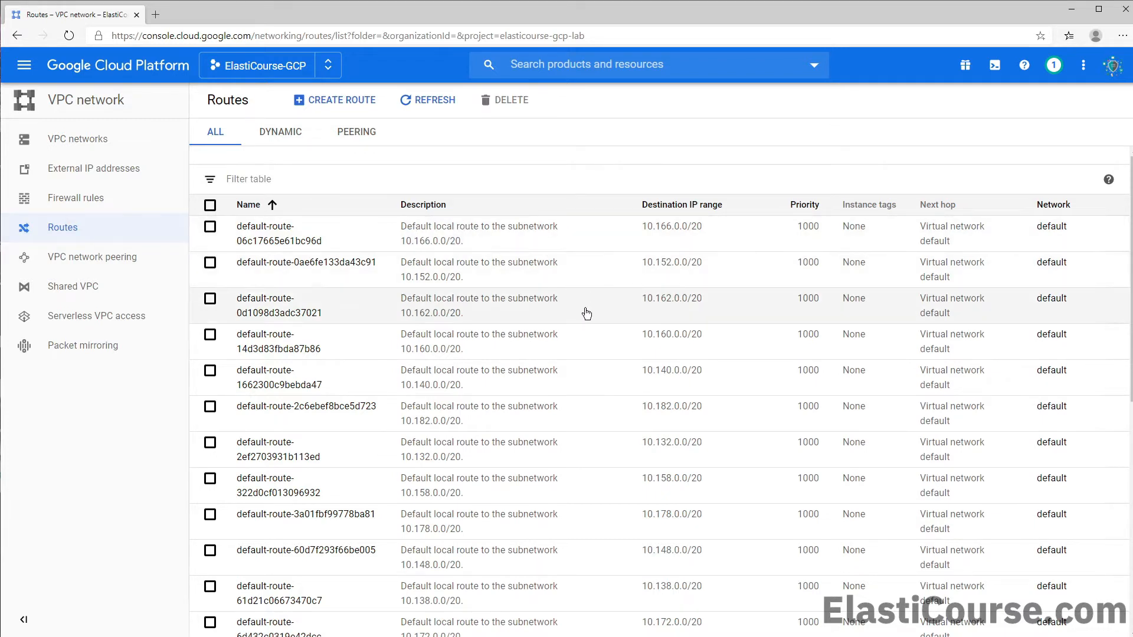
mouse_move(586, 327)
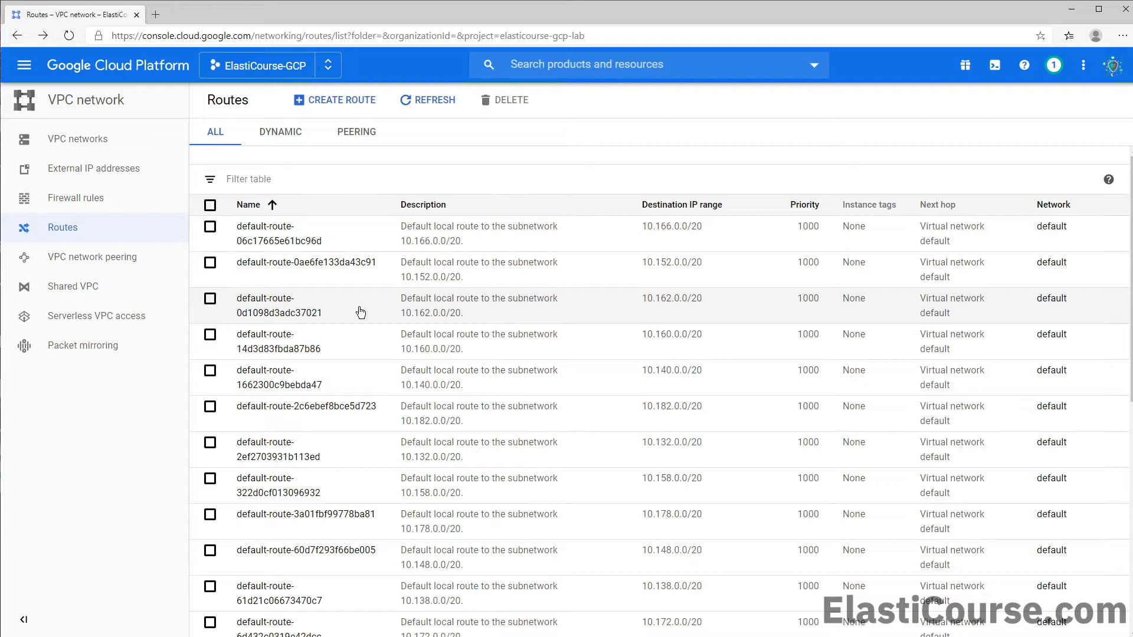
mouse_move(367, 303)
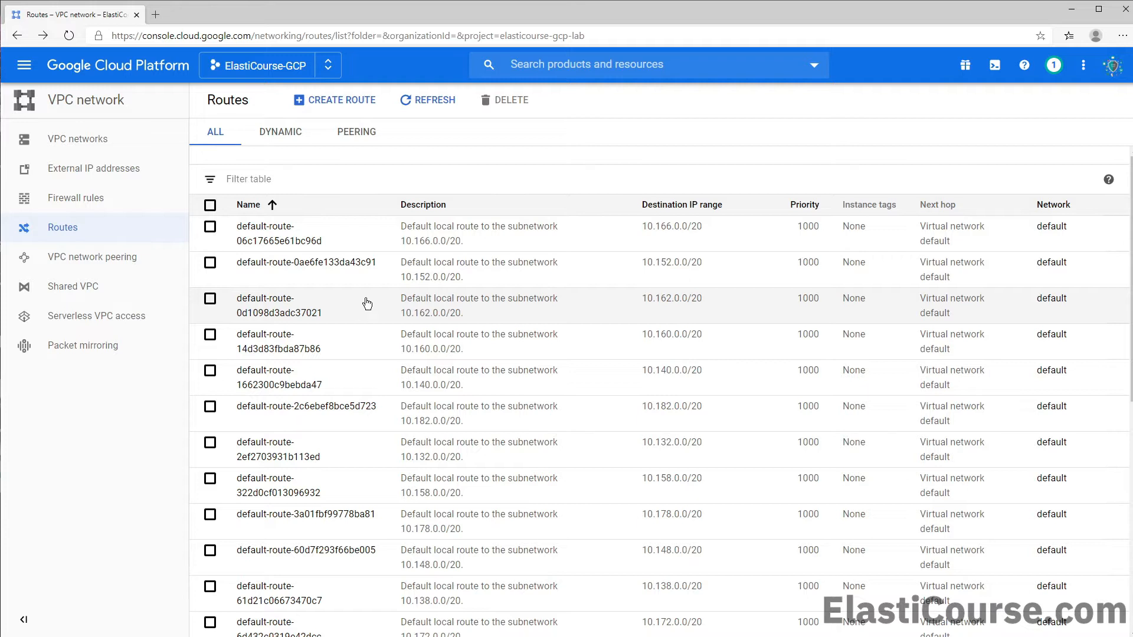
mouse_move(374, 241)
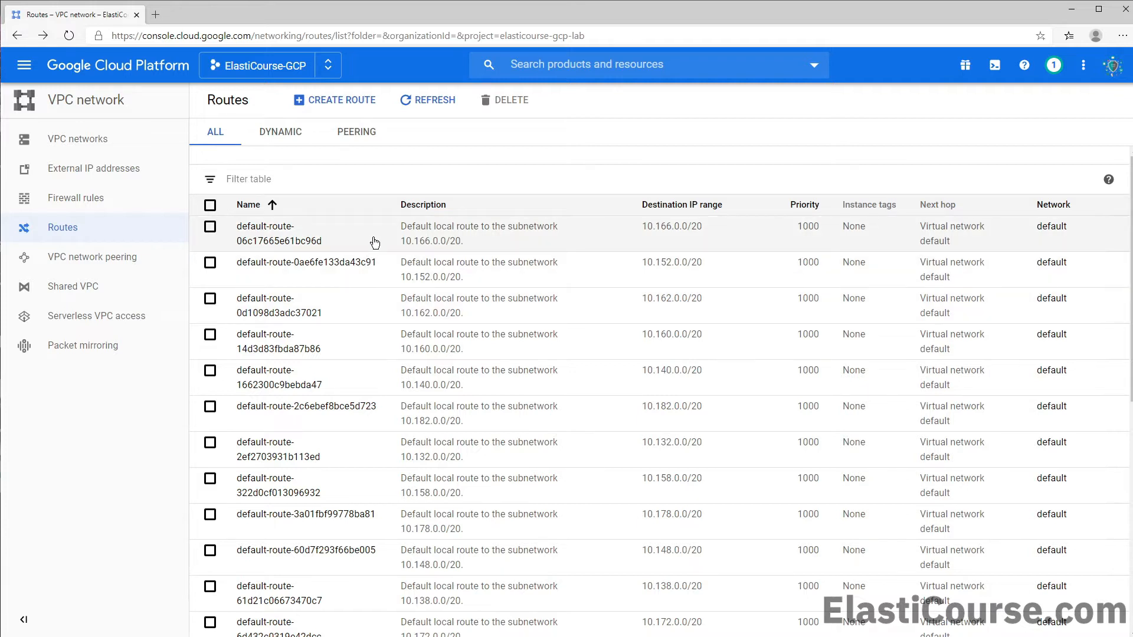
mouse_move(381, 269)
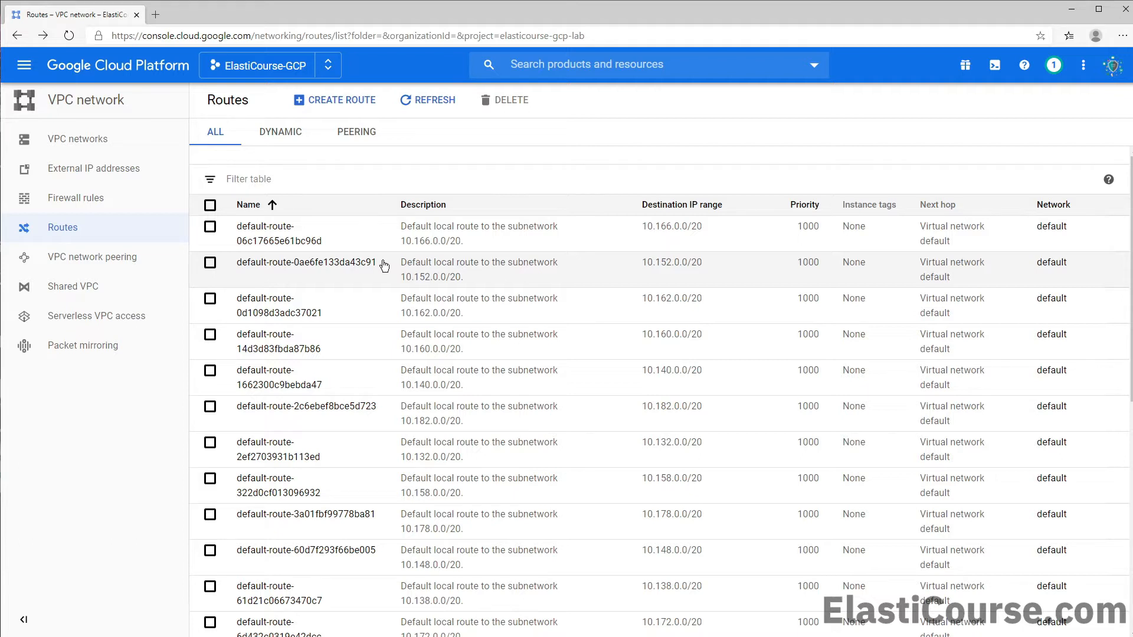
mouse_move(78, 140)
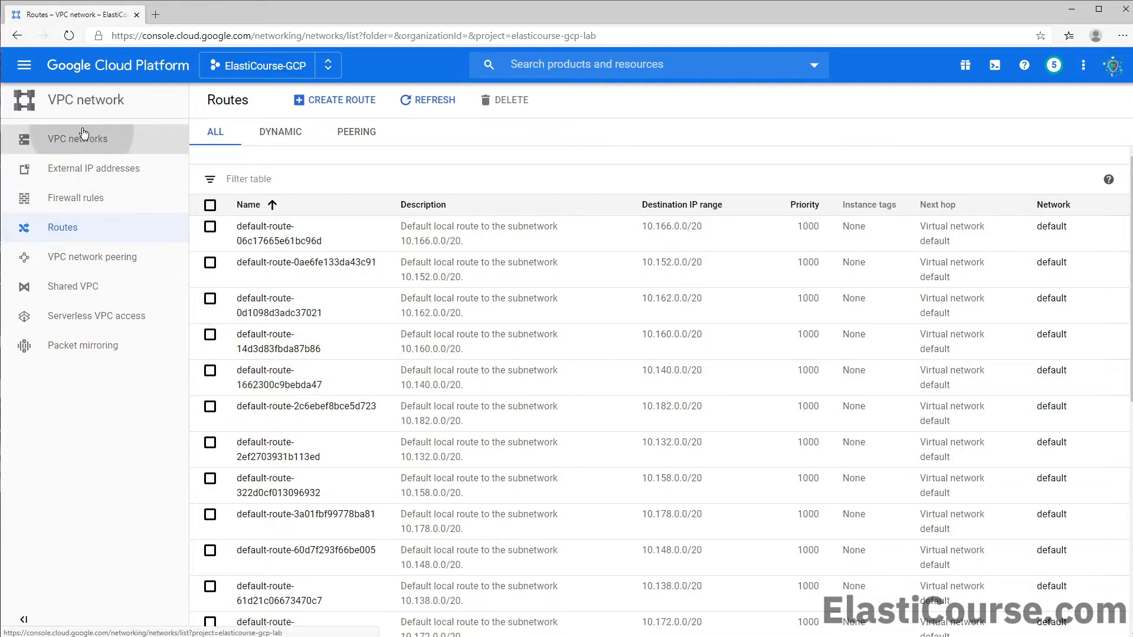
Step: Delete the default VPC network from its details page
left_click(78, 139)
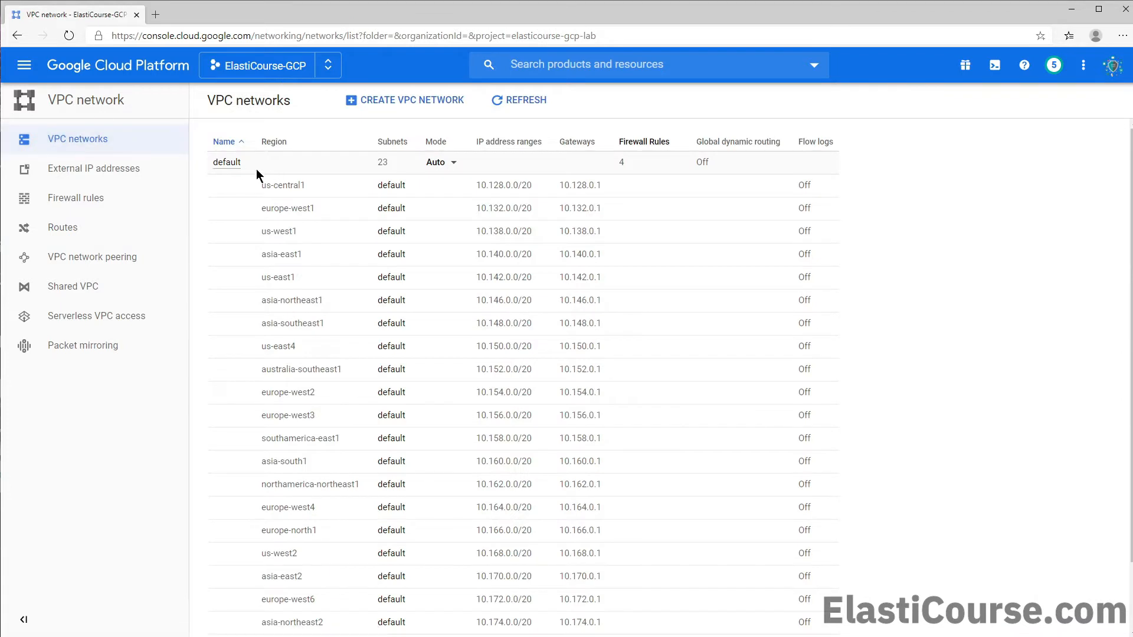
mouse_move(227, 162)
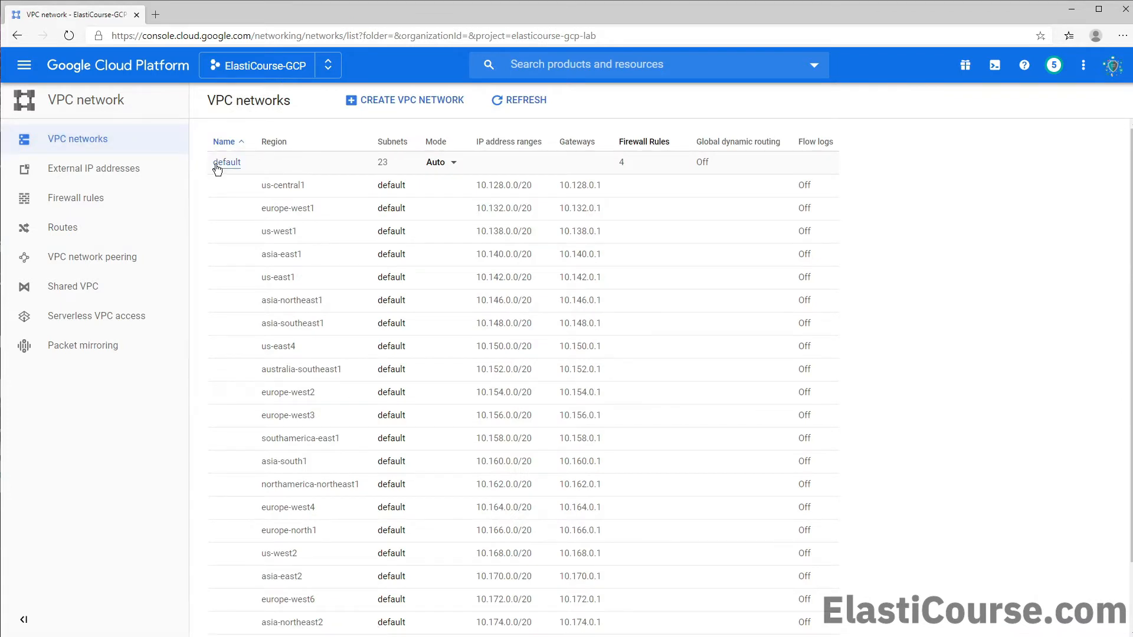
left_click(227, 161)
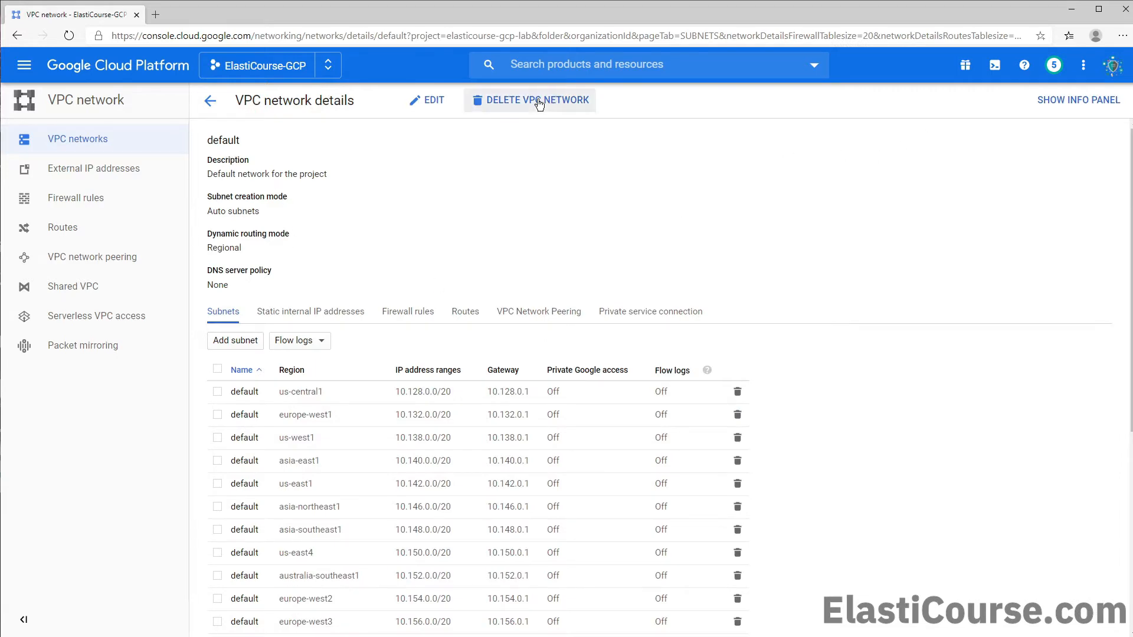
left_click(530, 99)
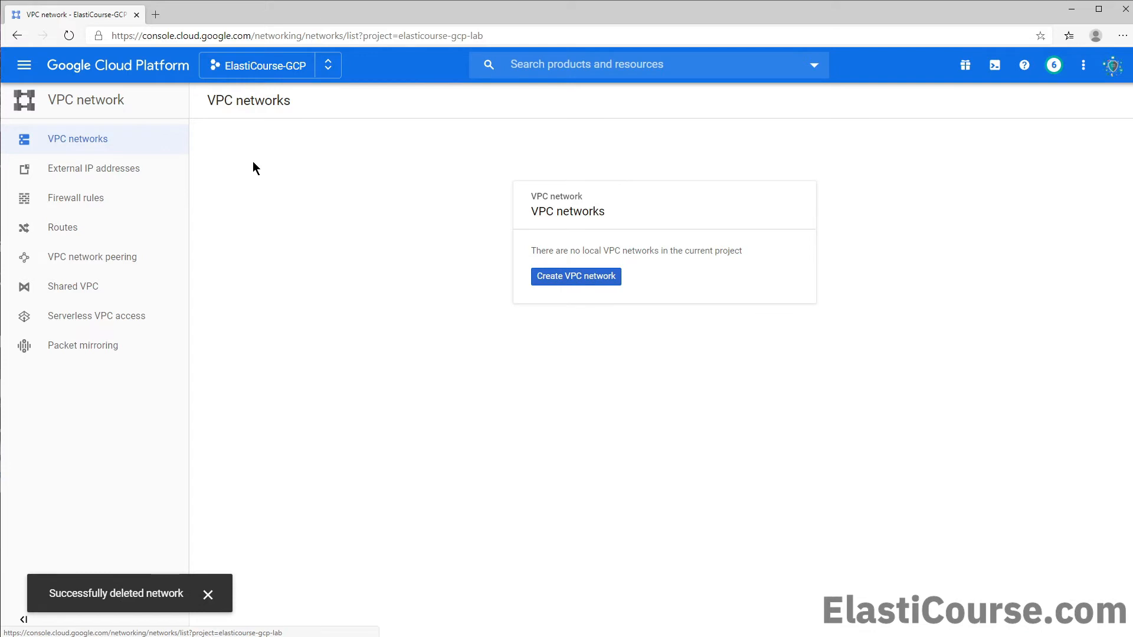
left_click(208, 594)
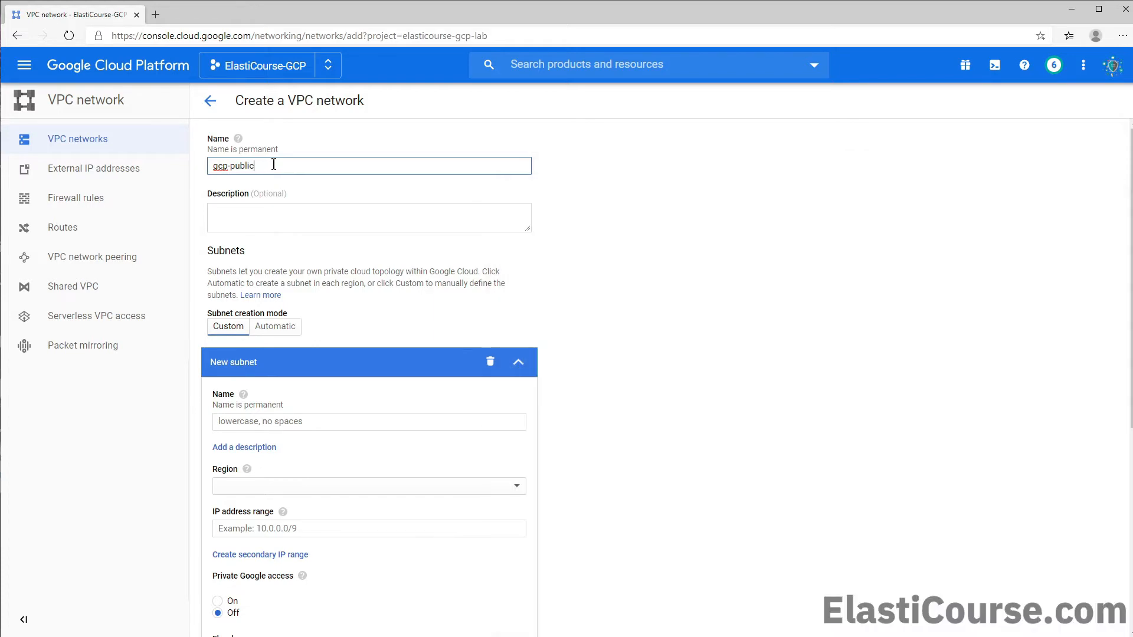
Step: Define subnet public1 in us-east1 with IP range 10.10.0.0/24
scroll("down", 3)
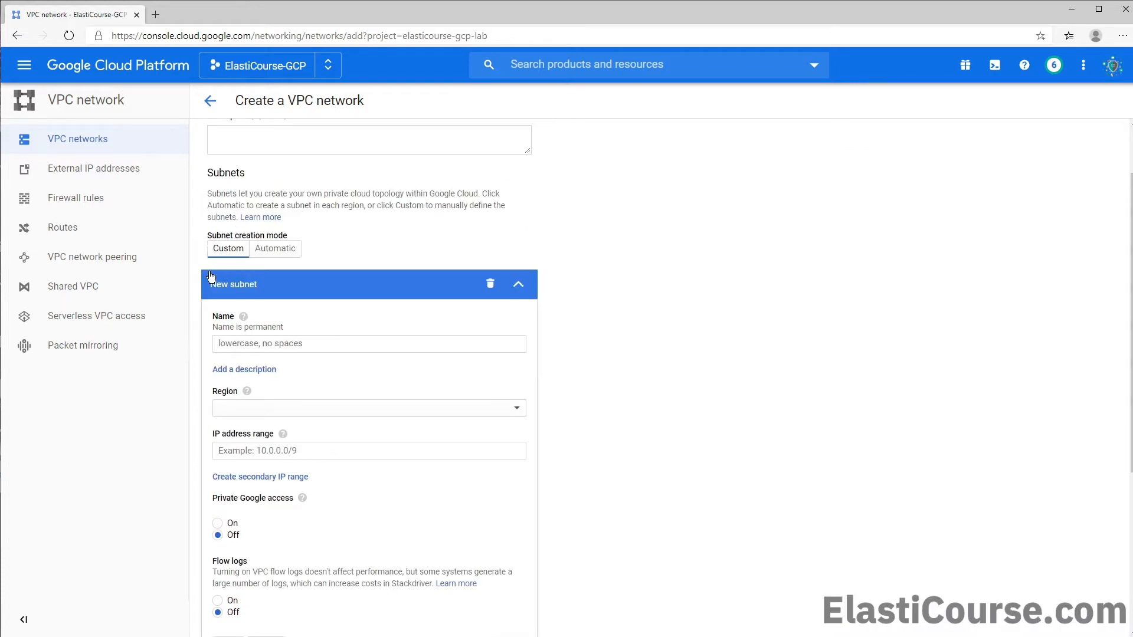
scroll("down", 3)
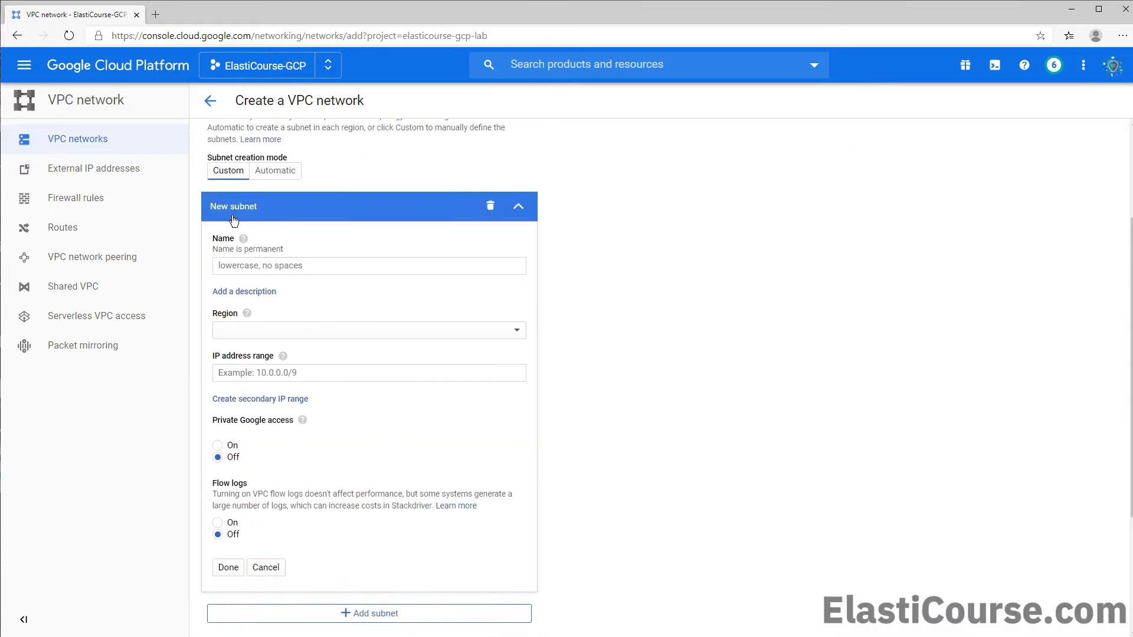
type("public1")
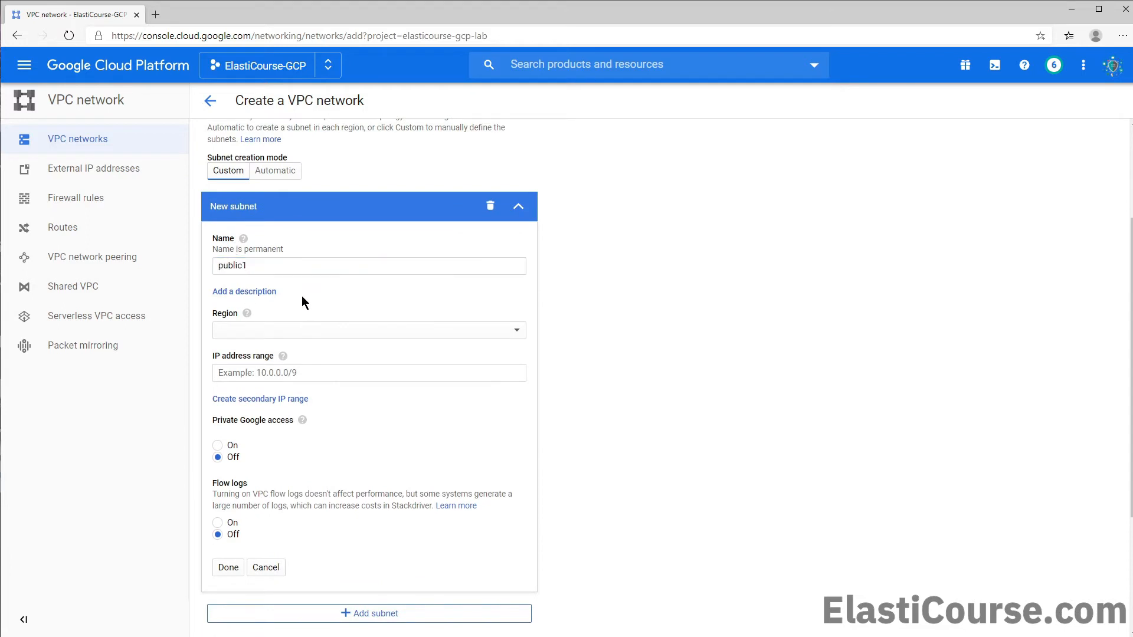
left_click(368, 331)
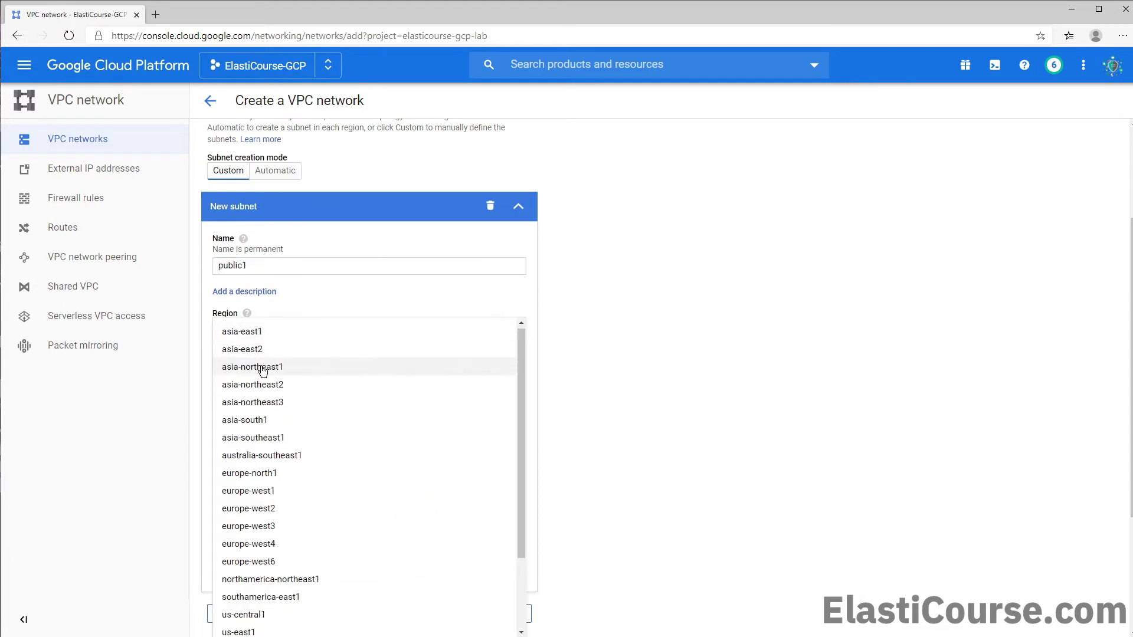
scroll("down", 3)
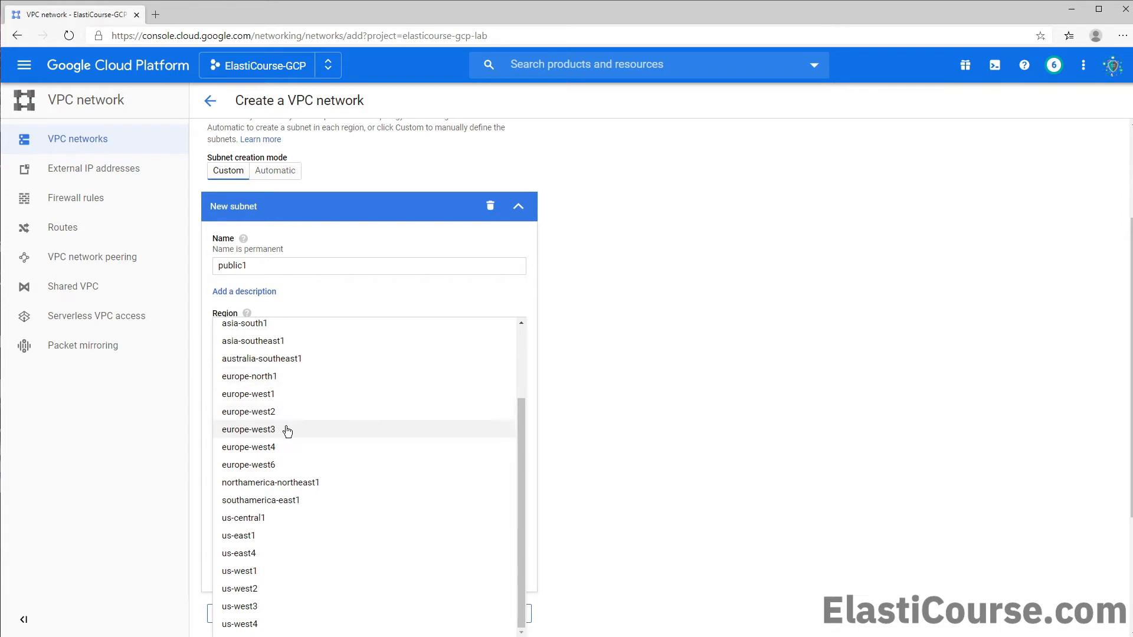
left_click(238, 536)
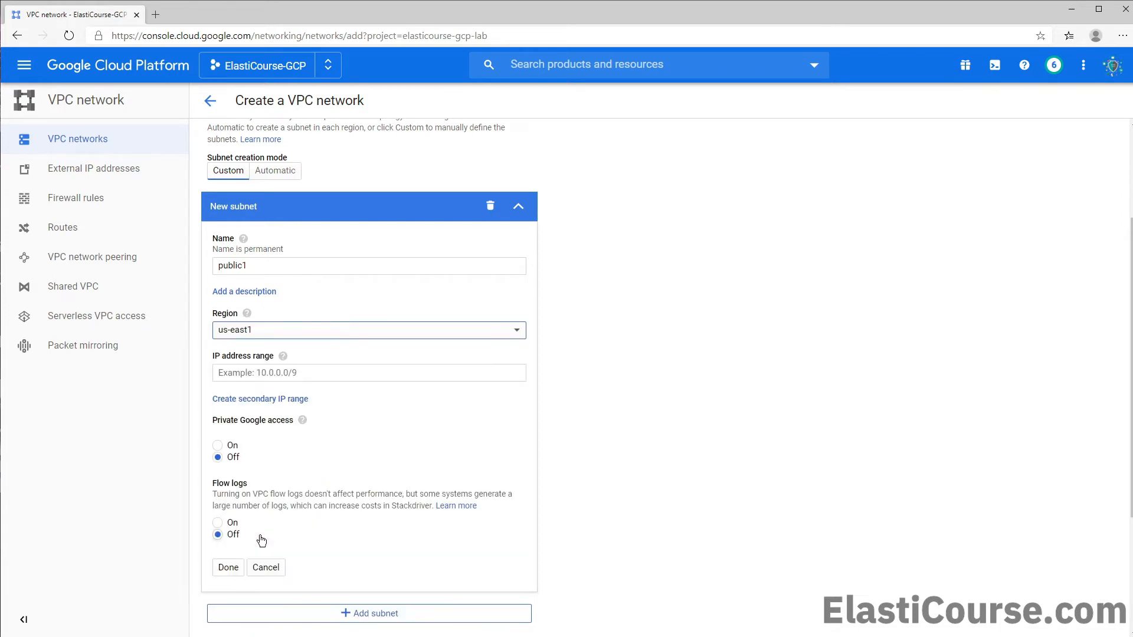
left_click(368, 373)
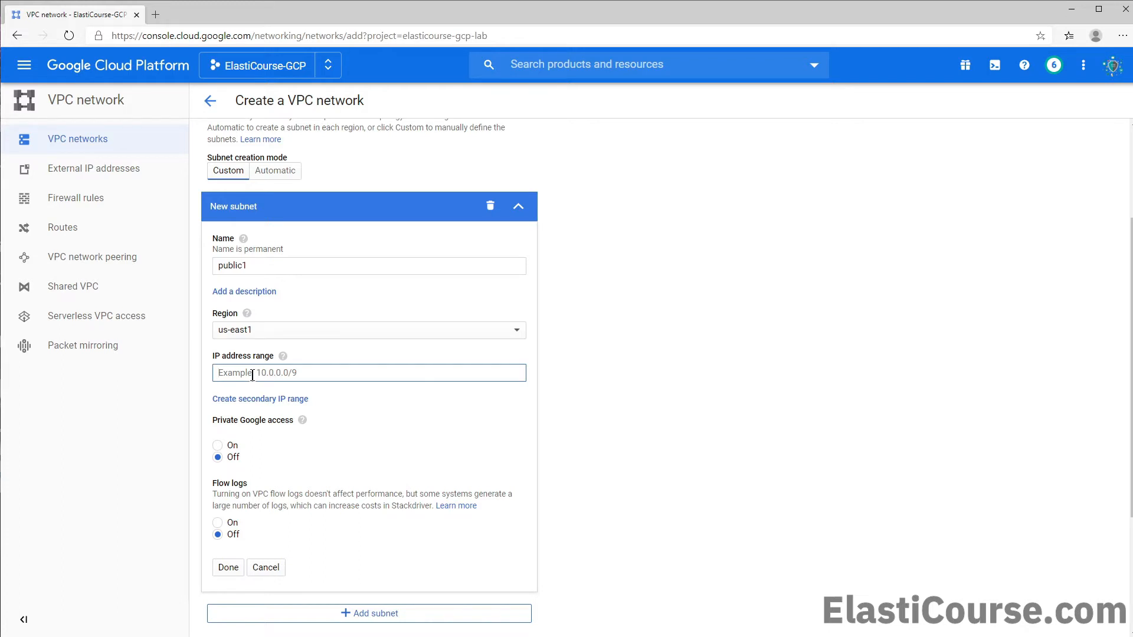
mouse_move(265, 353)
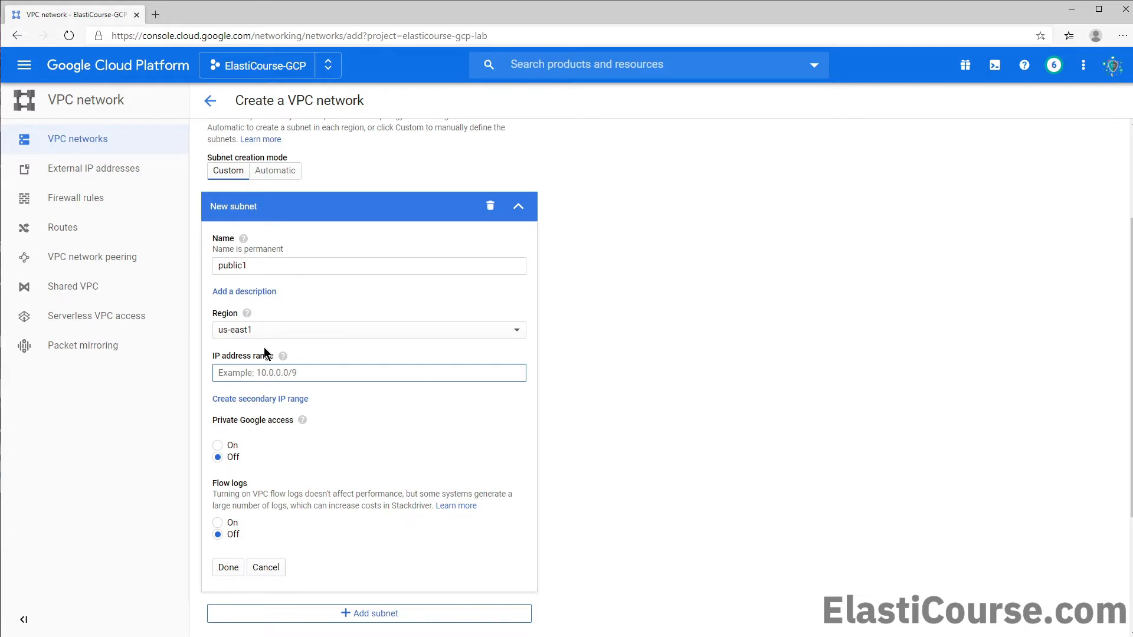
type("10.10.0.0/24")
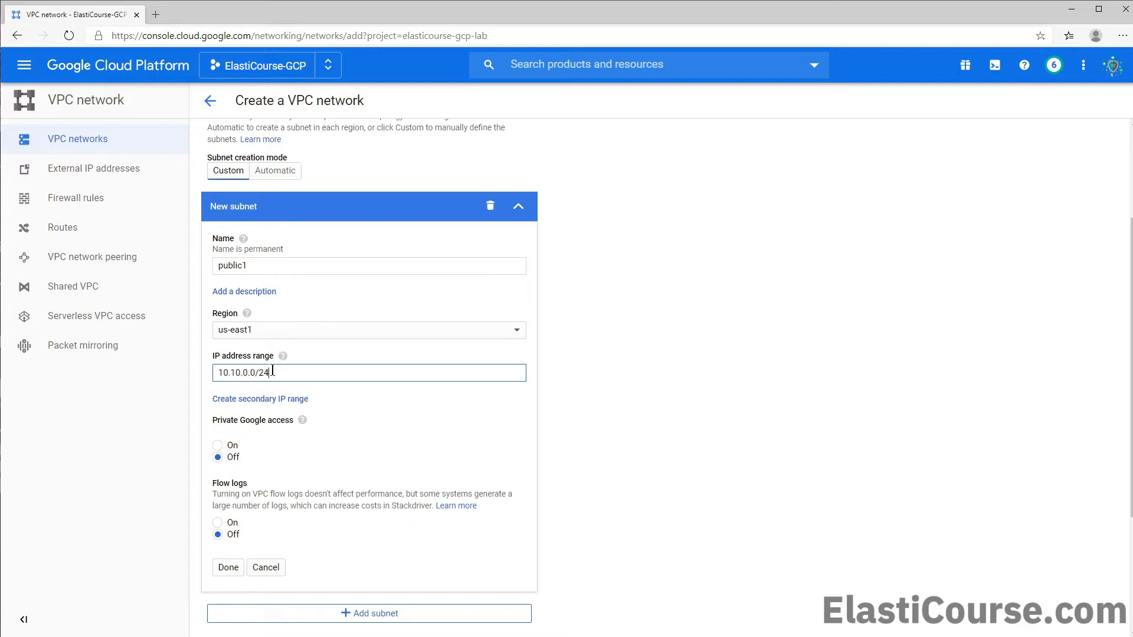
mouse_move(277, 381)
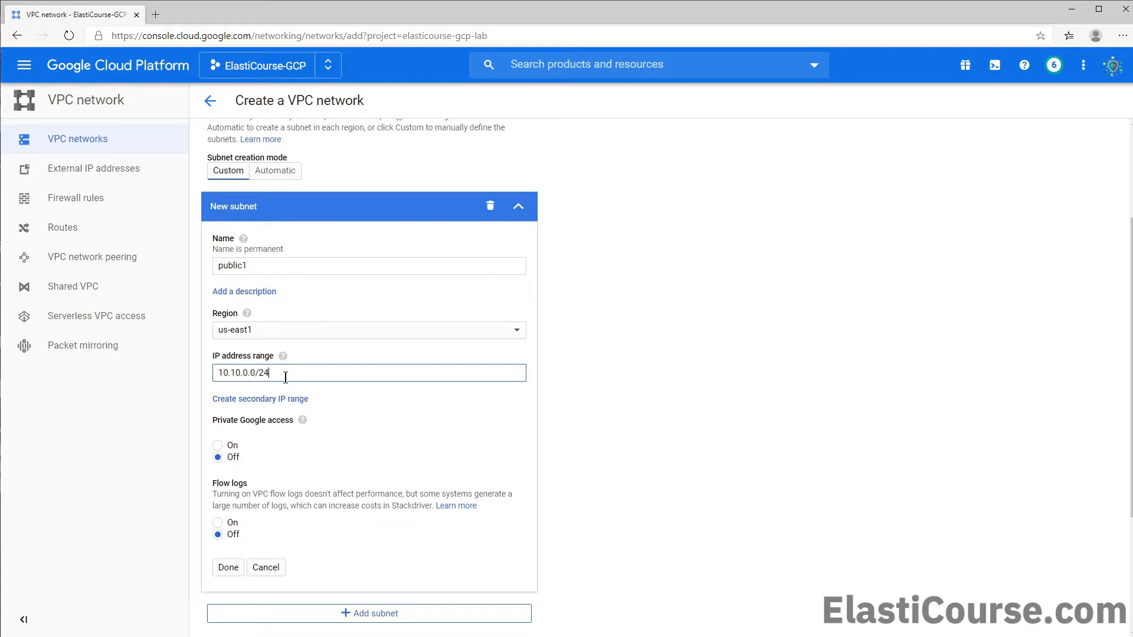
Step: Finish the public1 subnet and submit creation of the gcp-public network
scroll("down", 3)
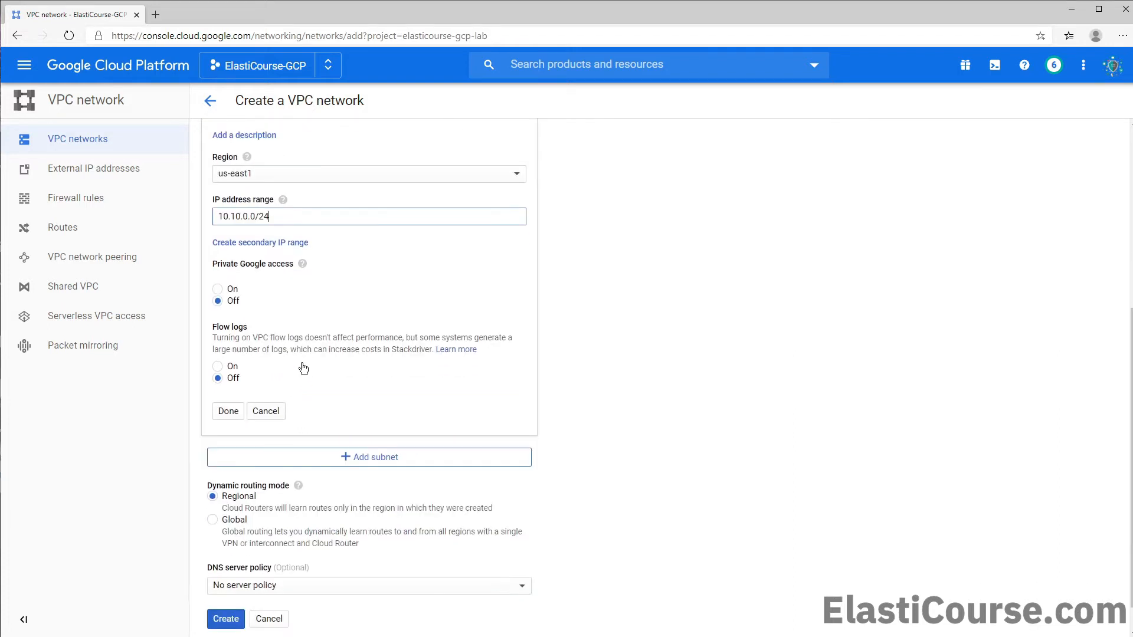
mouse_move(273, 279)
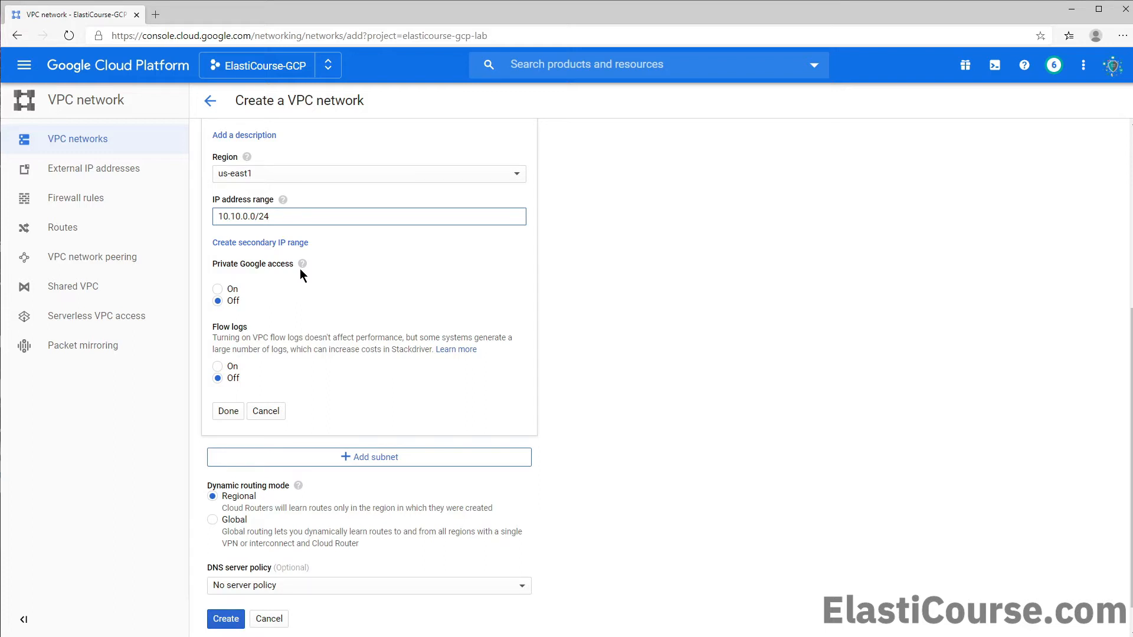
left_click(368, 216)
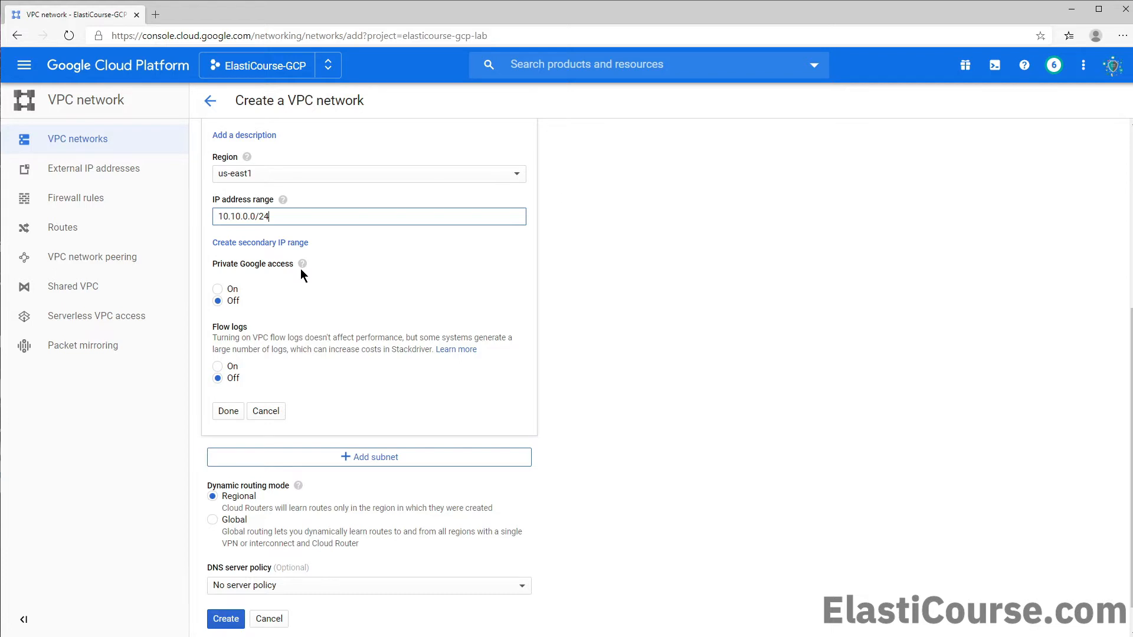
left_click(227, 411)
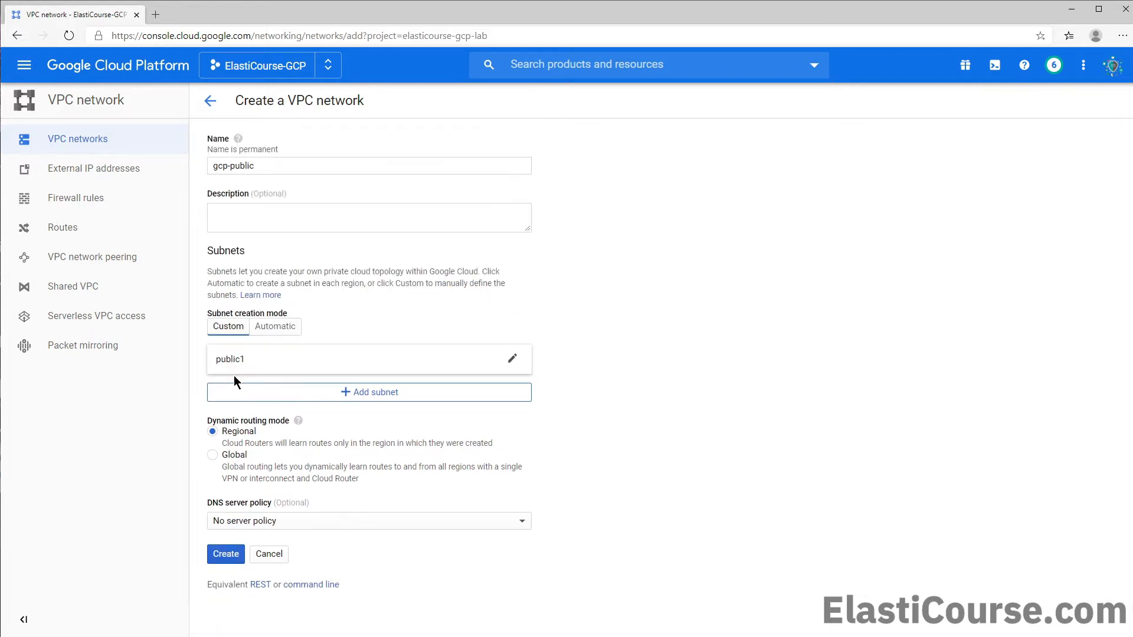
mouse_move(246, 365)
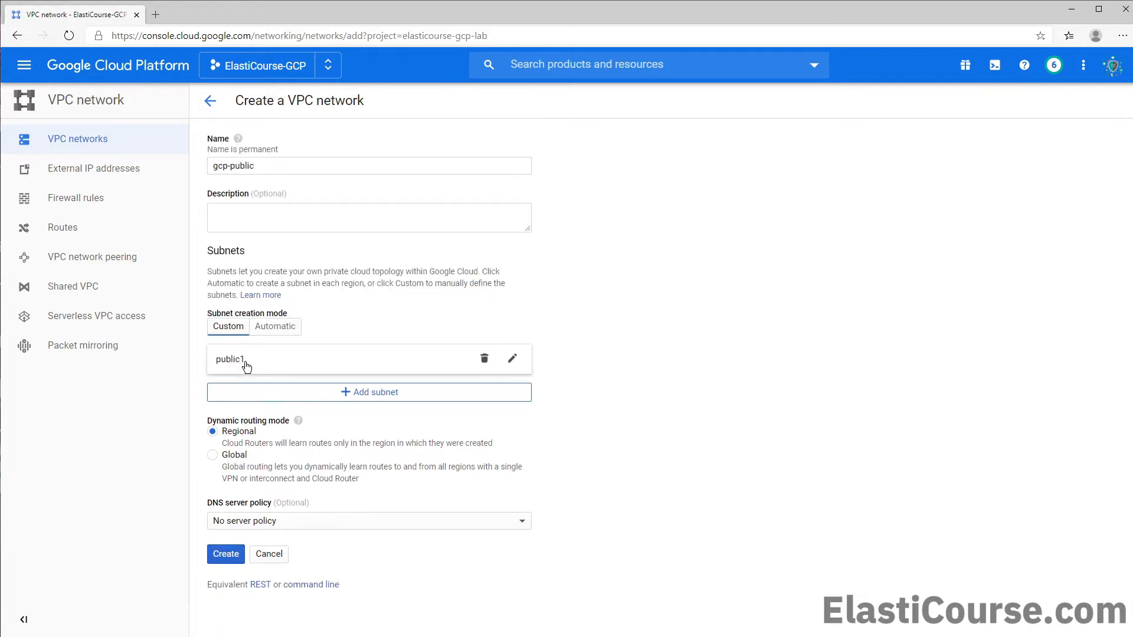
left_click(226, 555)
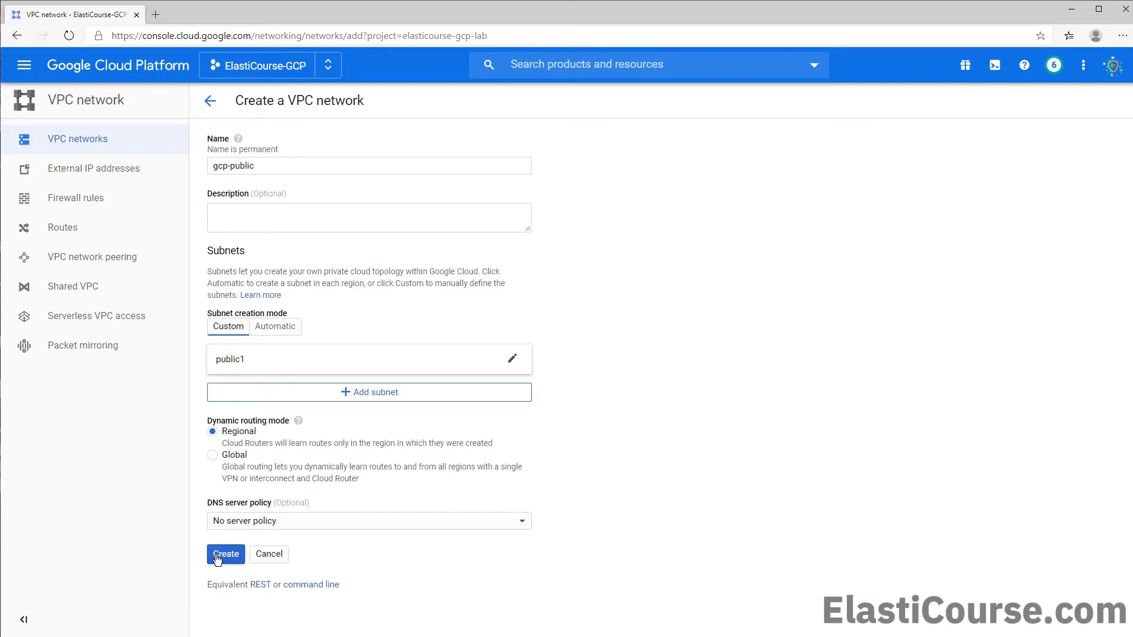
left_click(225, 554)
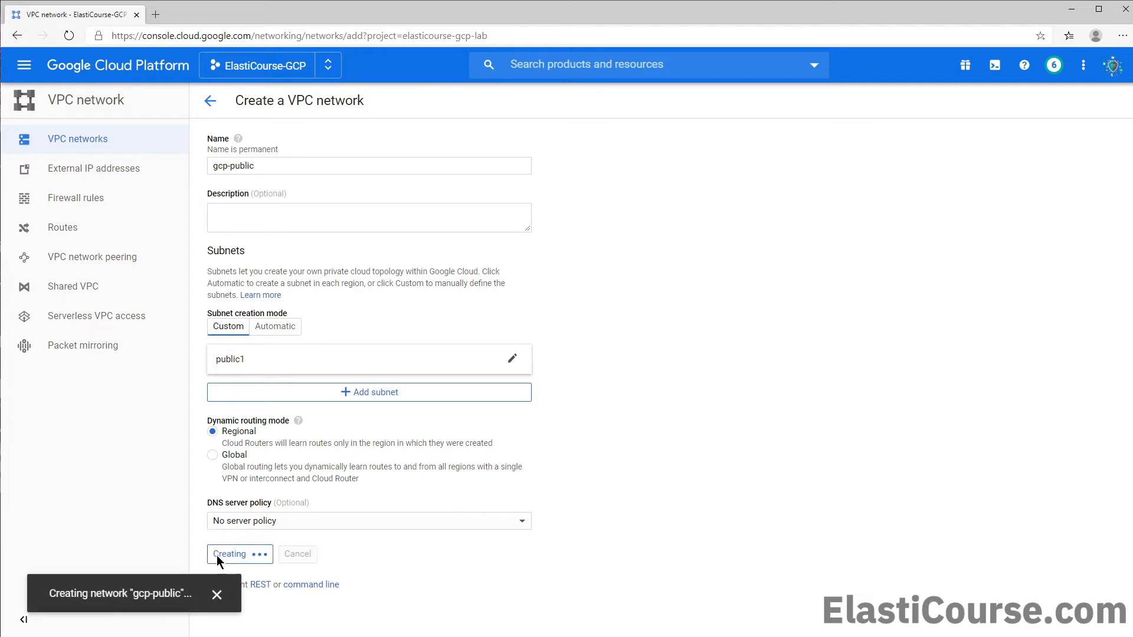
Step: Confirm gcp-public appears in the VPC list with public1, 10.10.0.0/24, gateway 10.10.0.1
left_click(231, 555)
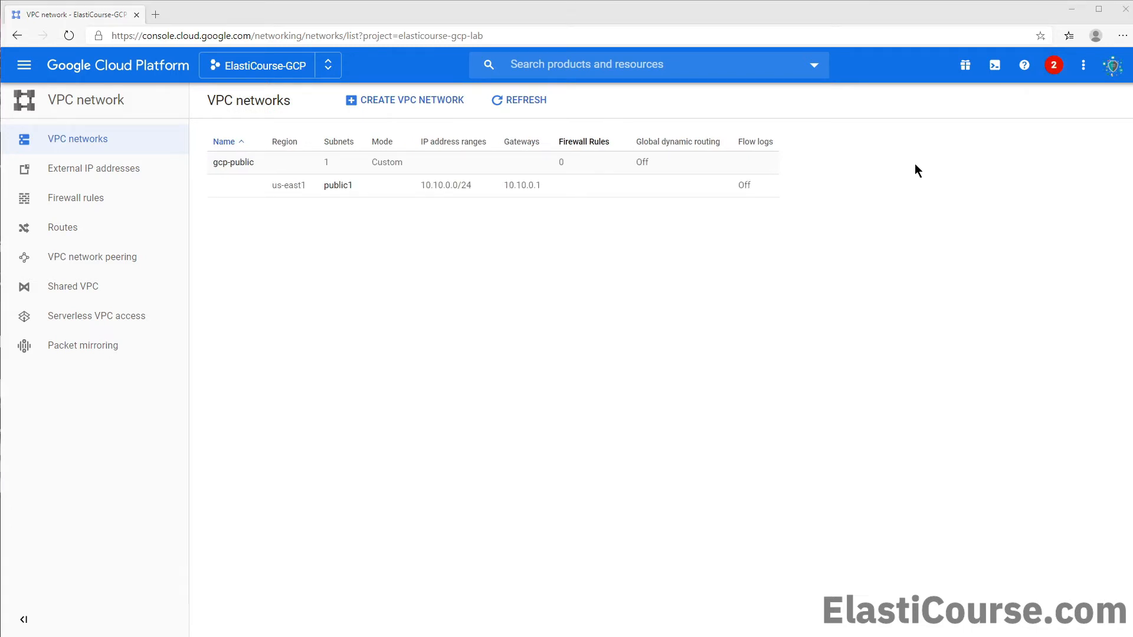
mouse_move(906, 186)
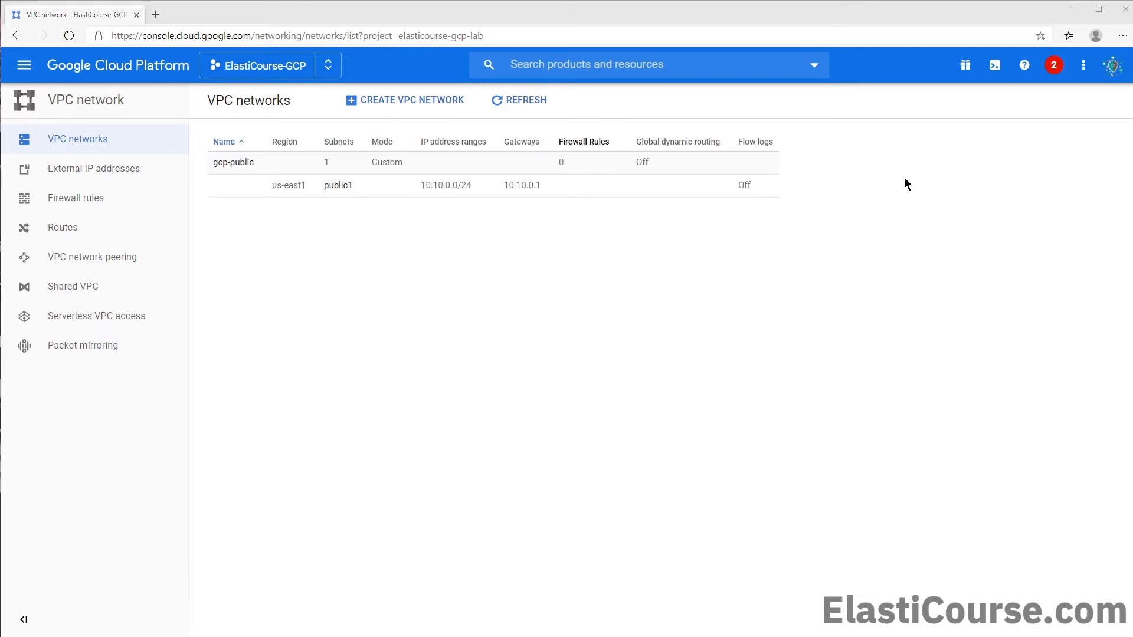
mouse_move(437, 197)
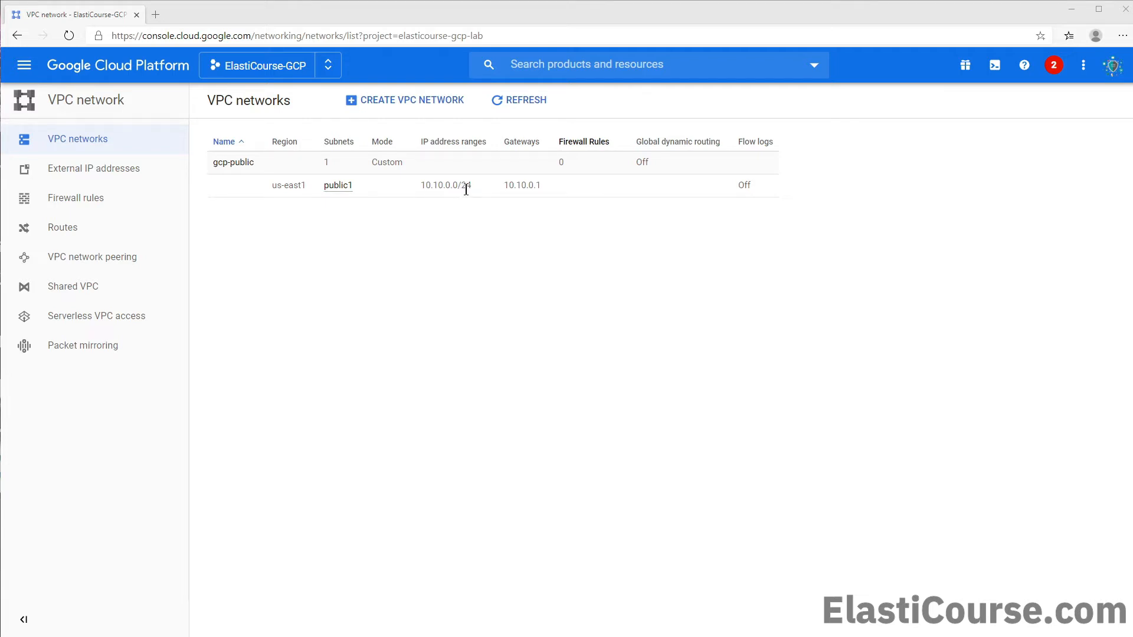
mouse_move(497, 199)
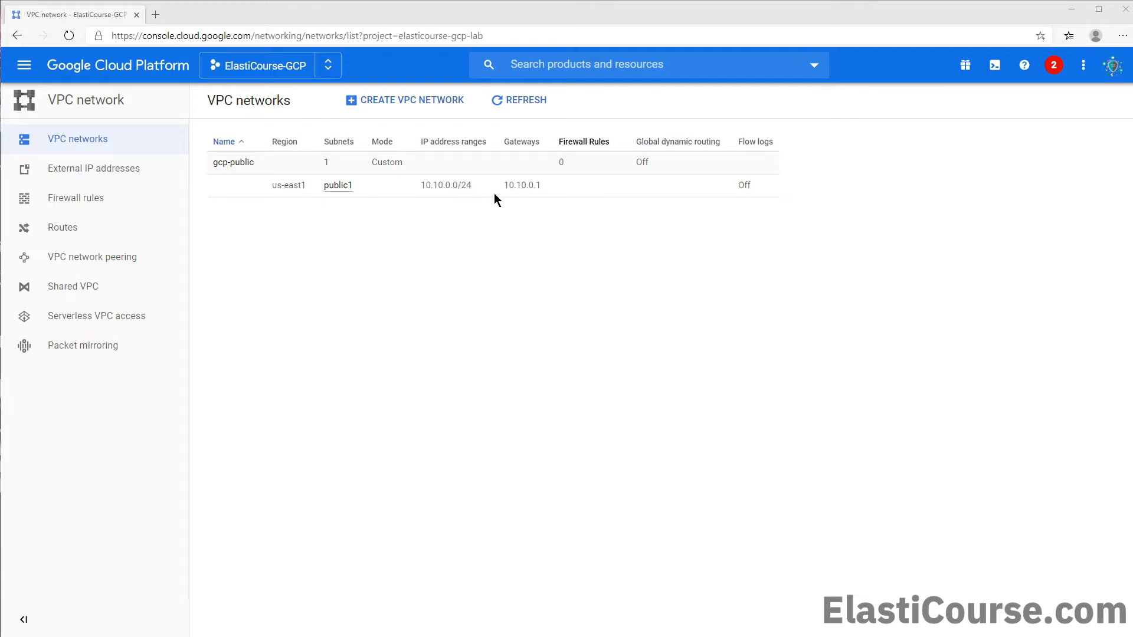
mouse_move(545, 195)
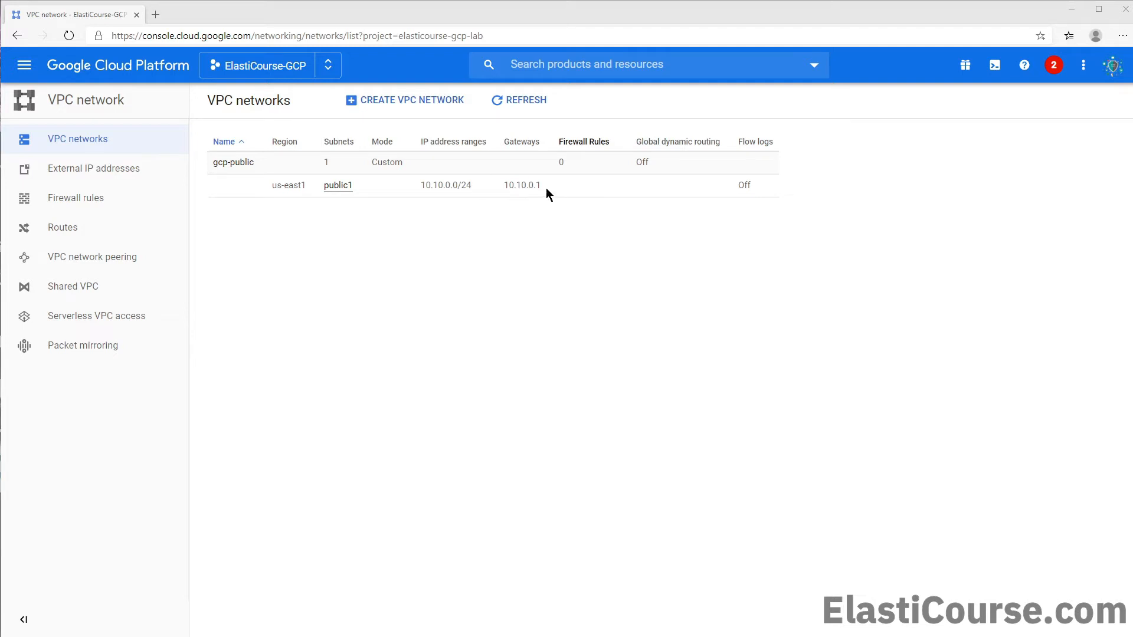
mouse_move(528, 172)
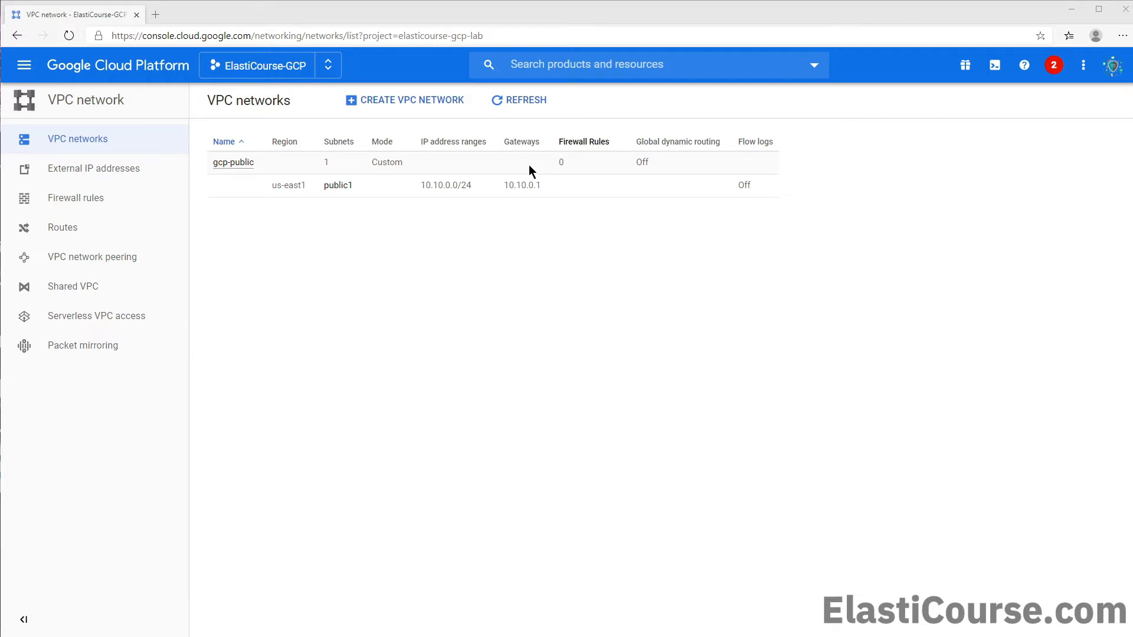
mouse_move(529, 160)
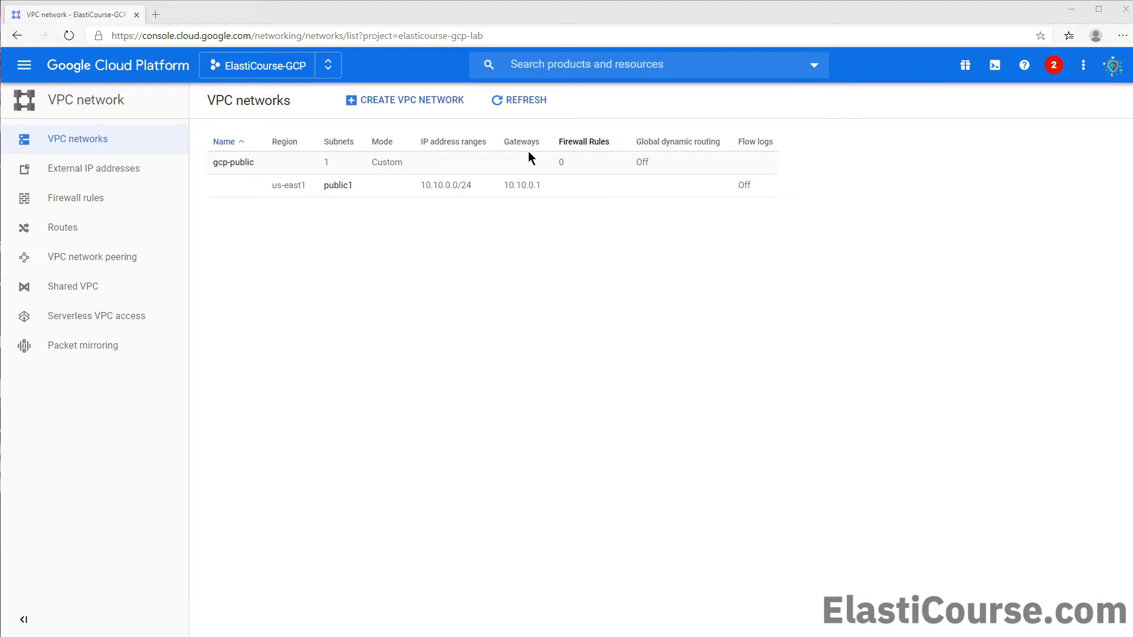
Step: Start a second VPC network with subnet private1 placed in us-east1
left_click(405, 99)
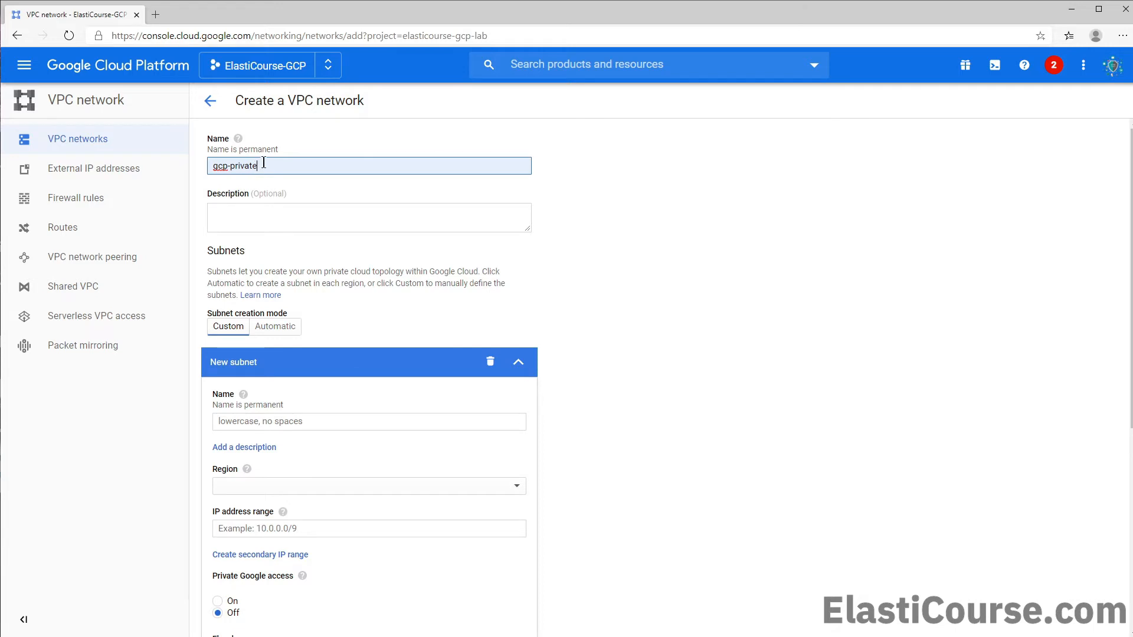
scroll("down", 3)
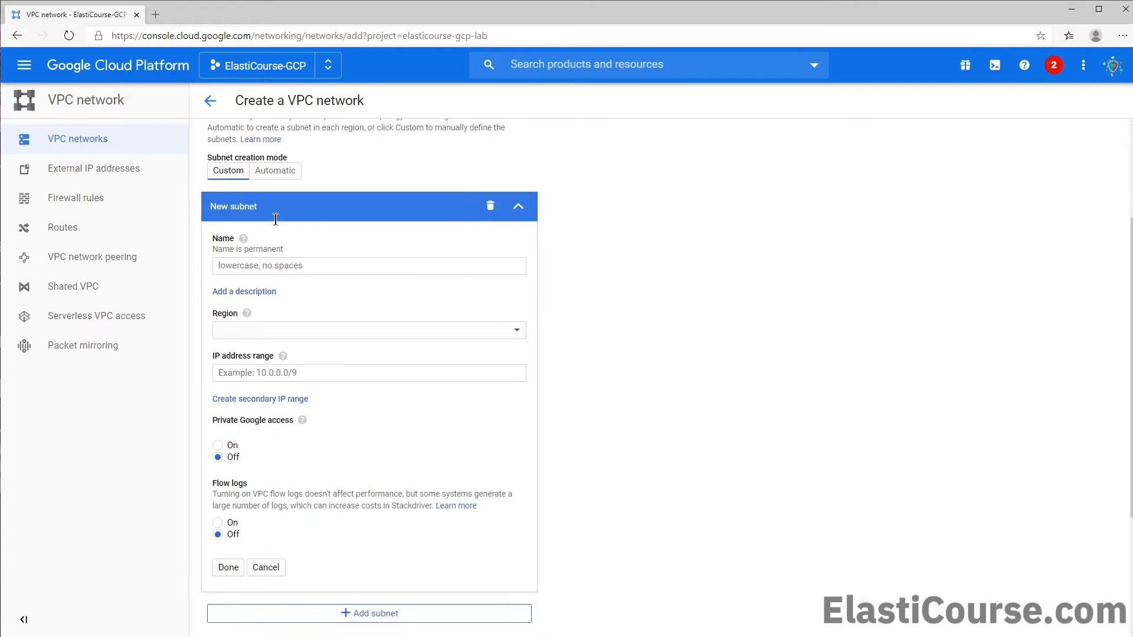
type("web-server")
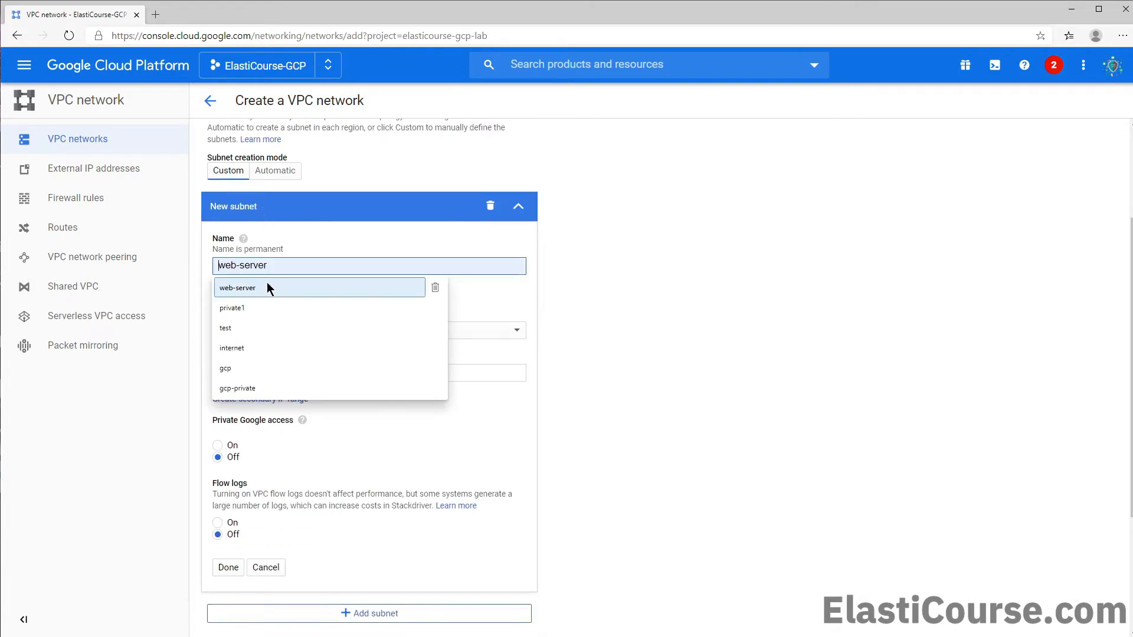
left_click(231, 308)
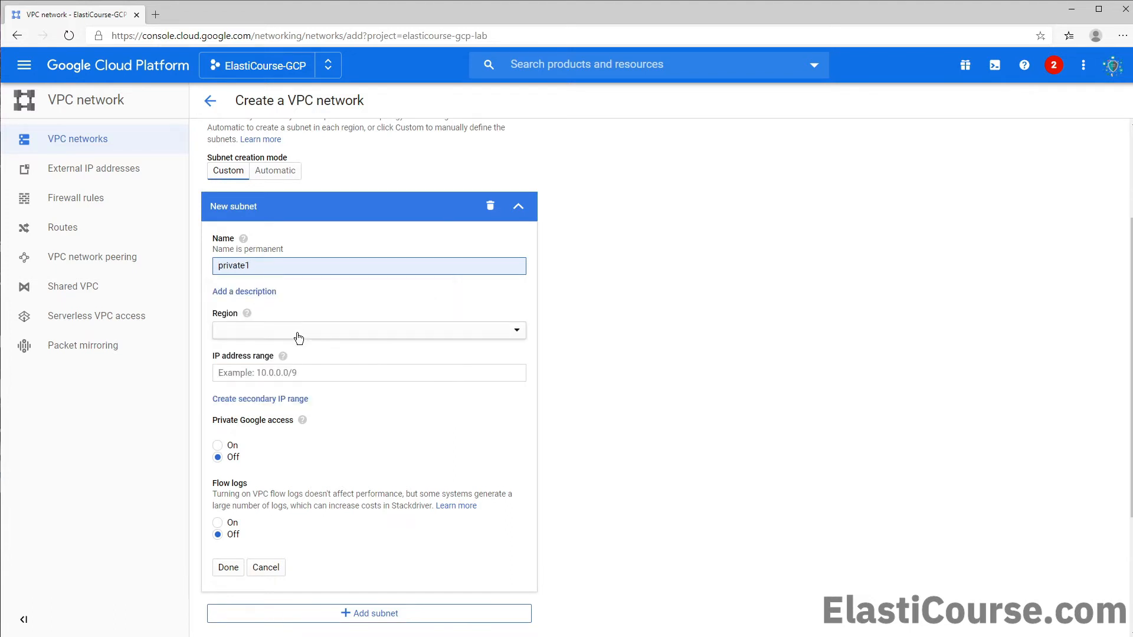
left_click(368, 330)
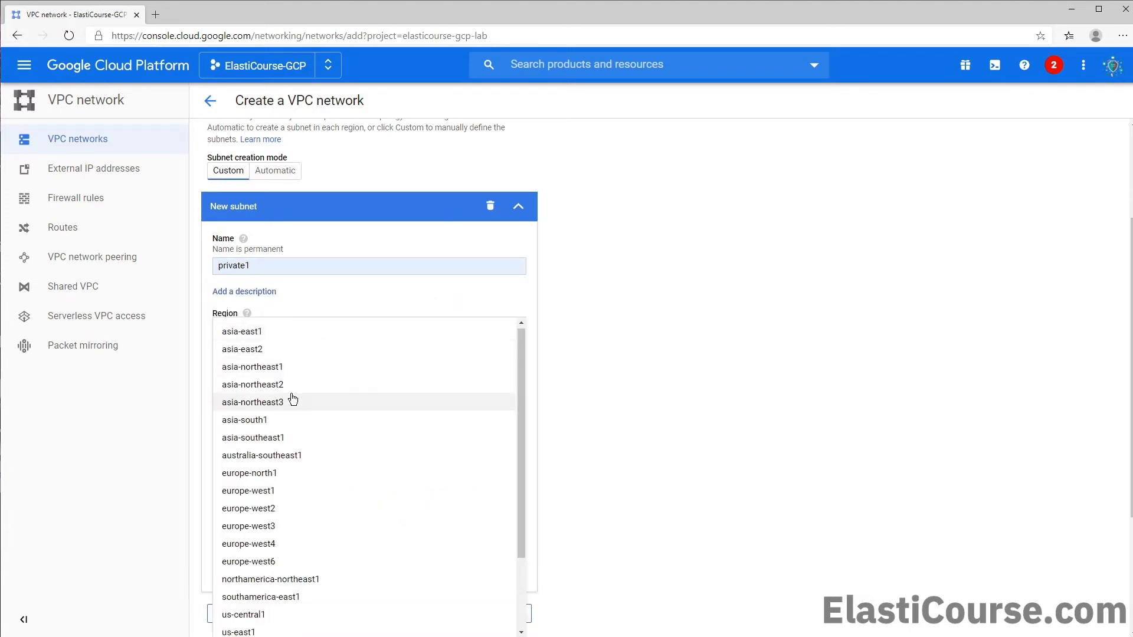
scroll("down", 3)
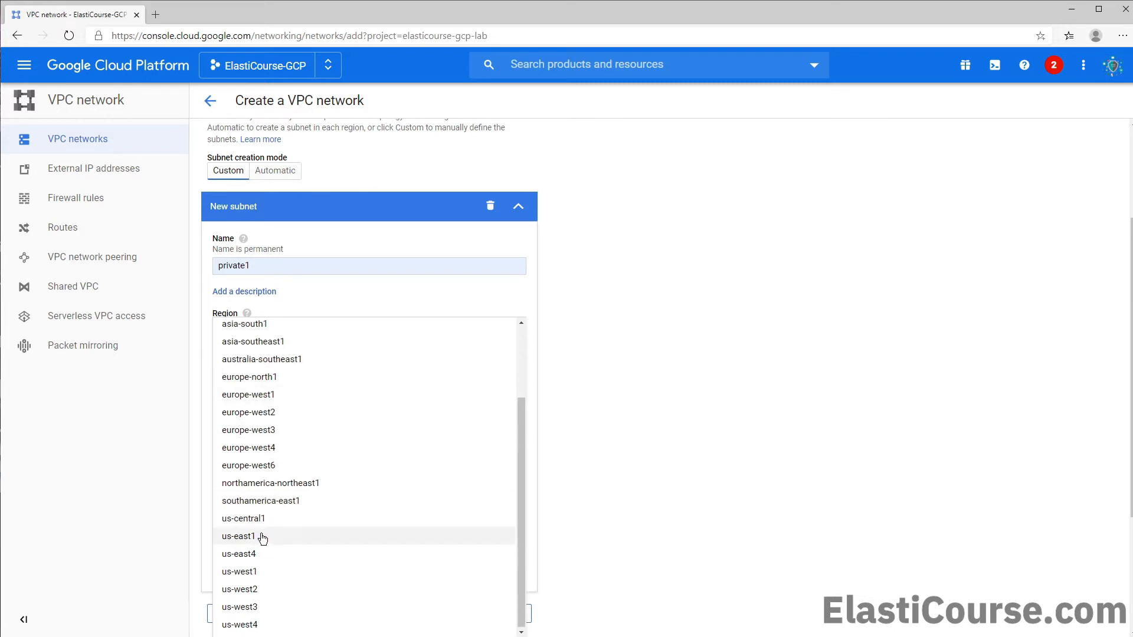
left_click(239, 536)
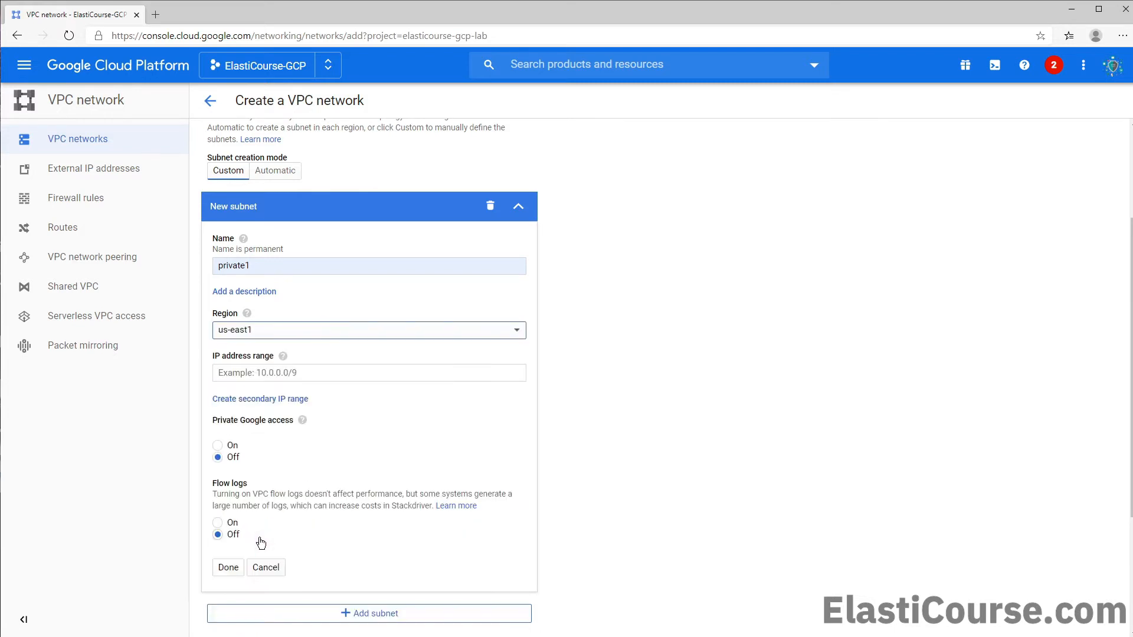
Step: Give private1 the range 10.10.10.0/23 and create the gcp-private network
left_click(368, 373)
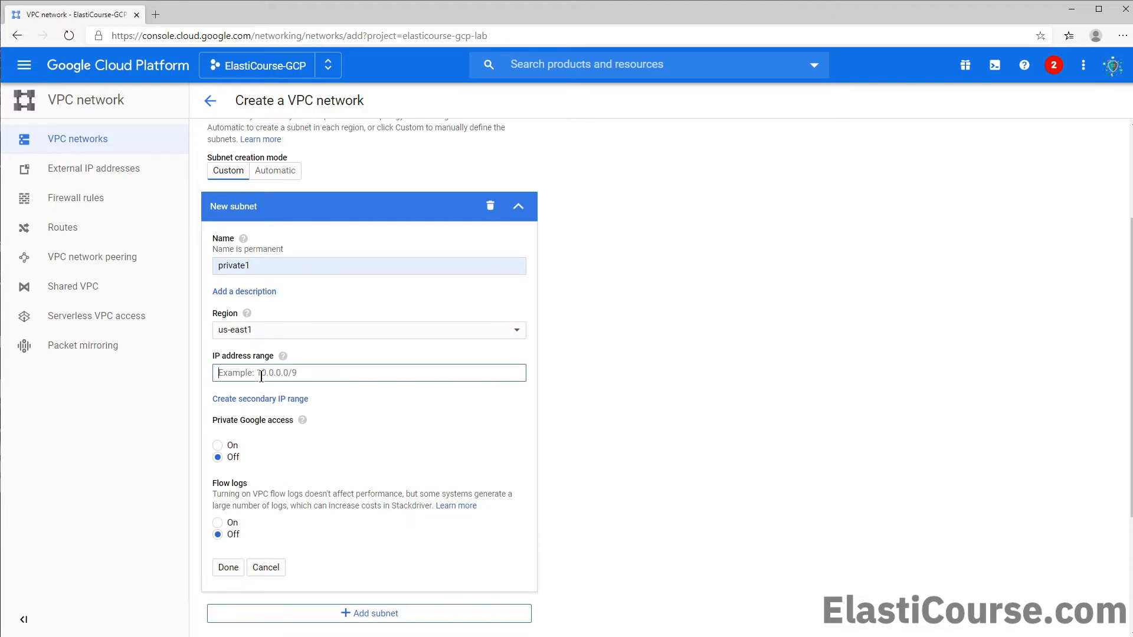
type("10.10.")
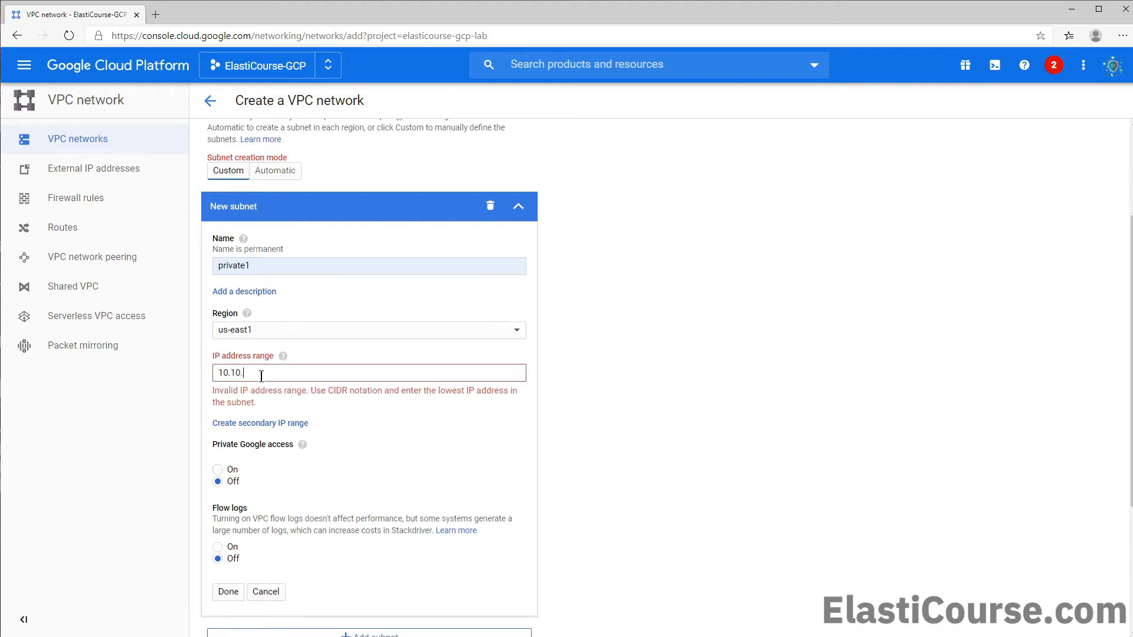
type("10.0/23")
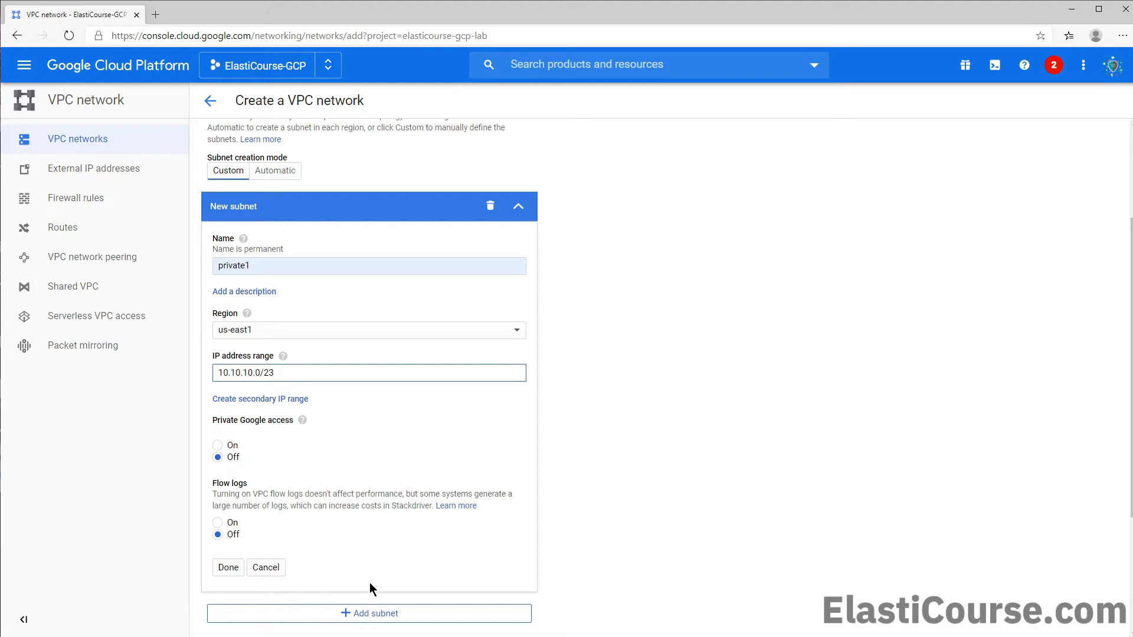
left_click(227, 567)
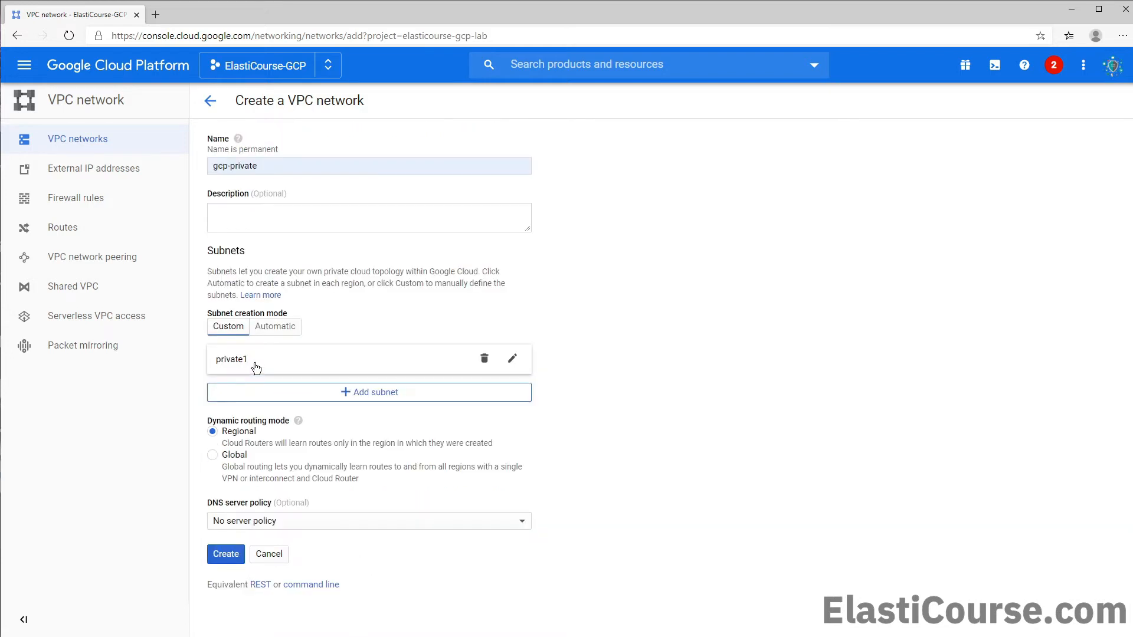
left_click(225, 555)
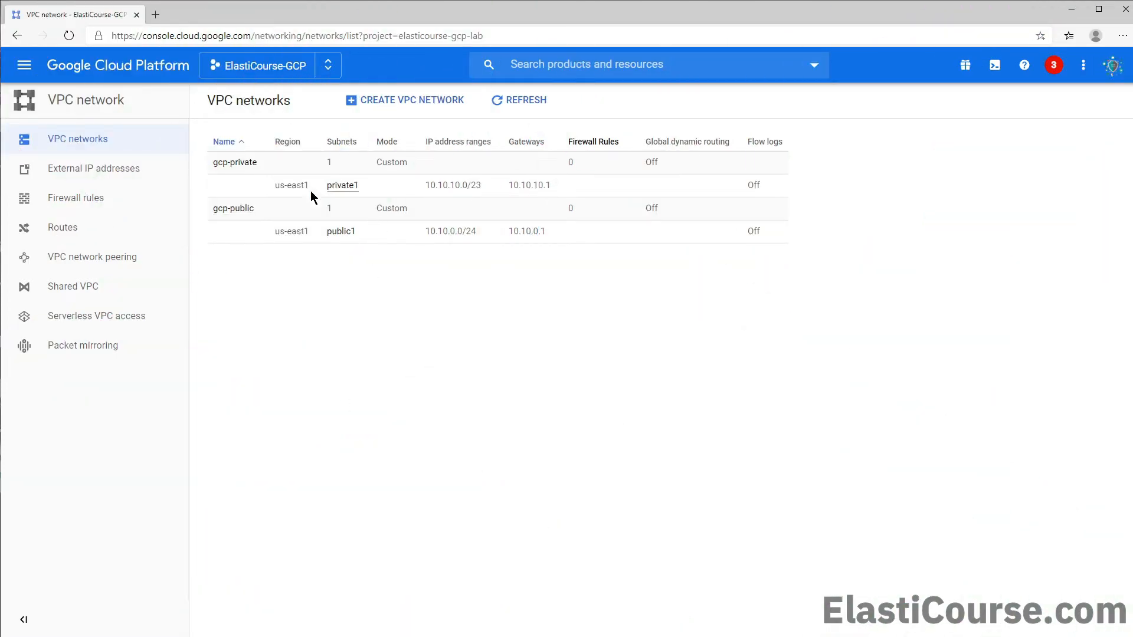
left_click(63, 227)
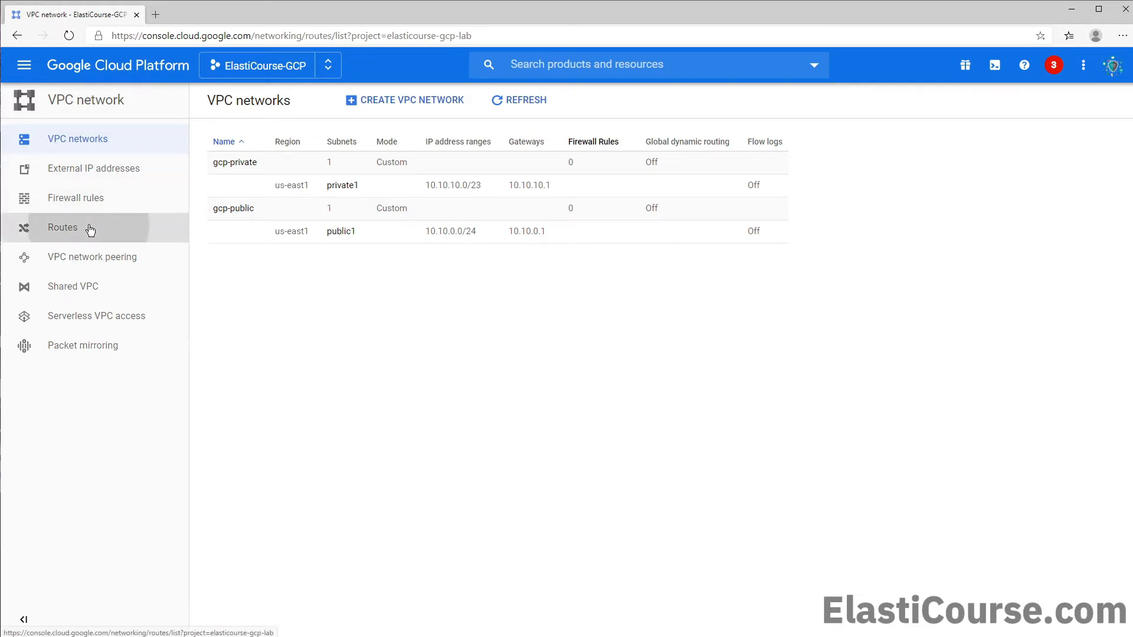
left_click(62, 227)
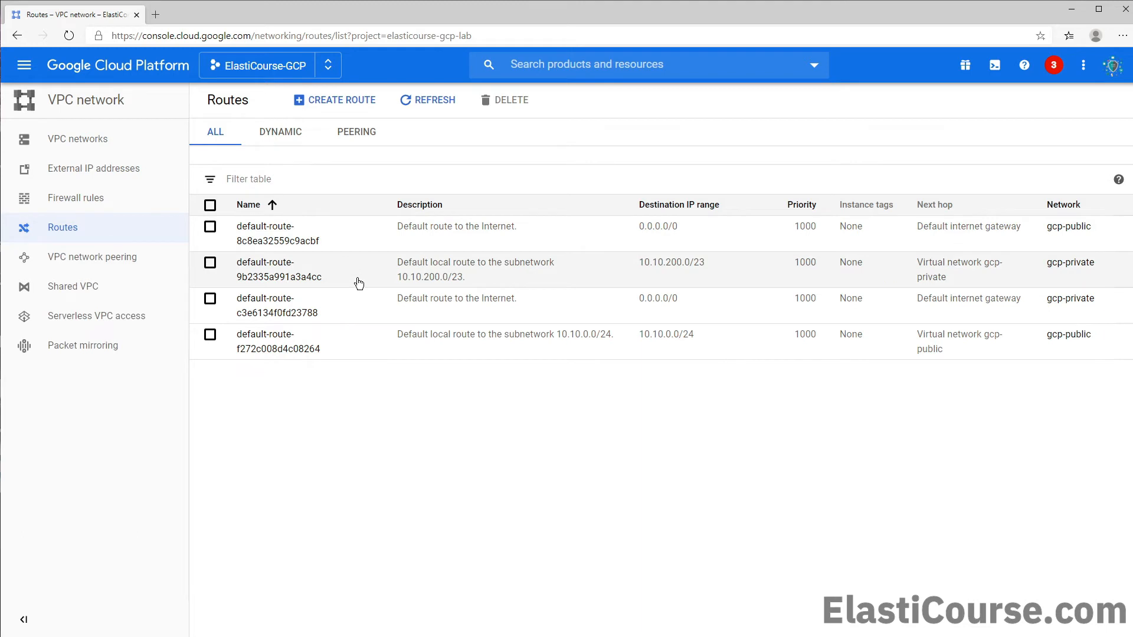
mouse_move(1021, 224)
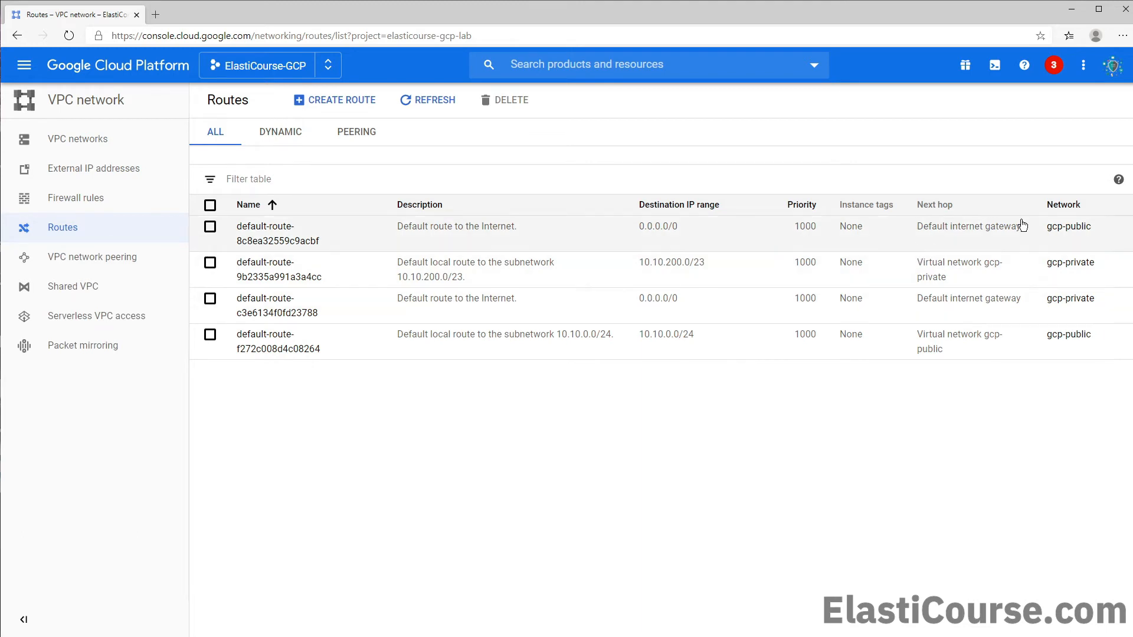
mouse_move(1052, 240)
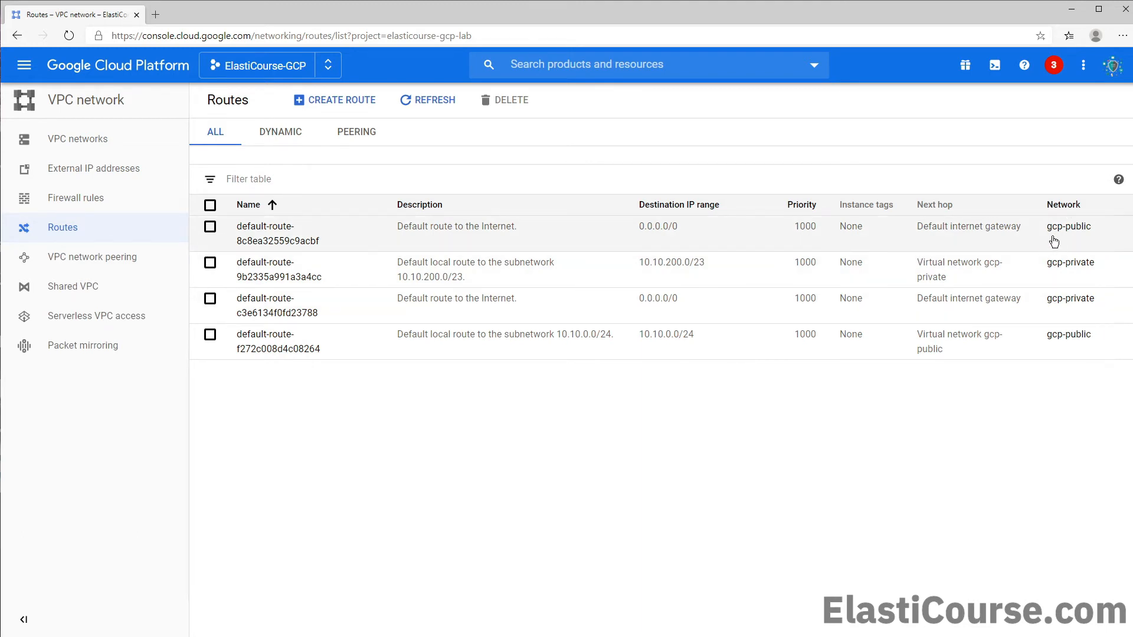
mouse_move(1066, 223)
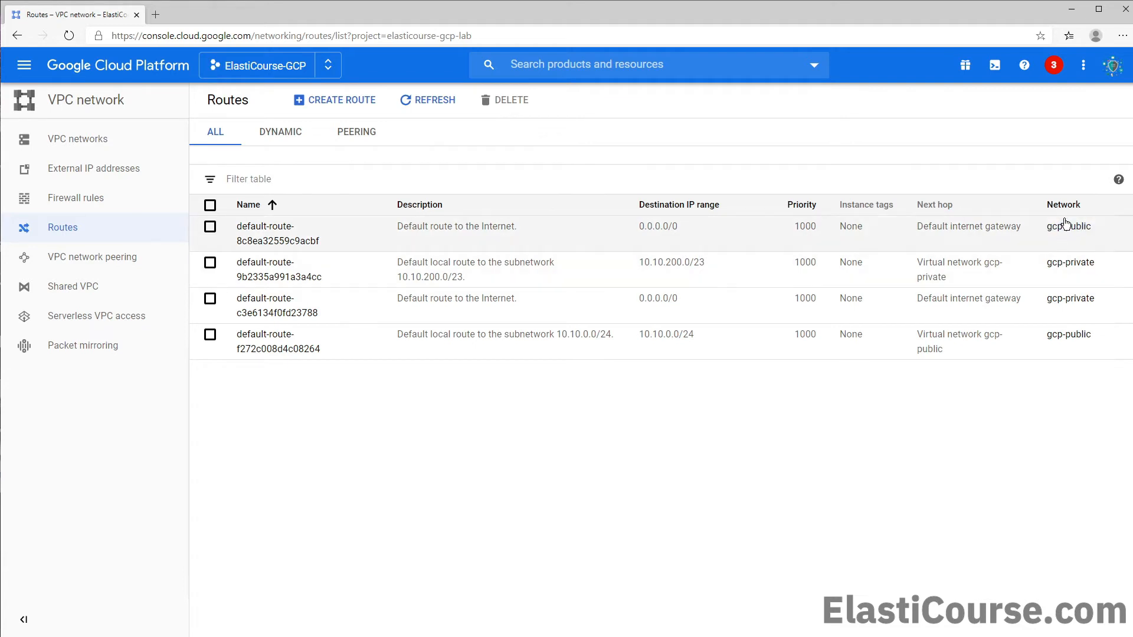
mouse_move(1030, 217)
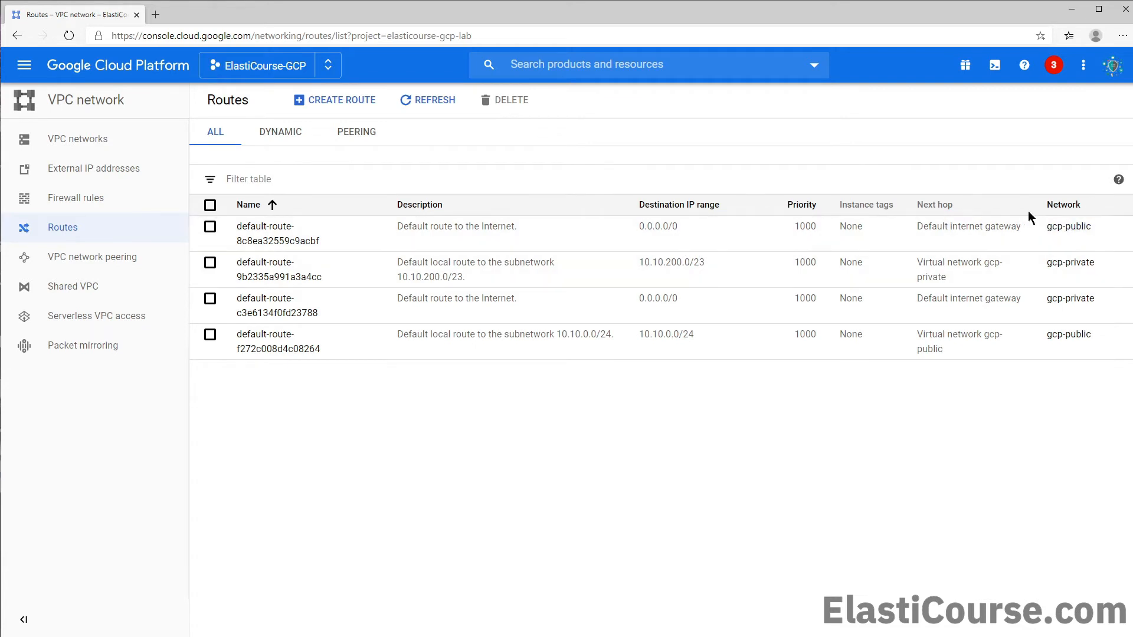
mouse_move(440, 354)
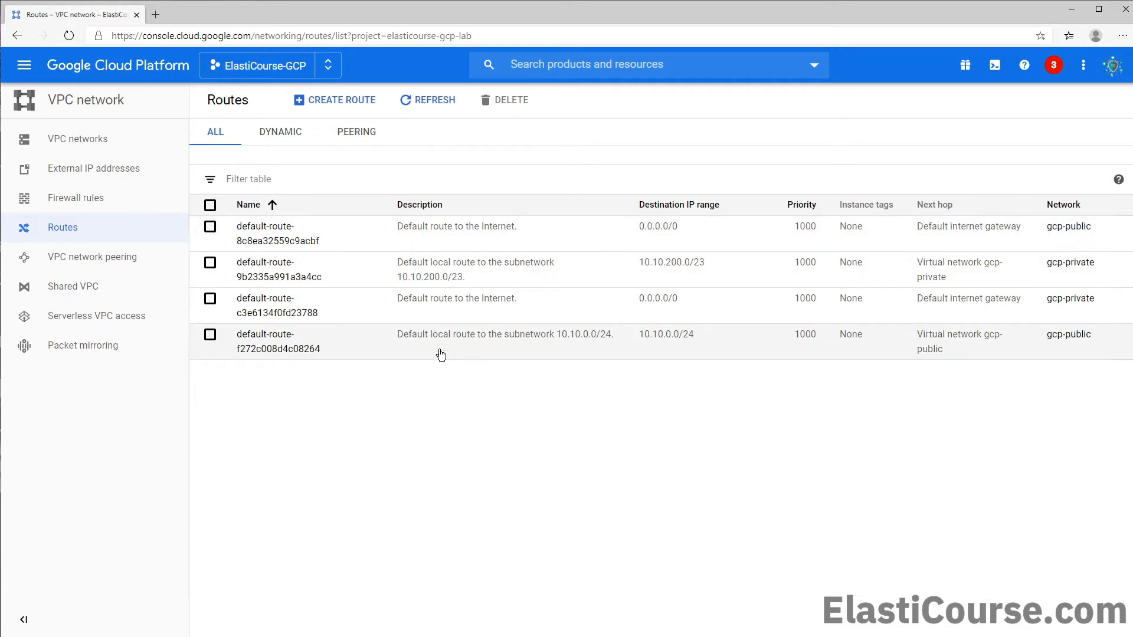
mouse_move(651, 340)
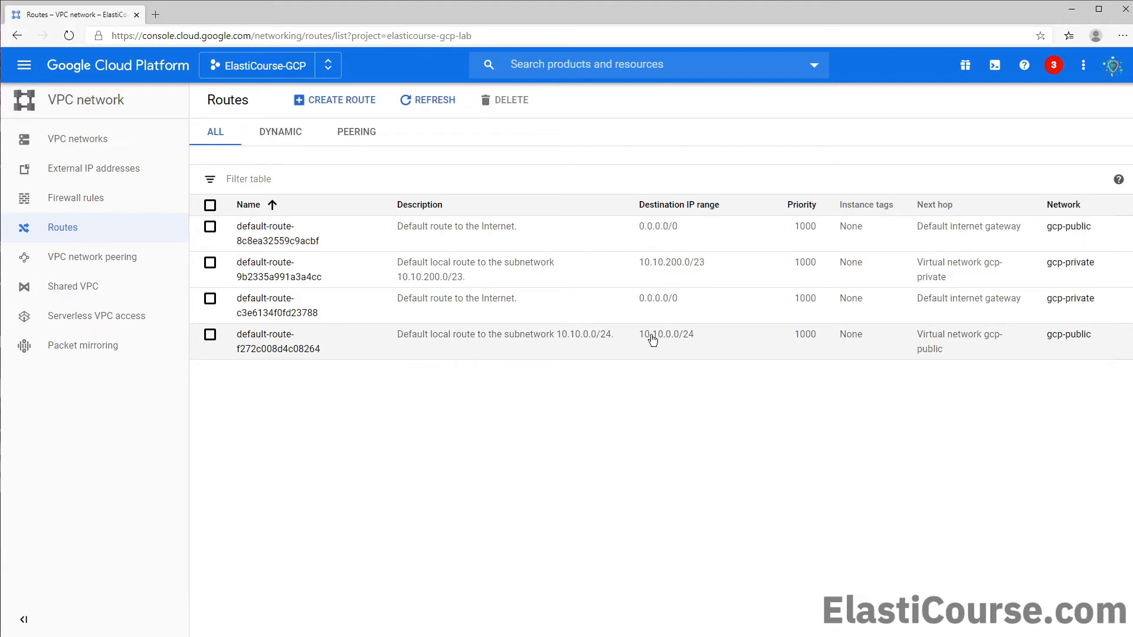
mouse_move(582, 273)
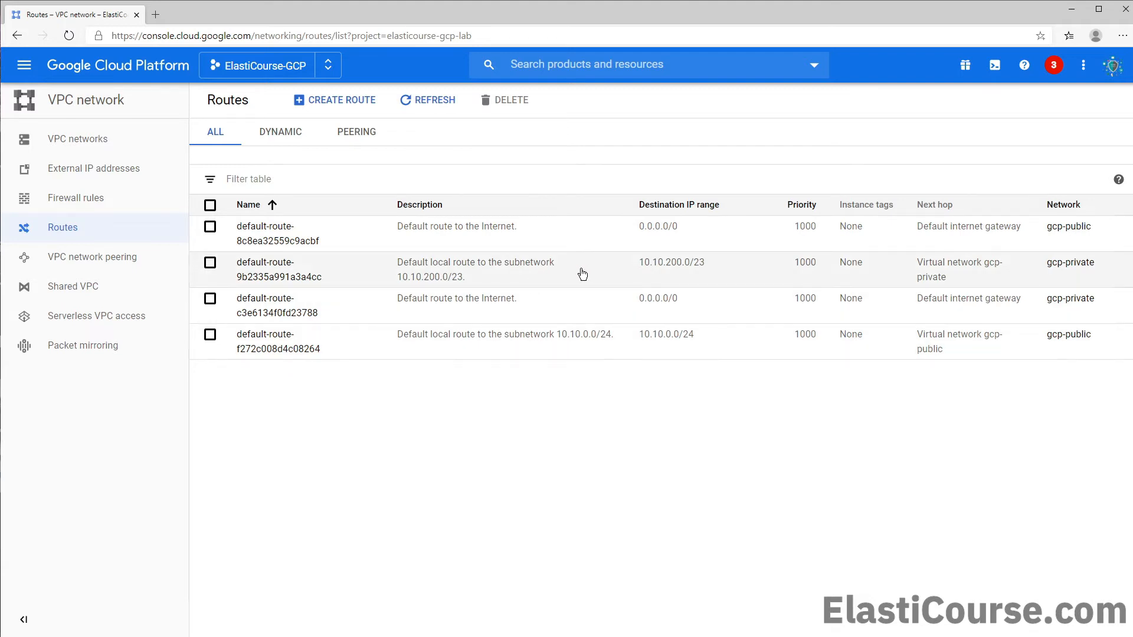
mouse_move(610, 310)
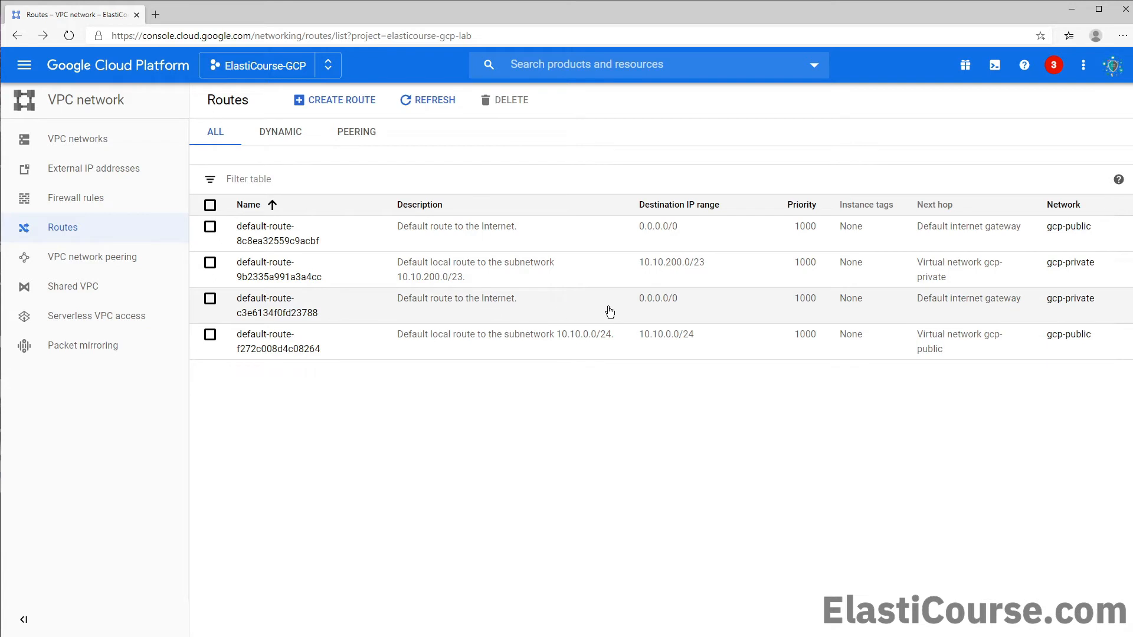
mouse_move(669, 306)
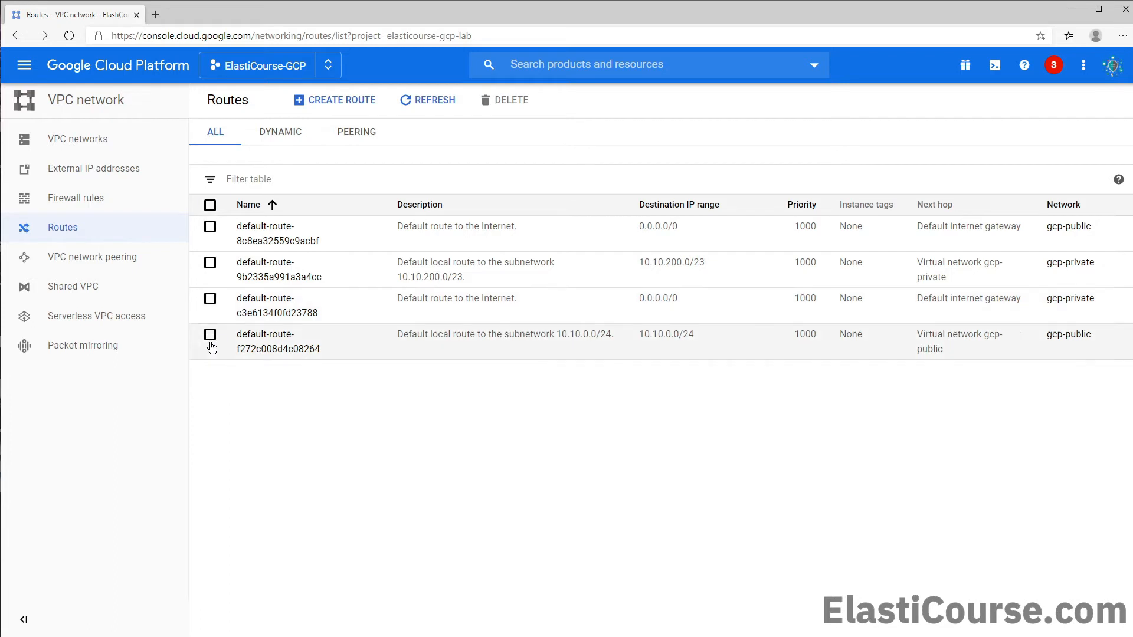
Step: Delete gcp-private's 0.0.0.0/0 default route to the Internet
left_click(210, 297)
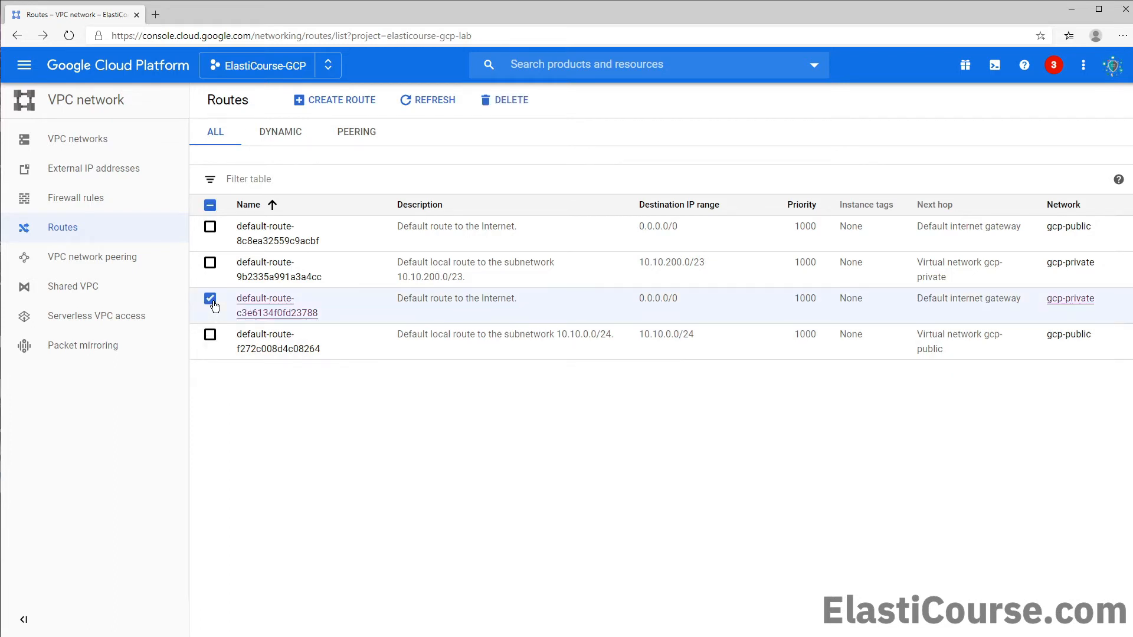
left_click(503, 99)
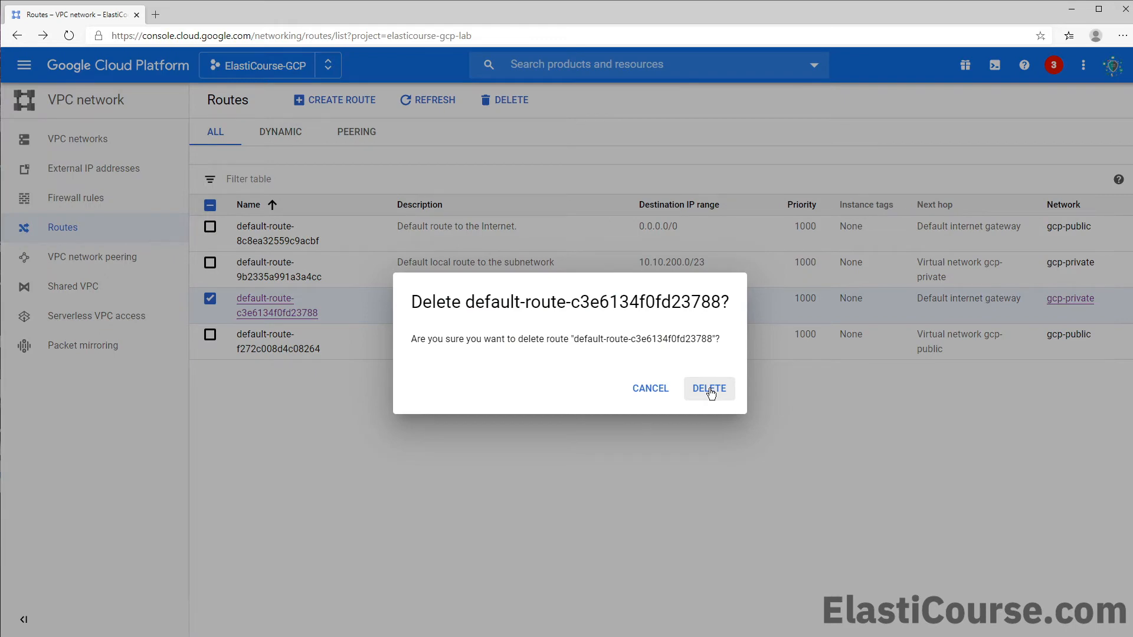
left_click(708, 388)
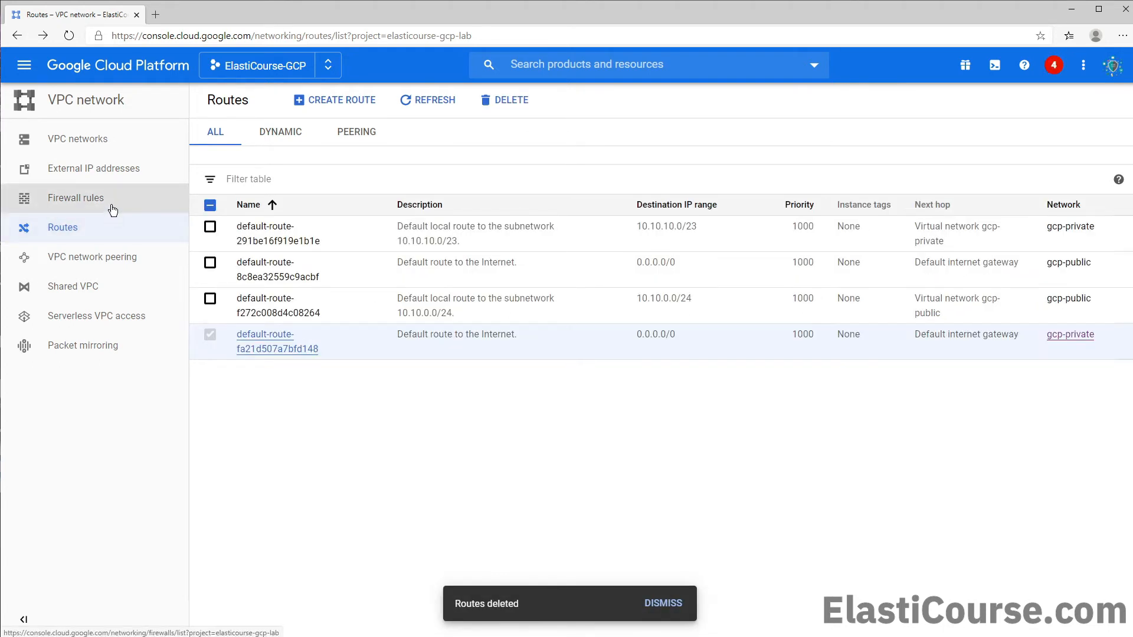
mouse_move(24, 63)
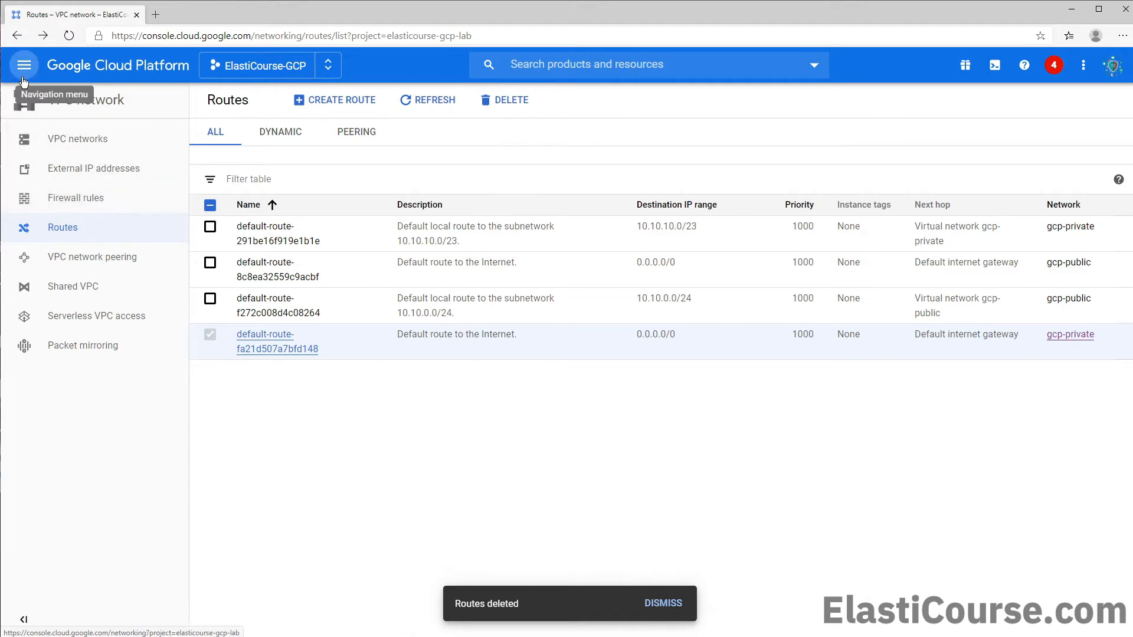
Step: Go to the Compute Engine VM instances page, which lists no instances yet
left_click(24, 64)
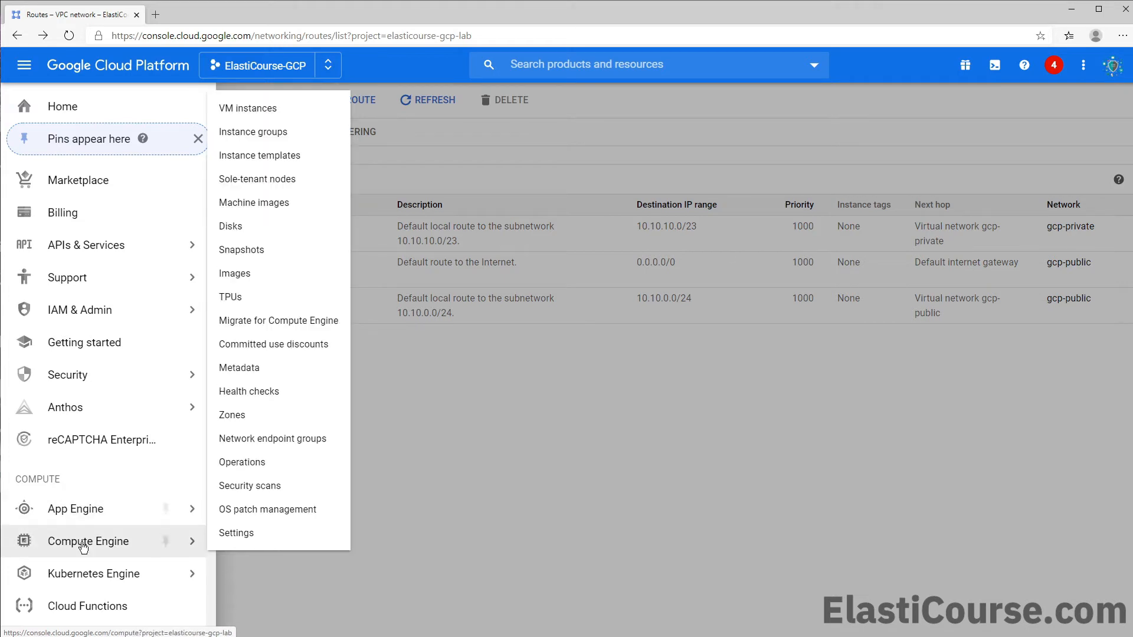
left_click(247, 108)
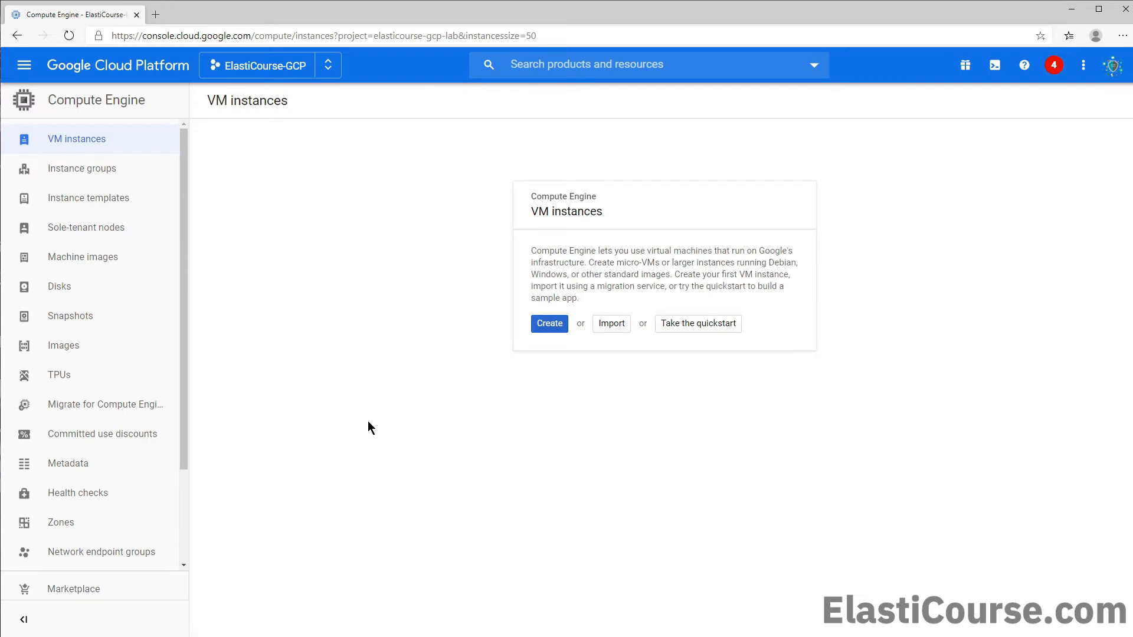
mouse_move(556, 200)
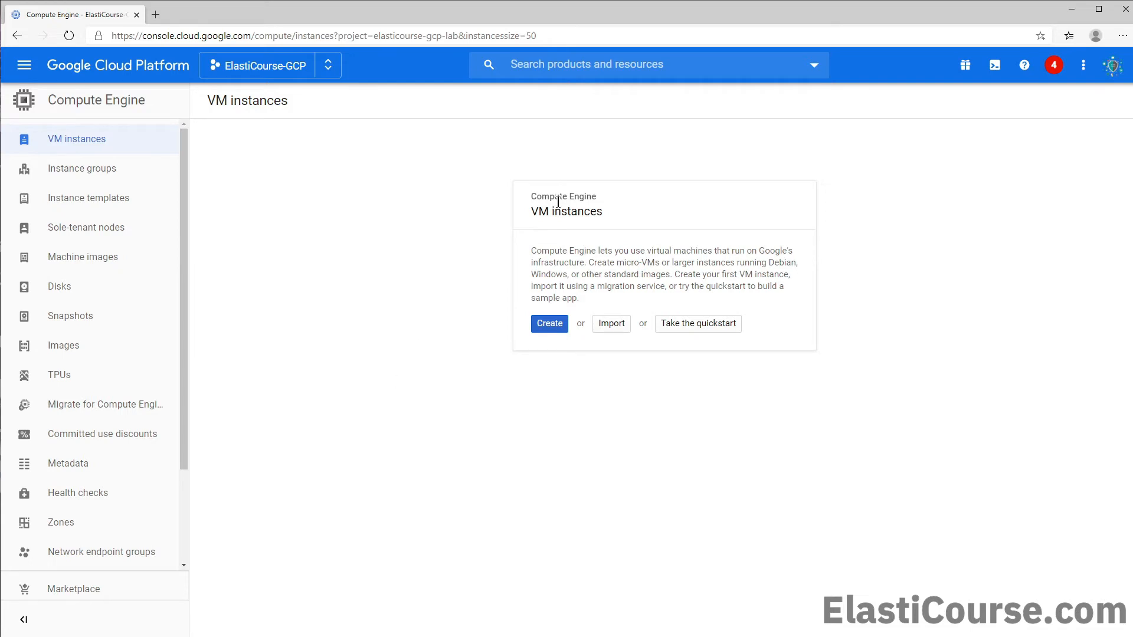
mouse_move(592, 219)
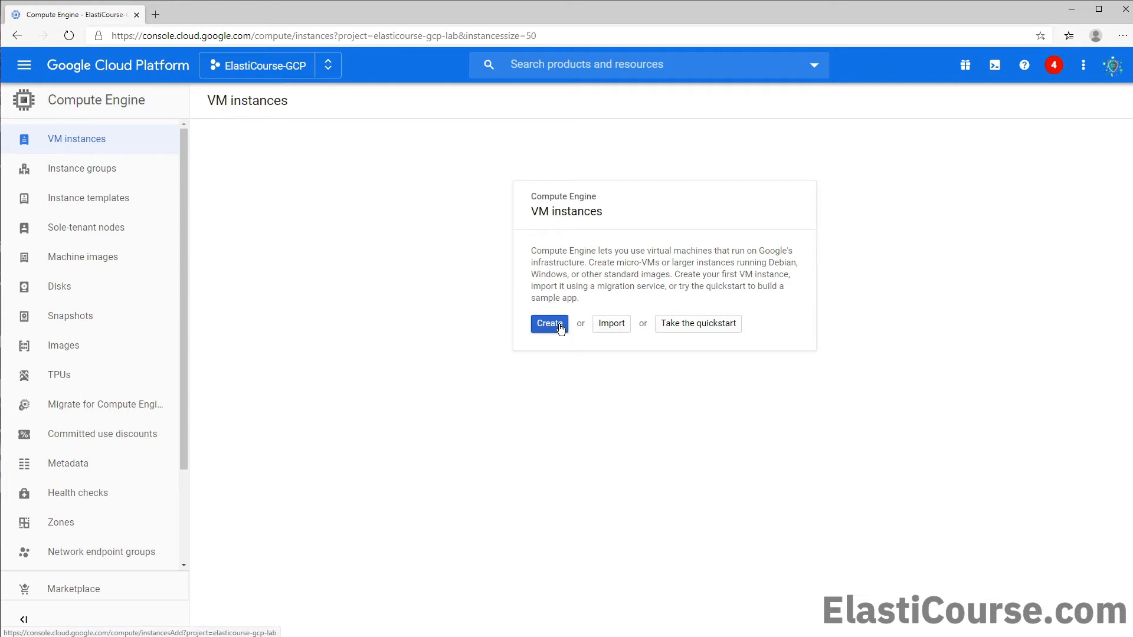
Step: Start a new VM instance in region us-east1 (South Carolina), zone us-east1-b
left_click(548, 324)
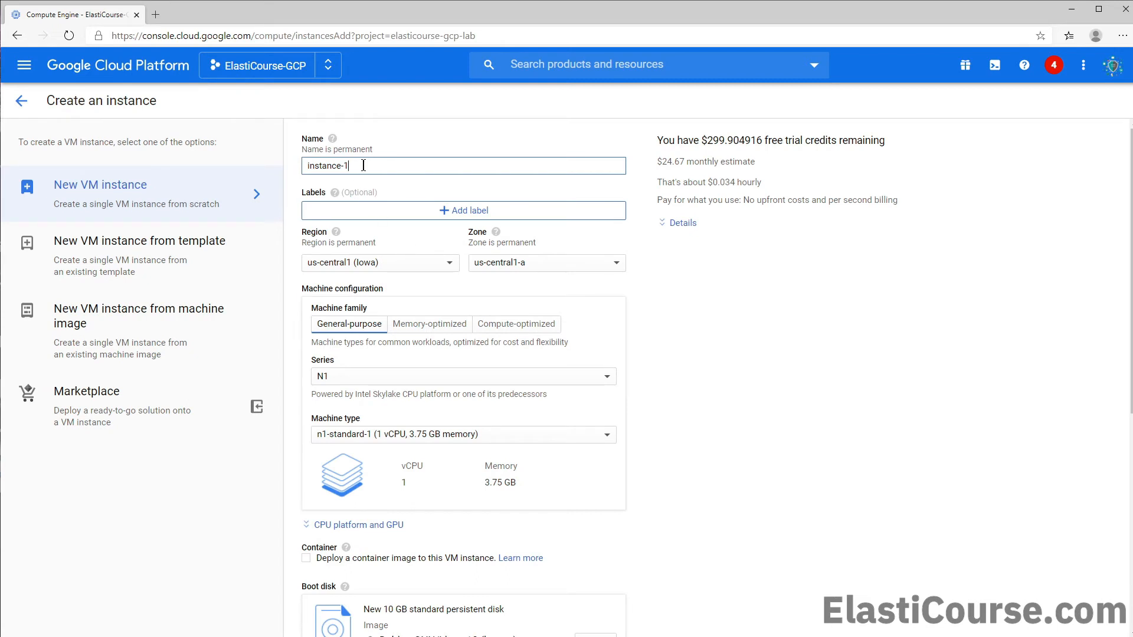
left_click(379, 262)
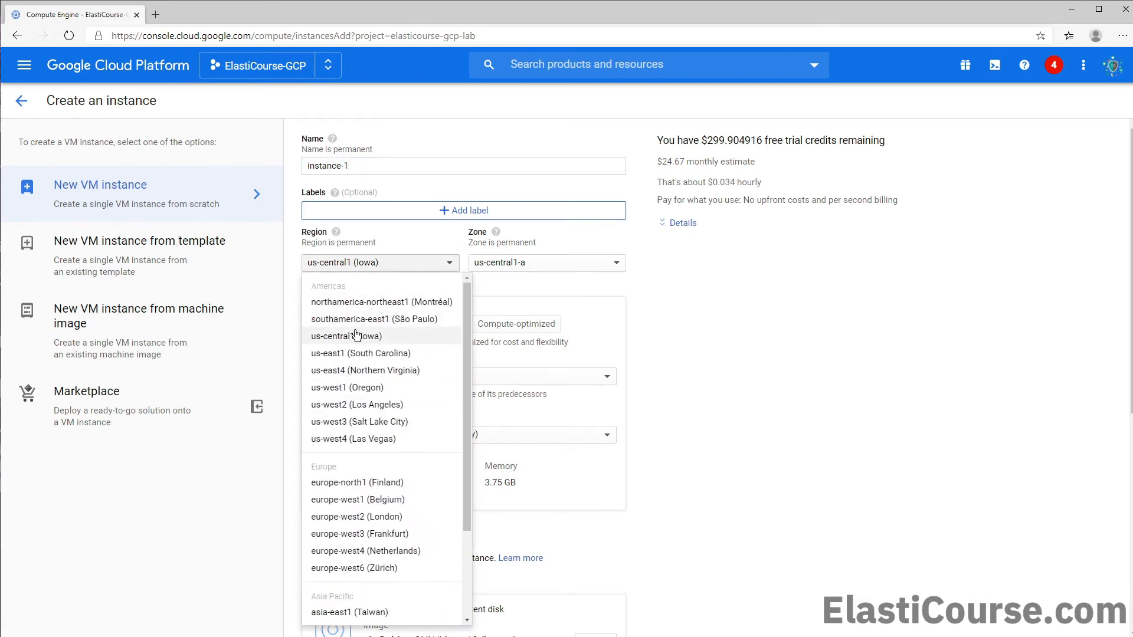
scroll("down", 3)
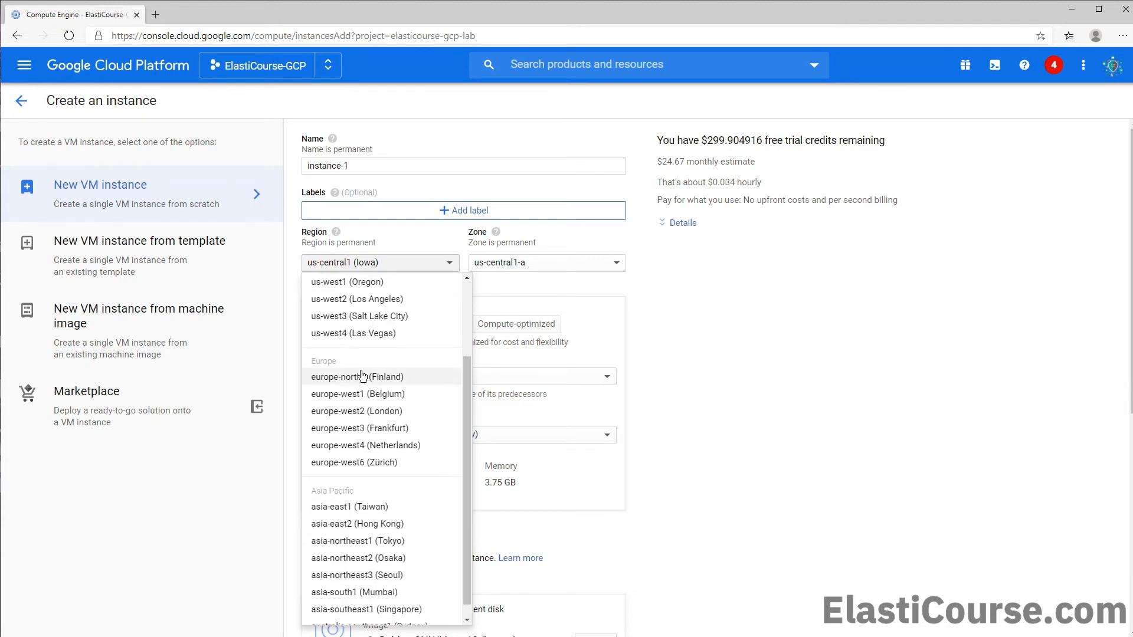
scroll("up", 3)
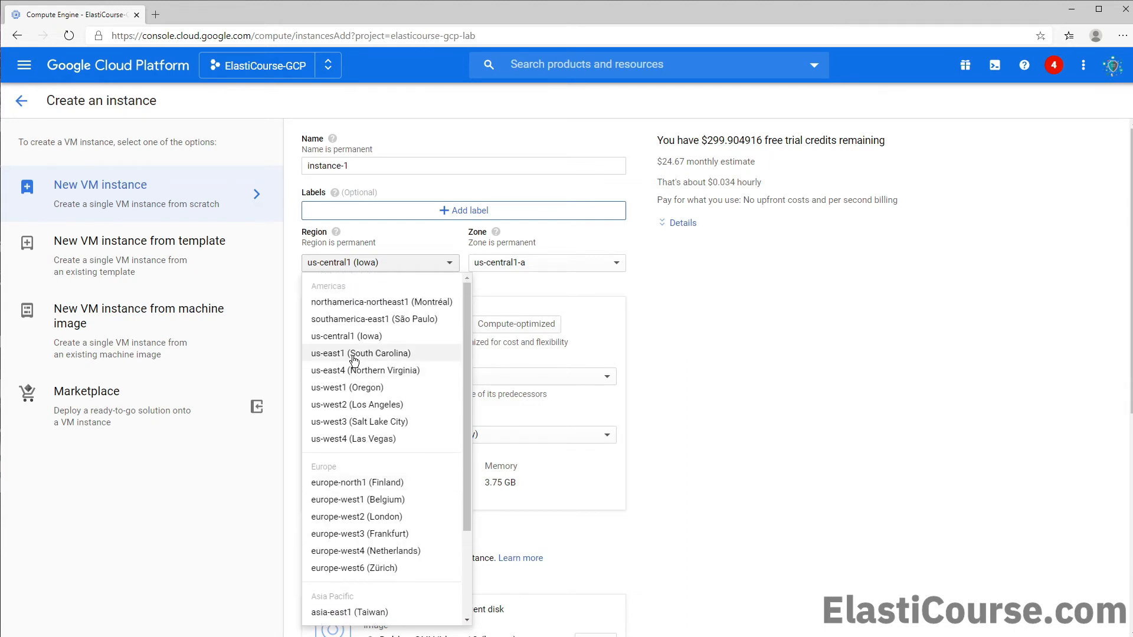
left_click(361, 353)
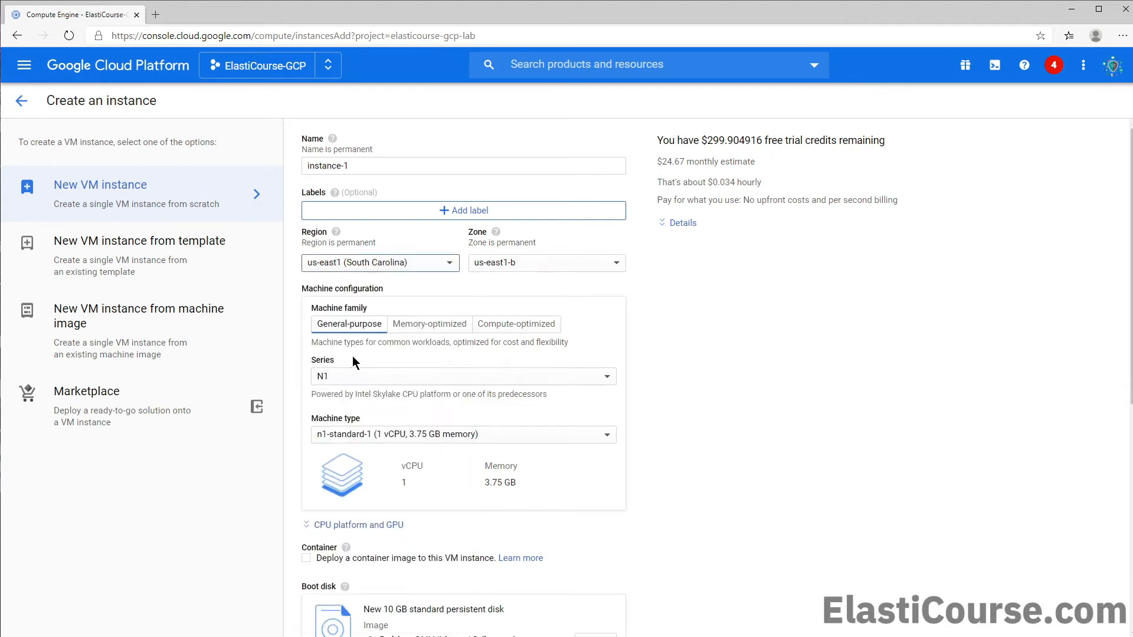
left_click(545, 262)
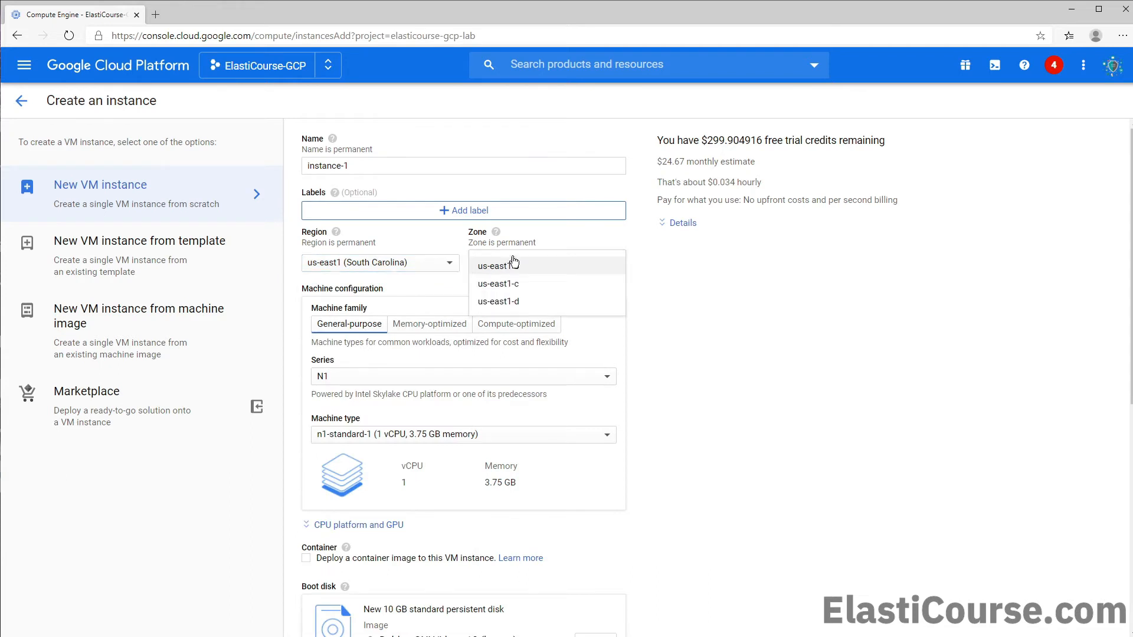
mouse_move(535, 283)
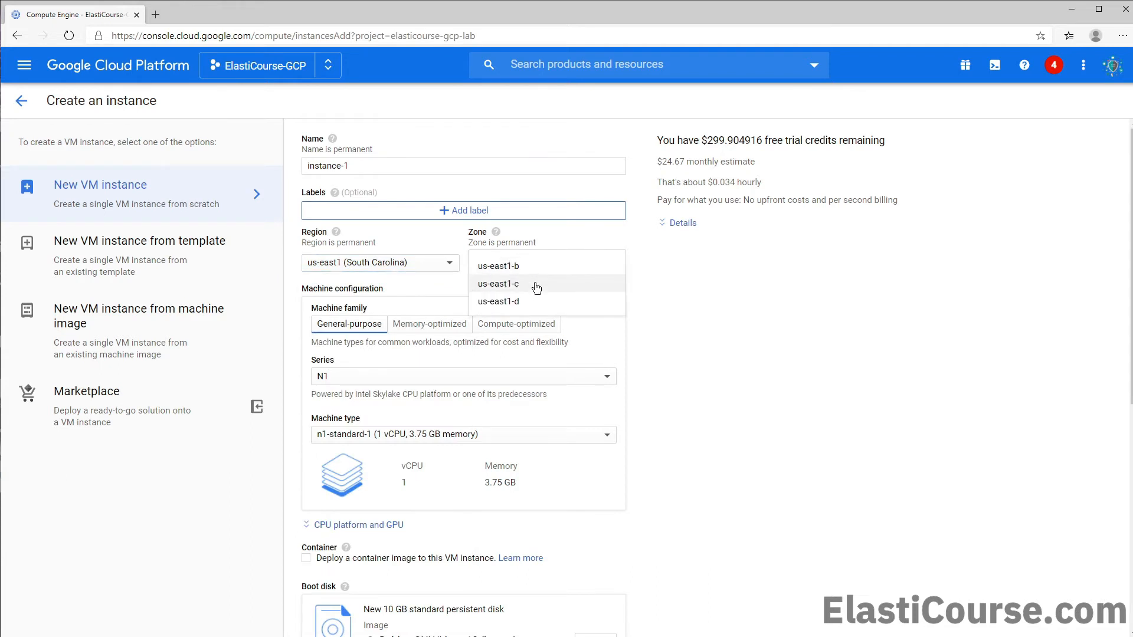
mouse_move(548, 274)
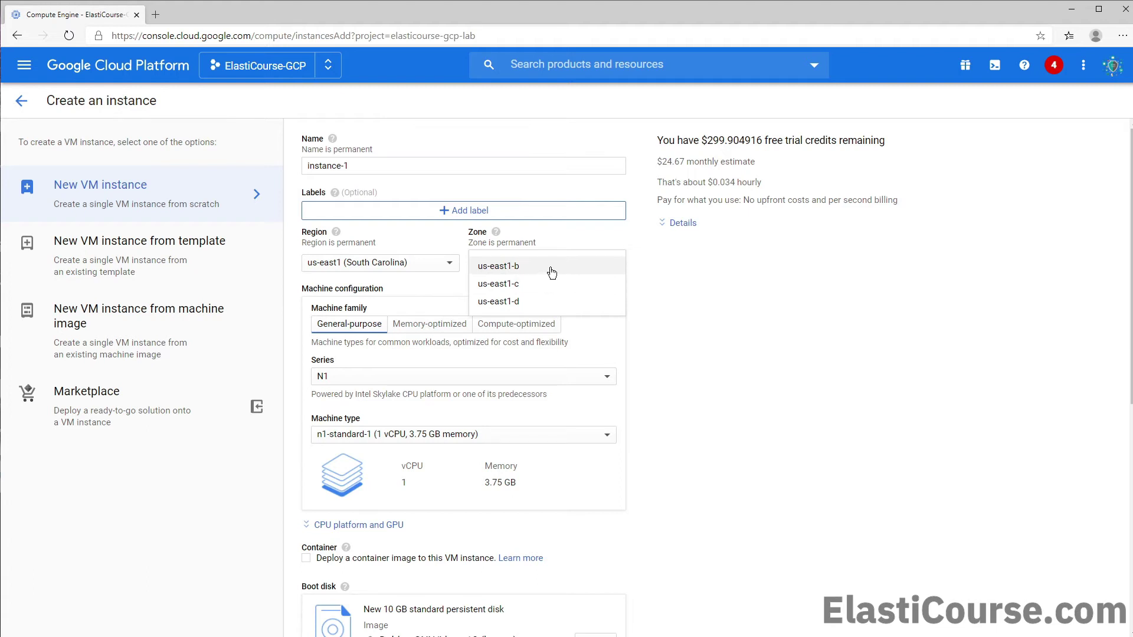
mouse_move(546, 283)
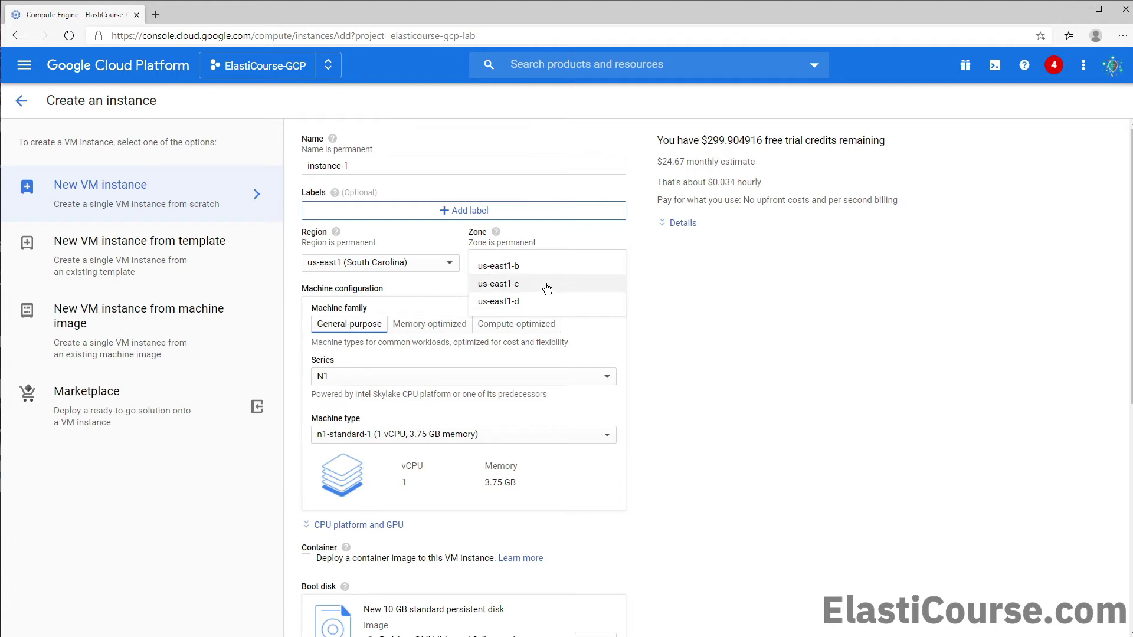
left_click(497, 265)
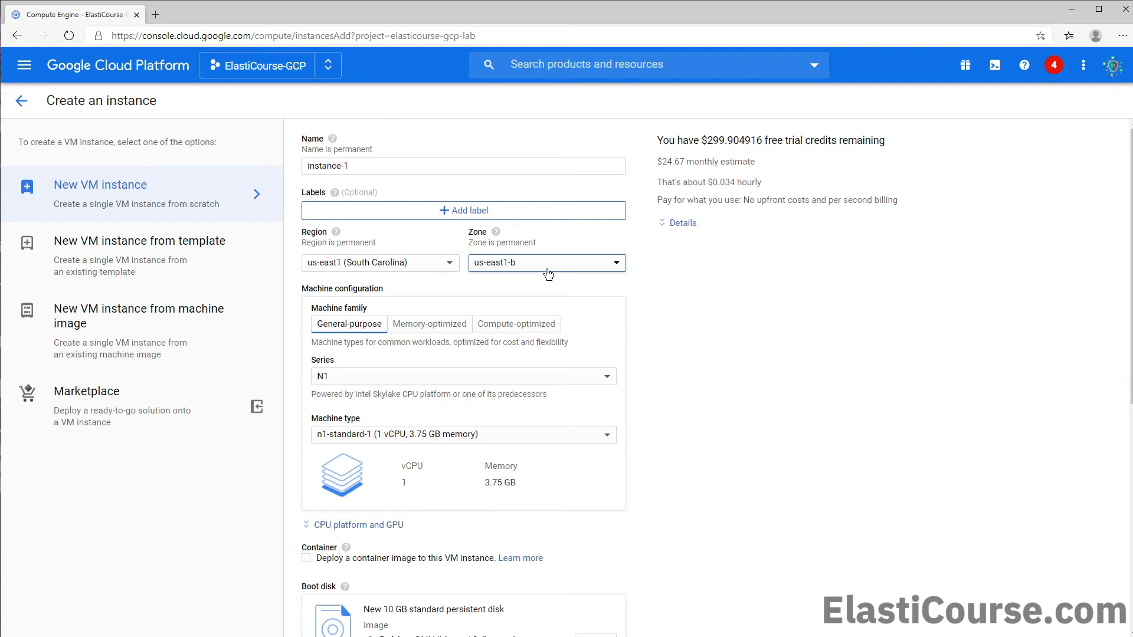
mouse_move(431, 439)
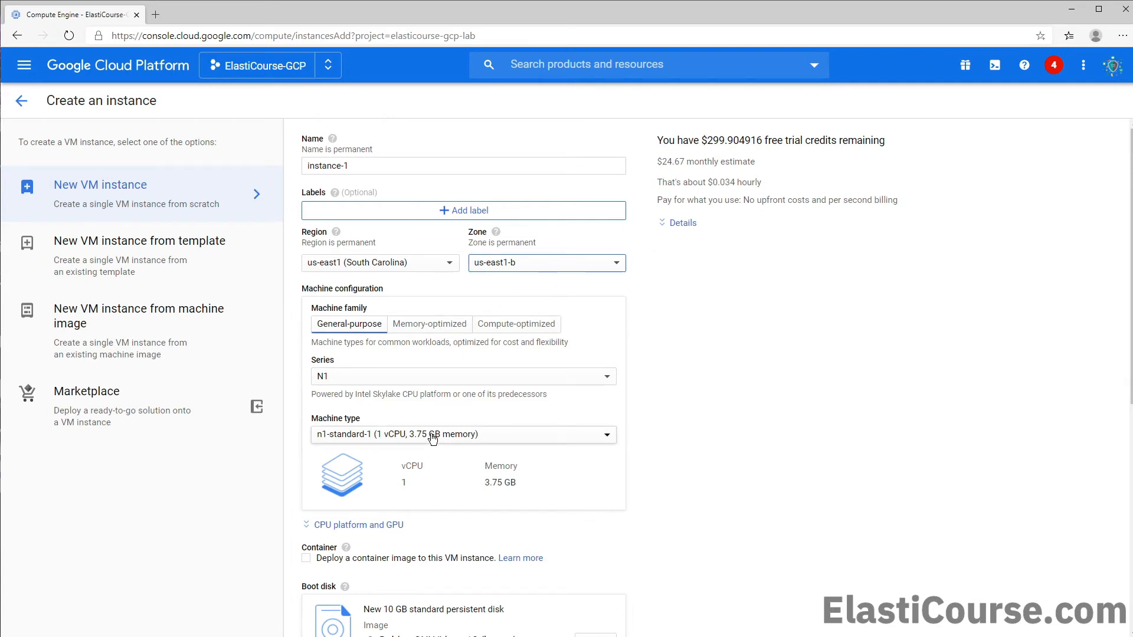
Step: Try n1-standard-16, check the Series list, then settle on f1-micro (1 vCPU, 614 MB)
left_click(462, 434)
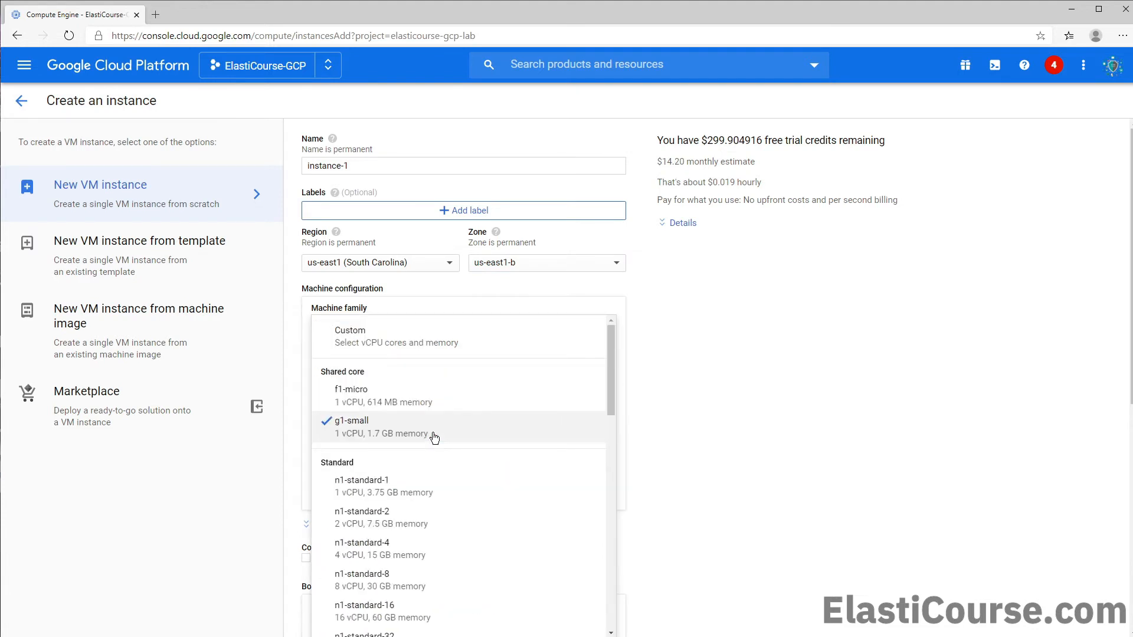
mouse_move(406, 396)
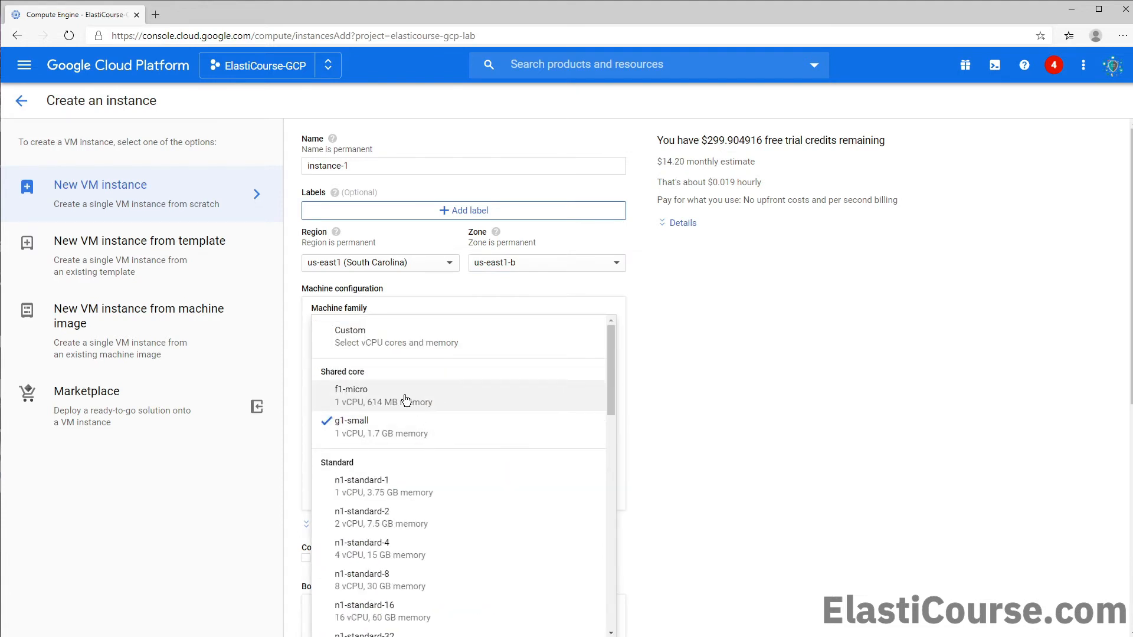
scroll("down", 3)
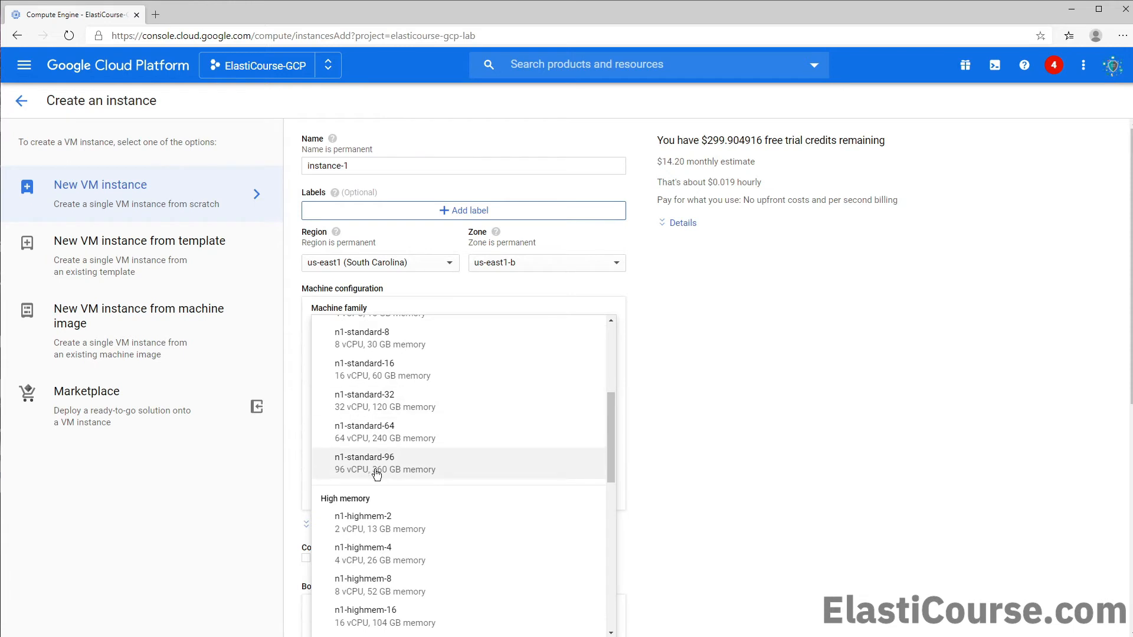
mouse_move(383, 478)
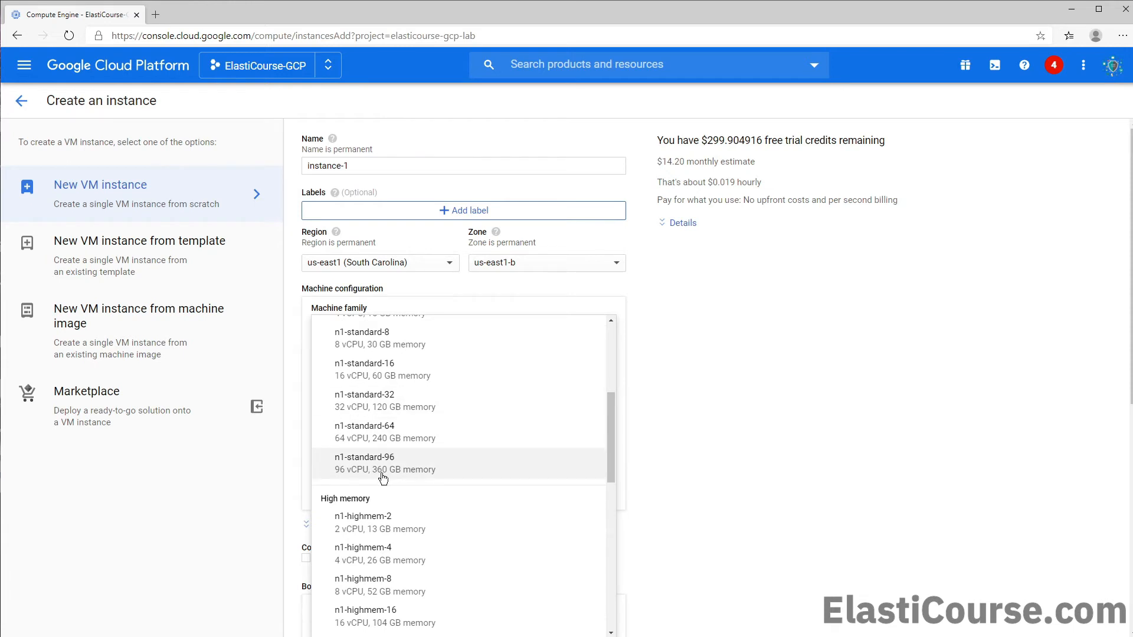
mouse_move(693, 293)
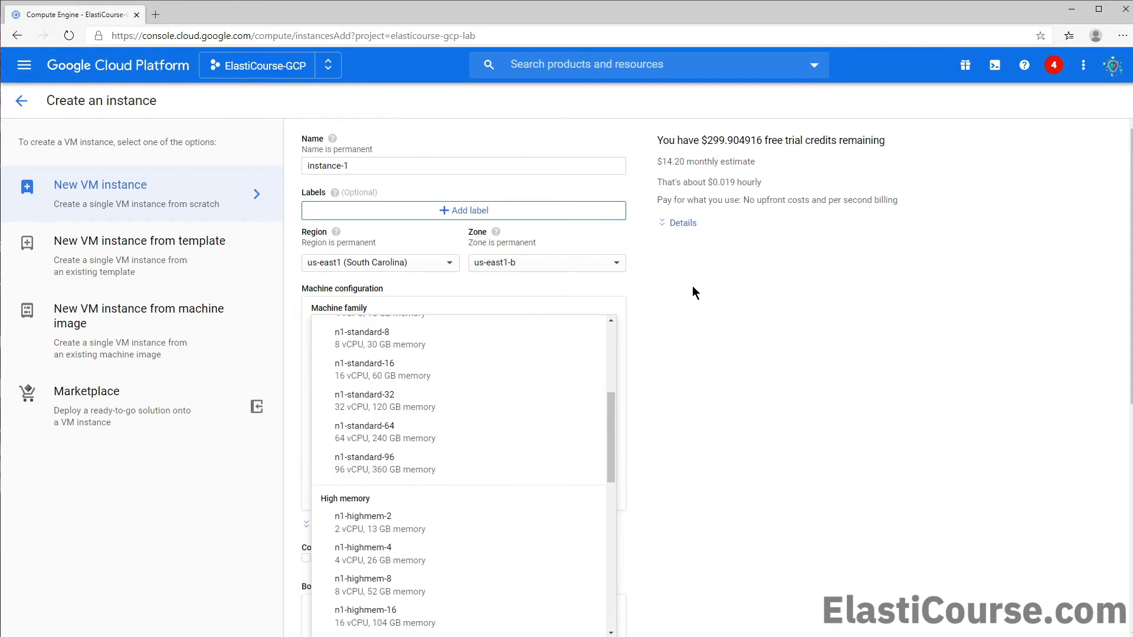
mouse_move(728, 157)
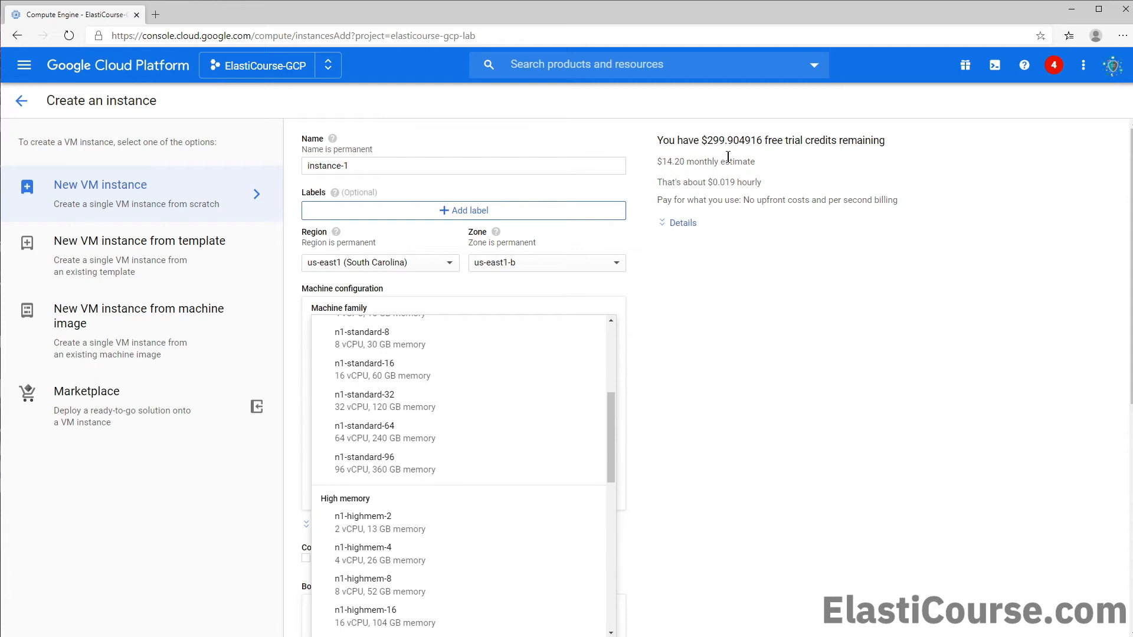
mouse_move(412, 338)
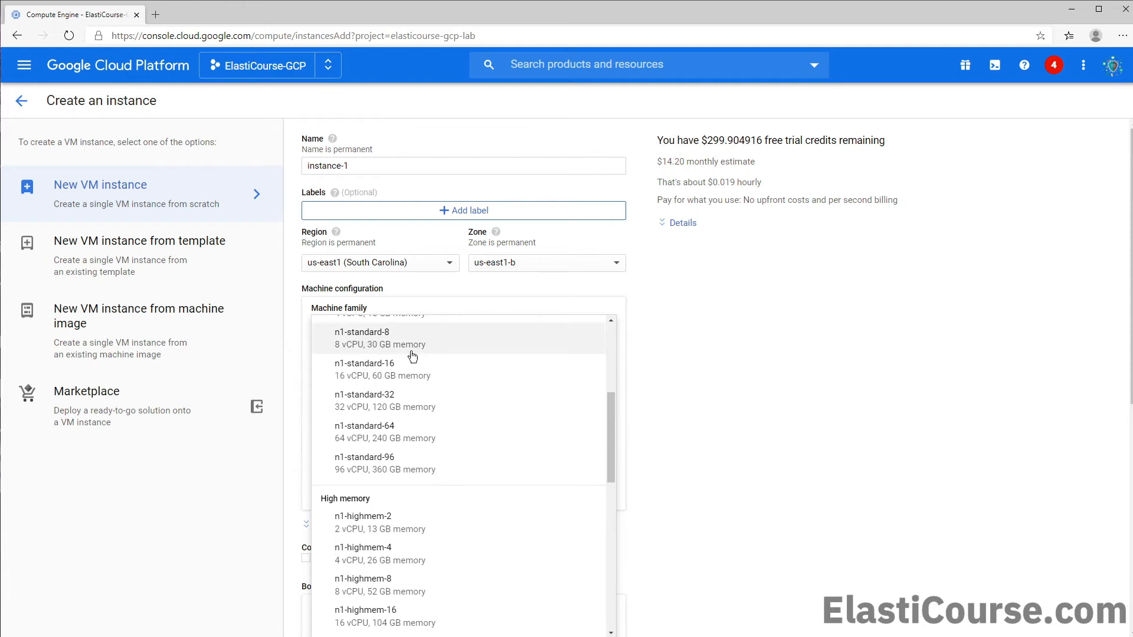
left_click(365, 369)
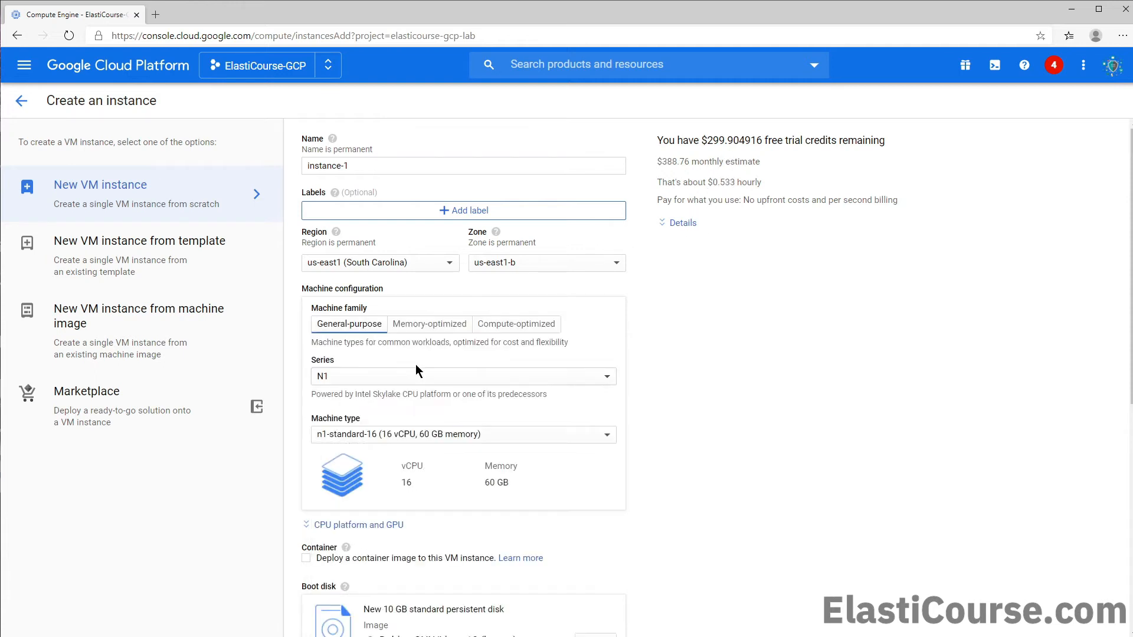
mouse_move(736, 179)
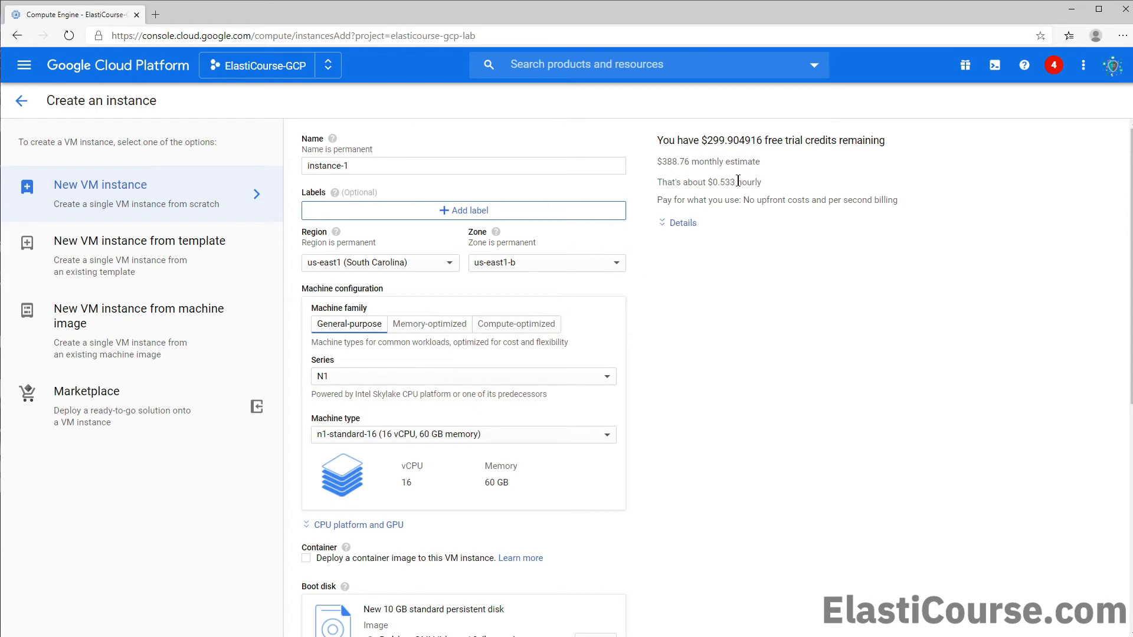
mouse_move(694, 158)
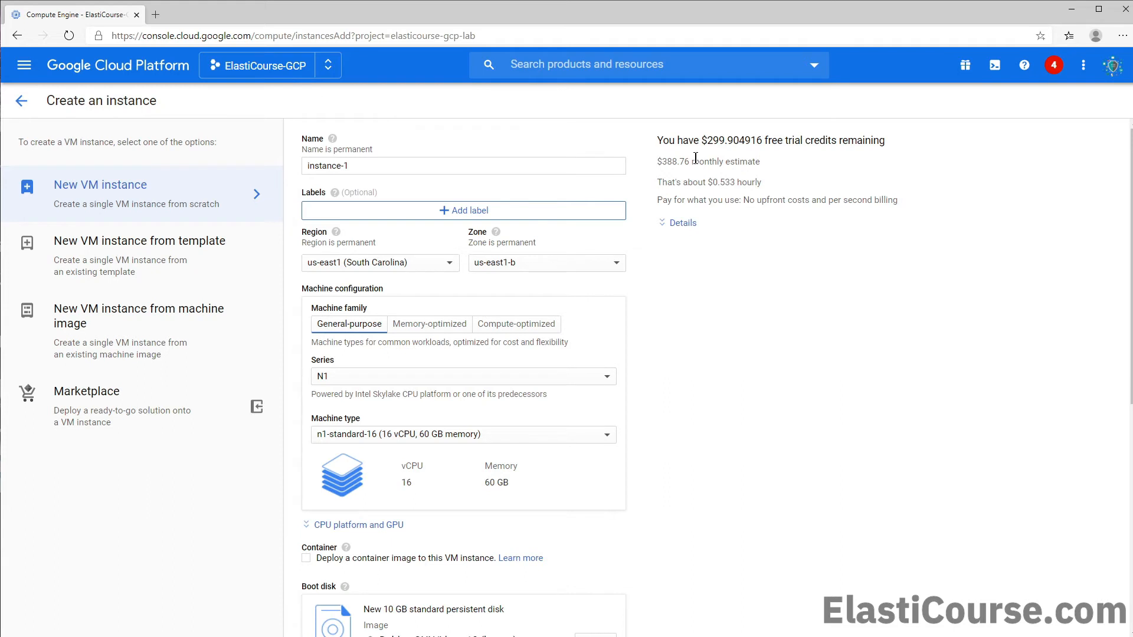
mouse_move(695, 180)
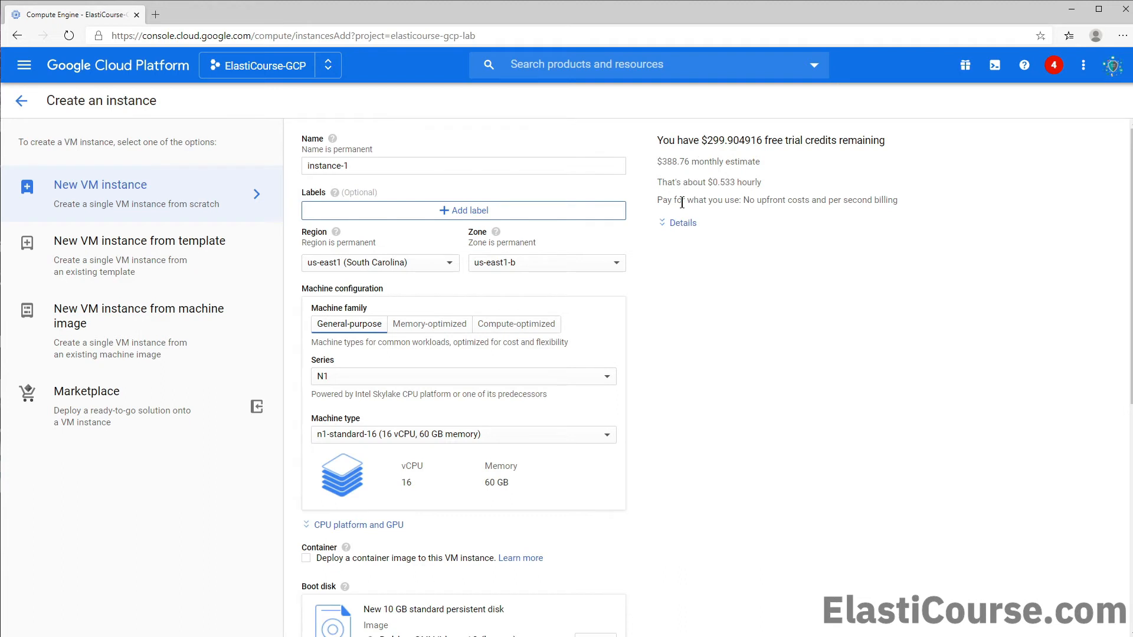
left_click(463, 375)
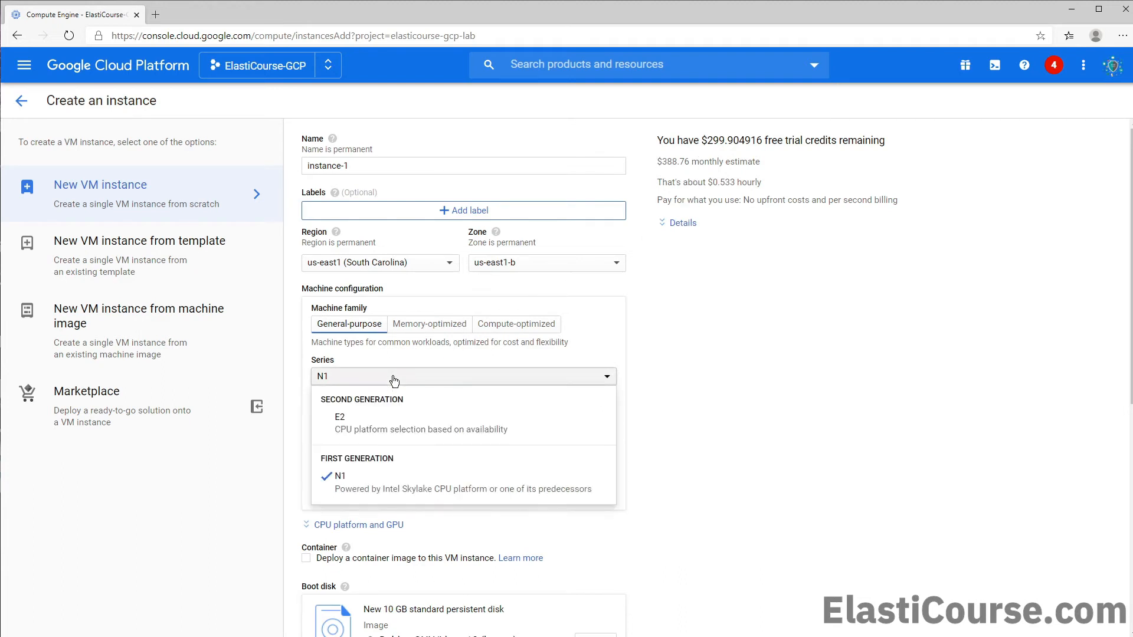
mouse_move(388, 425)
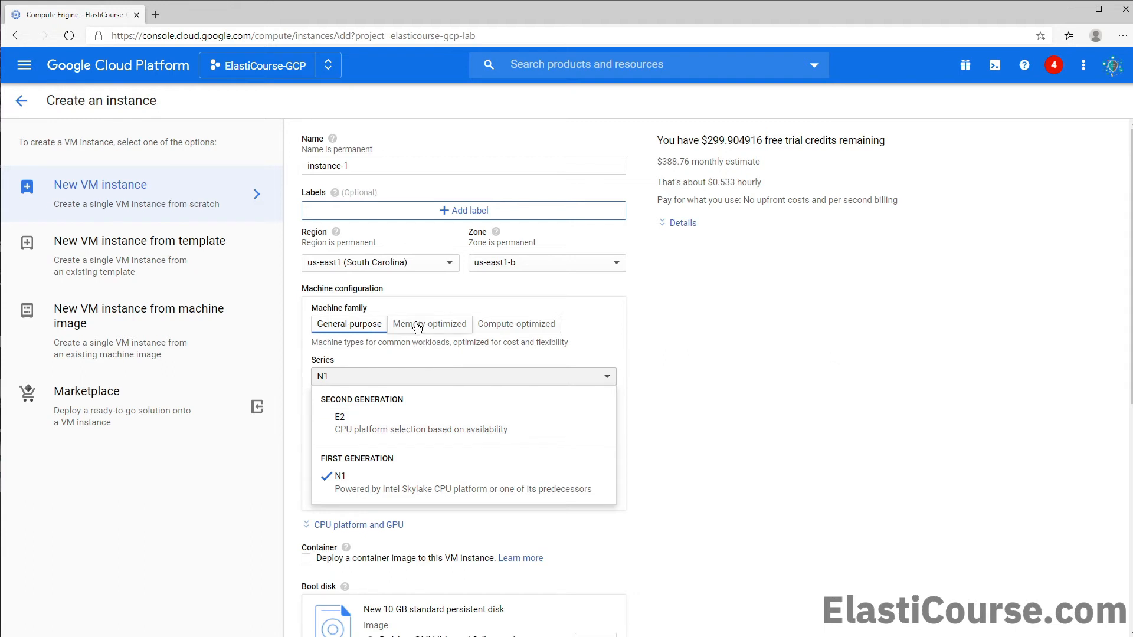
mouse_move(388, 332)
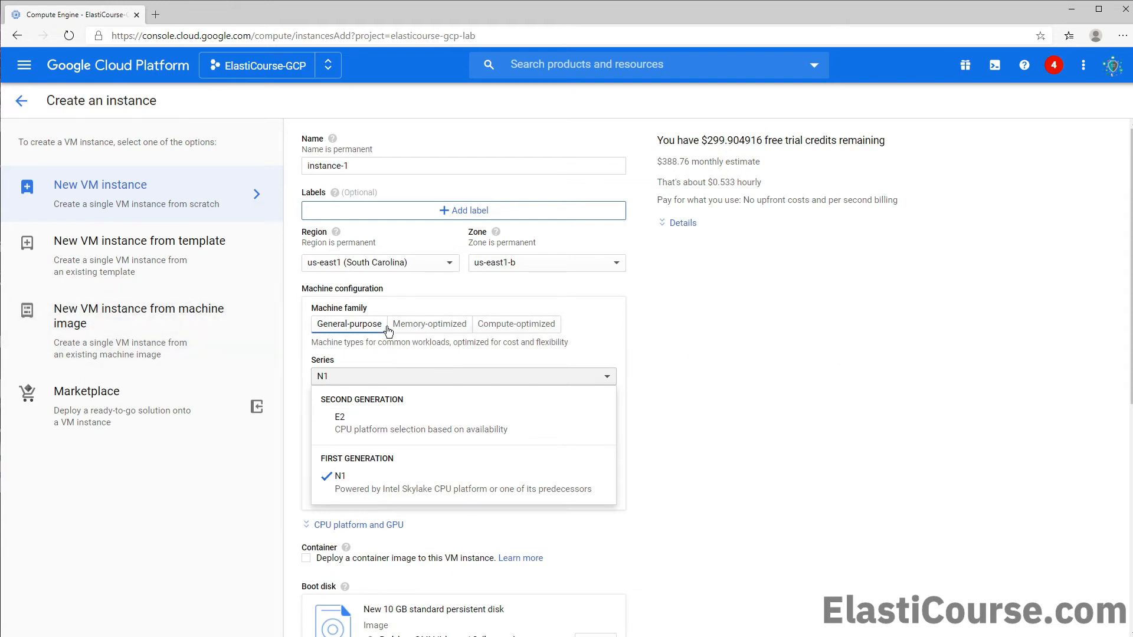
mouse_move(353, 339)
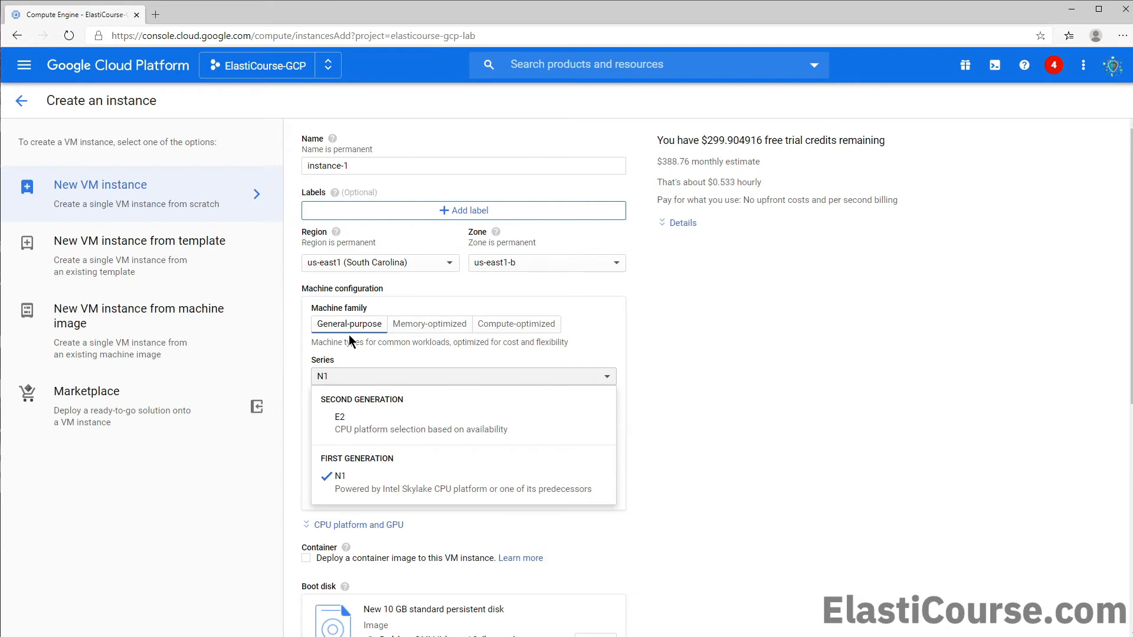
mouse_move(316, 352)
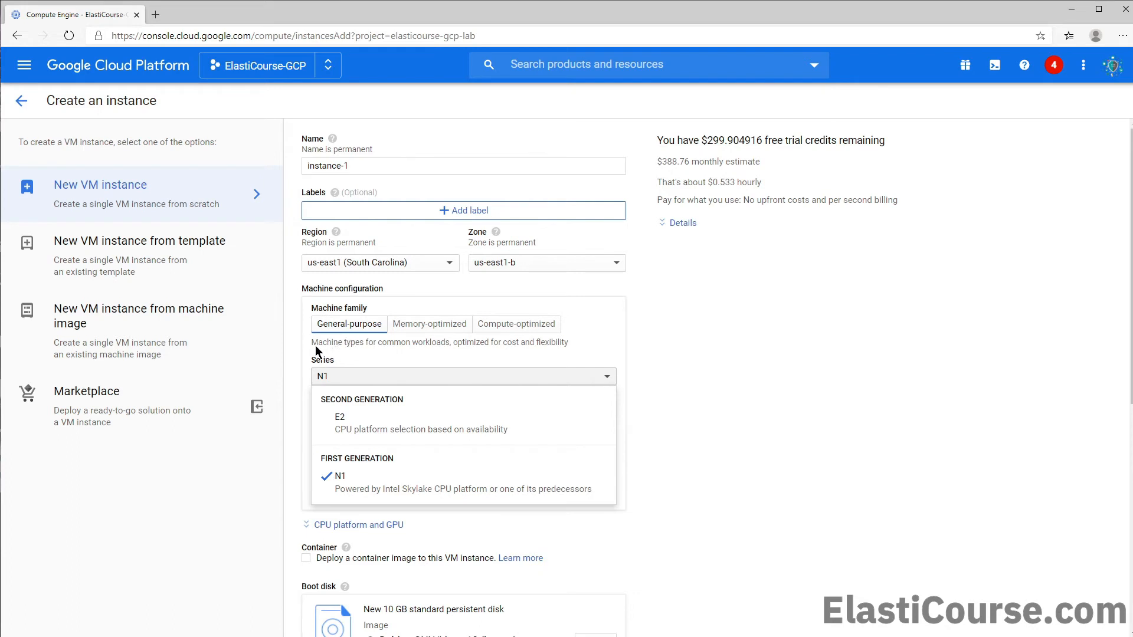
mouse_move(321, 394)
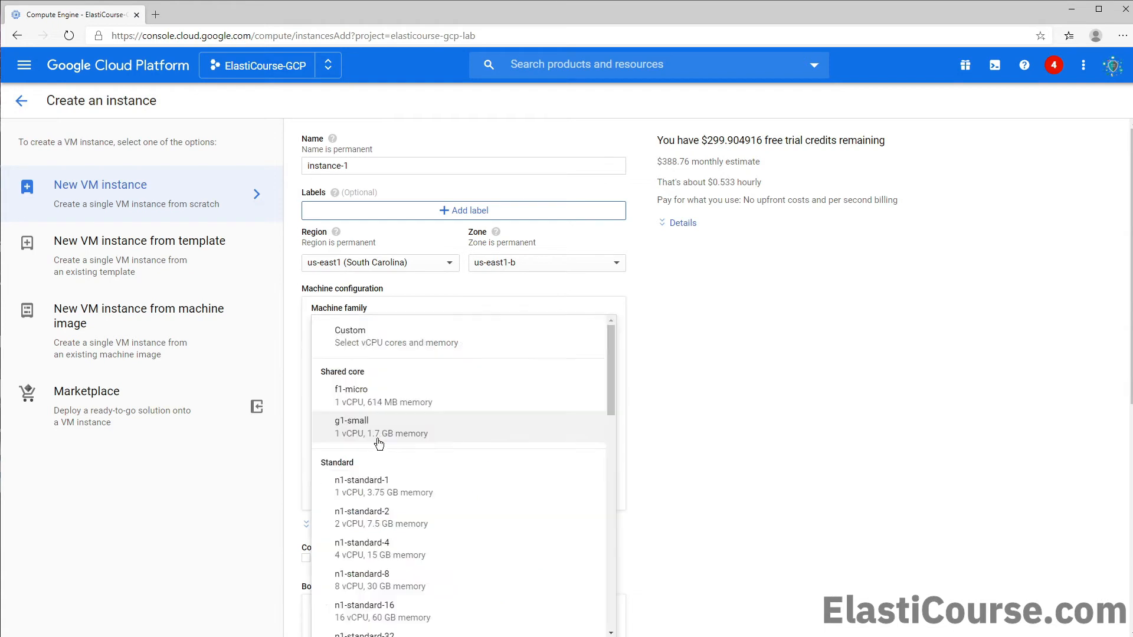
left_click(349, 394)
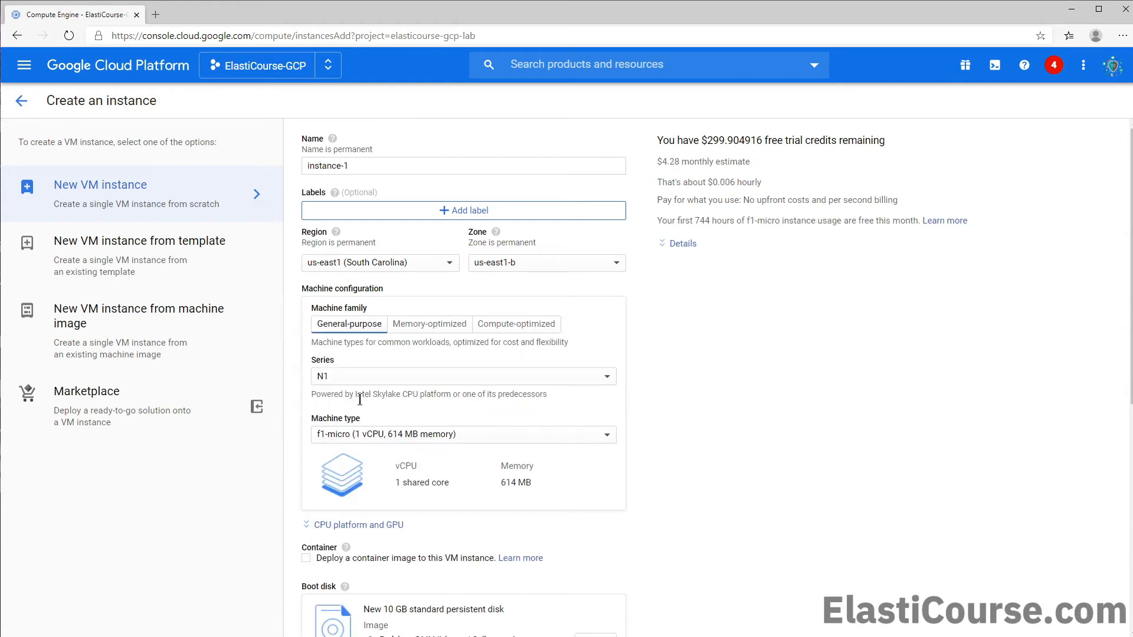
mouse_move(708, 217)
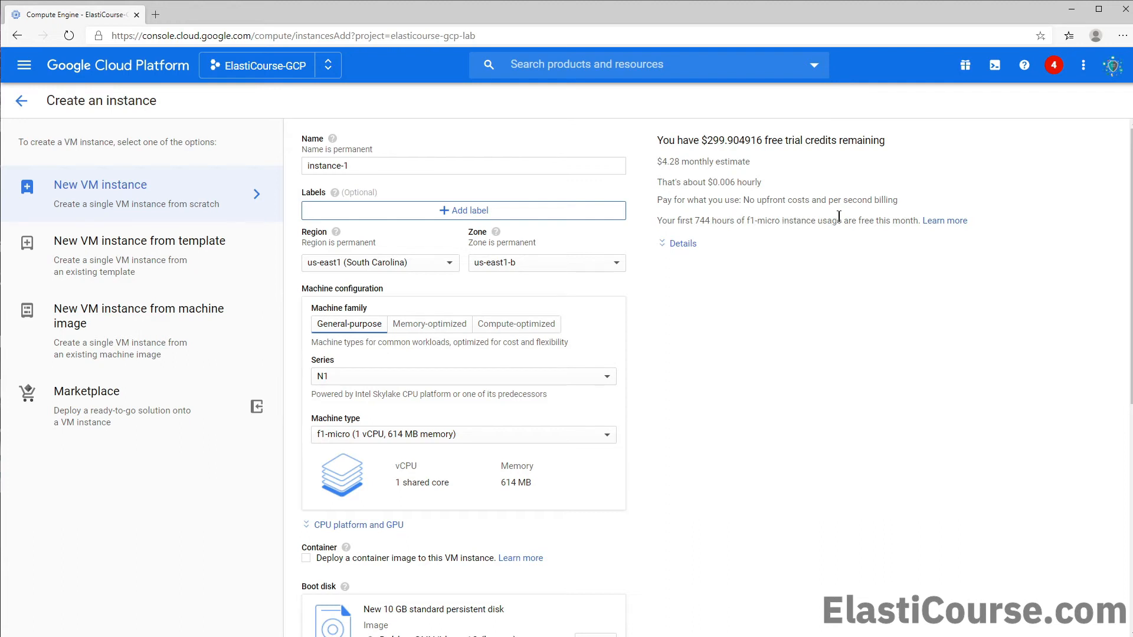
mouse_move(375, 391)
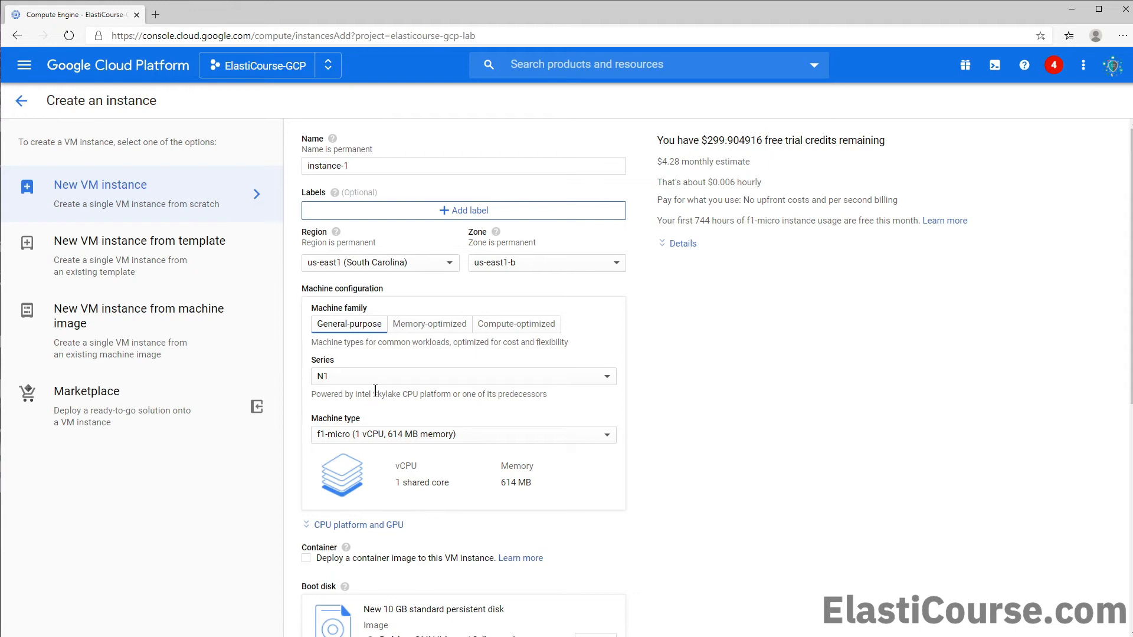
mouse_move(775, 144)
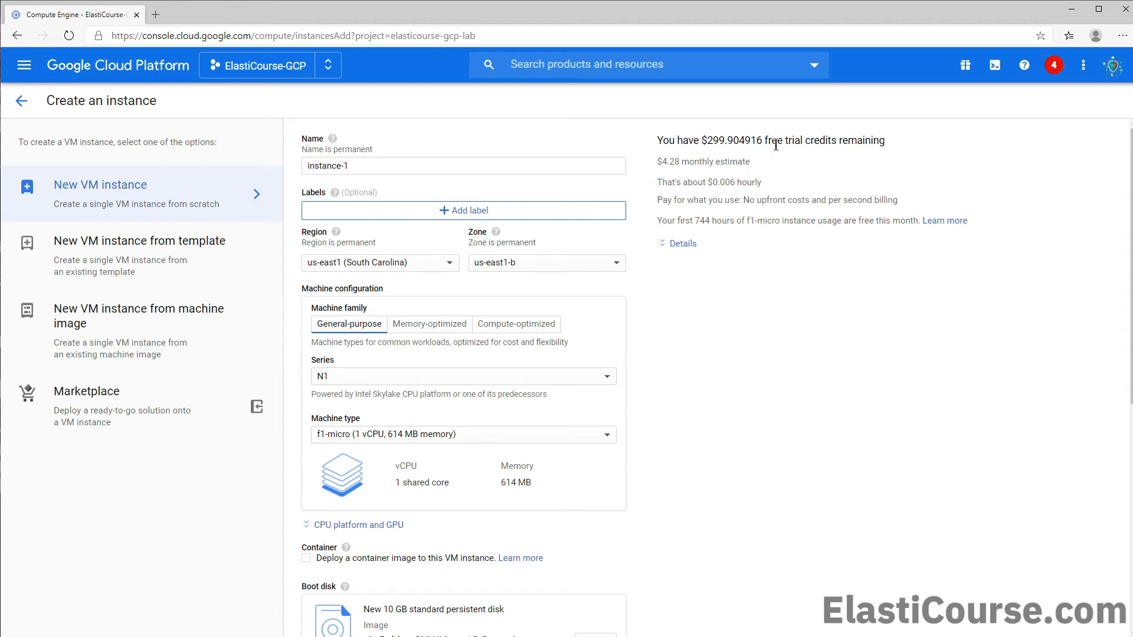
mouse_move(777, 155)
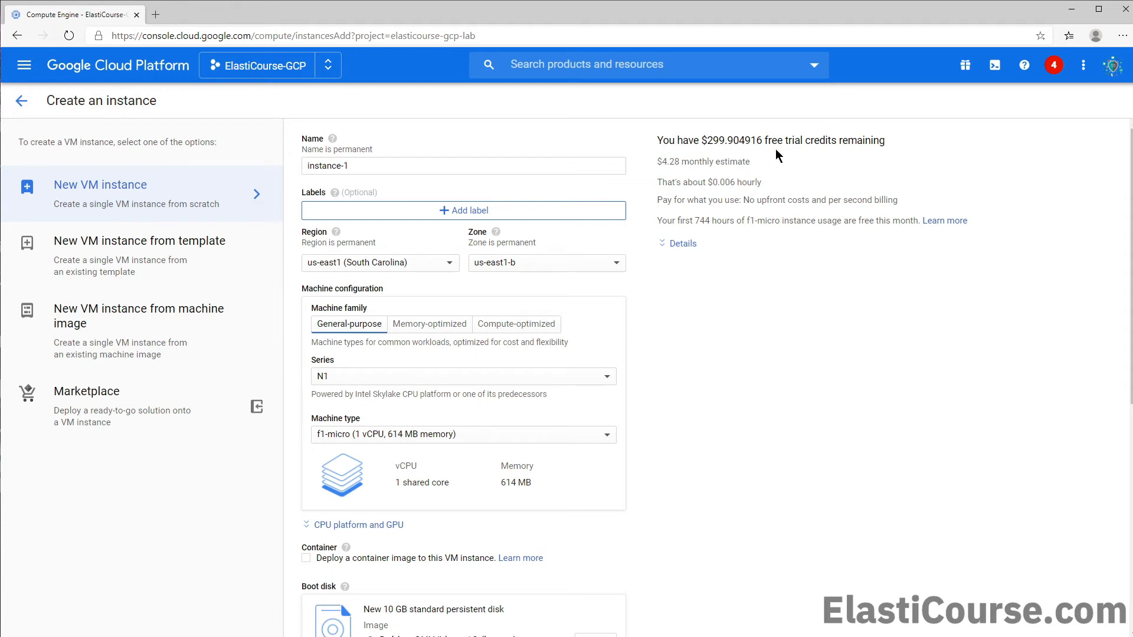
mouse_move(544, 420)
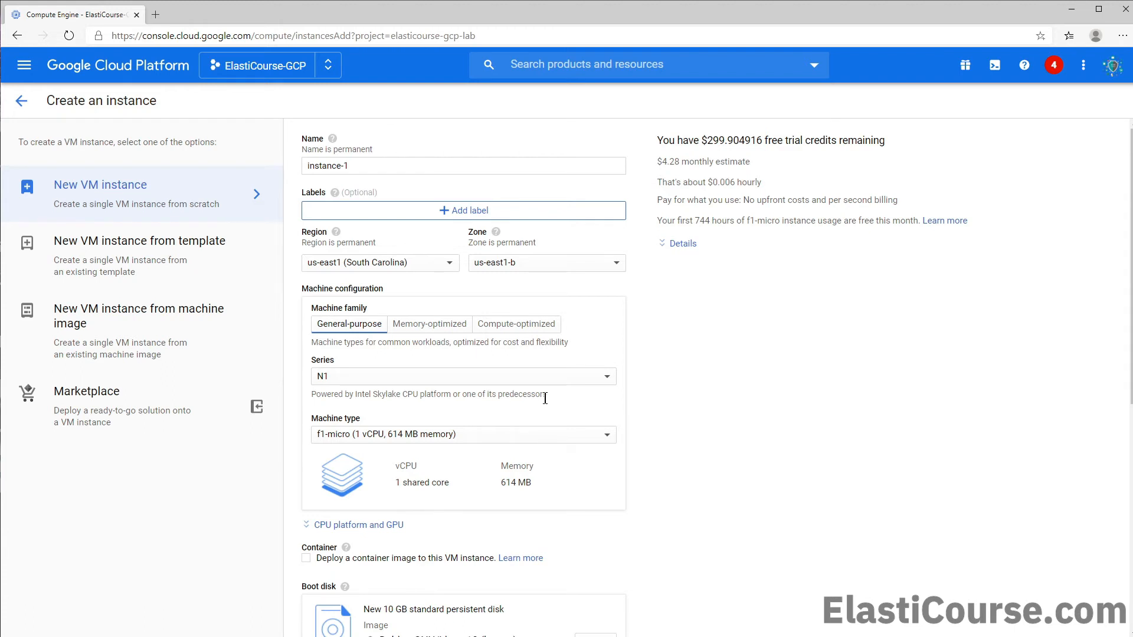
mouse_move(421, 446)
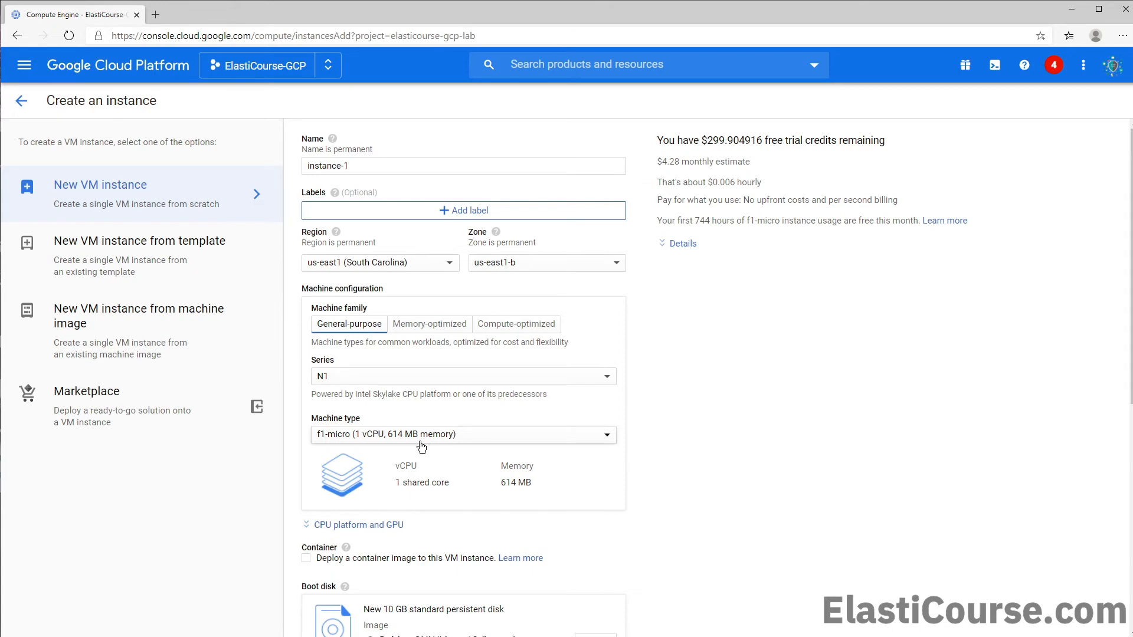
mouse_move(423, 439)
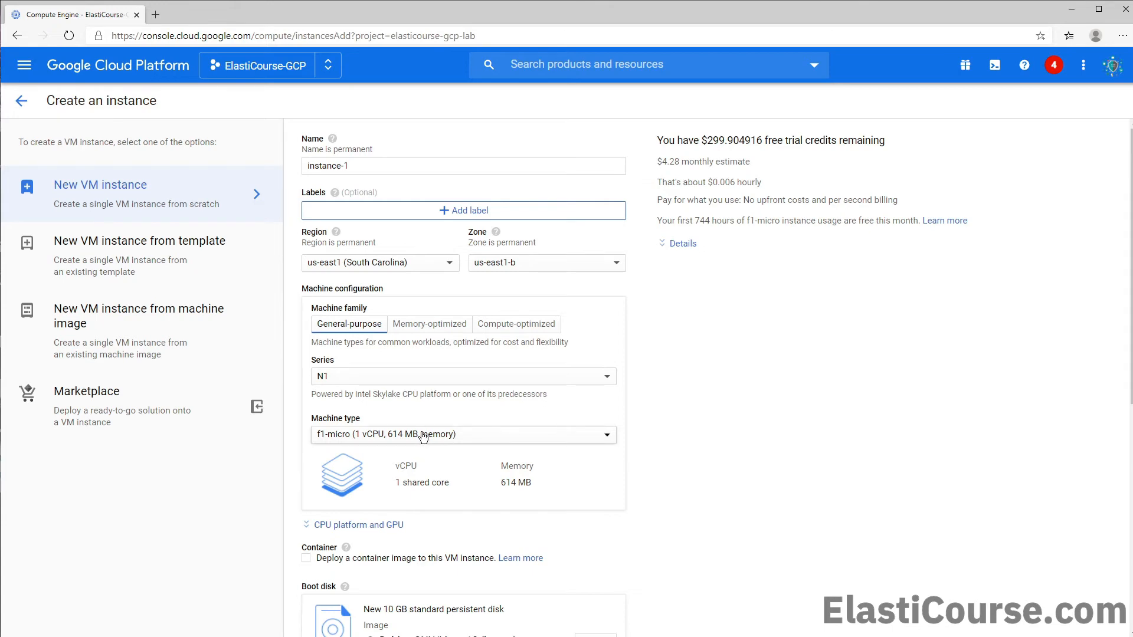
scroll("down", 3)
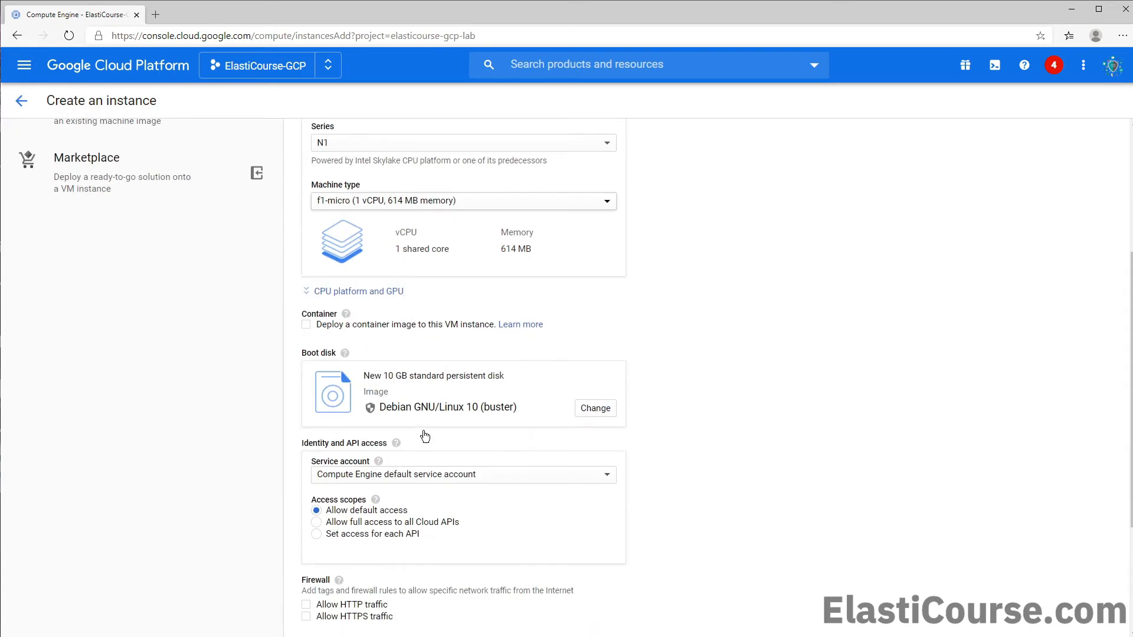
mouse_move(428, 426)
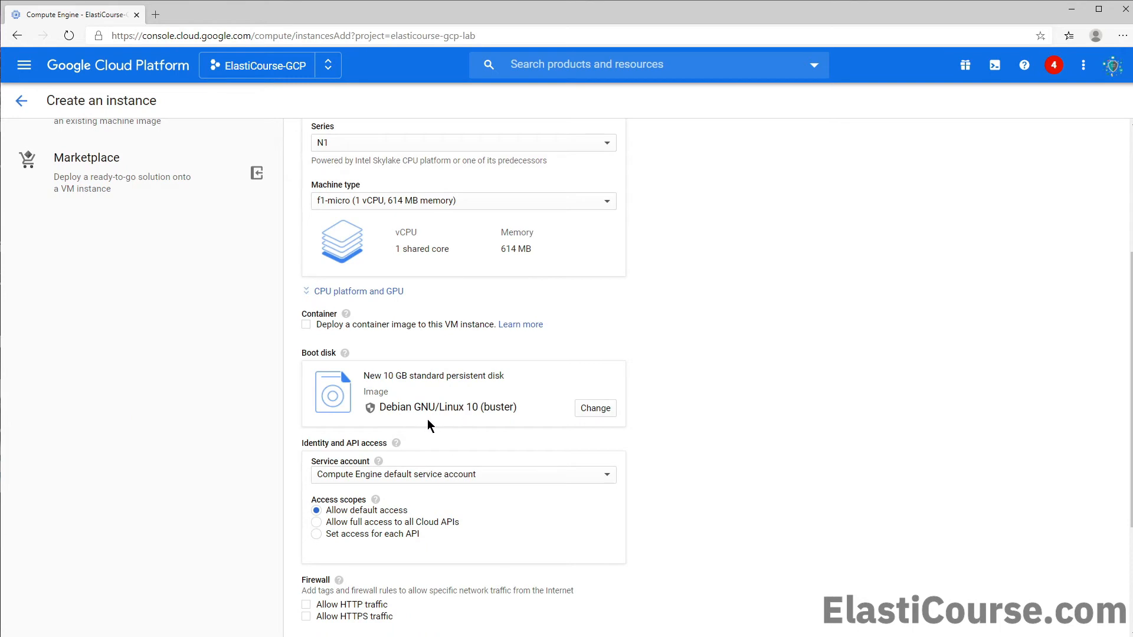
left_click(595, 408)
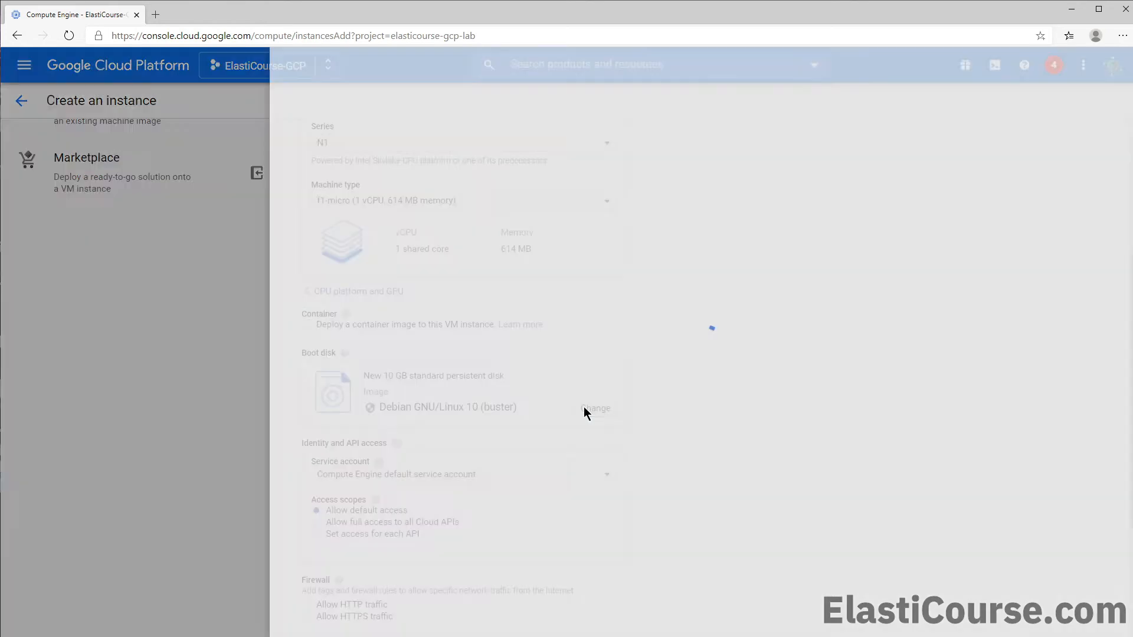
left_click(595, 408)
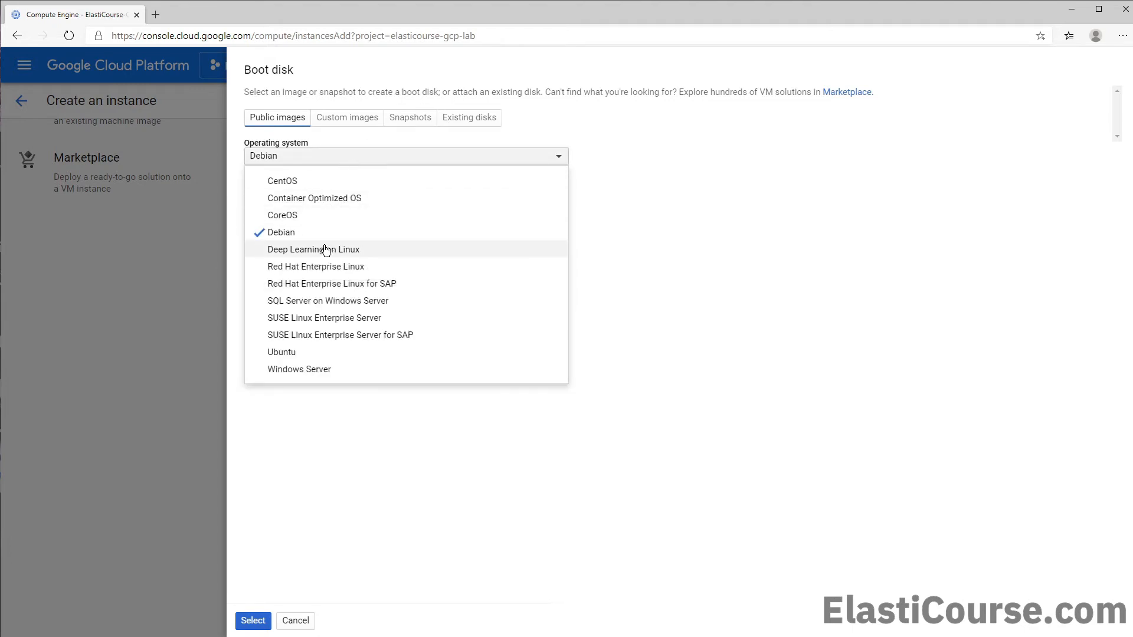
mouse_move(346, 283)
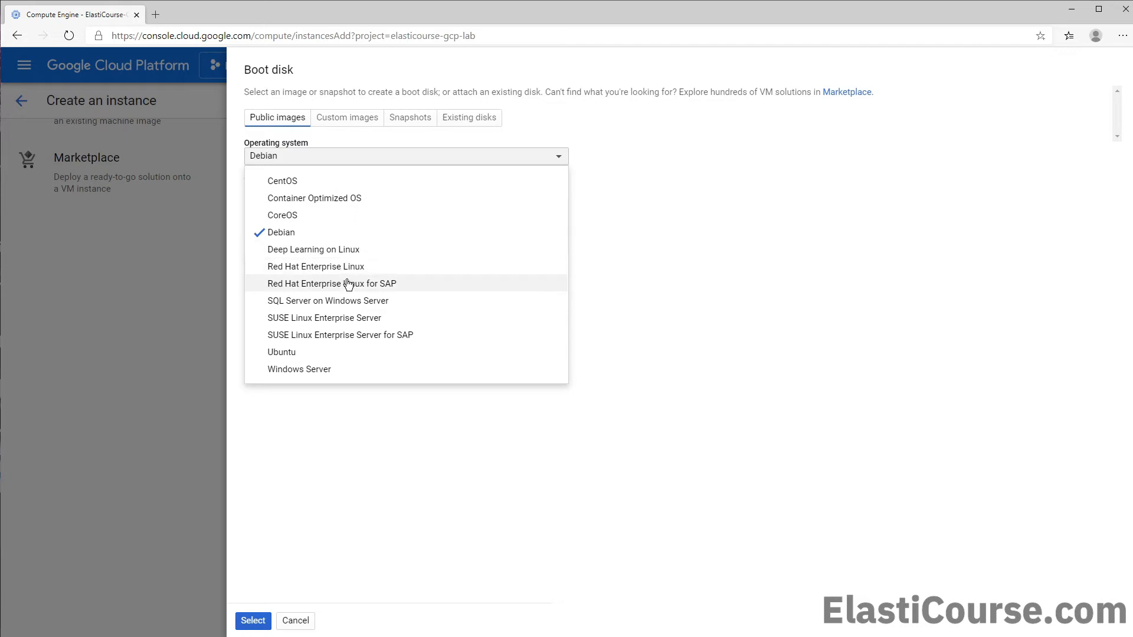
mouse_move(323, 369)
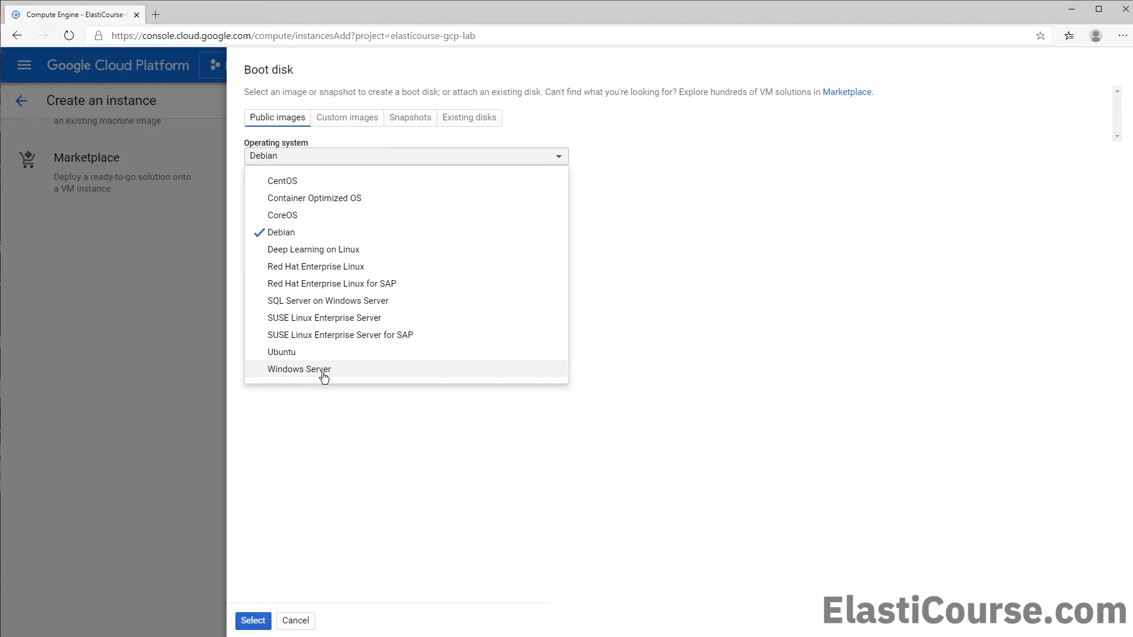
left_click(281, 232)
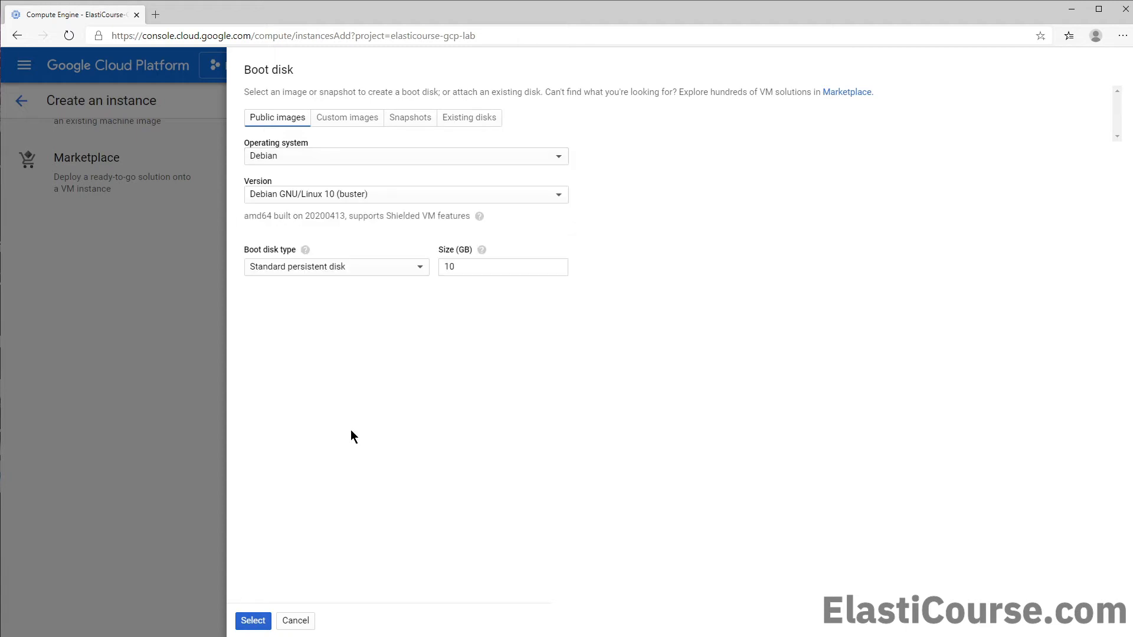
mouse_move(415, 194)
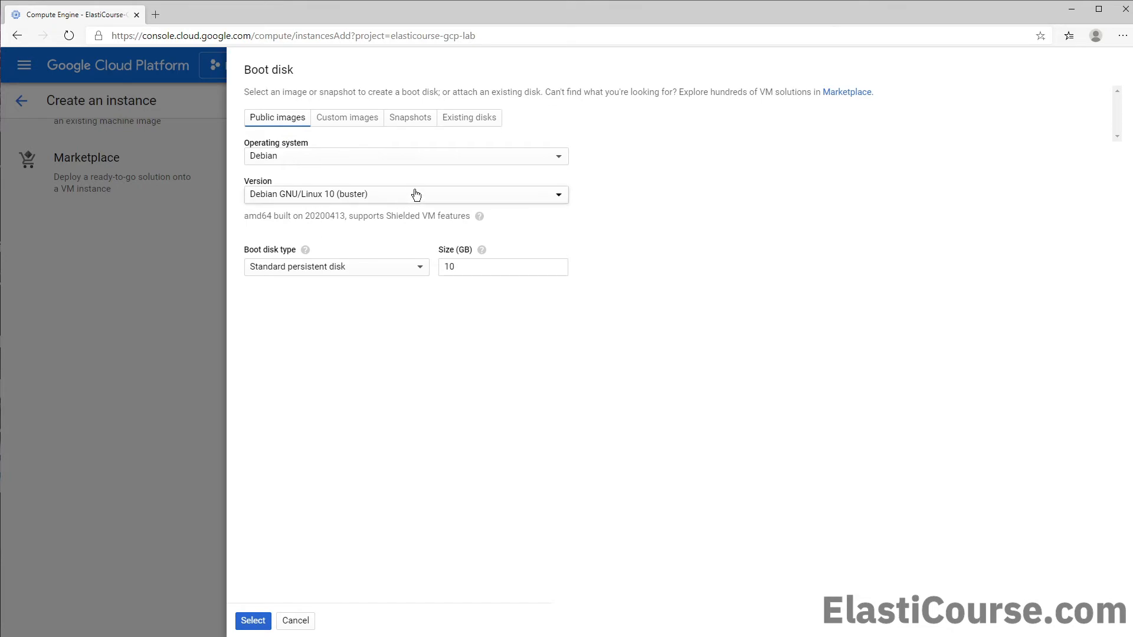
mouse_move(421, 215)
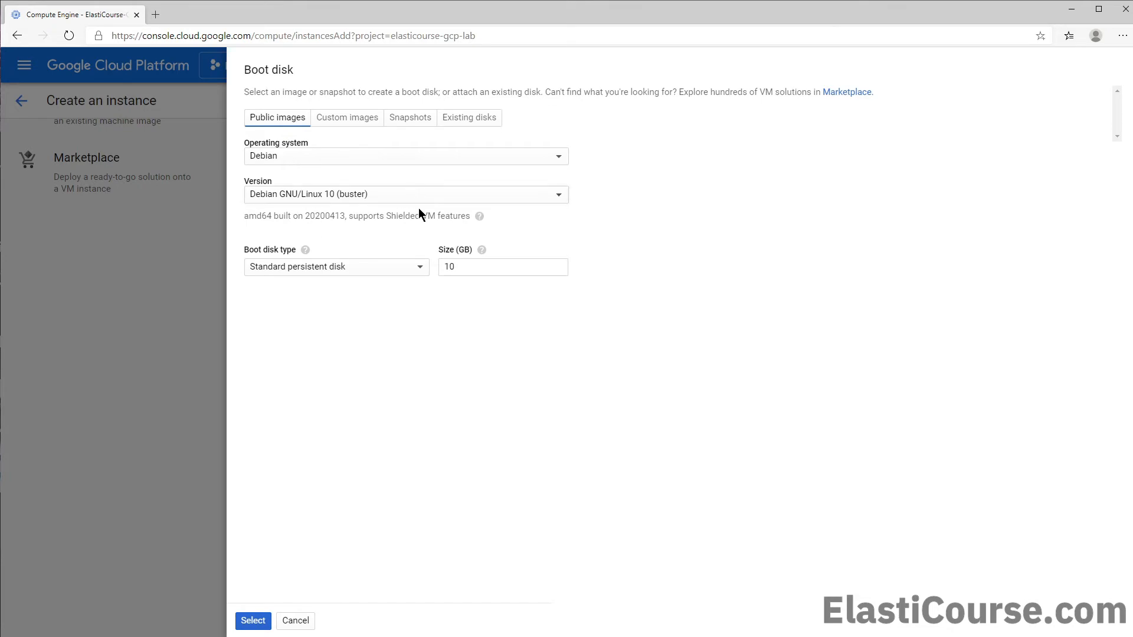
left_click(253, 621)
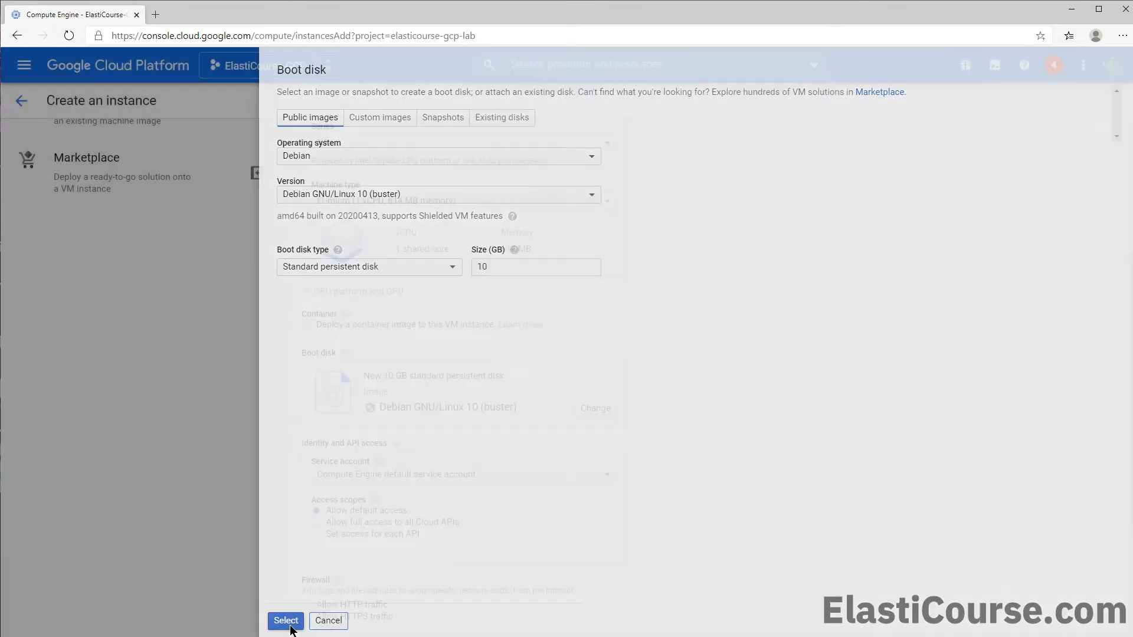
left_click(284, 621)
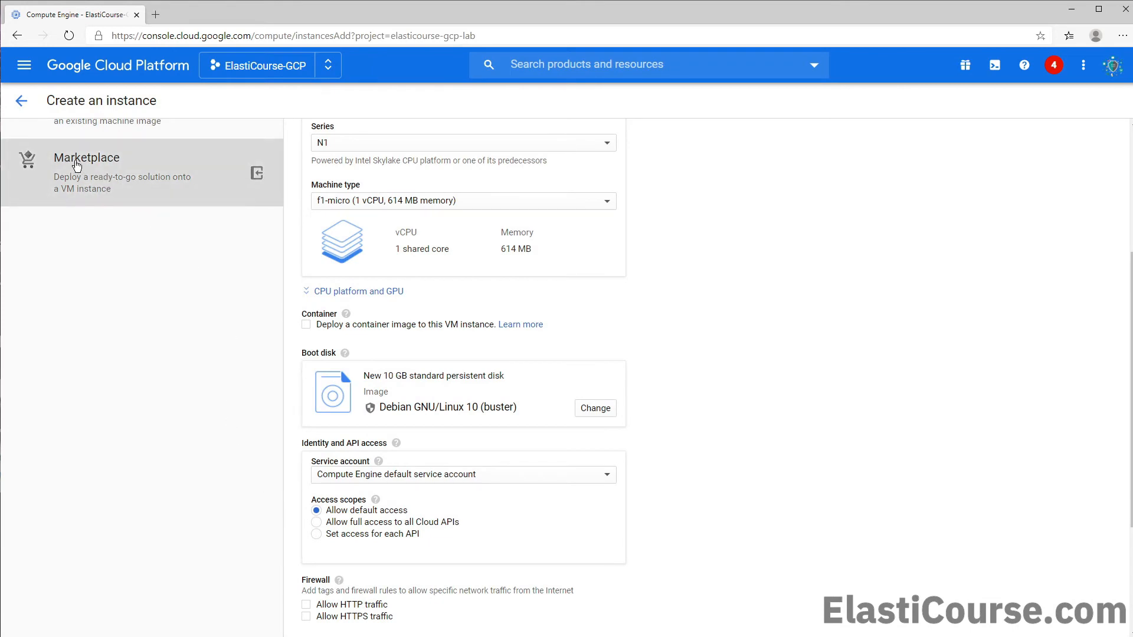
Step: Show all Networking virtual machine solutions in the Marketplace and browse the results
left_click(86, 172)
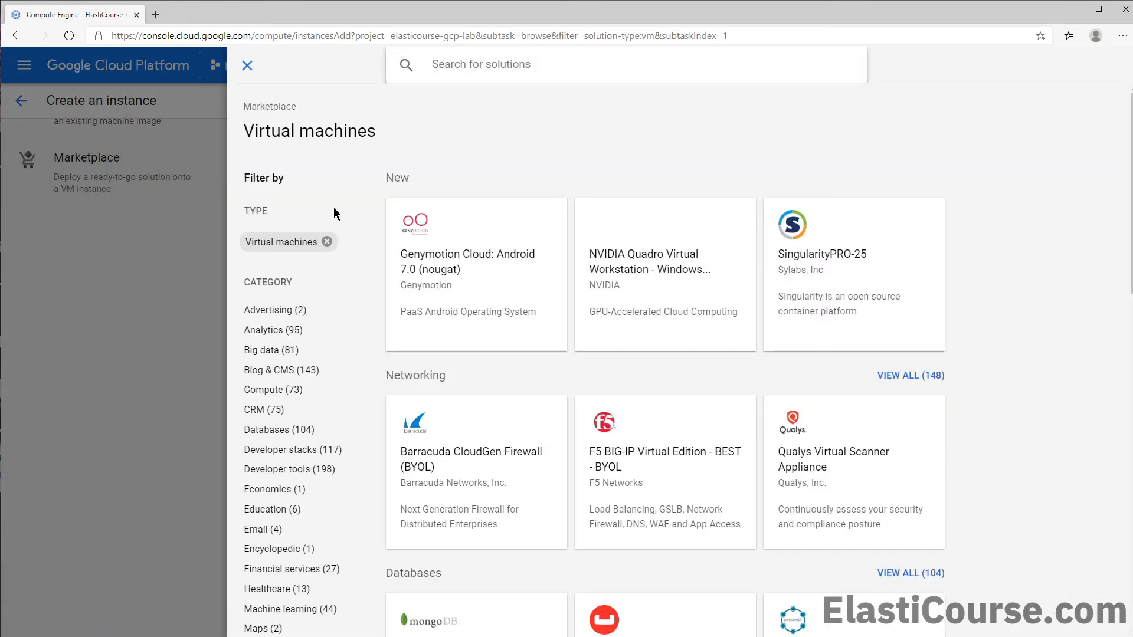
mouse_move(815, 269)
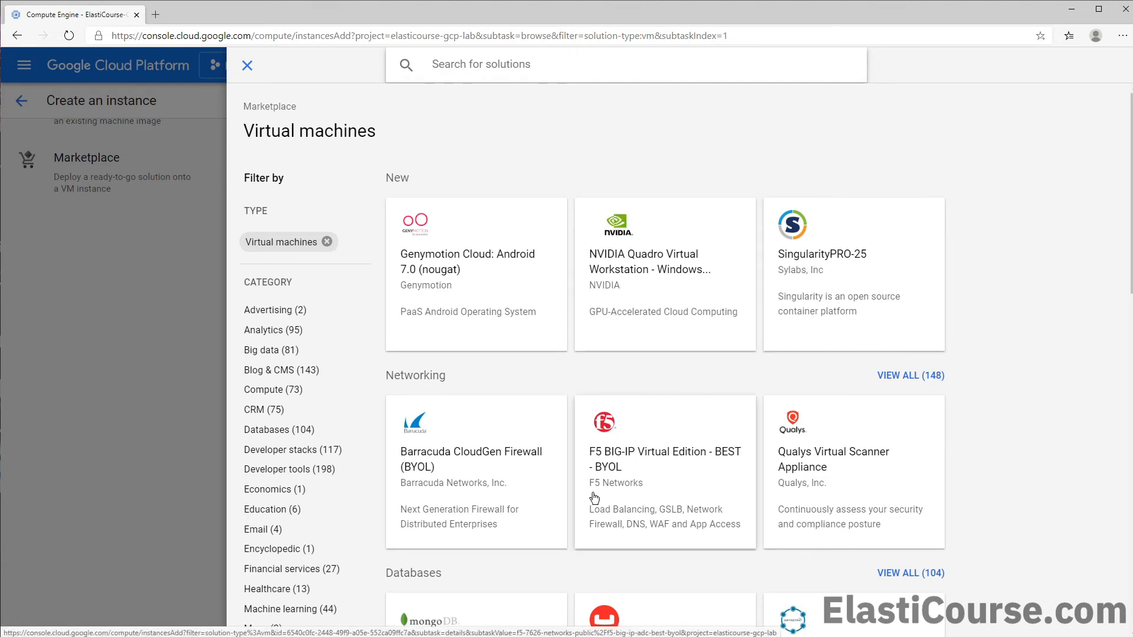
mouse_move(404, 379)
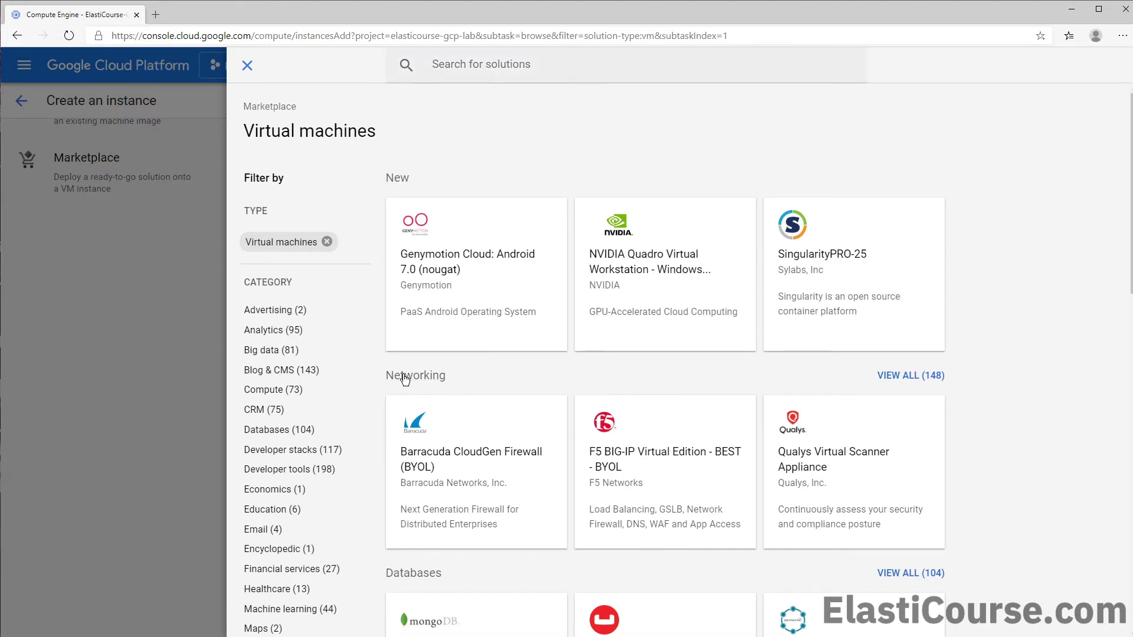
left_click(909, 375)
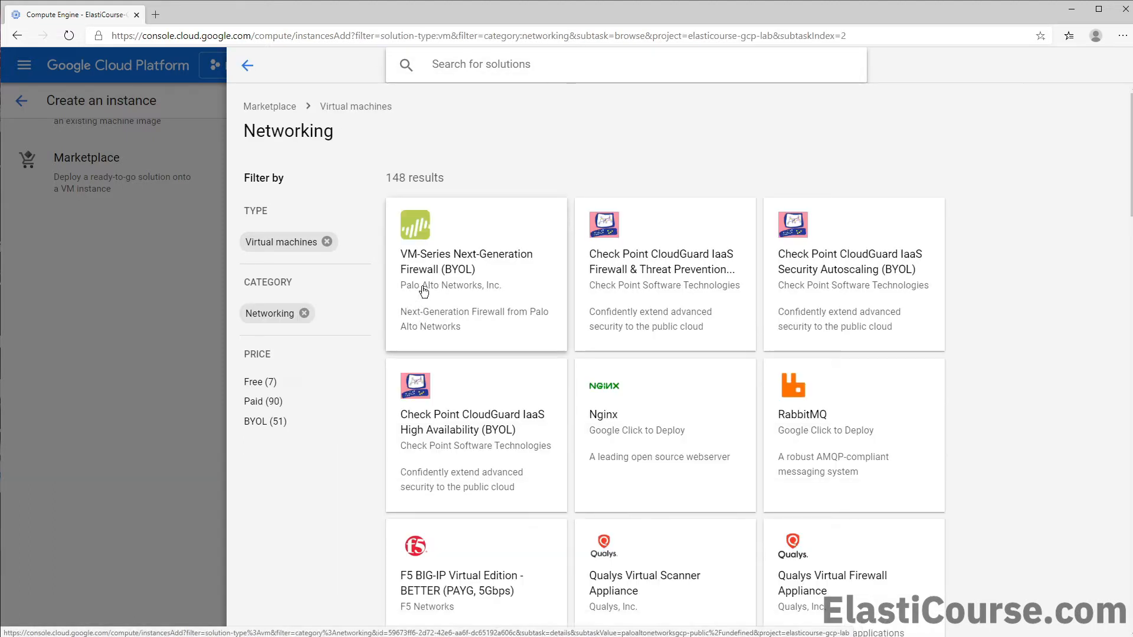
mouse_move(615, 247)
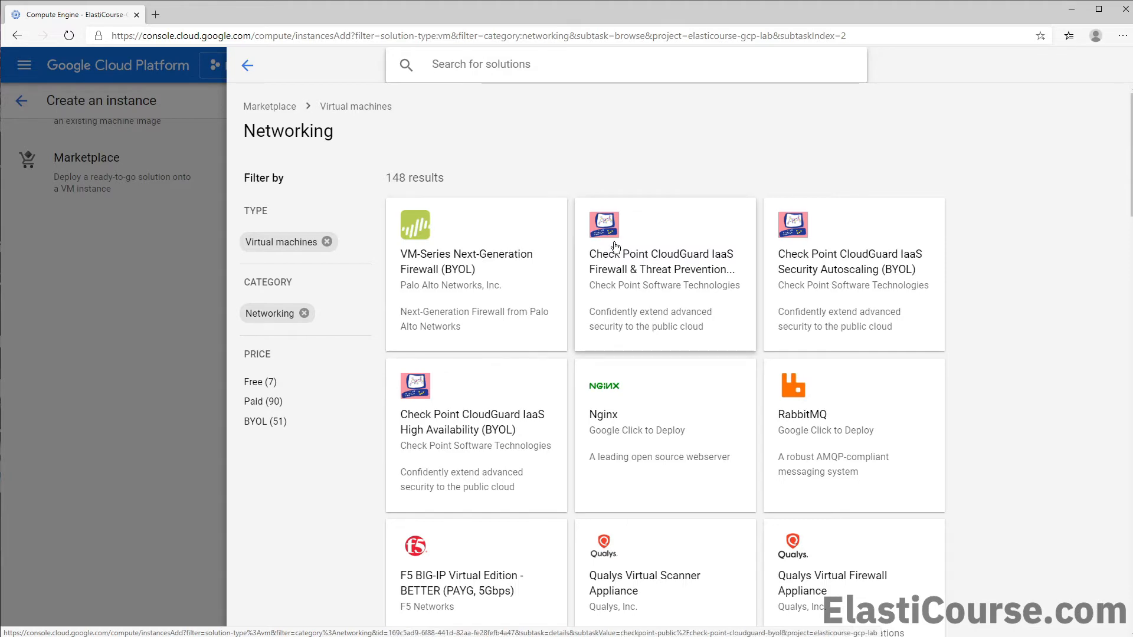
scroll("down", 3)
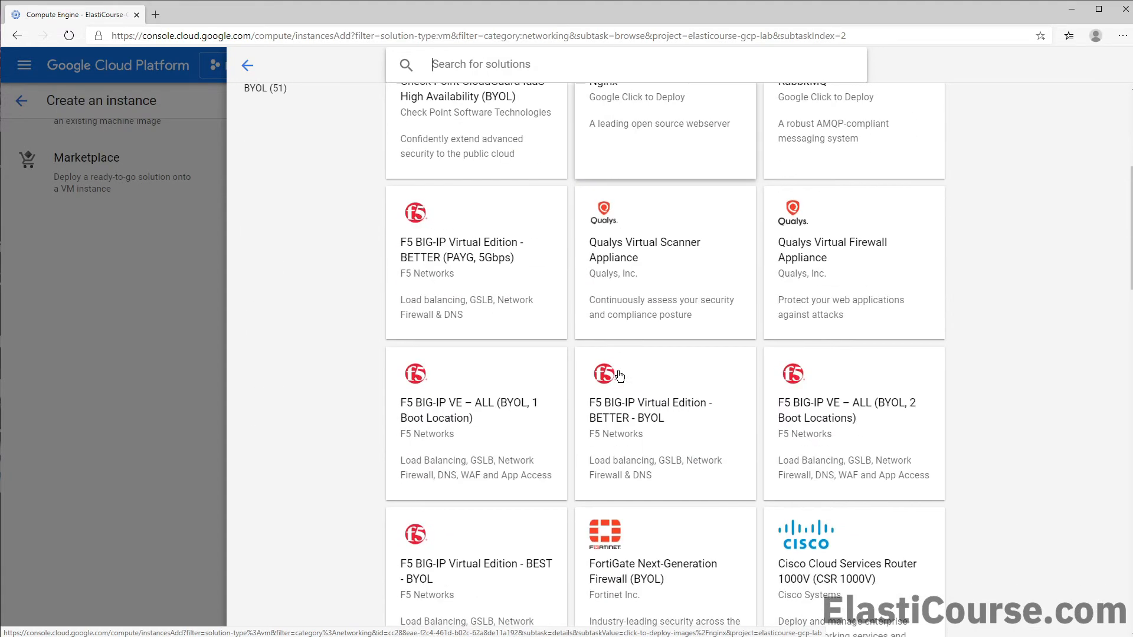
scroll("down", 3)
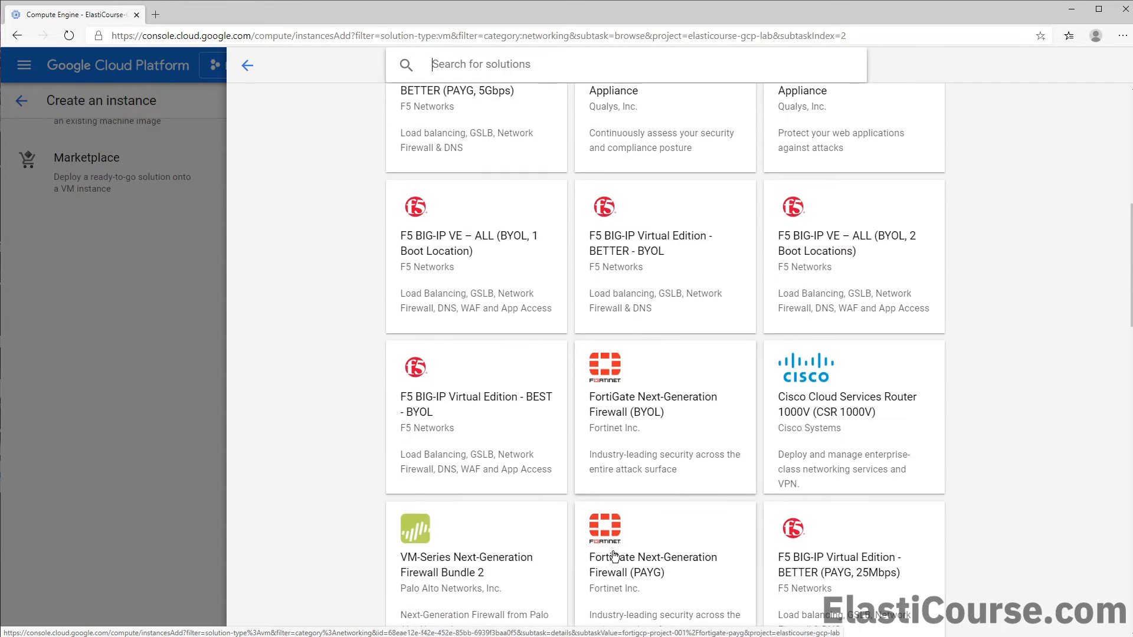
mouse_move(700, 449)
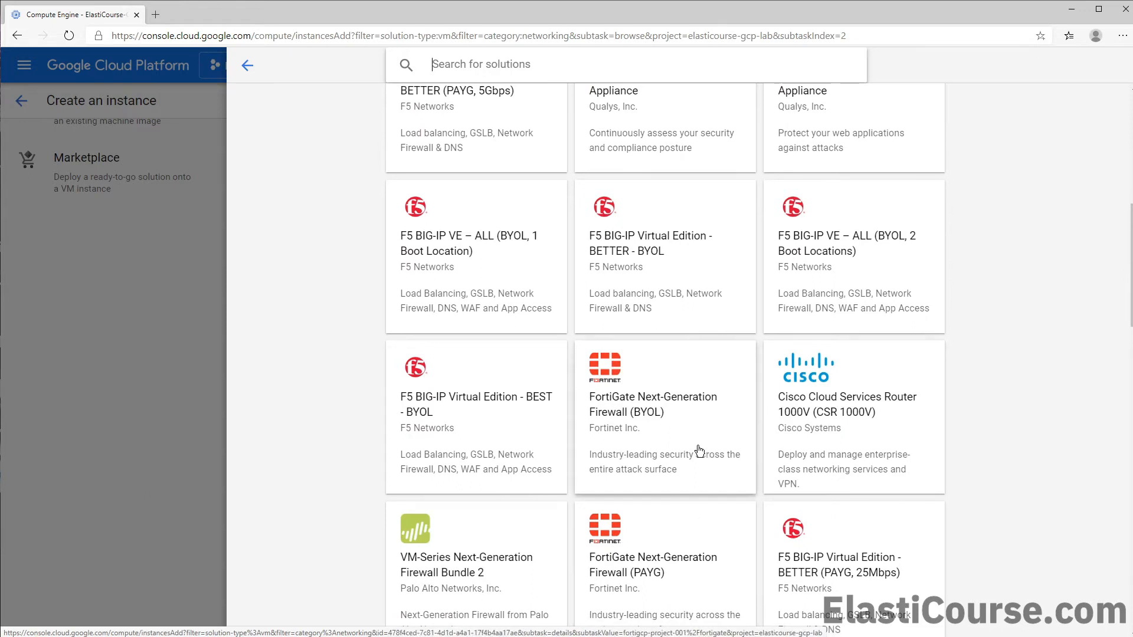
mouse_move(635, 574)
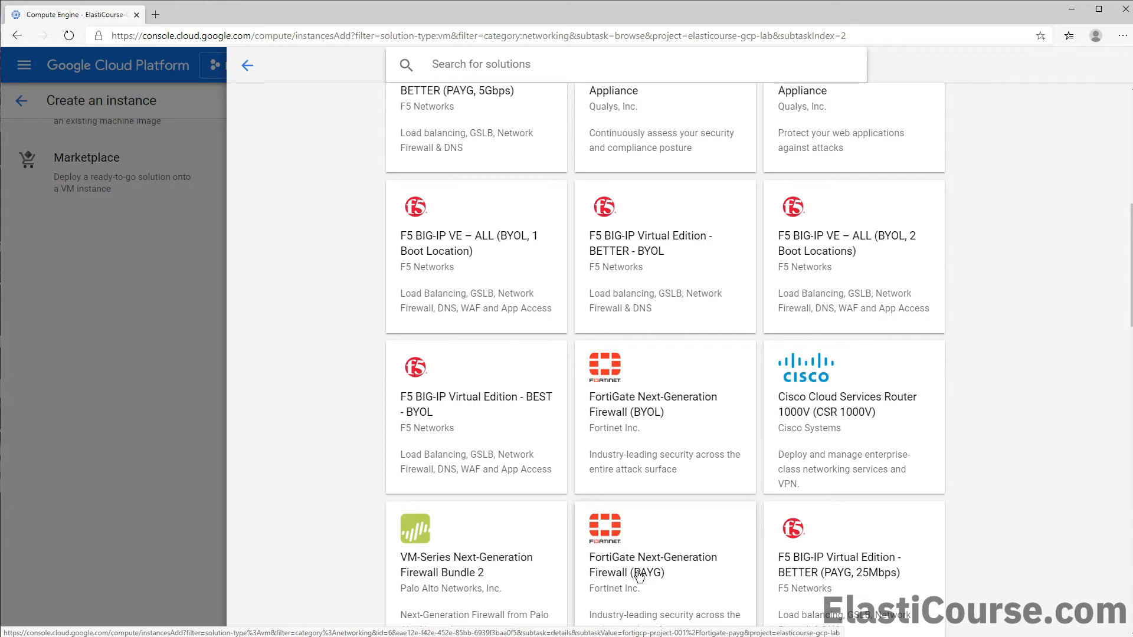
Step: Review the FortiGate Next-Generation Firewall (PAYG) overview and pricing, then launch it
left_click(653, 564)
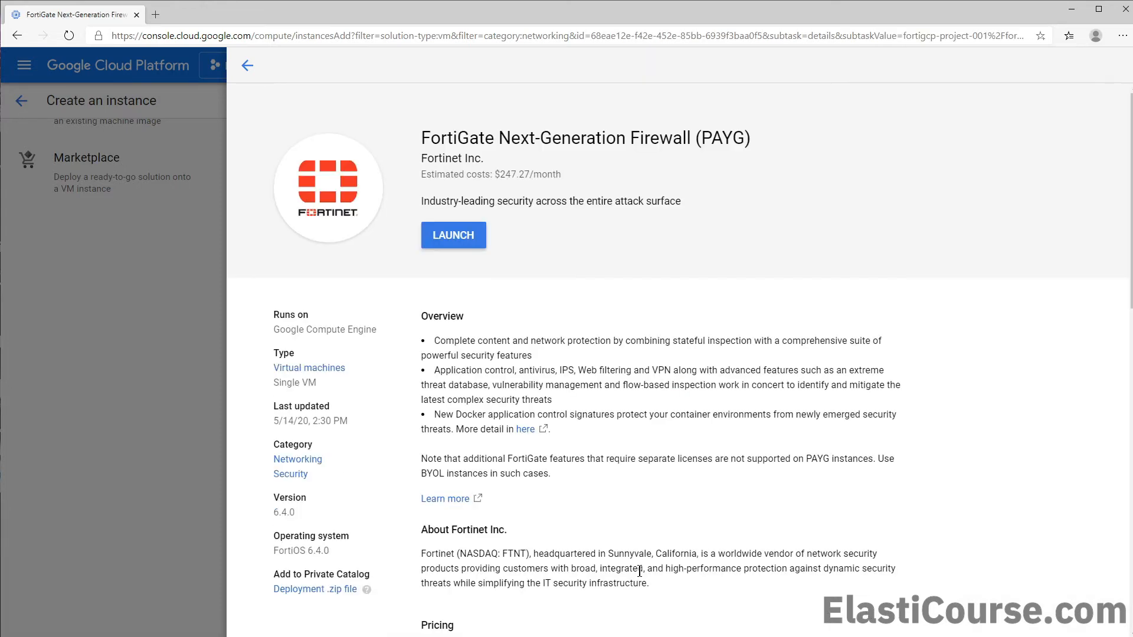
mouse_move(533, 368)
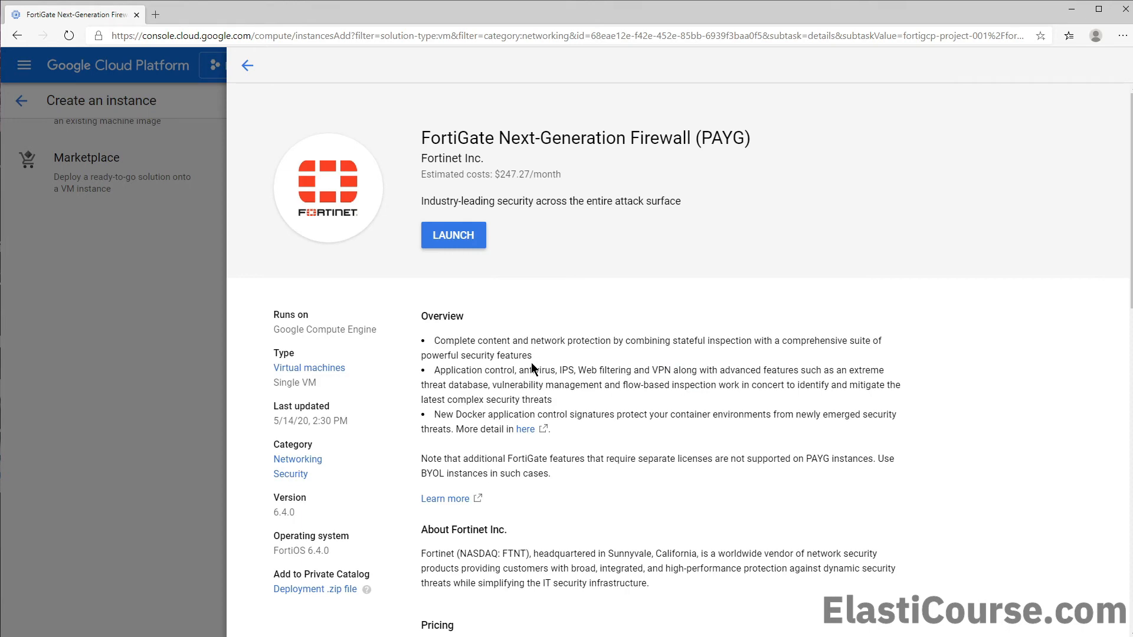
scroll("down", 3)
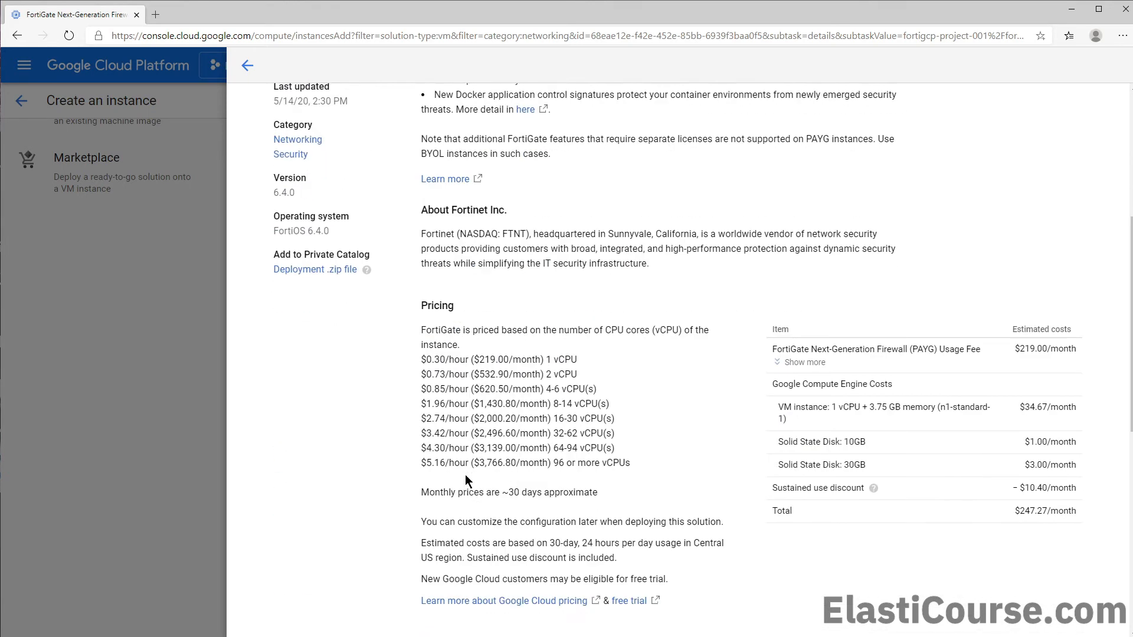
scroll("down", 3)
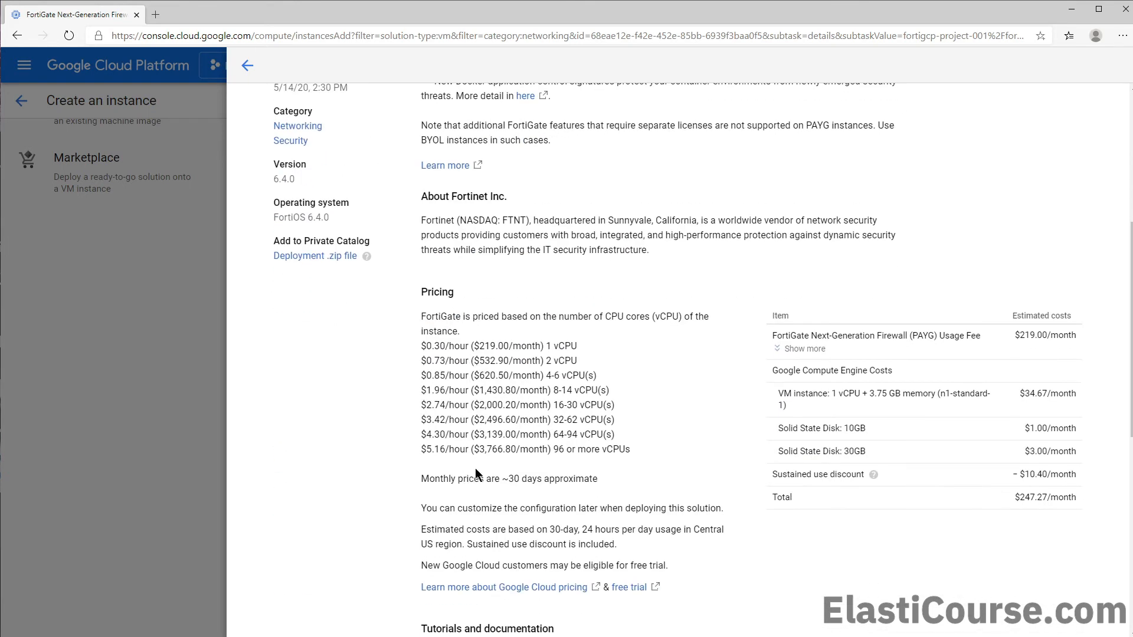
mouse_move(834, 426)
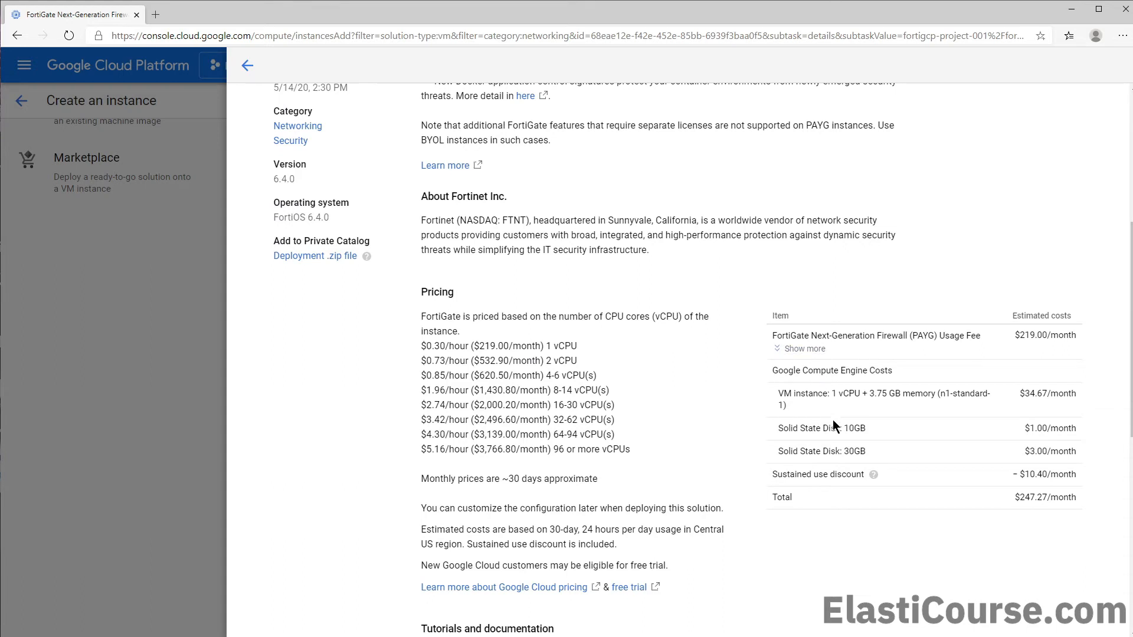
mouse_move(943, 498)
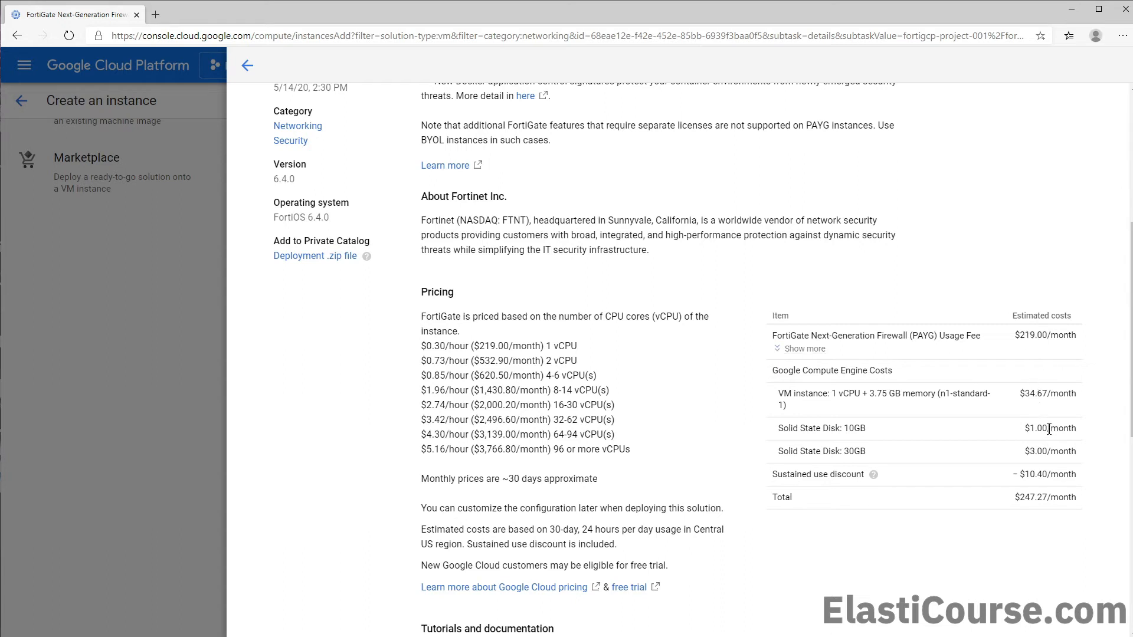
mouse_move(1030, 501)
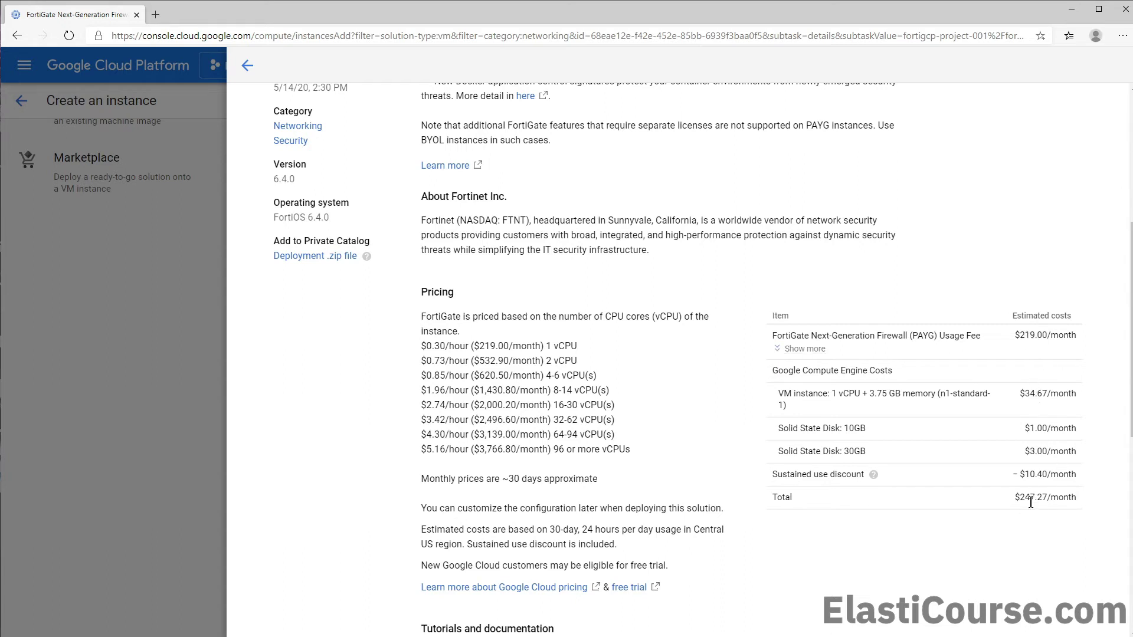
mouse_move(912, 487)
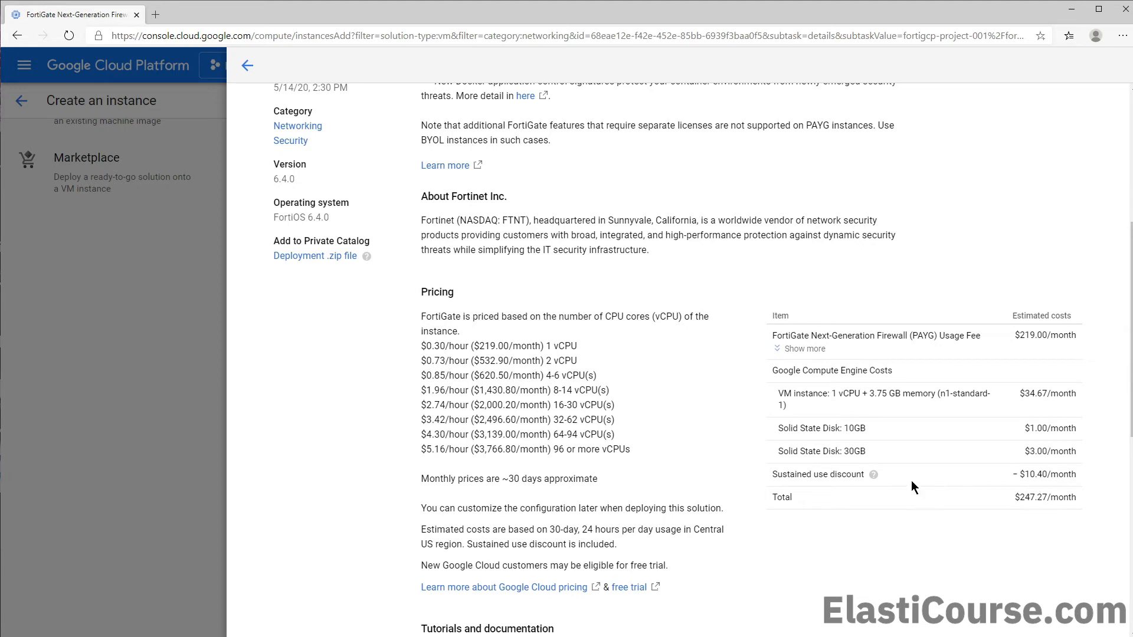
mouse_move(873, 475)
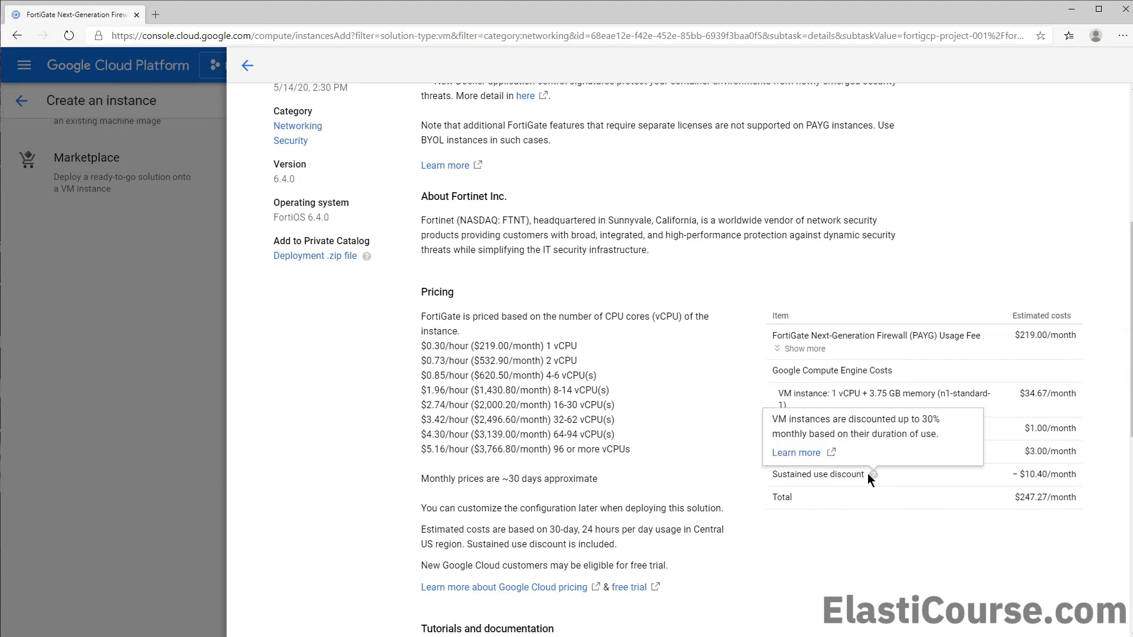
scroll("down", 3)
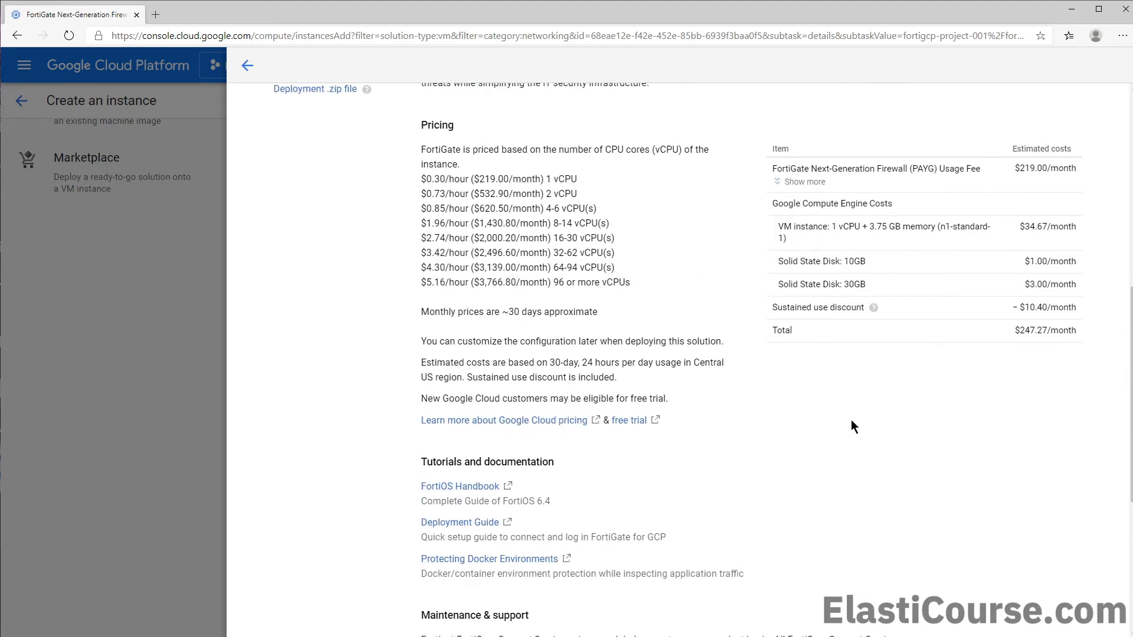
scroll("down", 3)
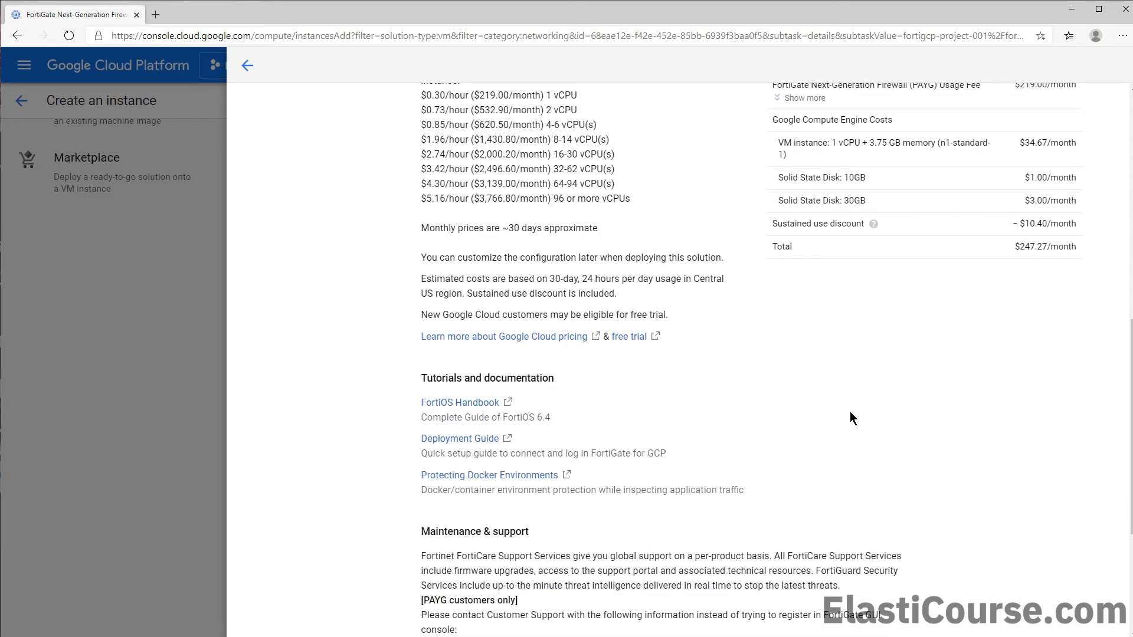
mouse_move(852, 413)
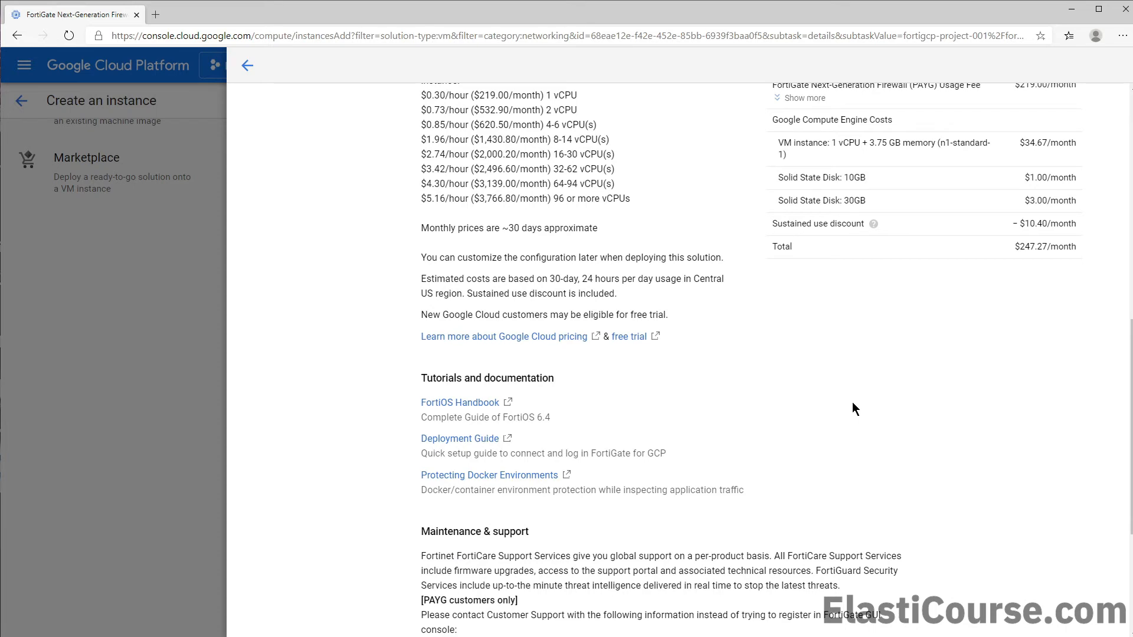
scroll("up", 3)
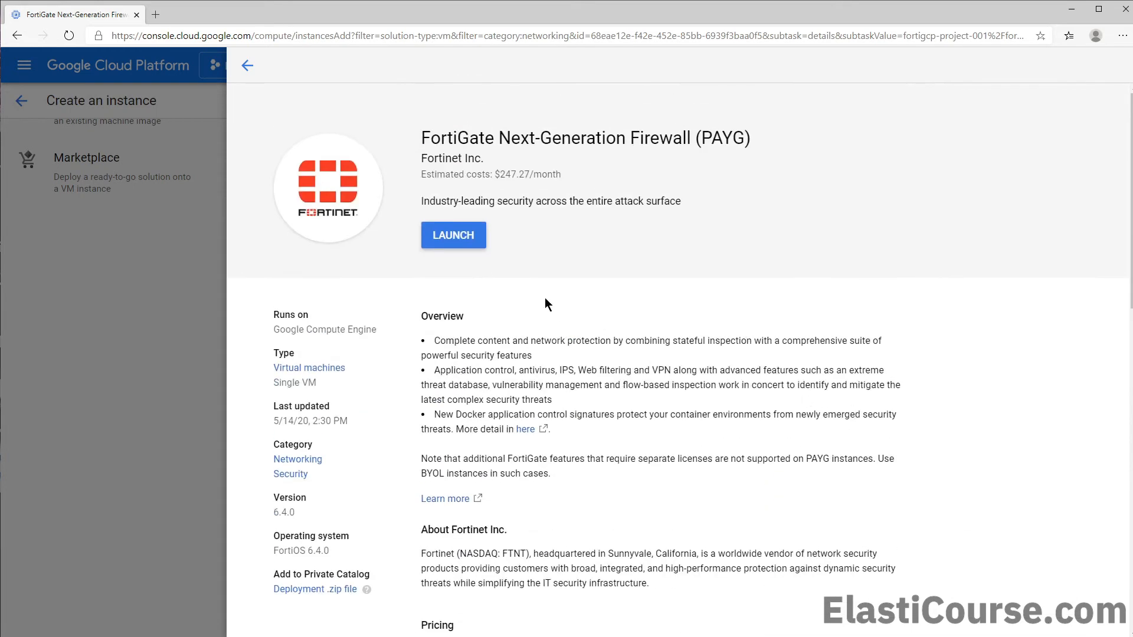
left_click(453, 235)
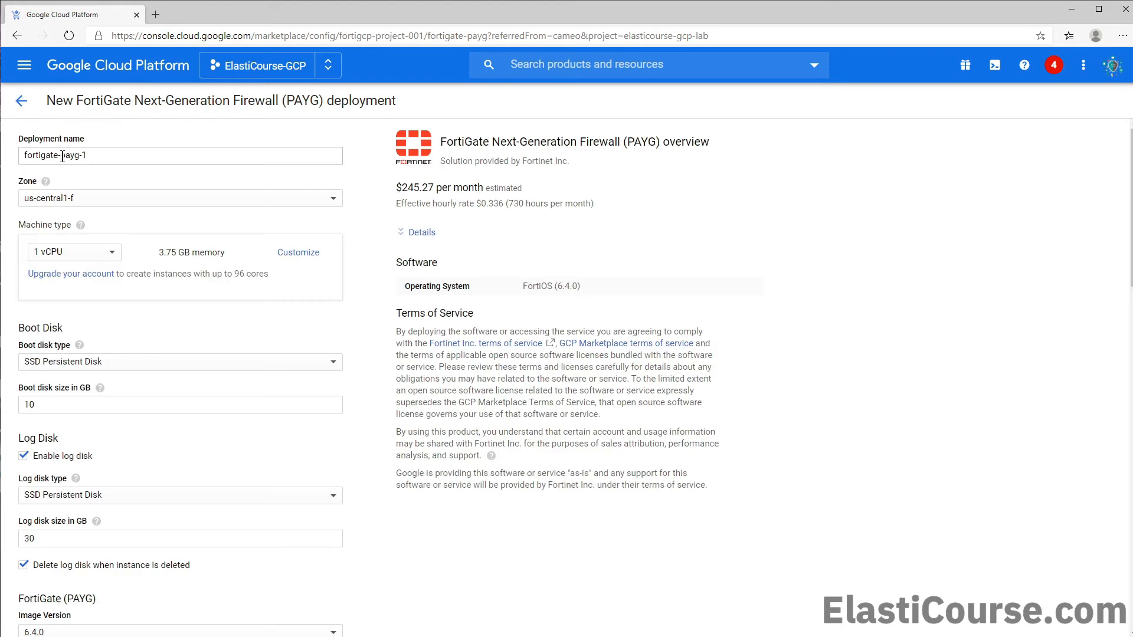
Step: Name the deployment fortigate-elasticourse and set its zone to asia-east1-b
type("fortigate-elasticourse")
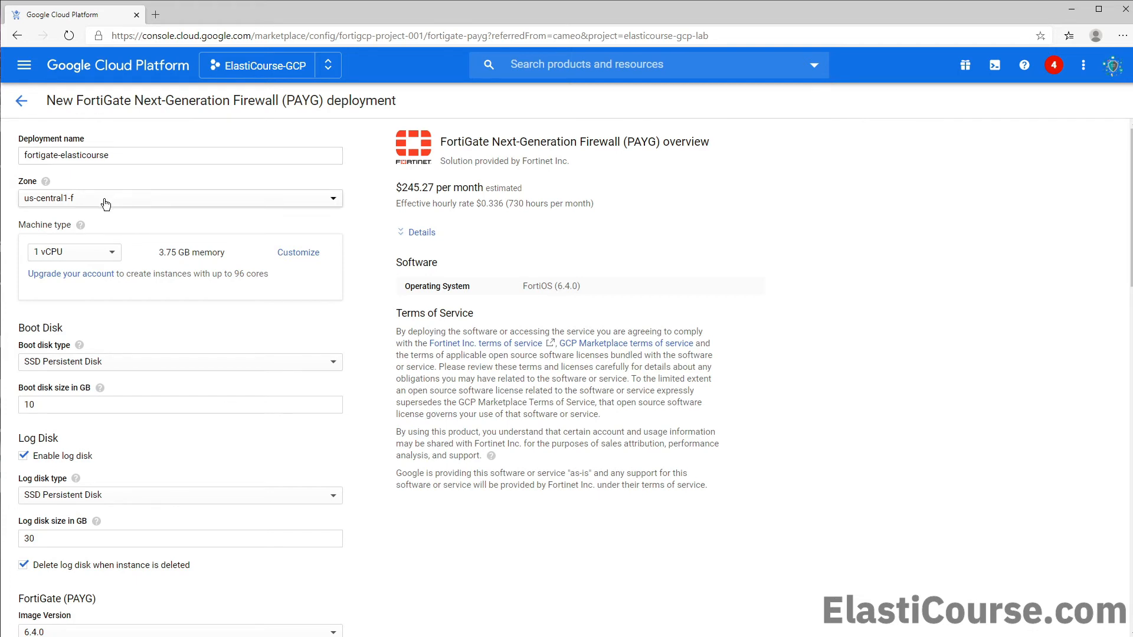
left_click(180, 198)
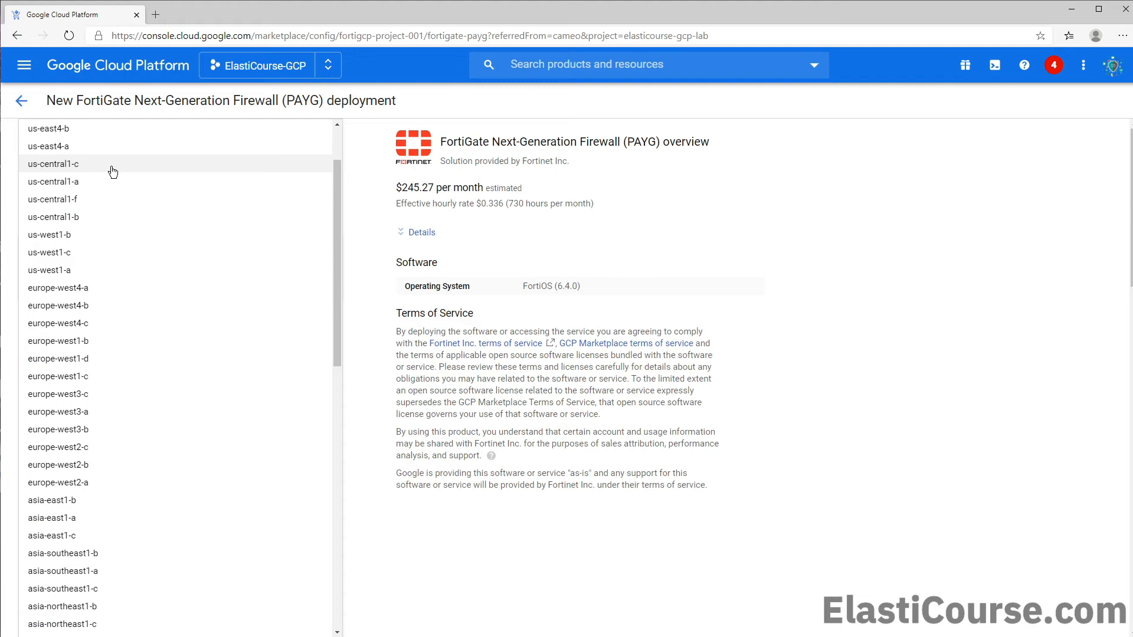
mouse_move(86, 217)
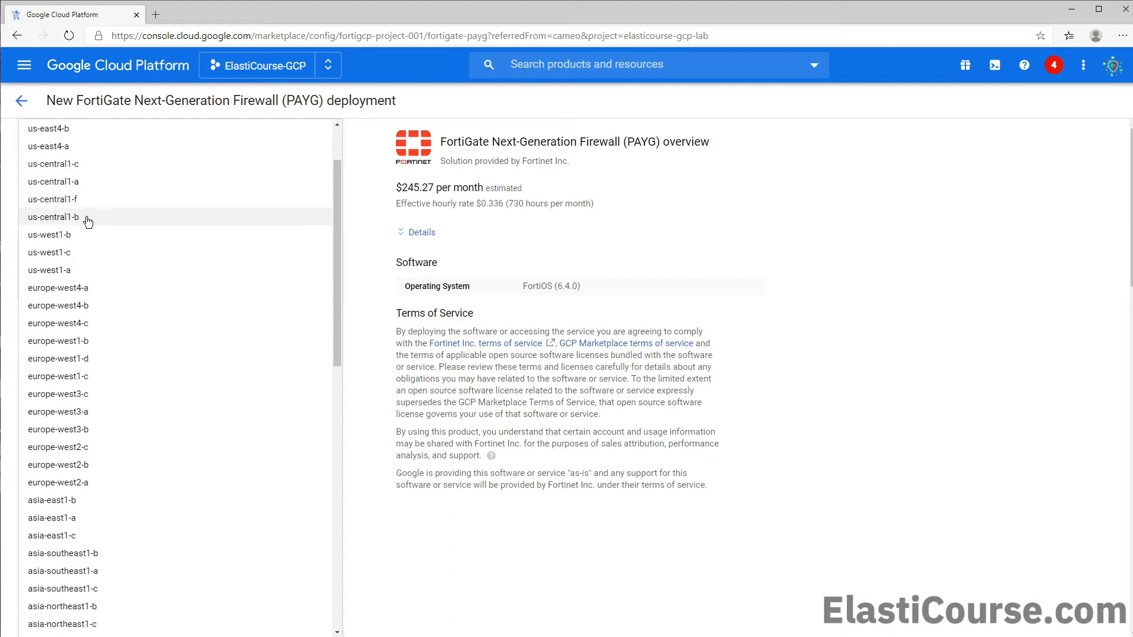
scroll("down", 3)
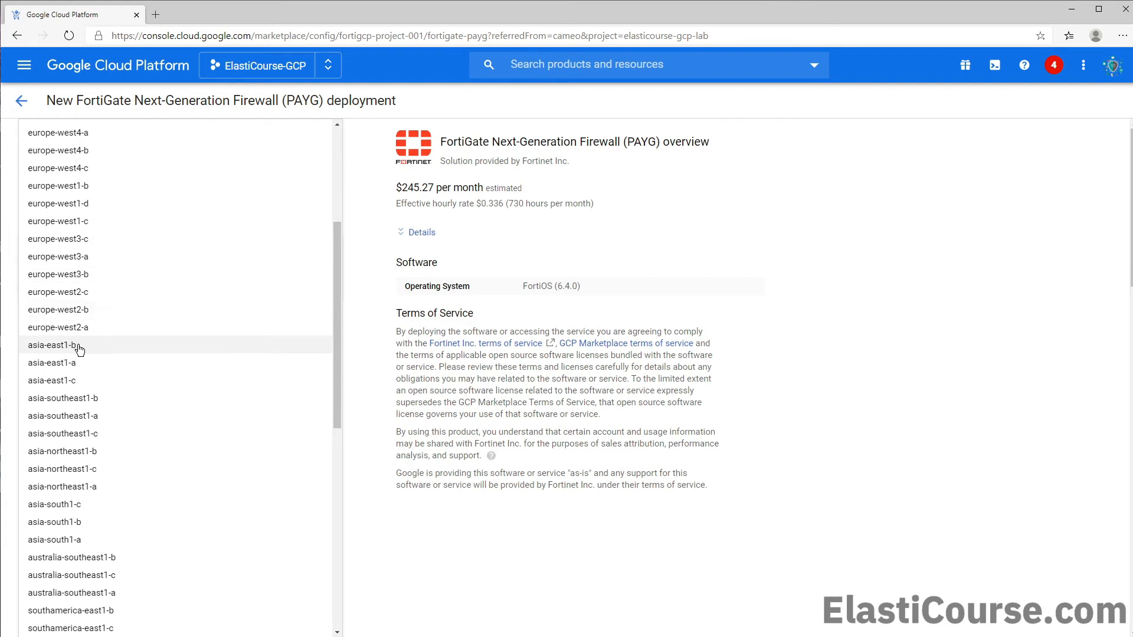
mouse_move(81, 363)
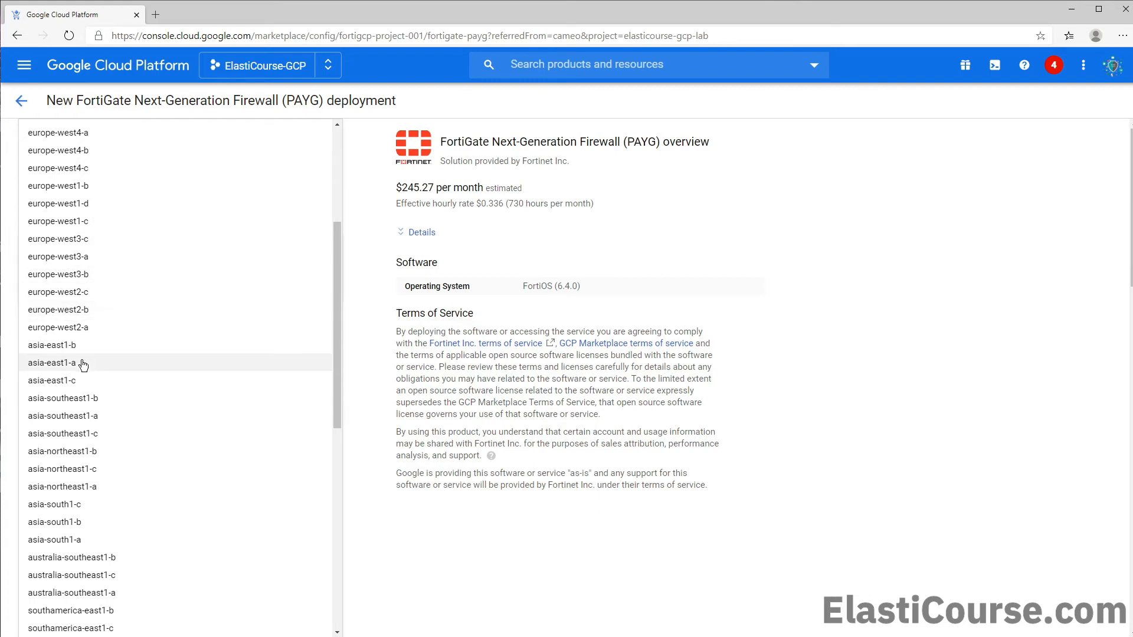
mouse_move(92, 381)
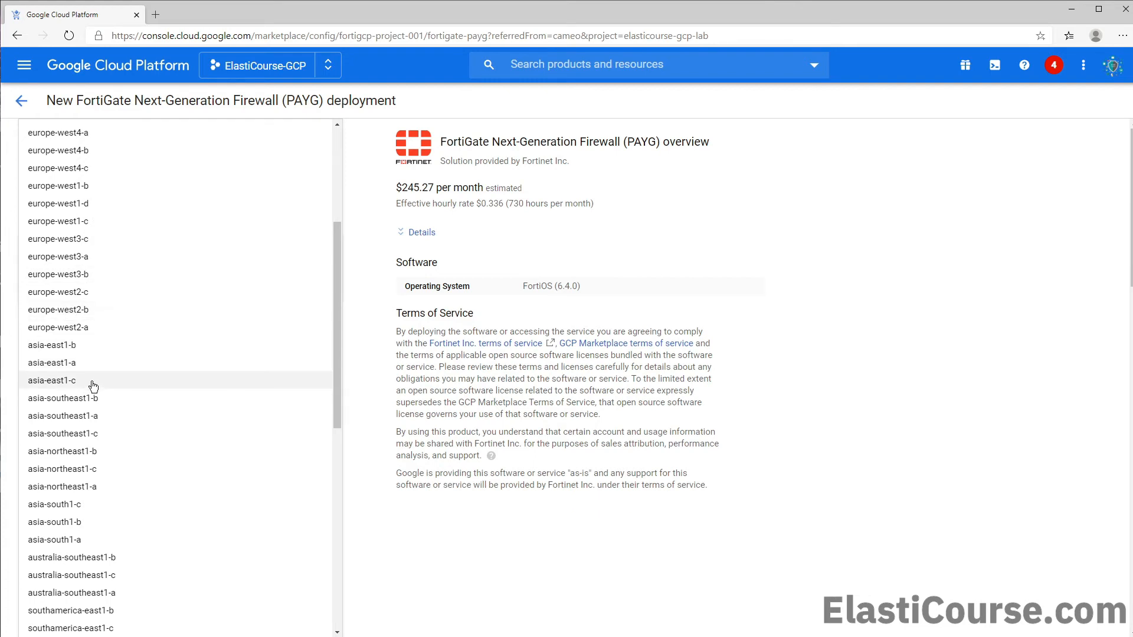
mouse_move(106, 347)
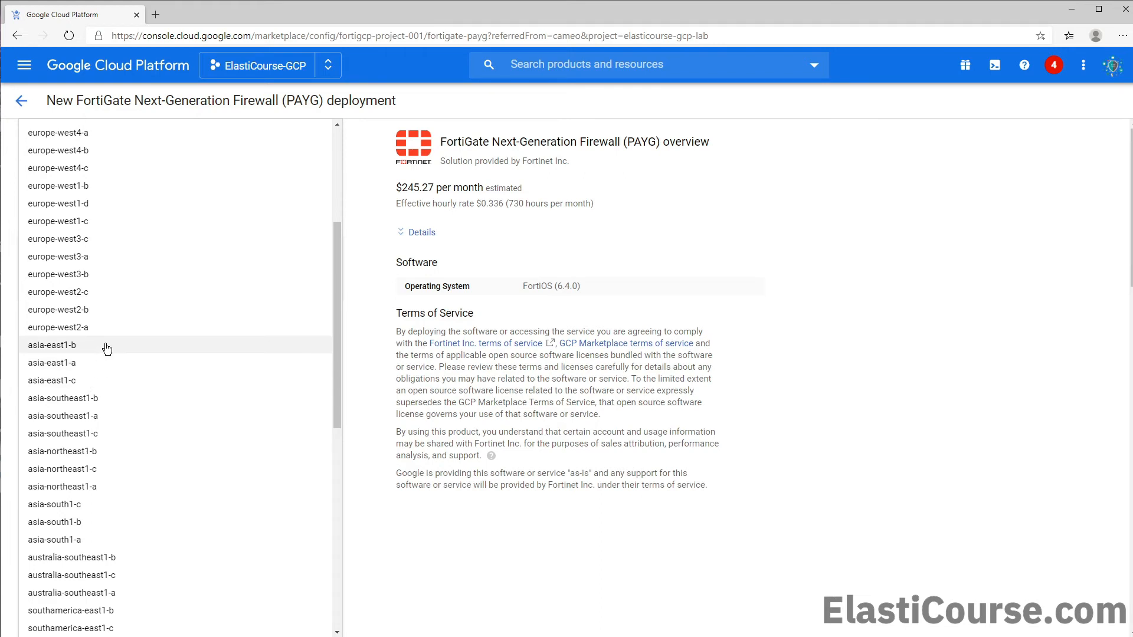
left_click(51, 344)
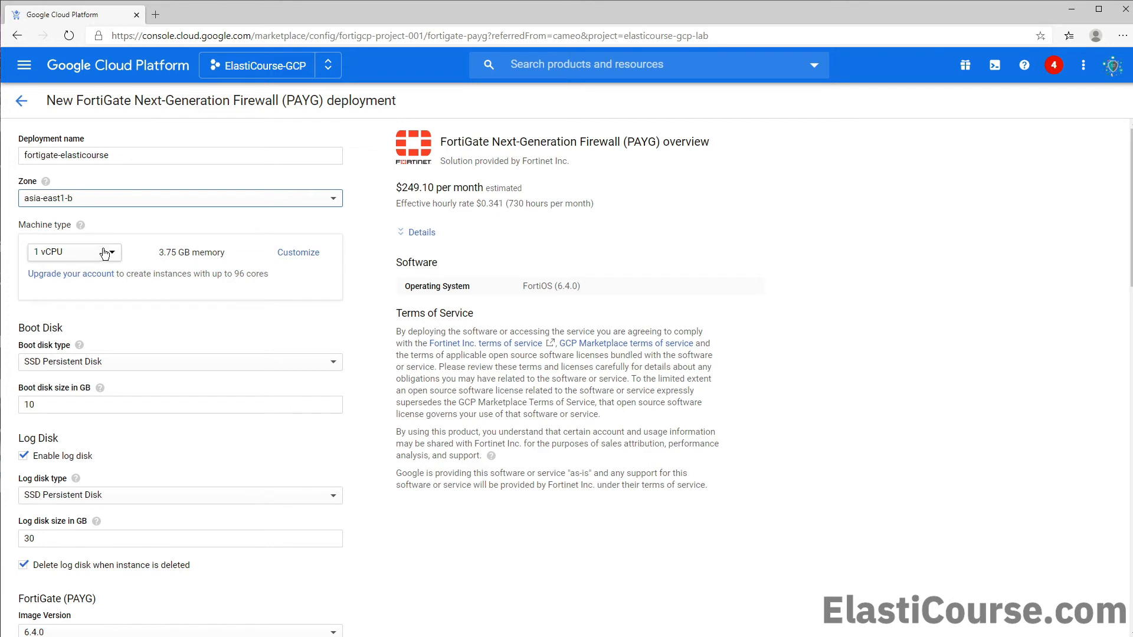
mouse_move(239, 249)
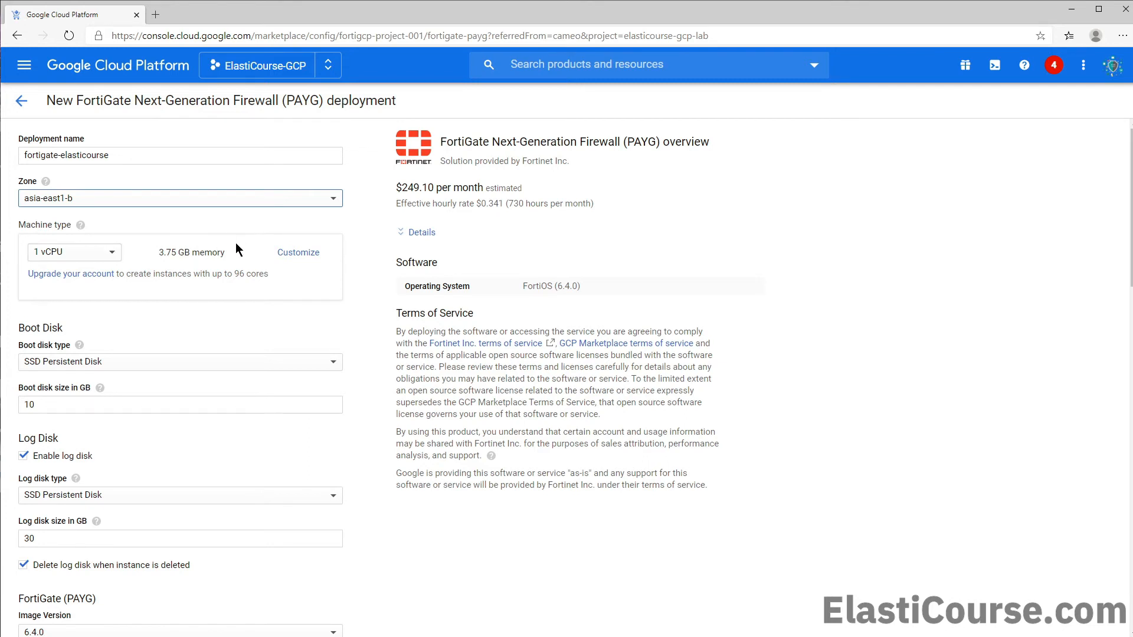
Step: Show the custom Cores and Memory settings for the FortiGate machine type
left_click(297, 252)
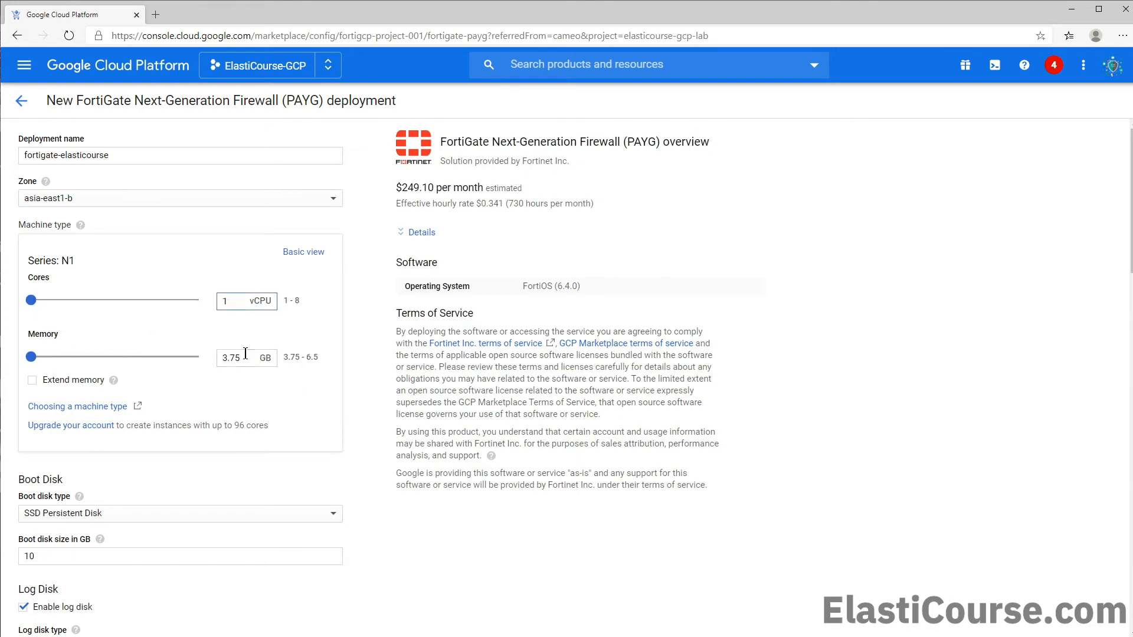
mouse_move(244, 366)
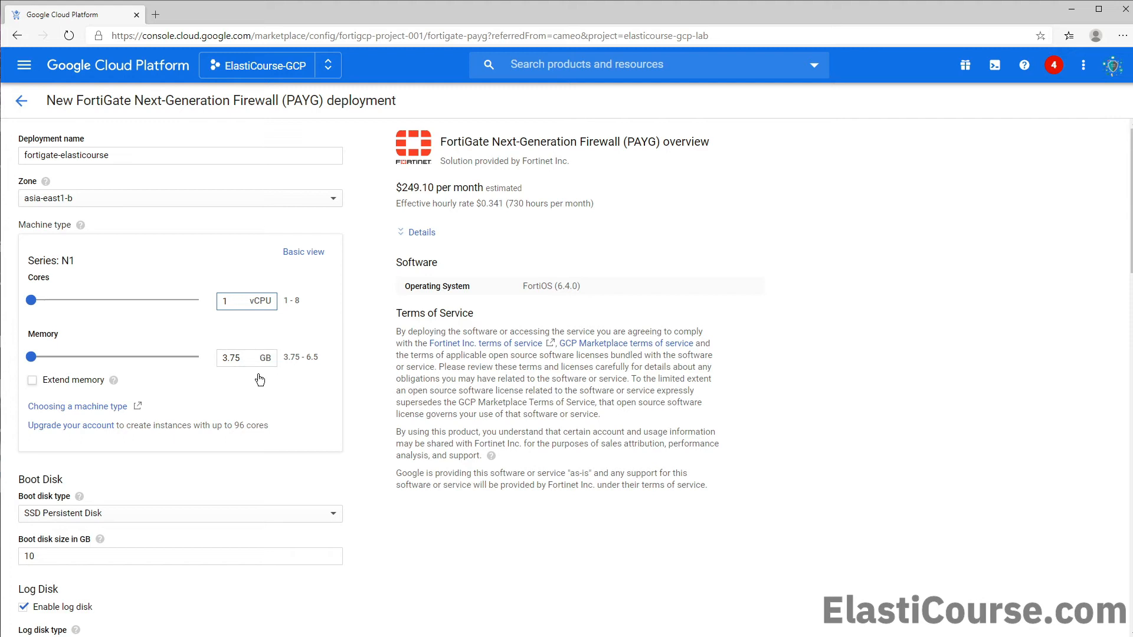
scroll("down", 3)
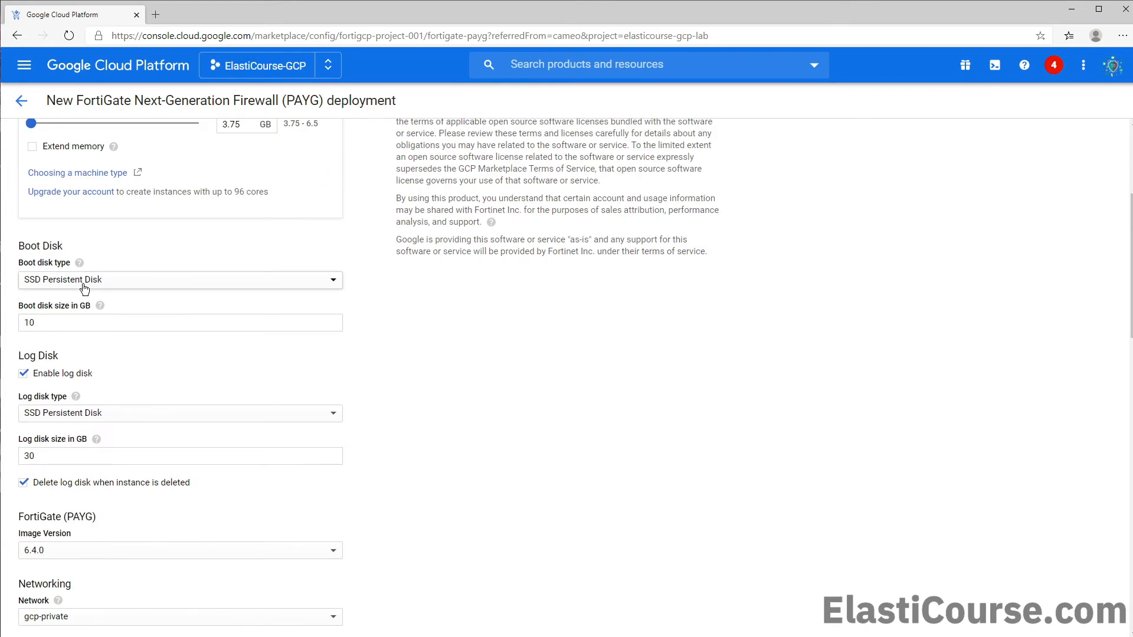
mouse_move(91, 311)
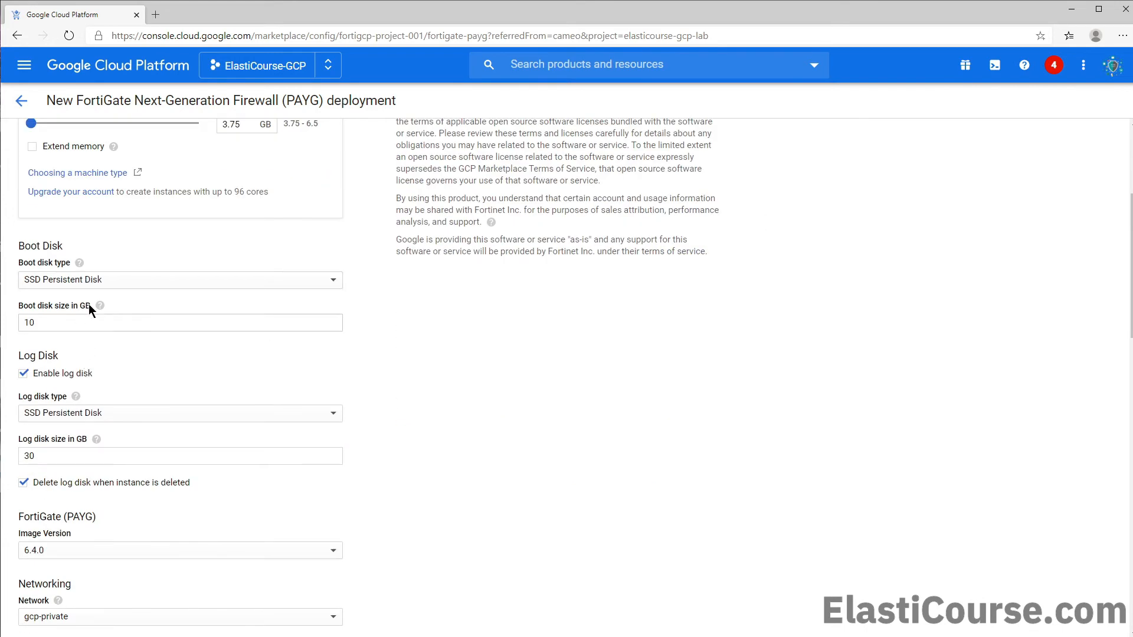
mouse_move(57, 275)
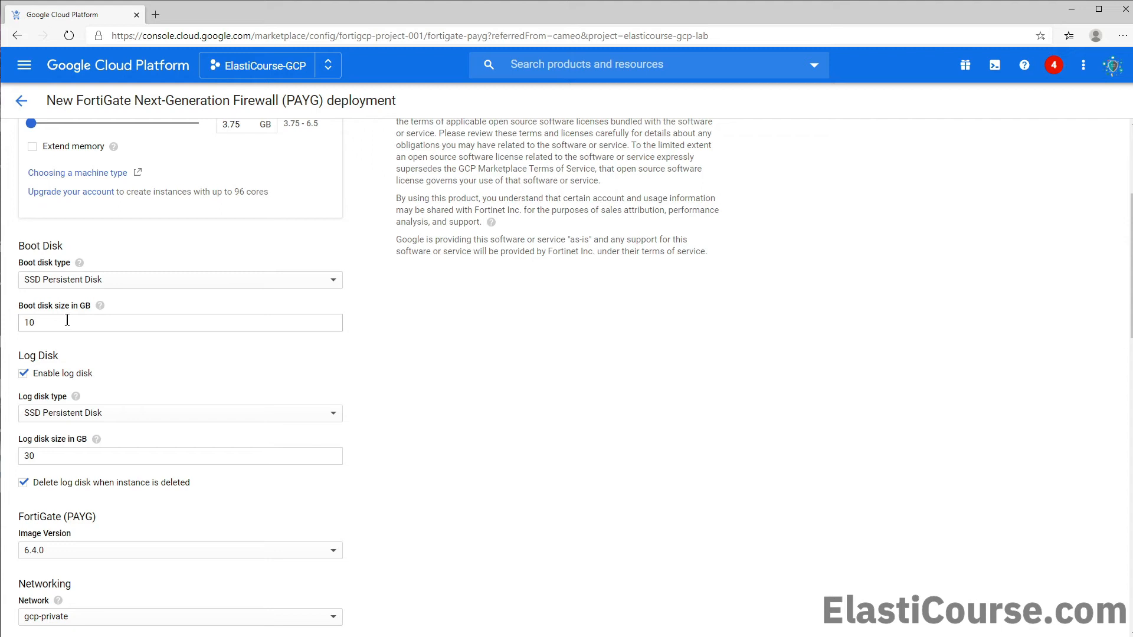
mouse_move(53, 351)
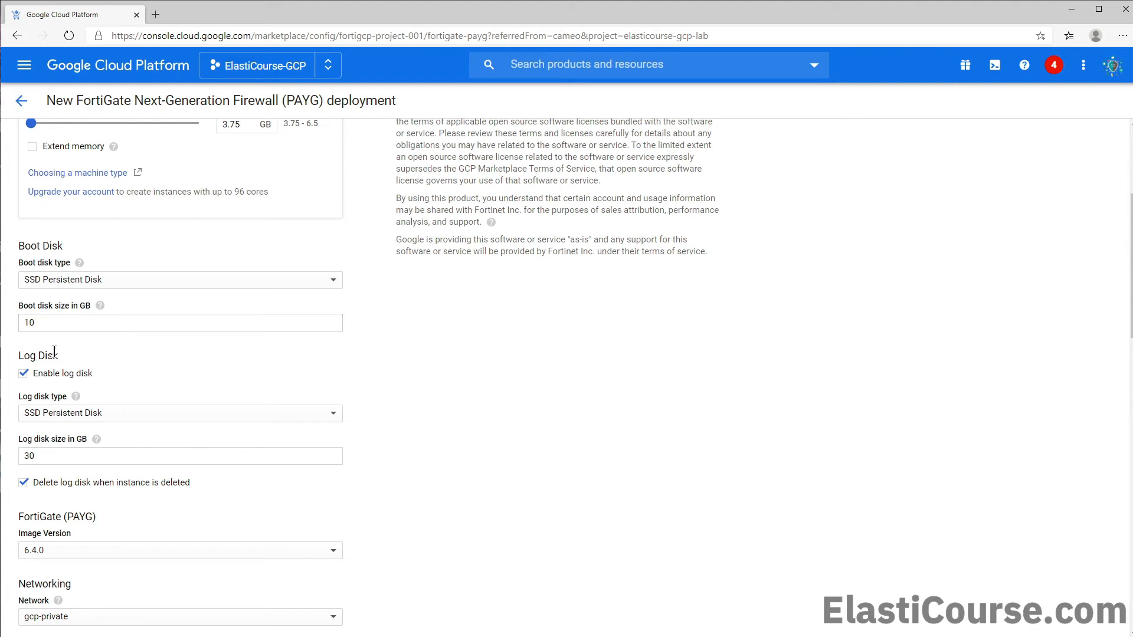
mouse_move(91, 381)
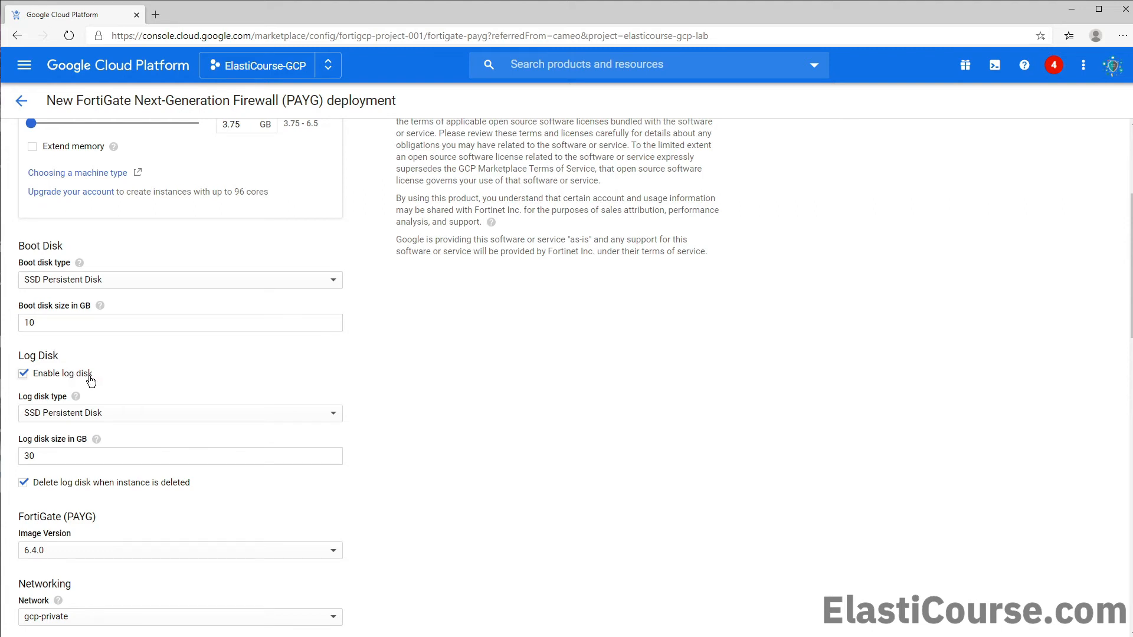
mouse_move(98, 379)
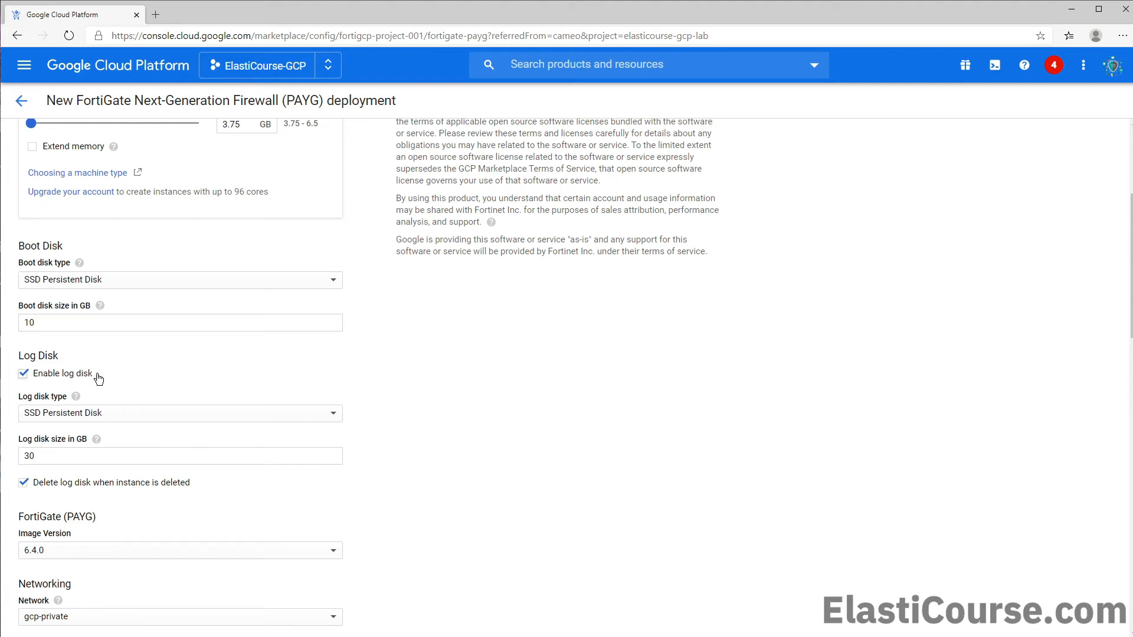
scroll("down", 3)
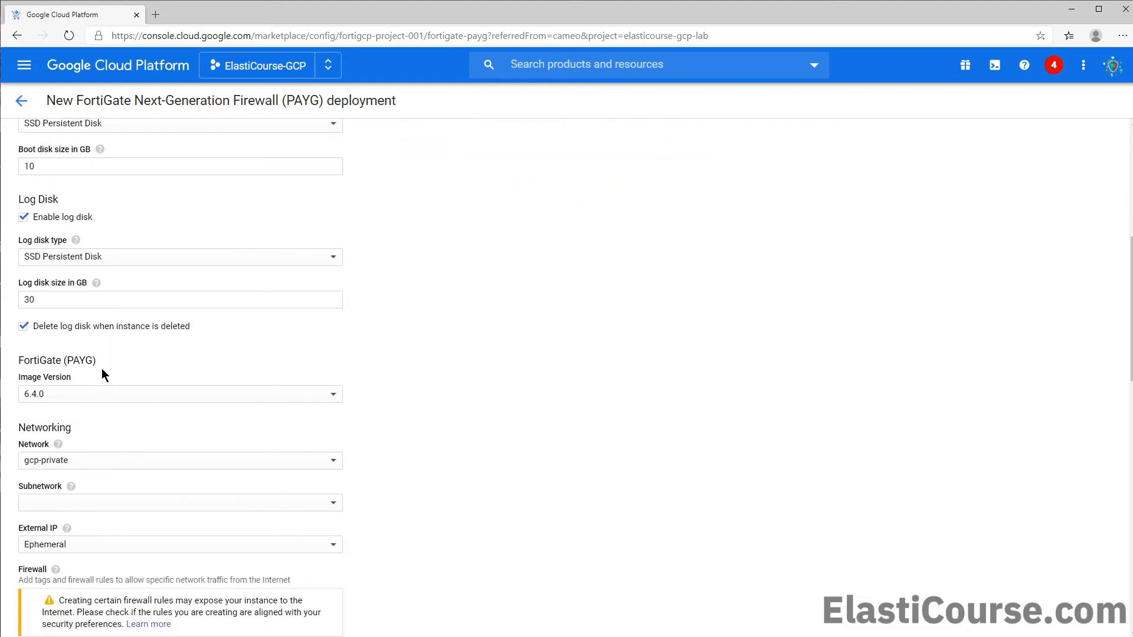
scroll("down", 3)
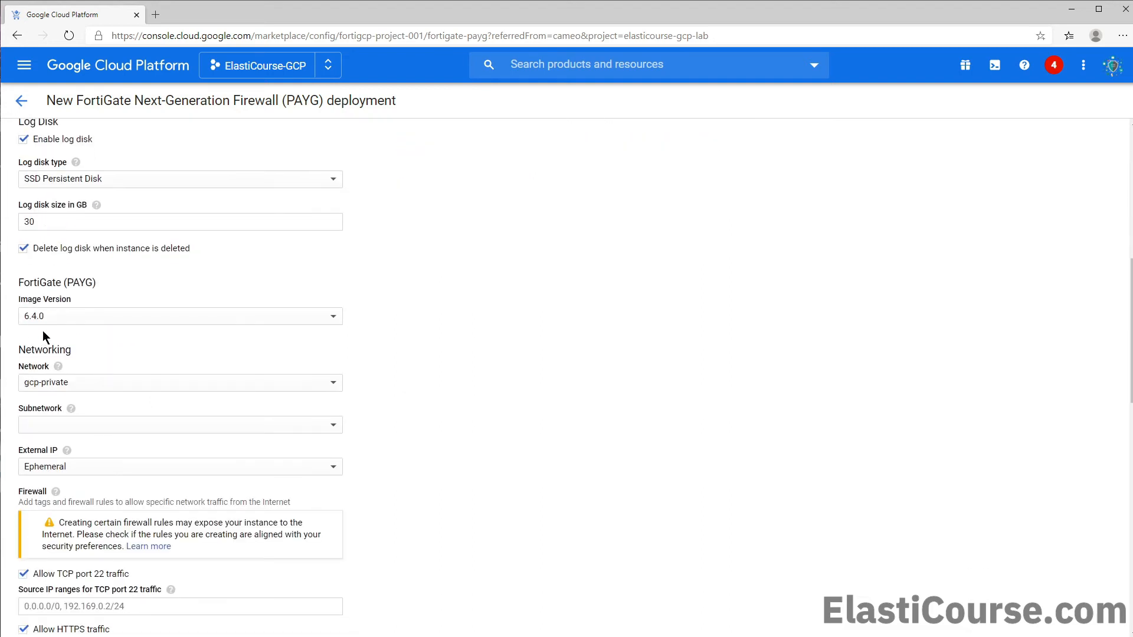
left_click(180, 316)
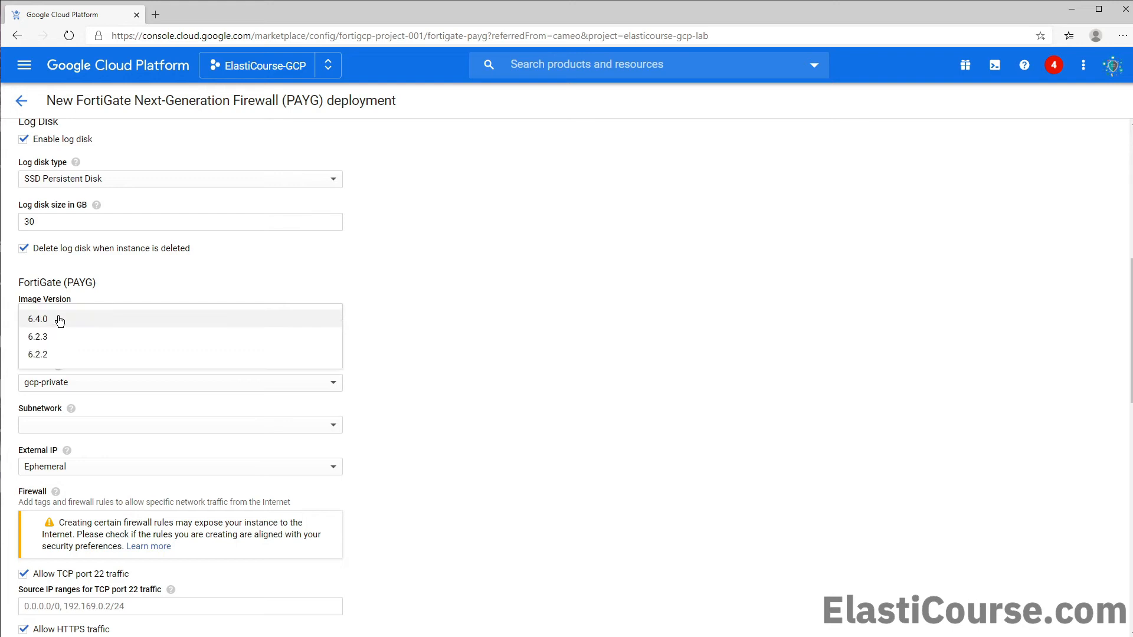
mouse_move(75, 320)
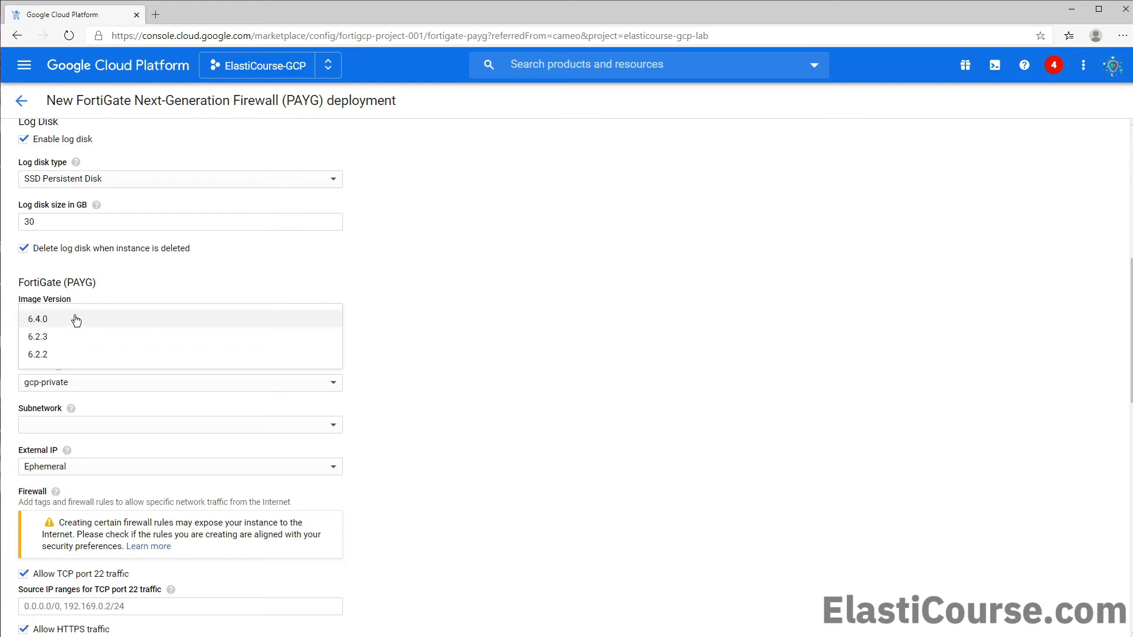
mouse_move(55, 356)
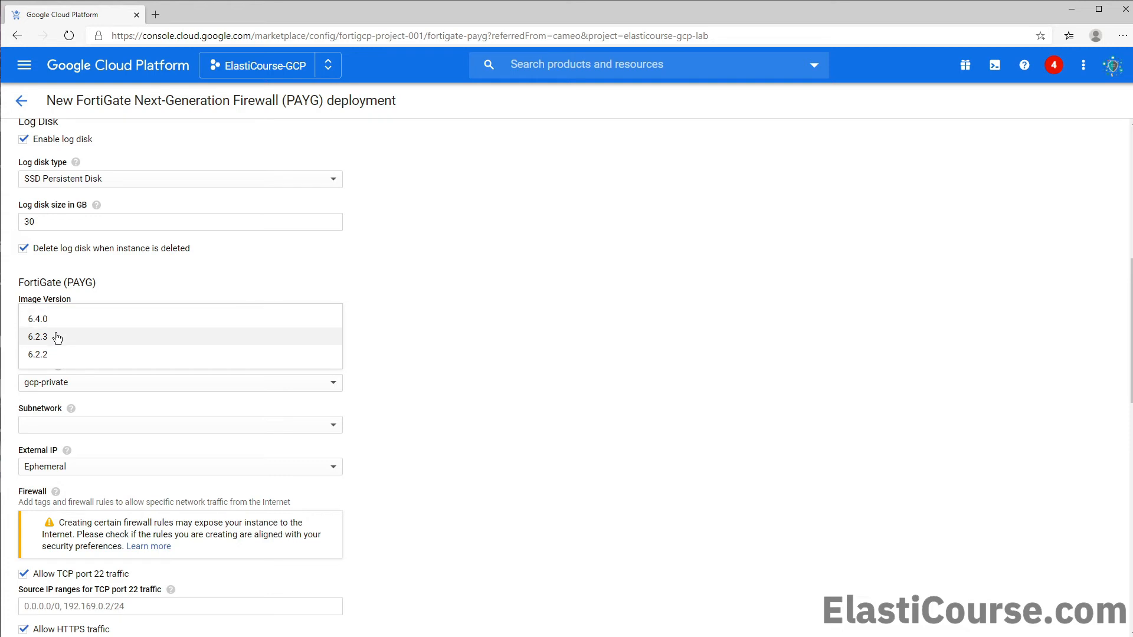
mouse_move(82, 318)
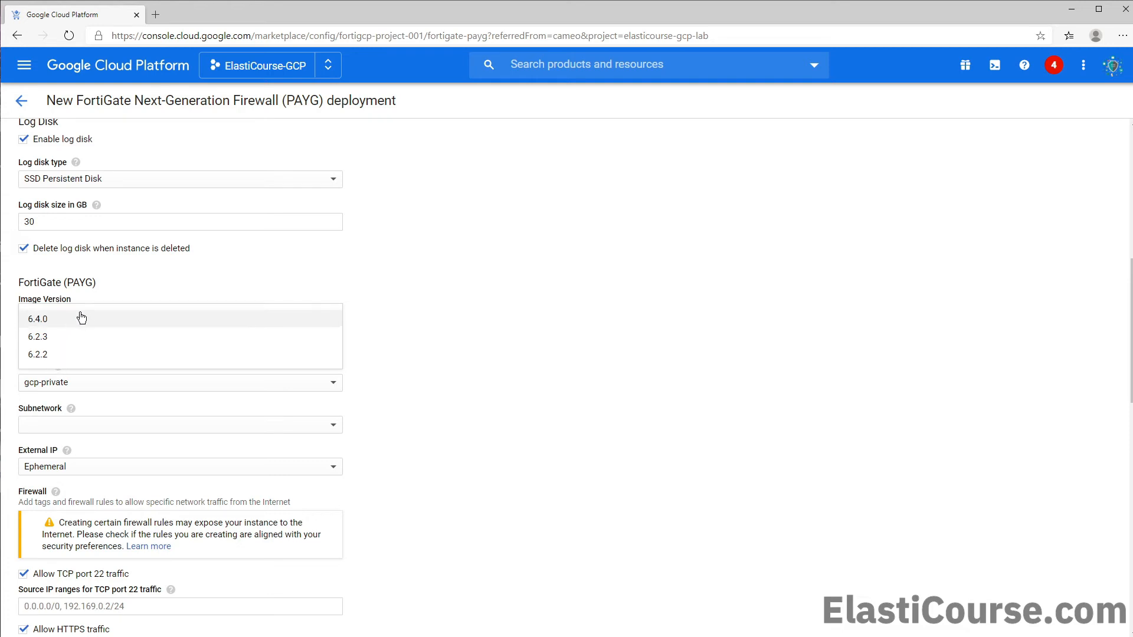
mouse_move(99, 301)
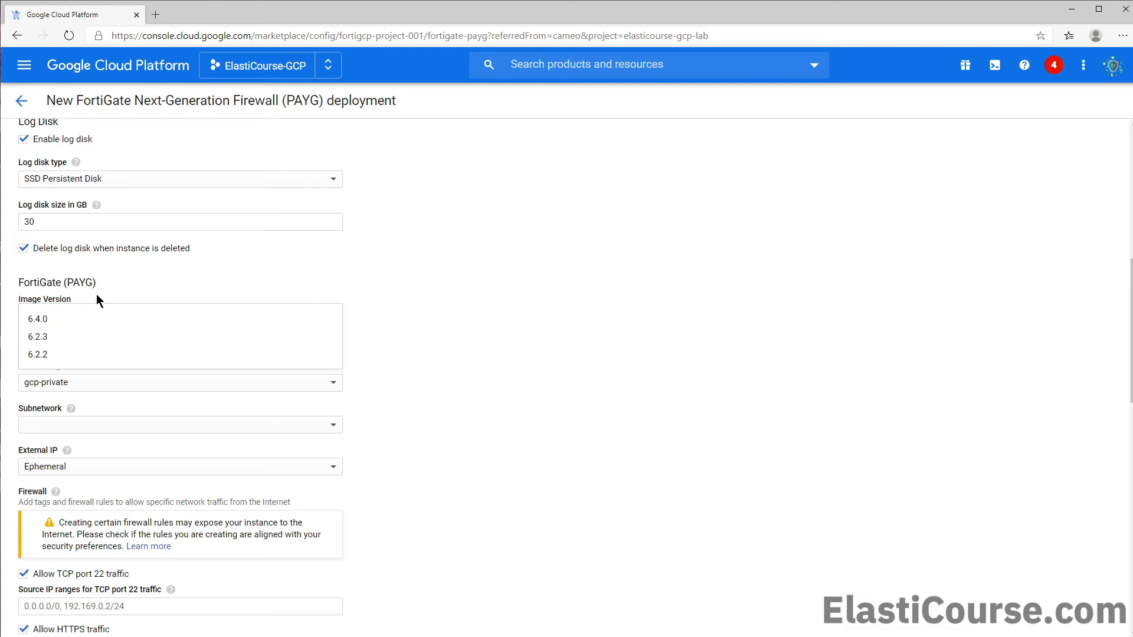
left_click(38, 318)
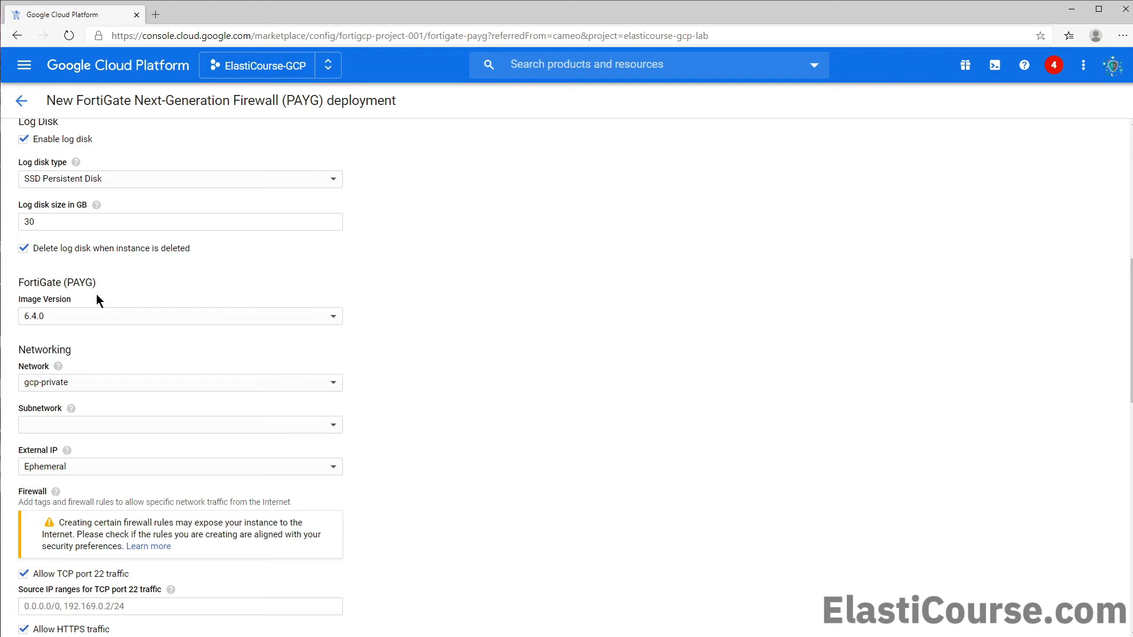
mouse_move(79, 354)
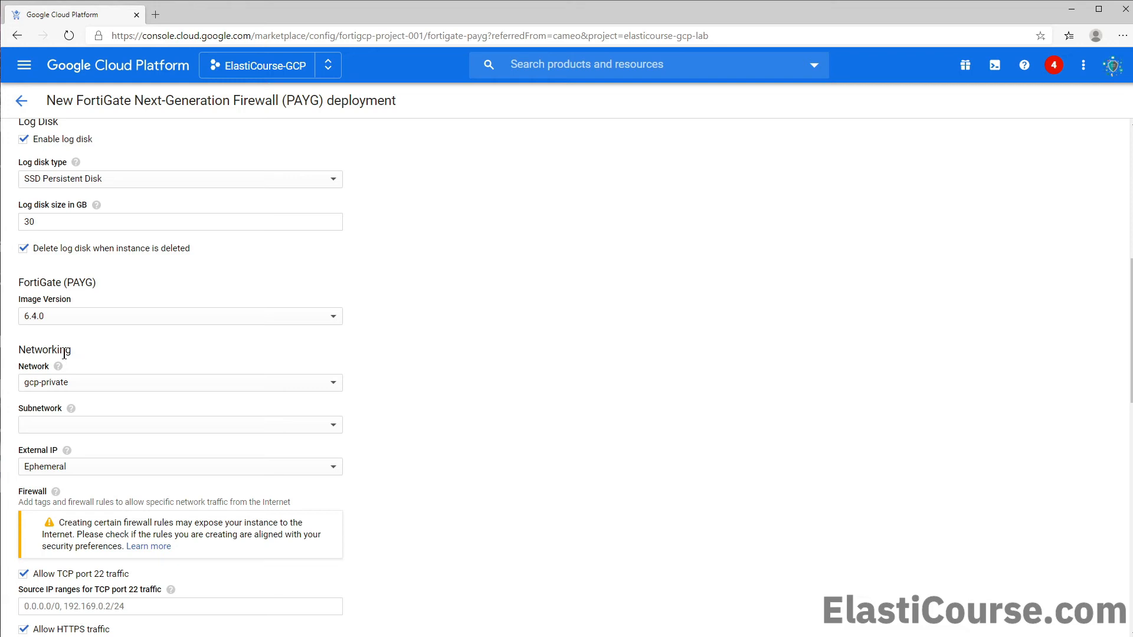
mouse_move(76, 359)
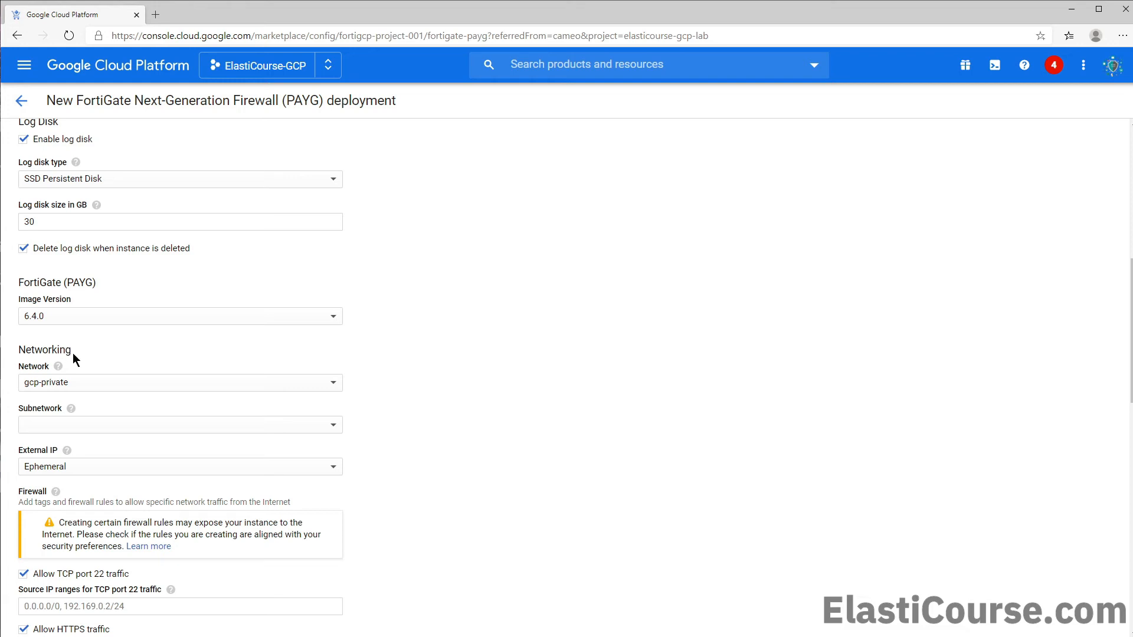
mouse_move(146, 362)
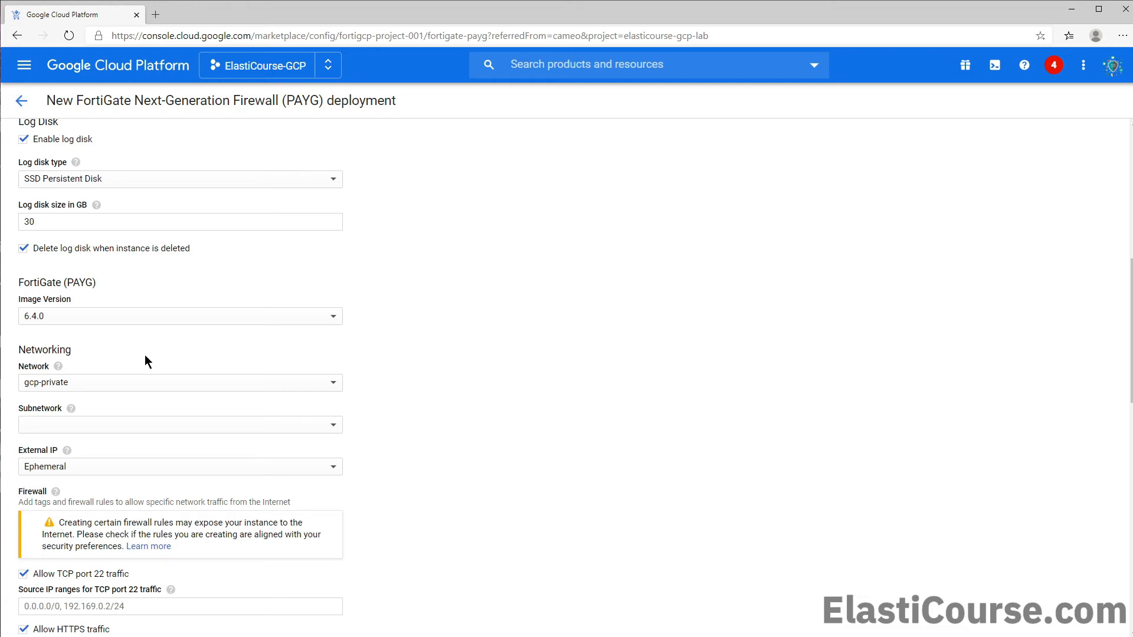
mouse_move(142, 368)
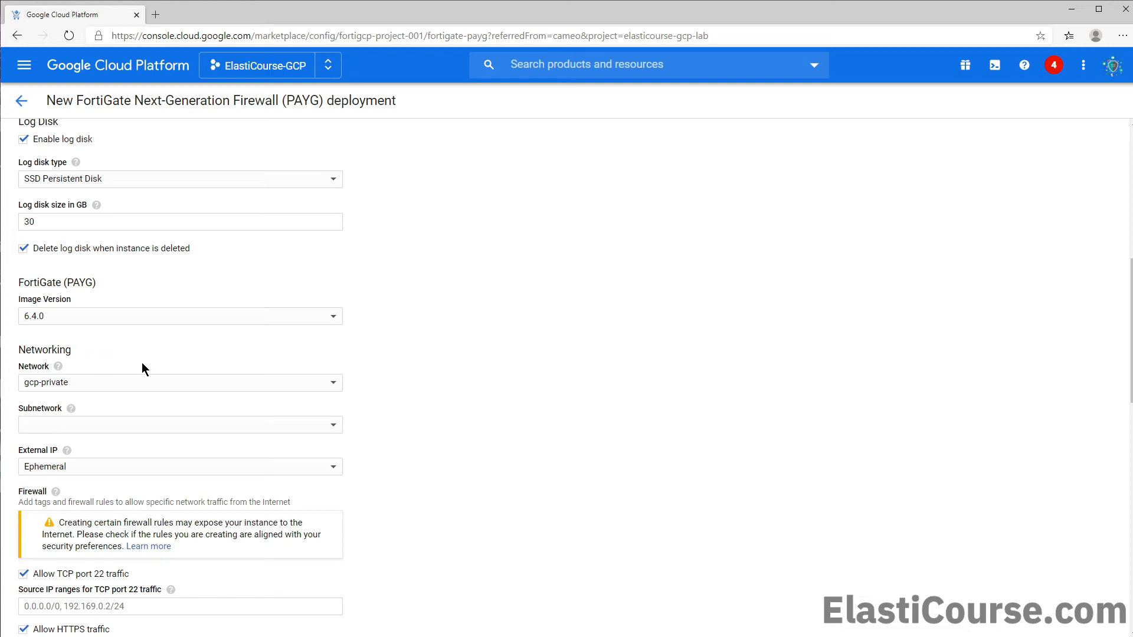
left_click(180, 382)
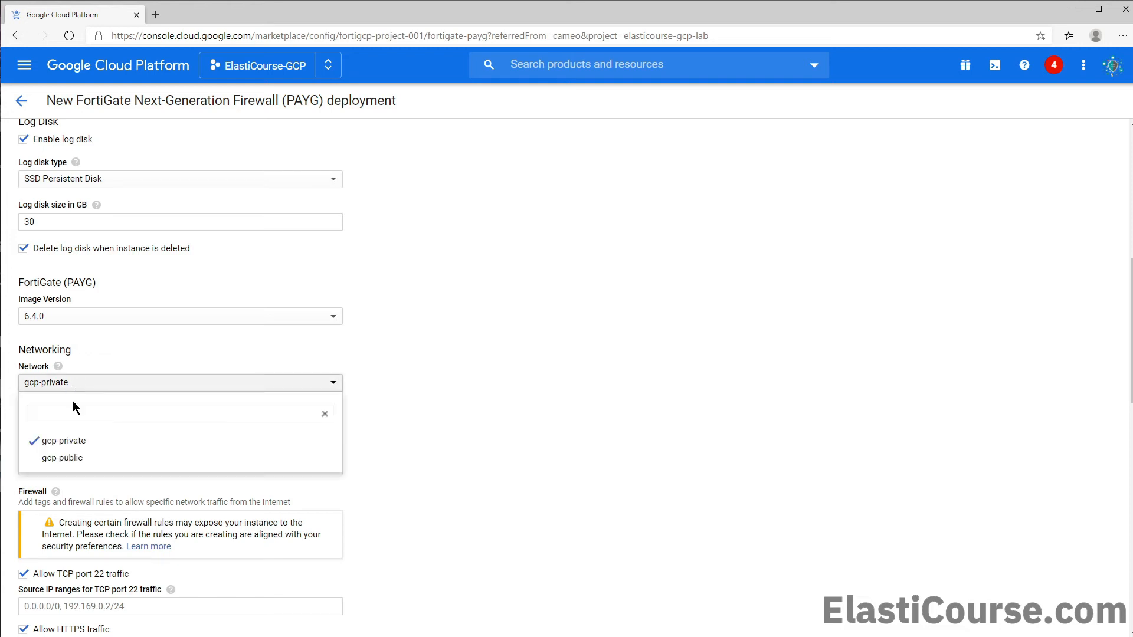
left_click(62, 458)
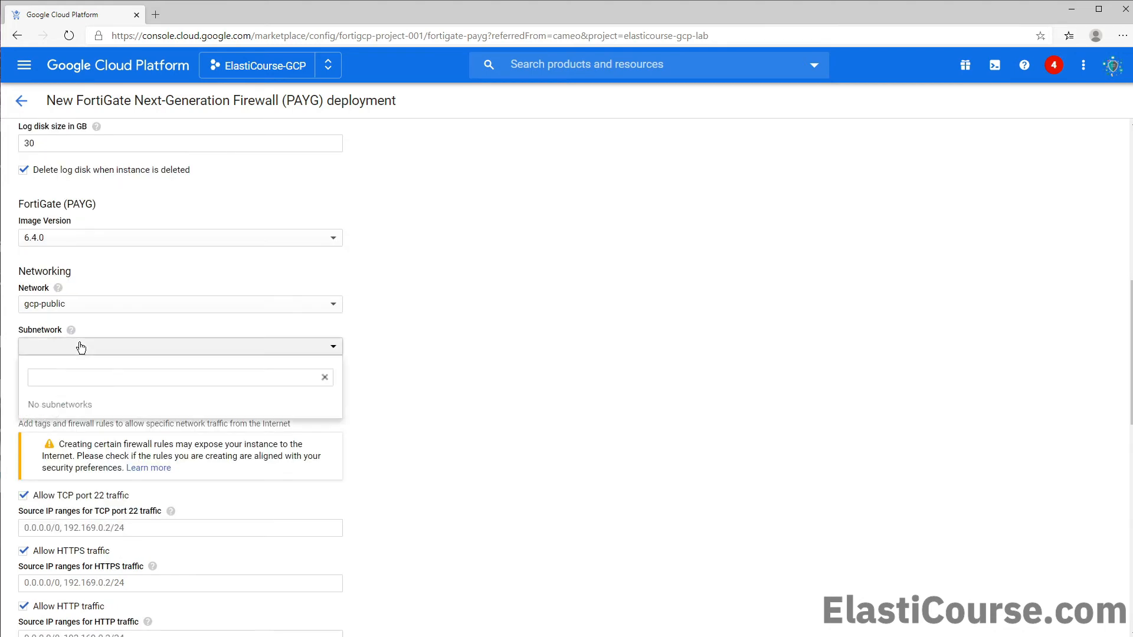
mouse_move(383, 363)
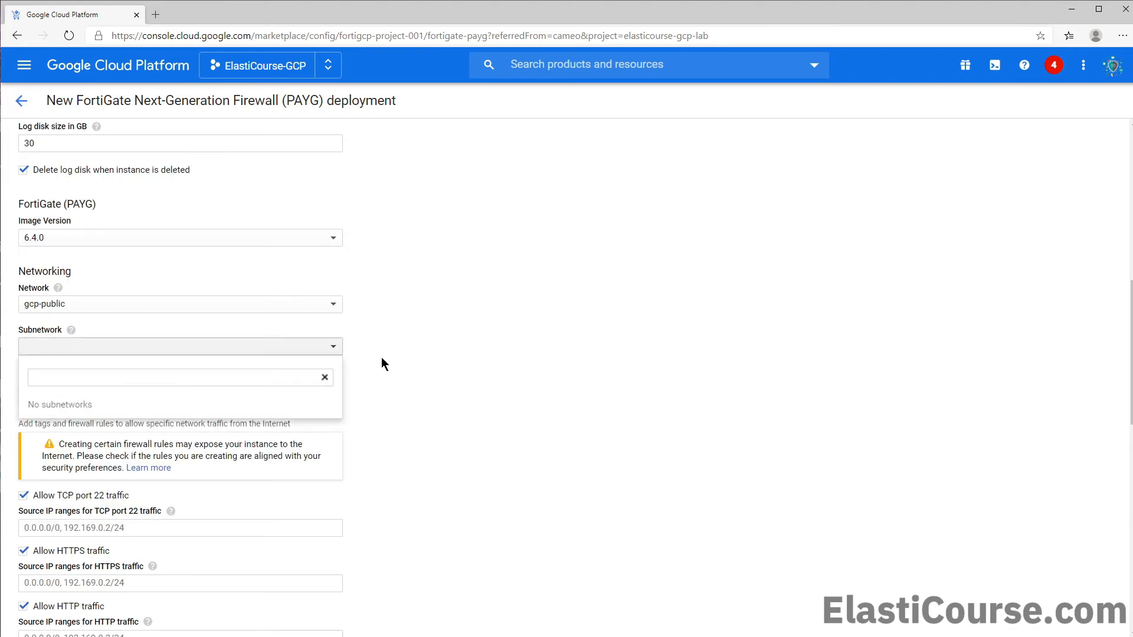
scroll("up", 3)
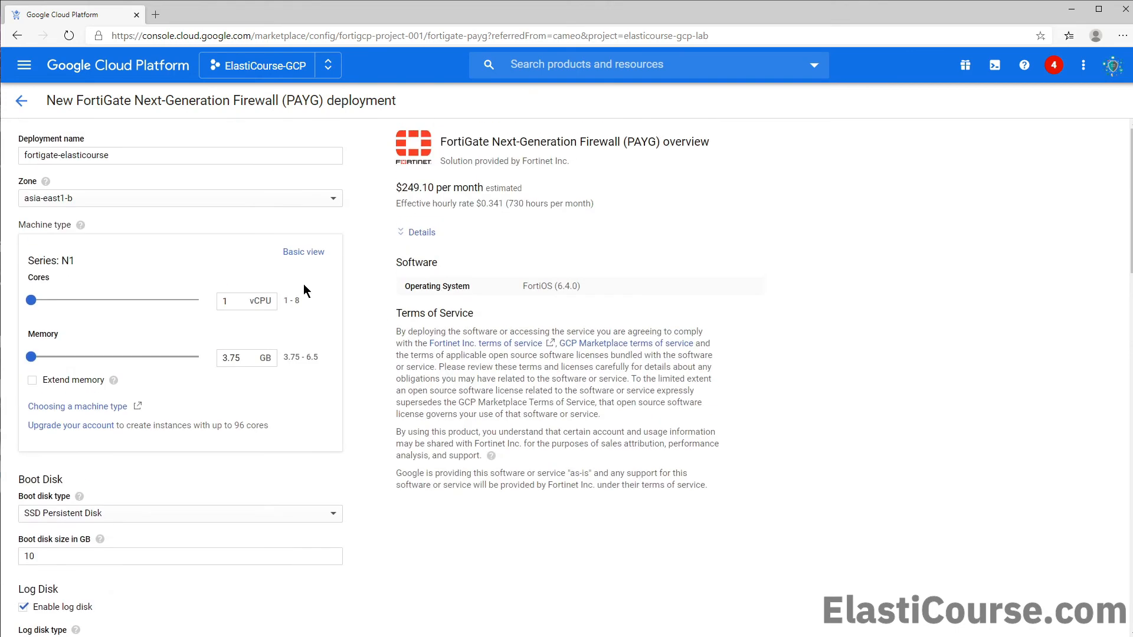
mouse_move(65, 208)
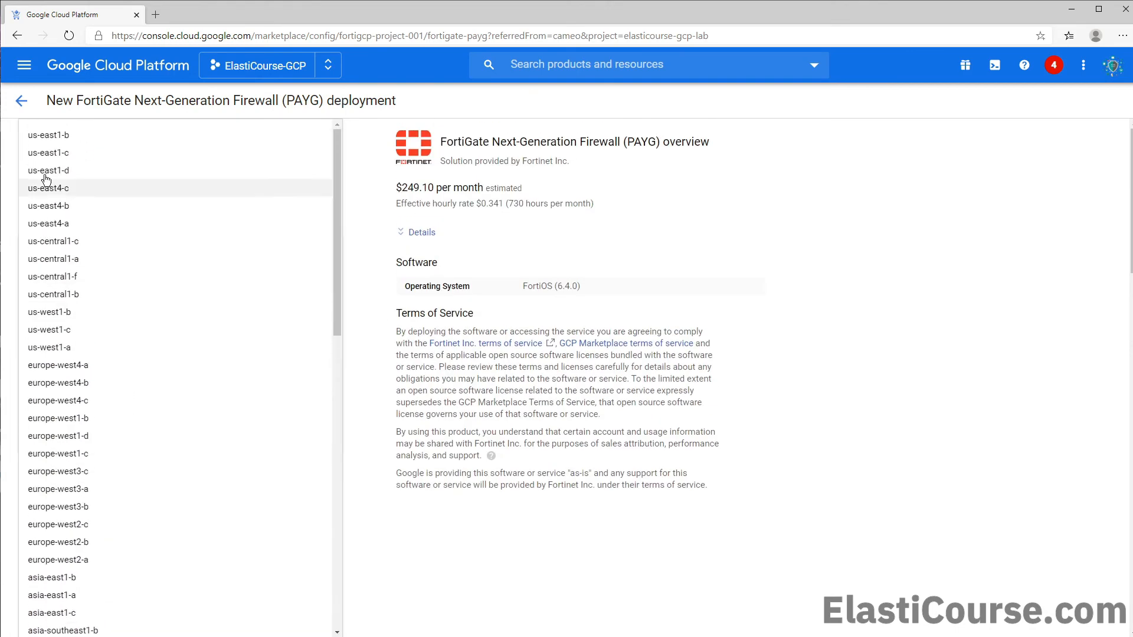
scroll("down", 3)
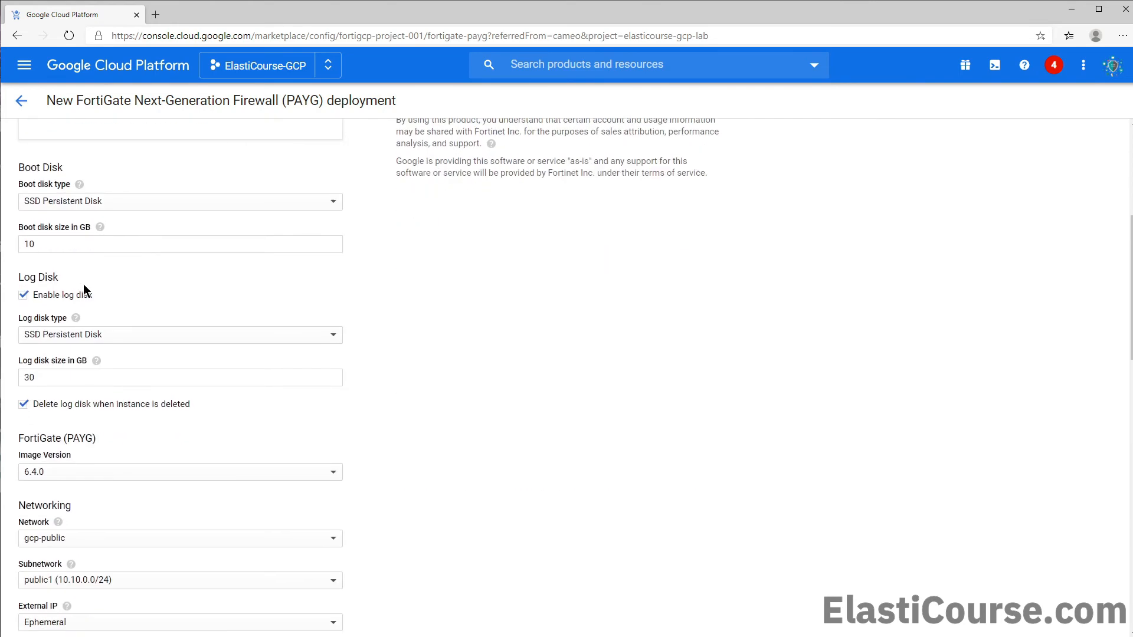
scroll("down", 3)
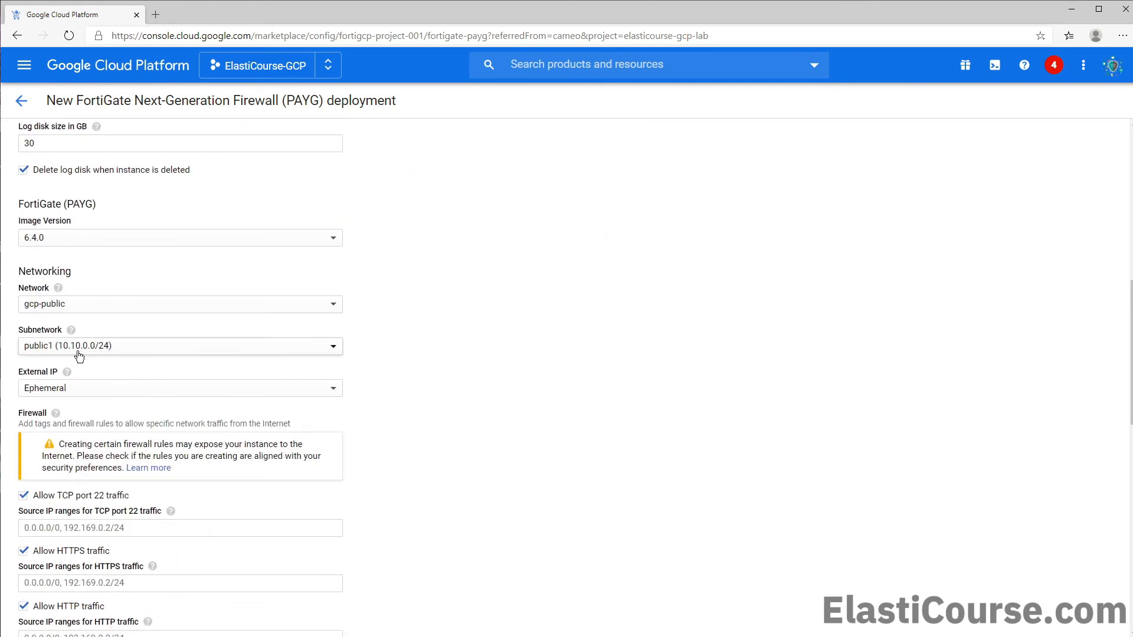
mouse_move(46, 356)
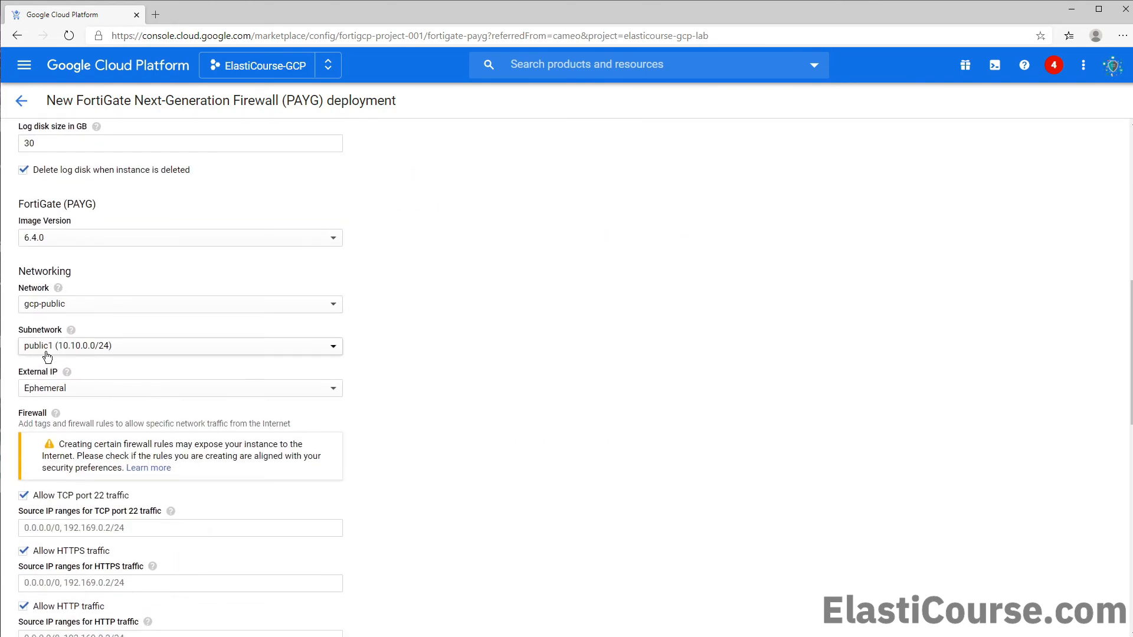
mouse_move(63, 385)
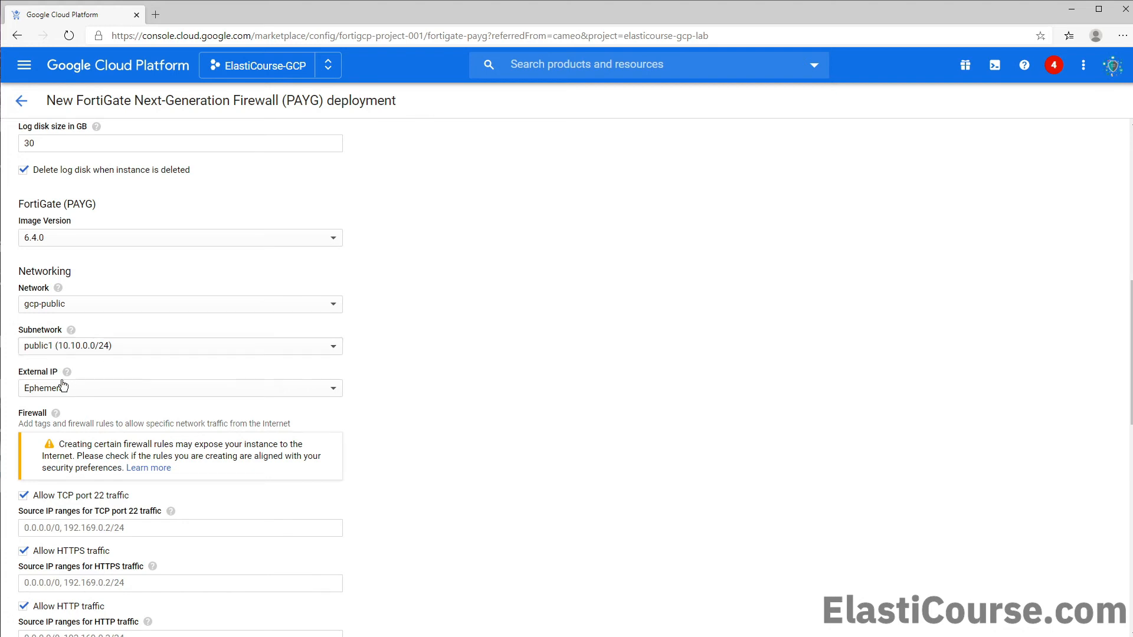
mouse_move(66, 372)
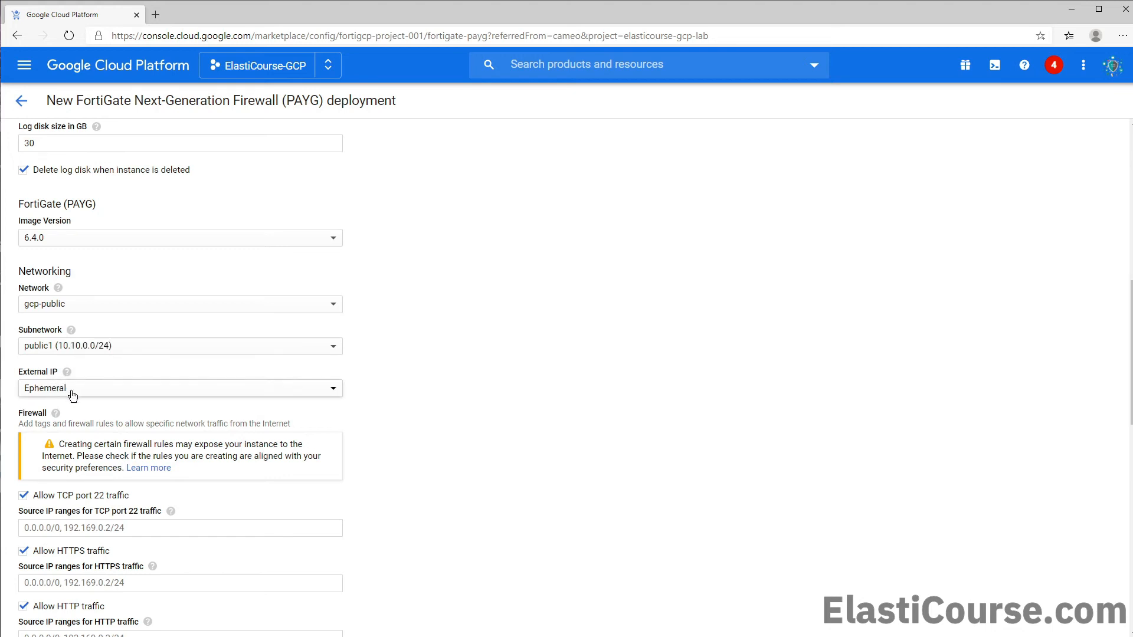
Step: Enable the 2nd network interface (gcp-private, private1, no external IP) and deploy
scroll("down", 3)
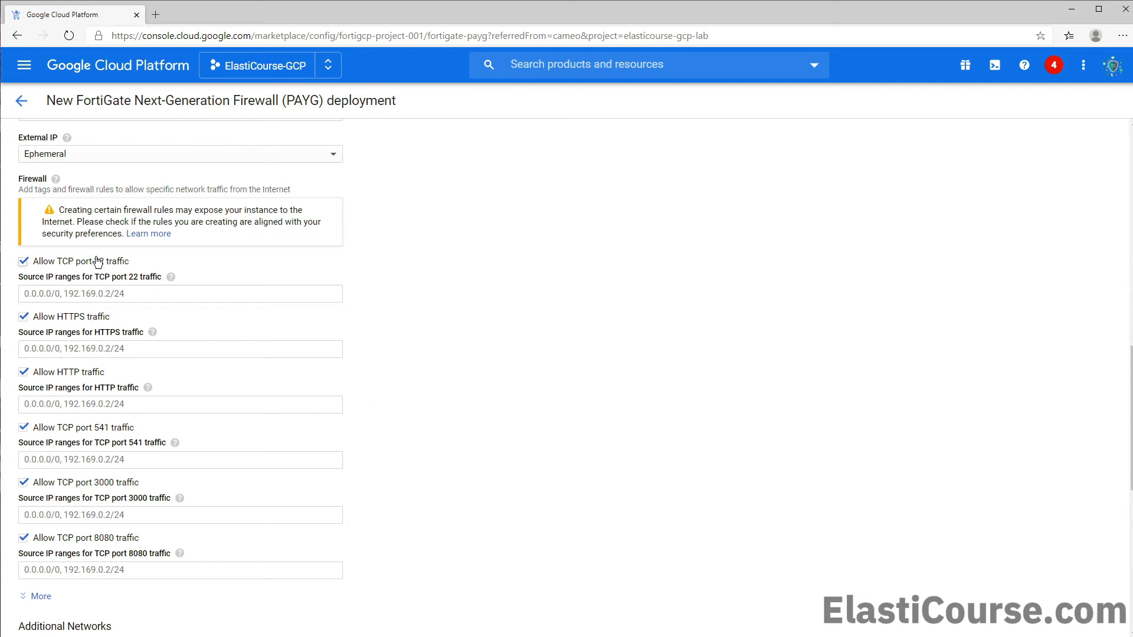
mouse_move(90, 316)
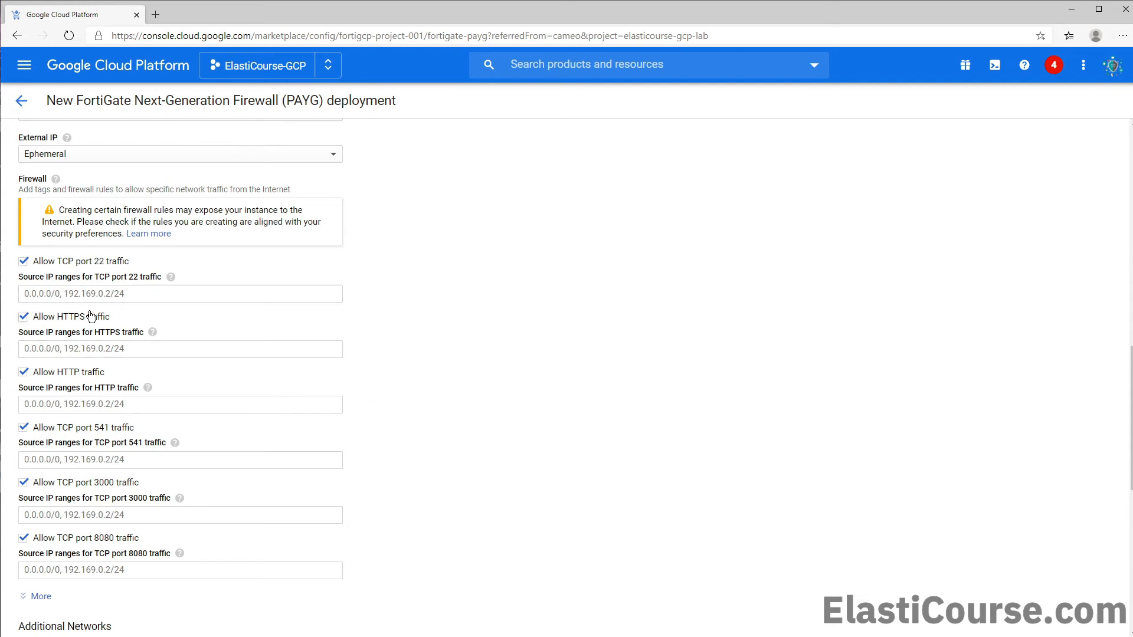
mouse_move(117, 429)
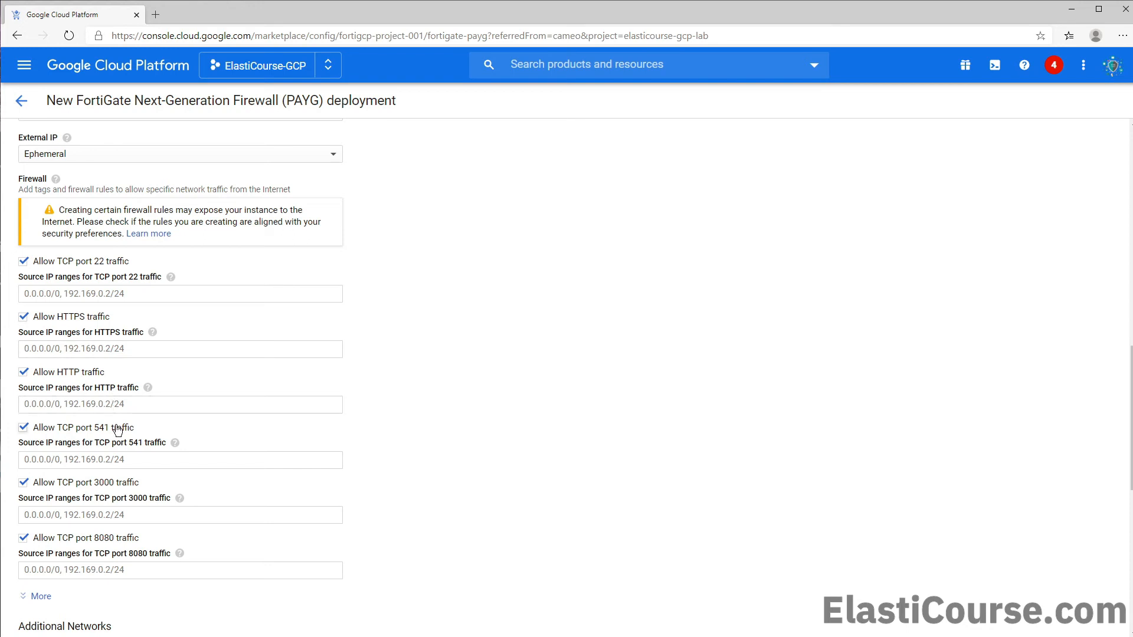
mouse_move(117, 538)
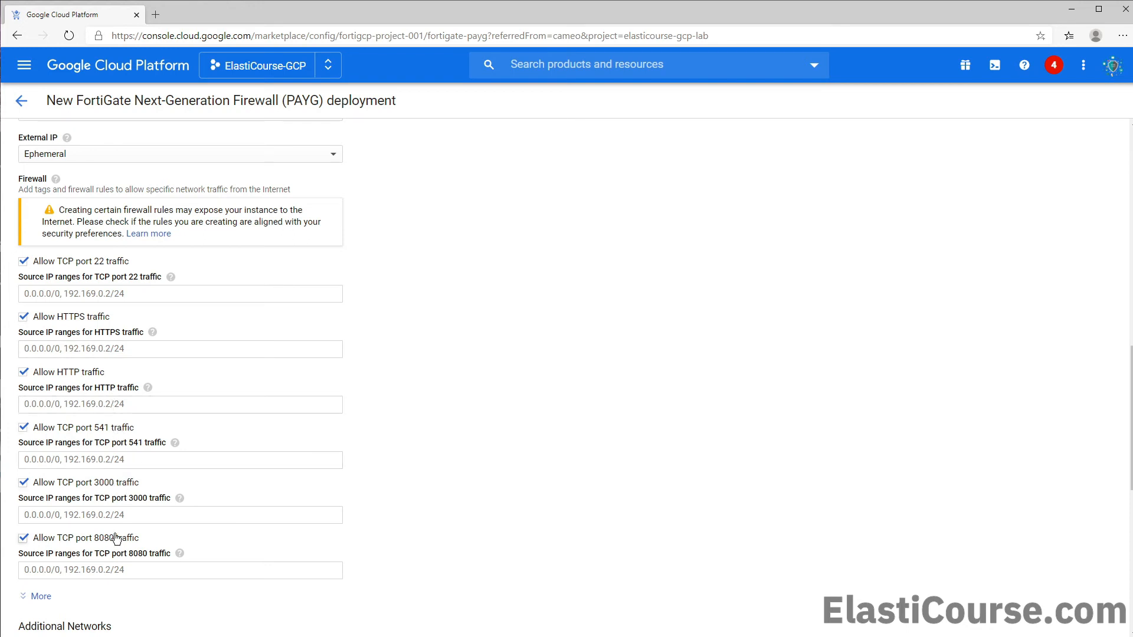
scroll("down", 3)
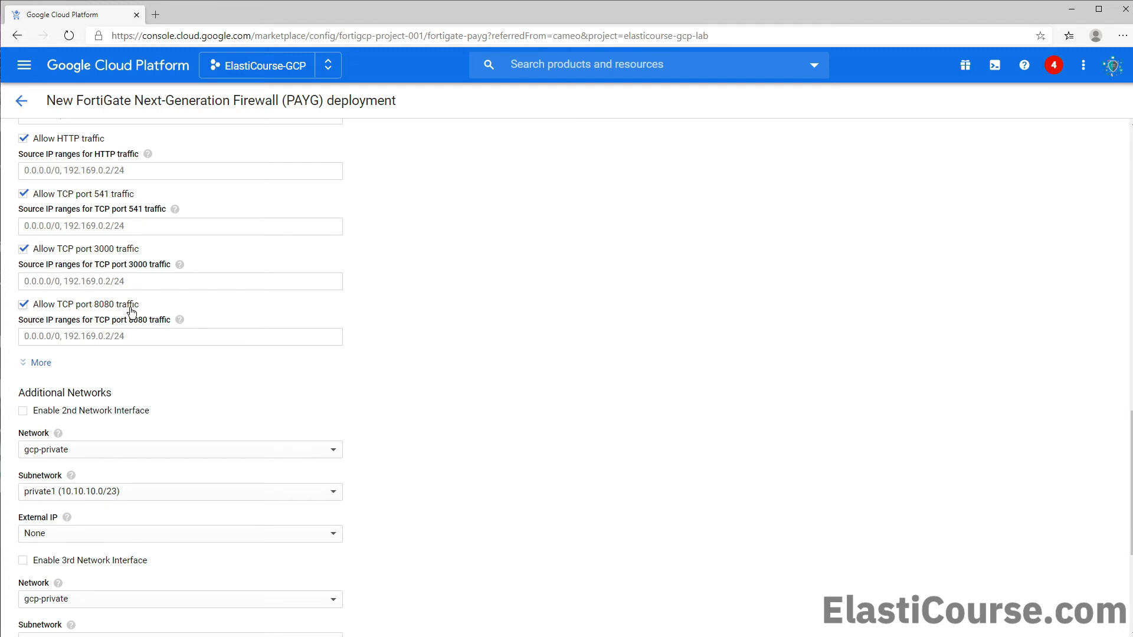
mouse_move(76, 416)
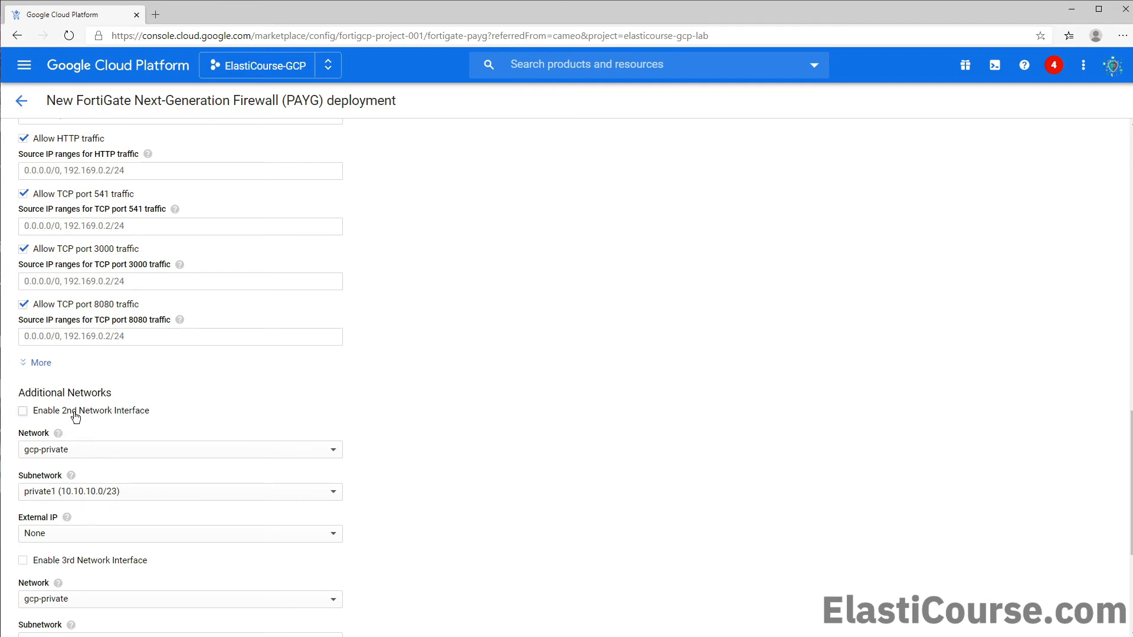
left_click(23, 410)
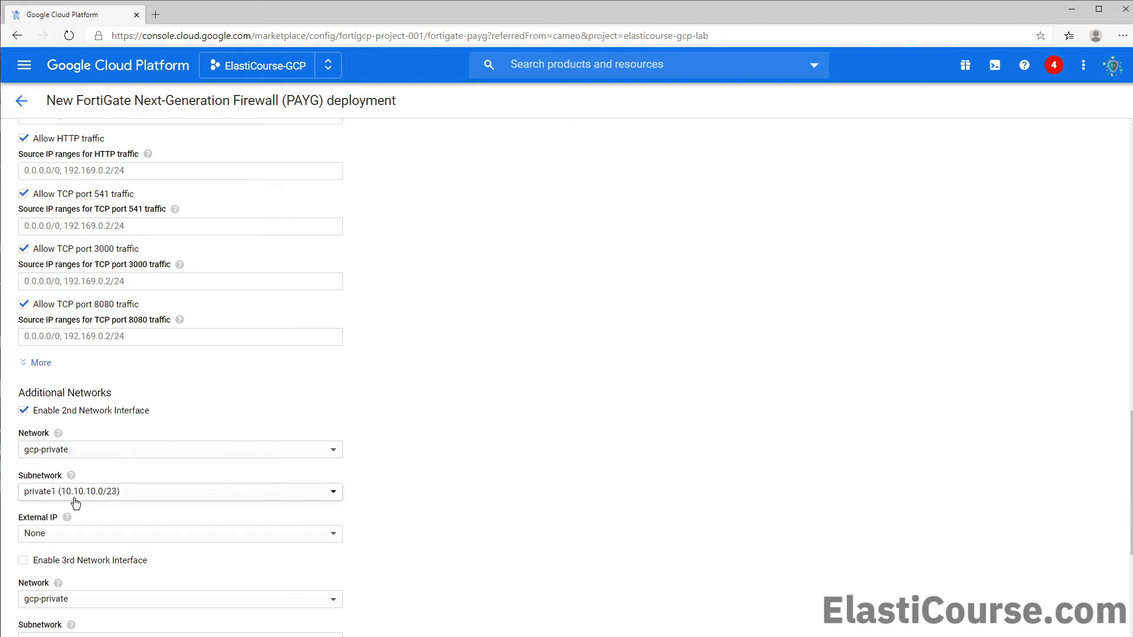
scroll("down", 3)
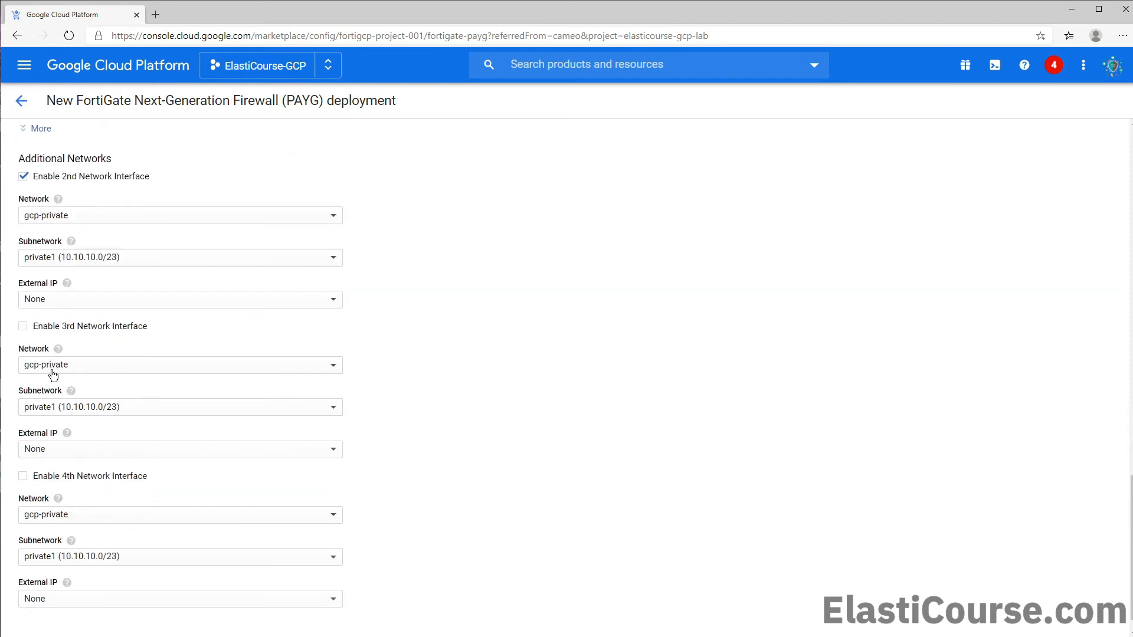
mouse_move(65, 299)
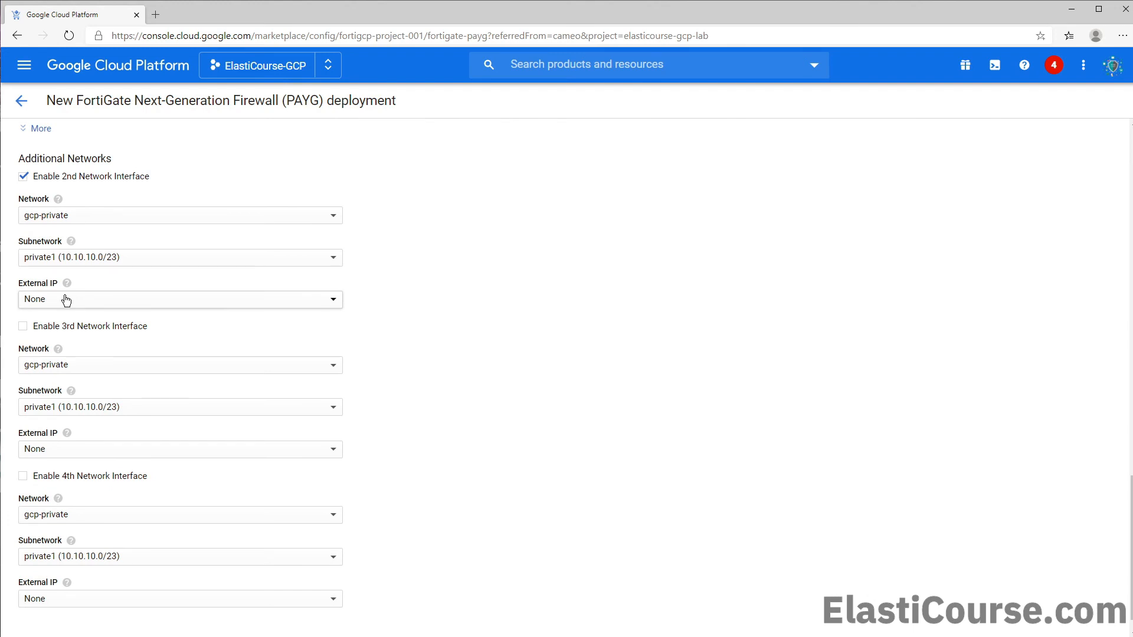
mouse_move(69, 310)
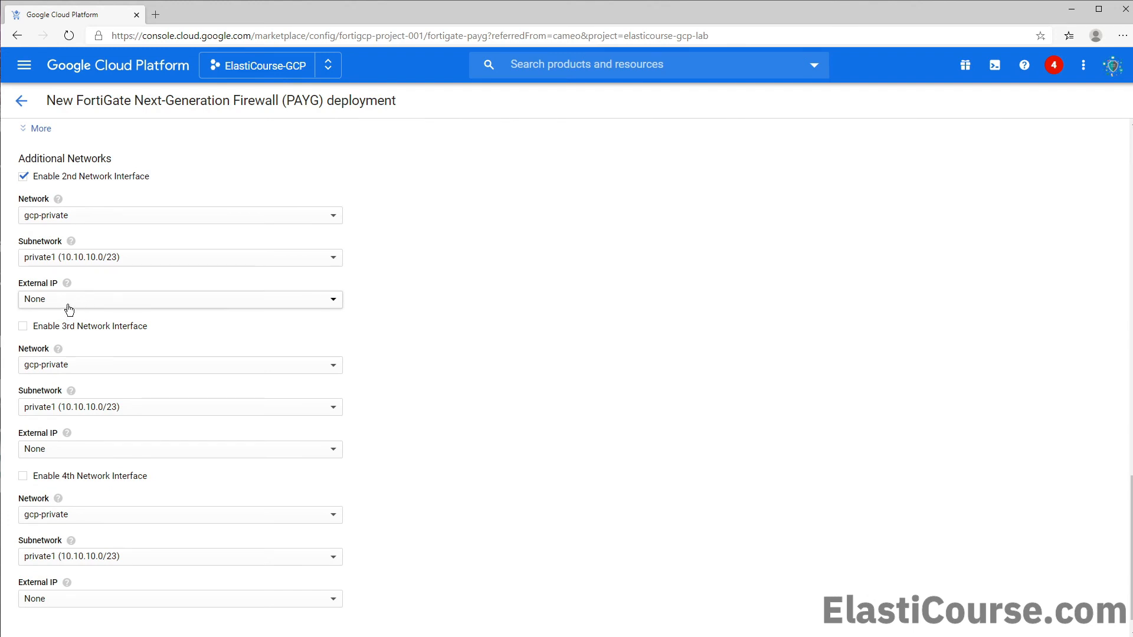
mouse_move(78, 293)
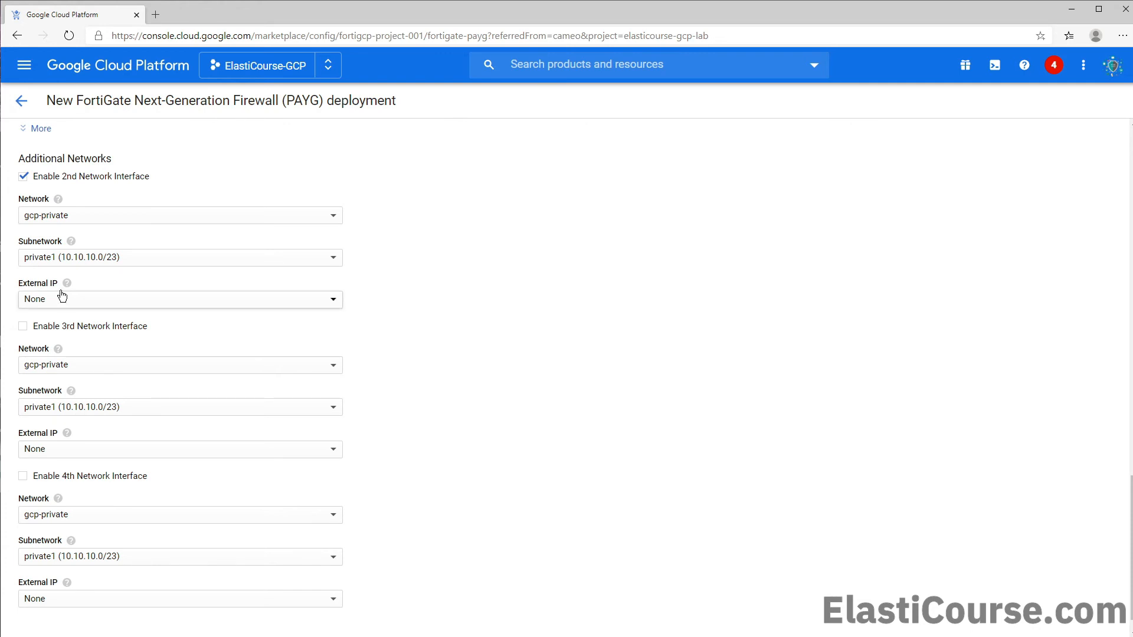
mouse_move(89, 259)
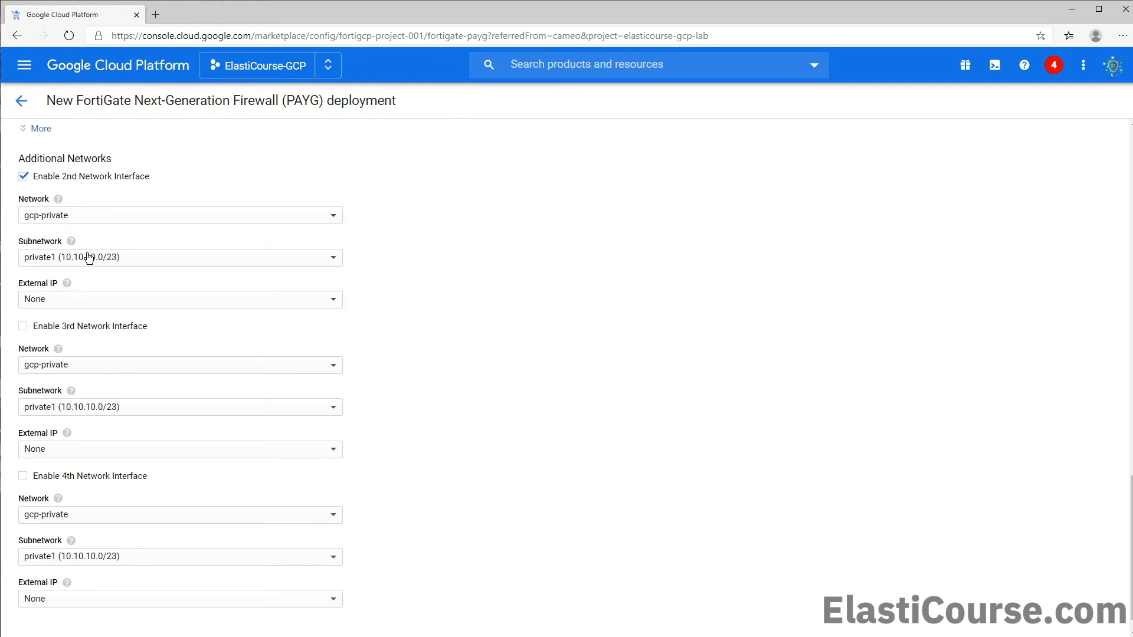
scroll("down", 3)
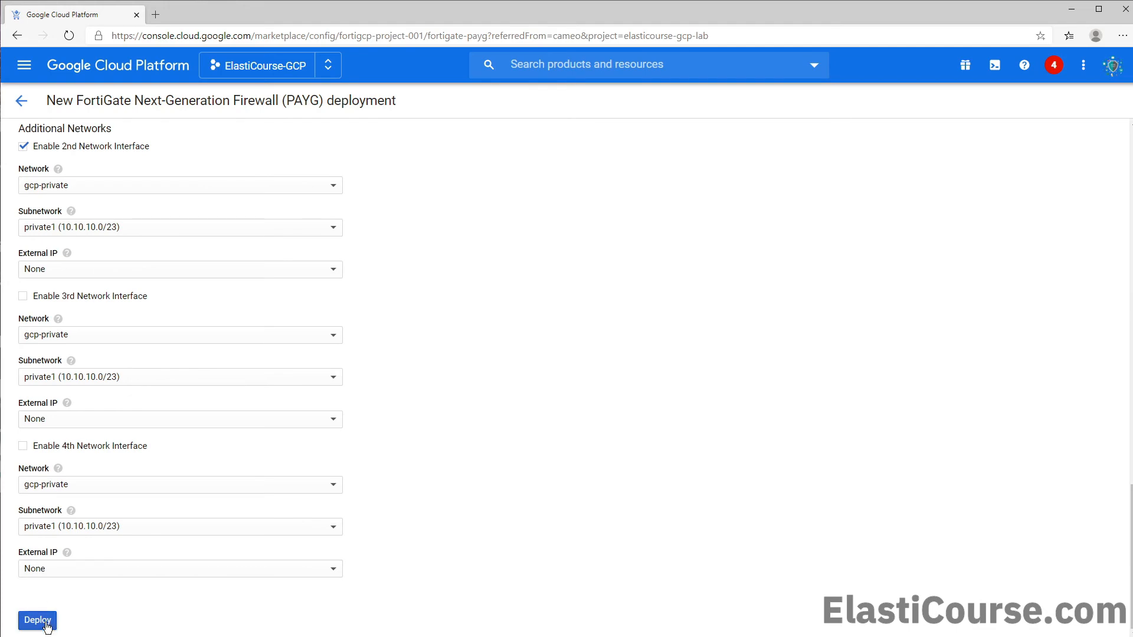
left_click(37, 620)
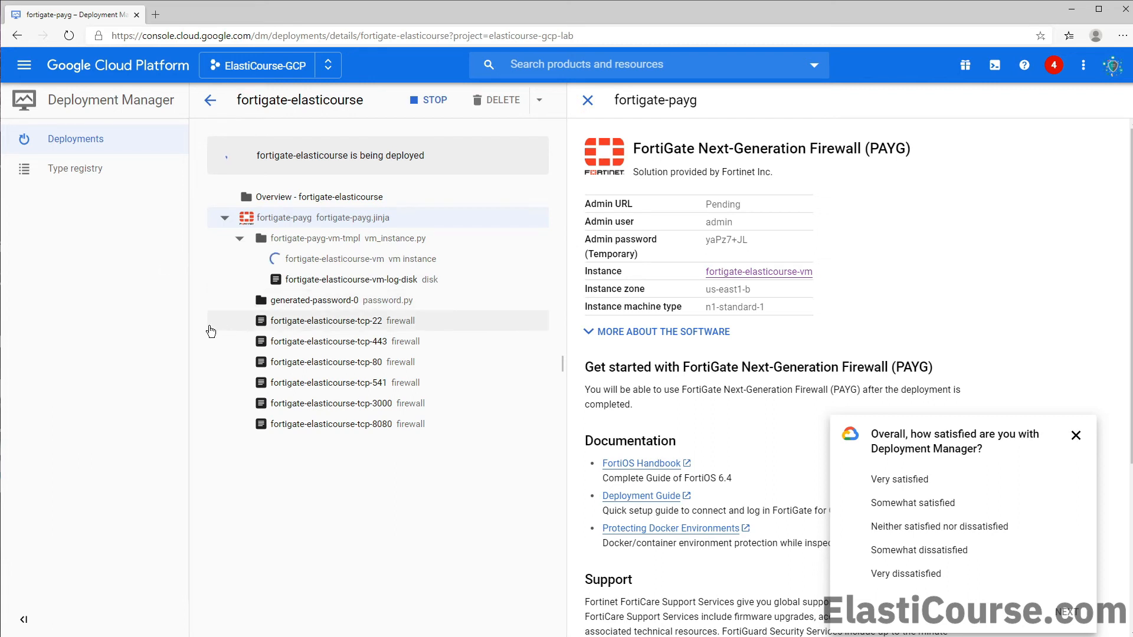
mouse_move(255, 292)
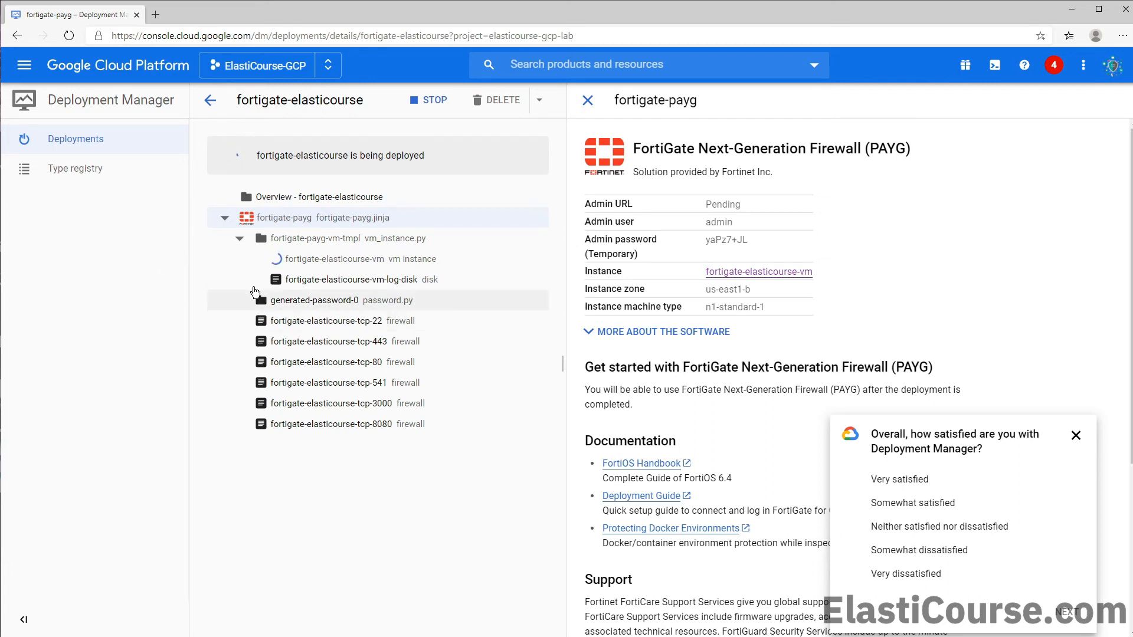
mouse_move(394, 285)
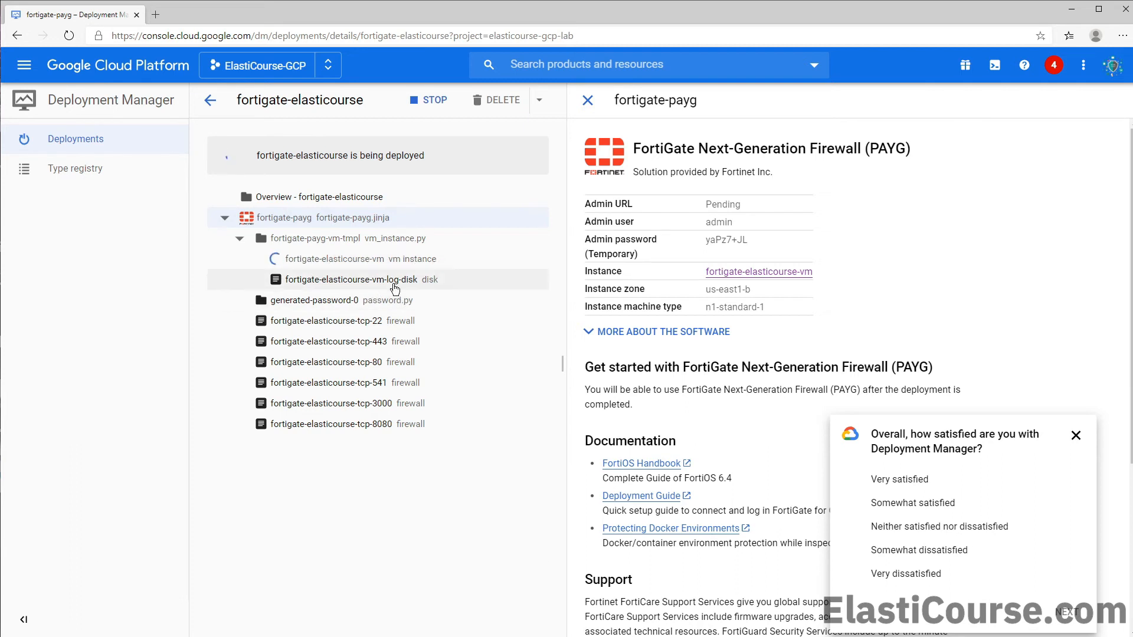
mouse_move(368, 302)
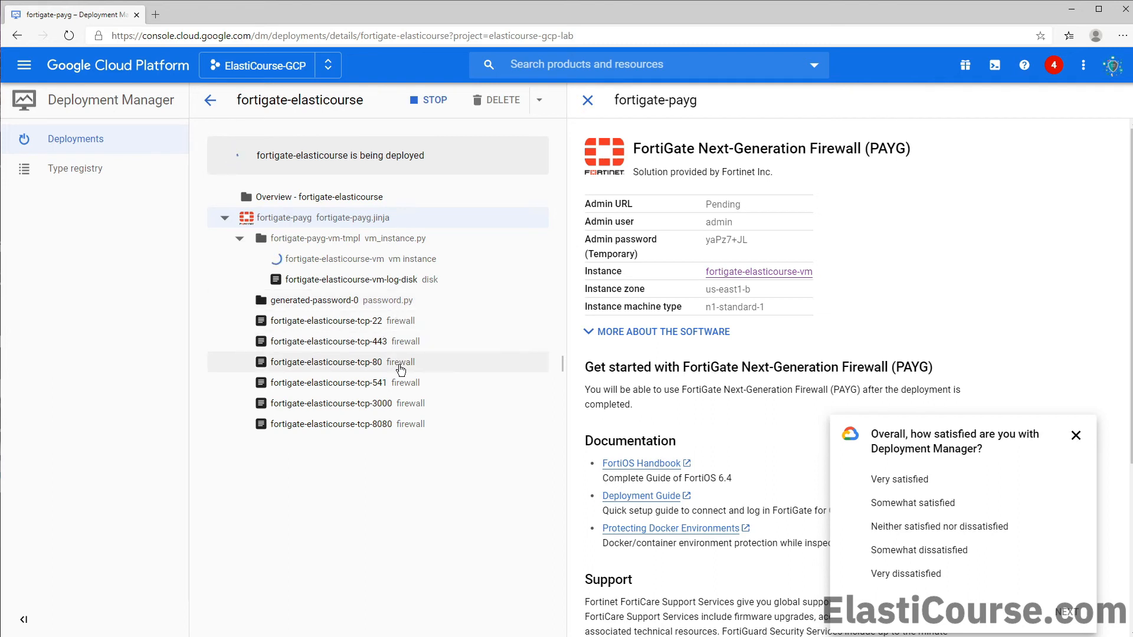
mouse_move(399, 424)
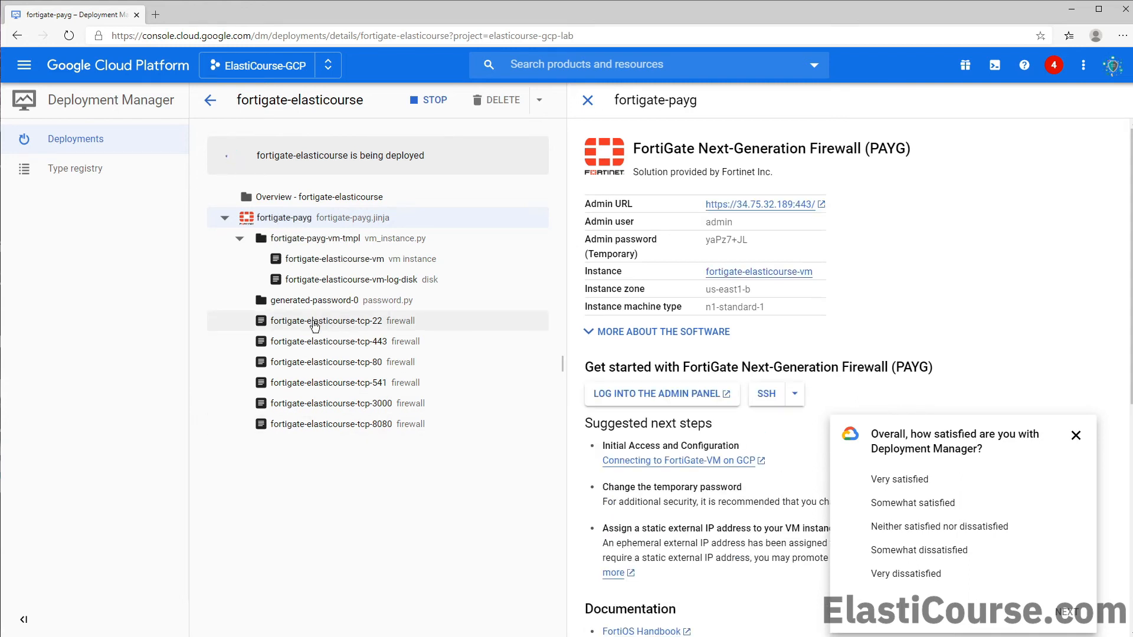
mouse_move(643, 273)
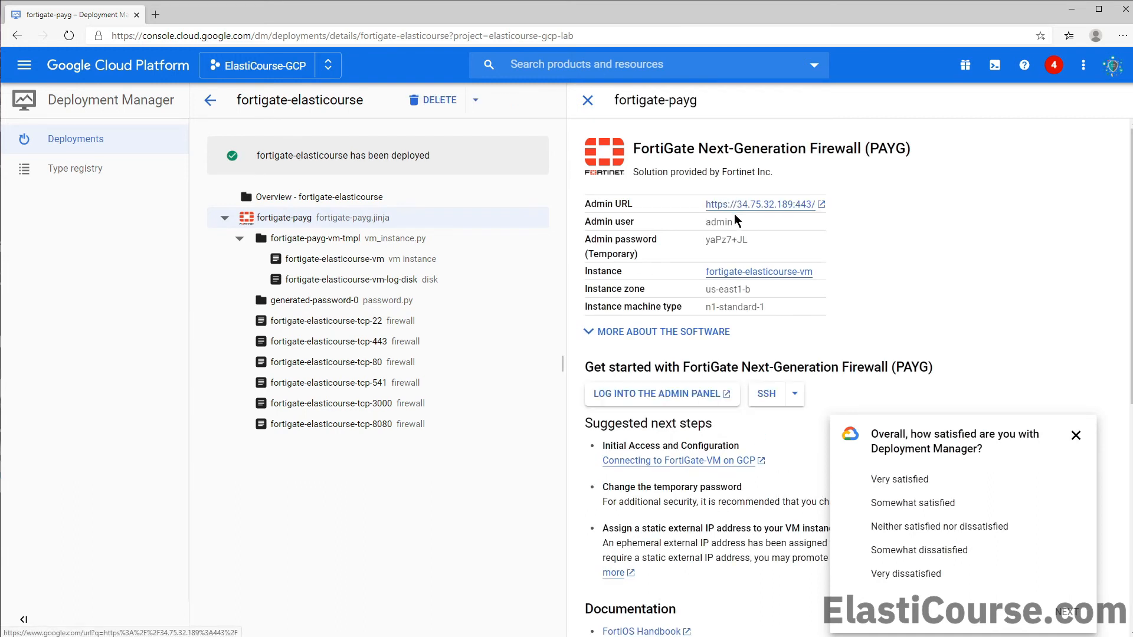
mouse_move(777, 225)
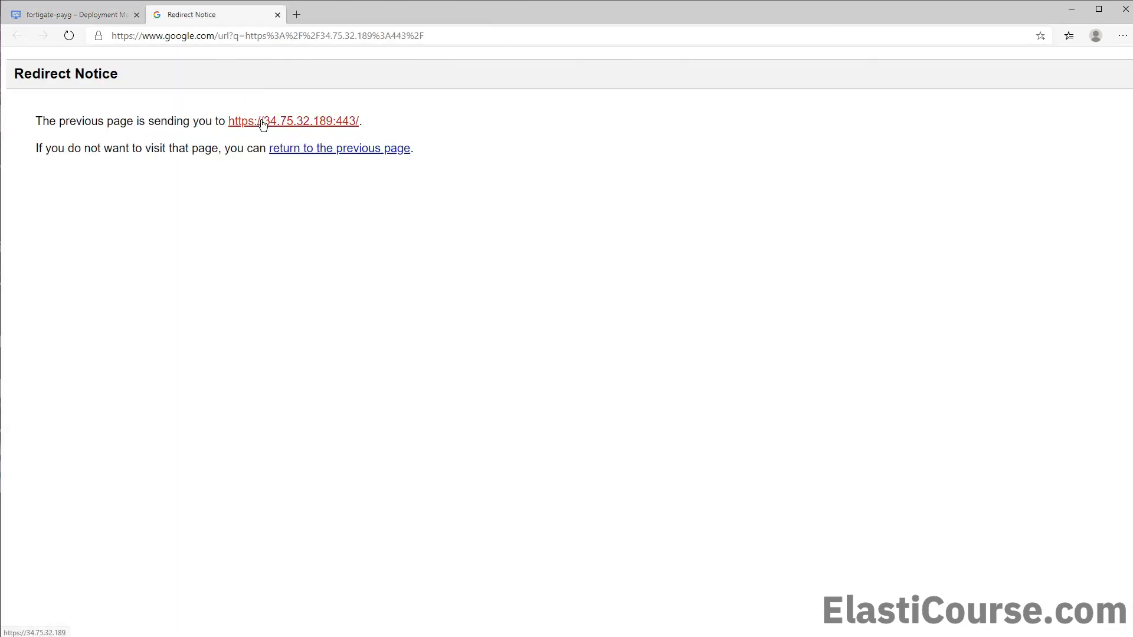
Step: Reach the FortiGate admin page past the certificate warning and copy the temporary password
left_click(292, 120)
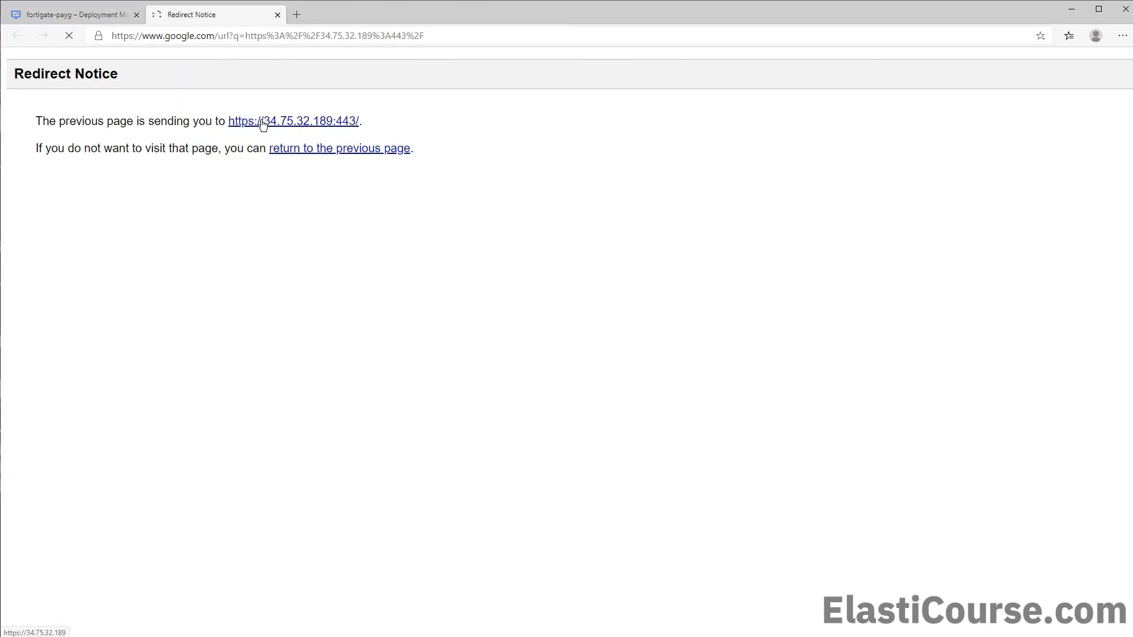
left_click(293, 120)
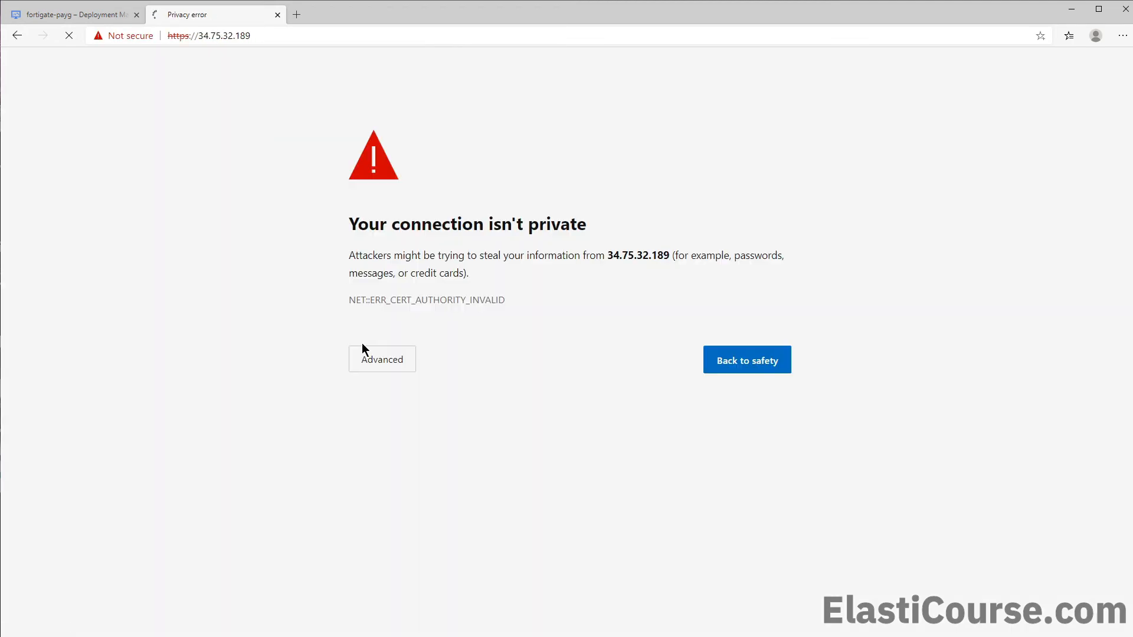
left_click(381, 359)
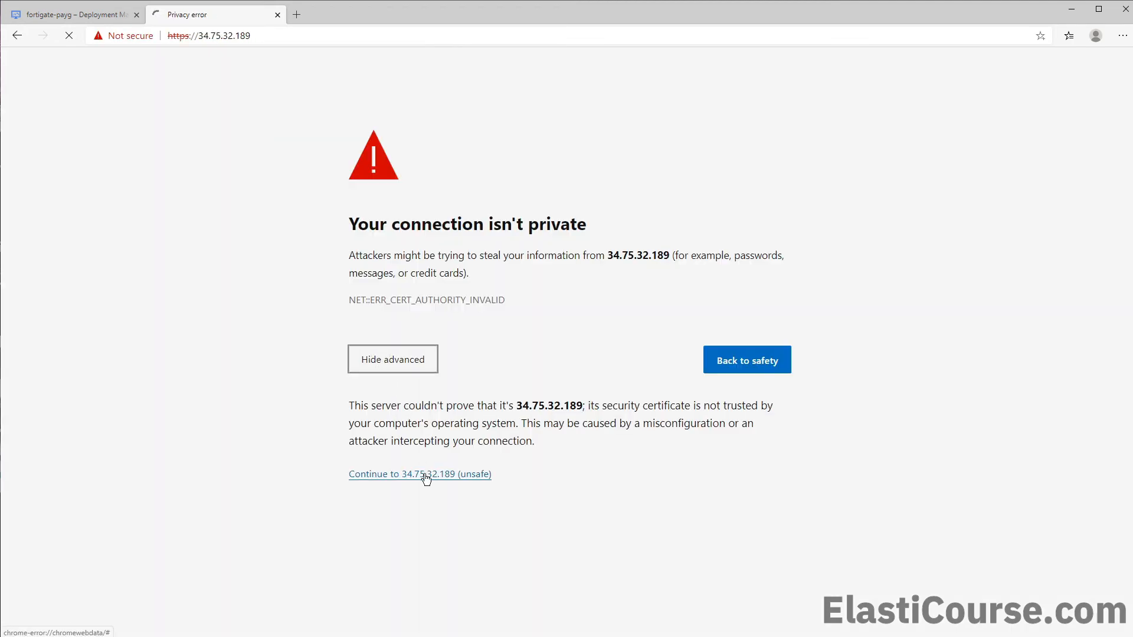
left_click(418, 474)
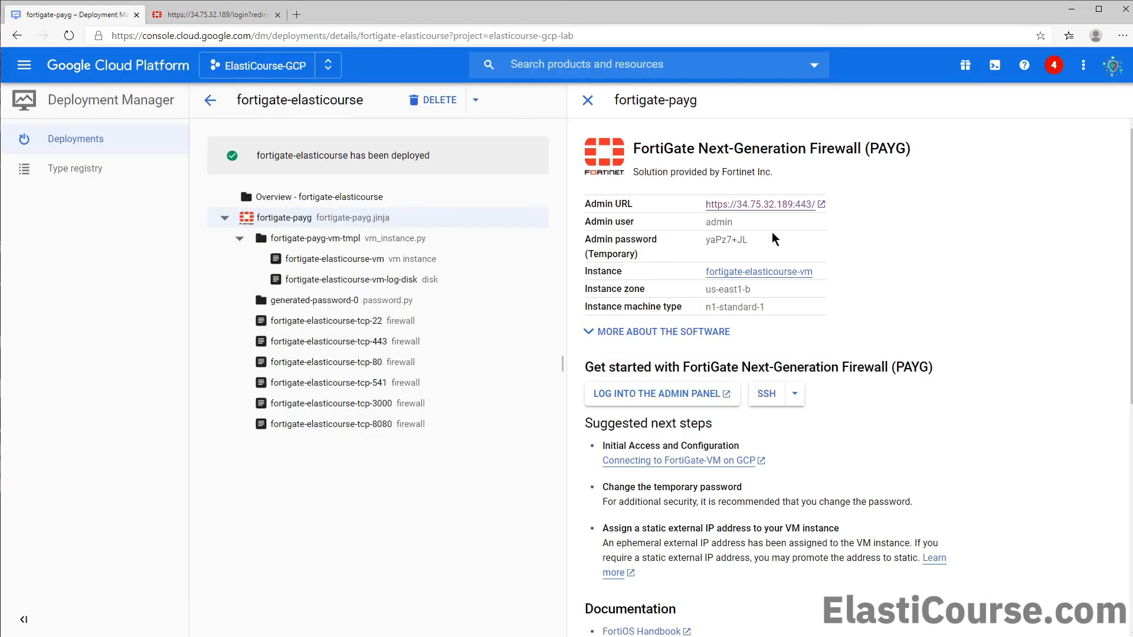
double_click(726, 240)
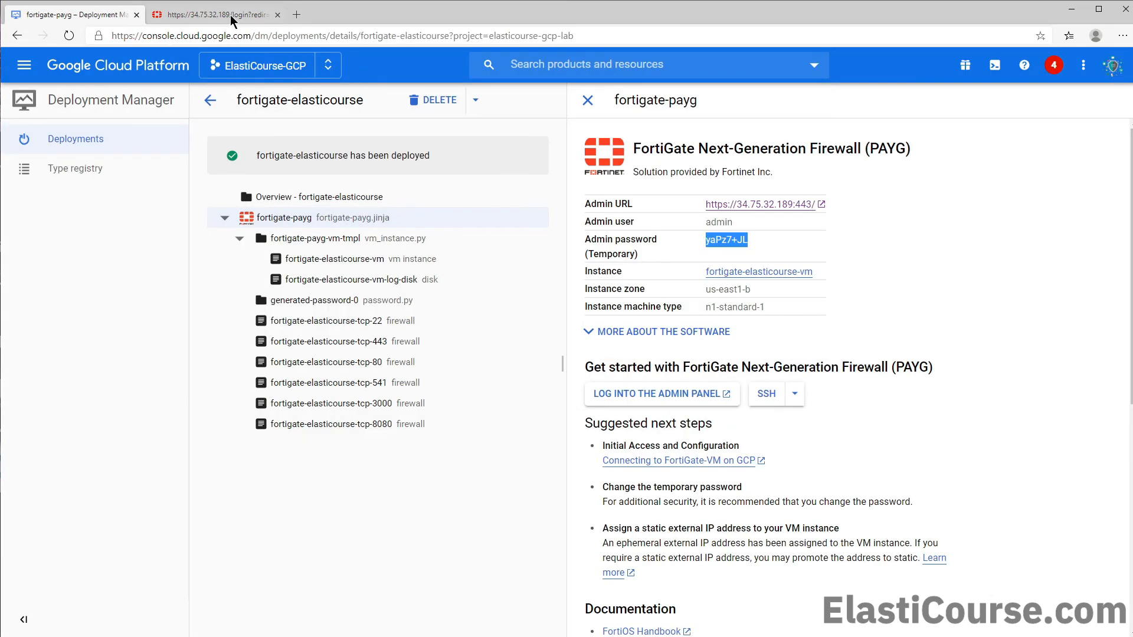
left_click(214, 15)
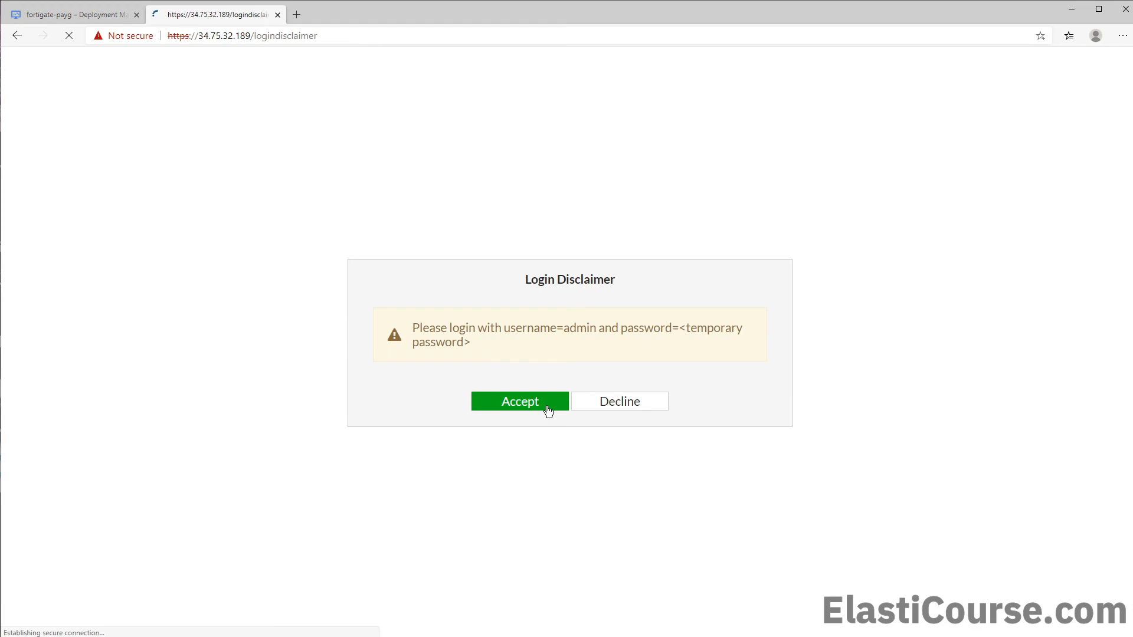
Step: Accept the disclaimer, sign in and confirm the new admin password
left_click(519, 401)
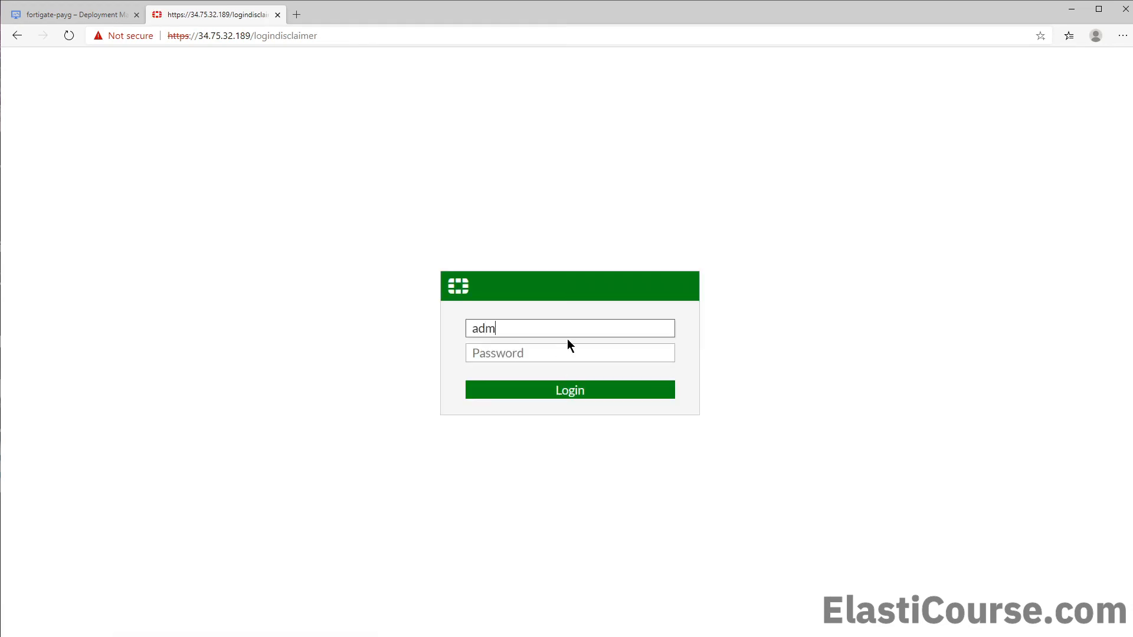
left_click(569, 389)
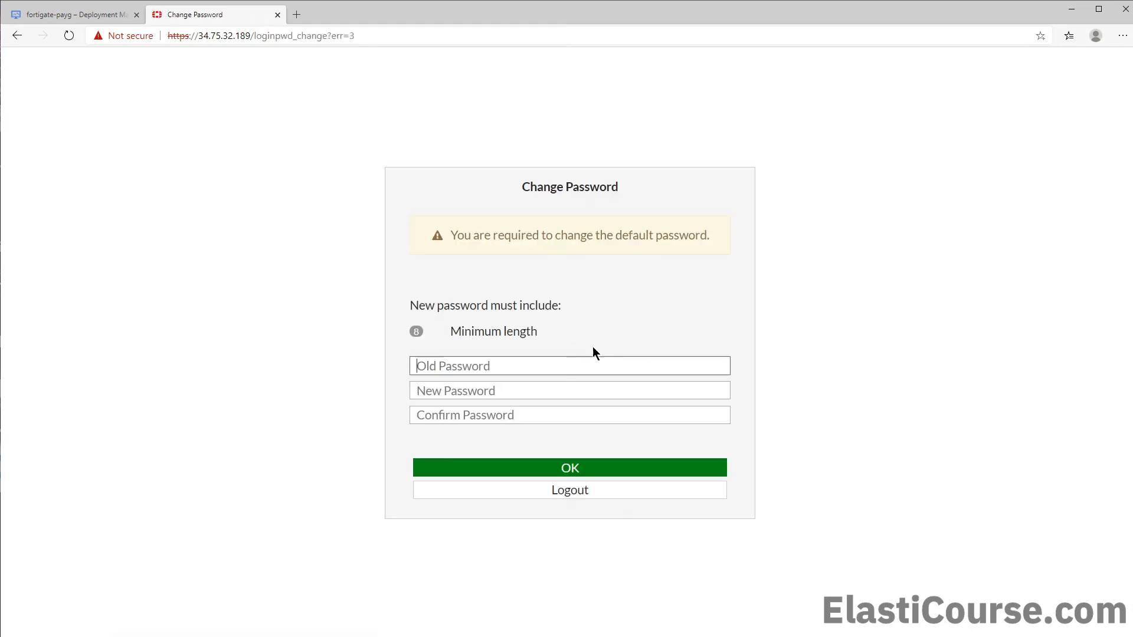
left_click(568, 468)
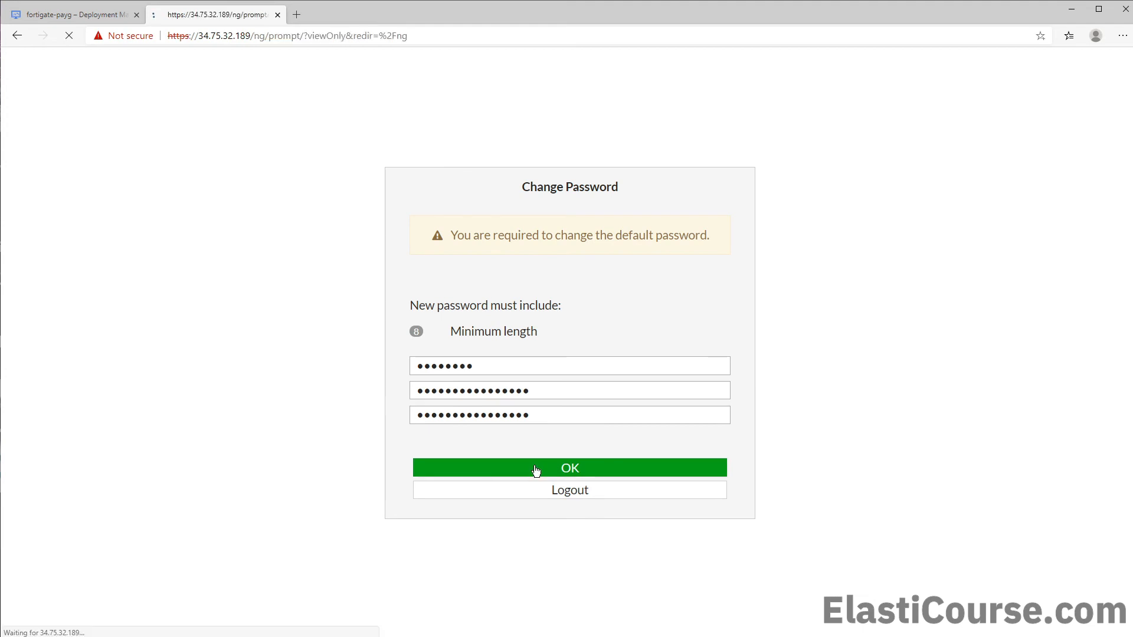
left_click(569, 467)
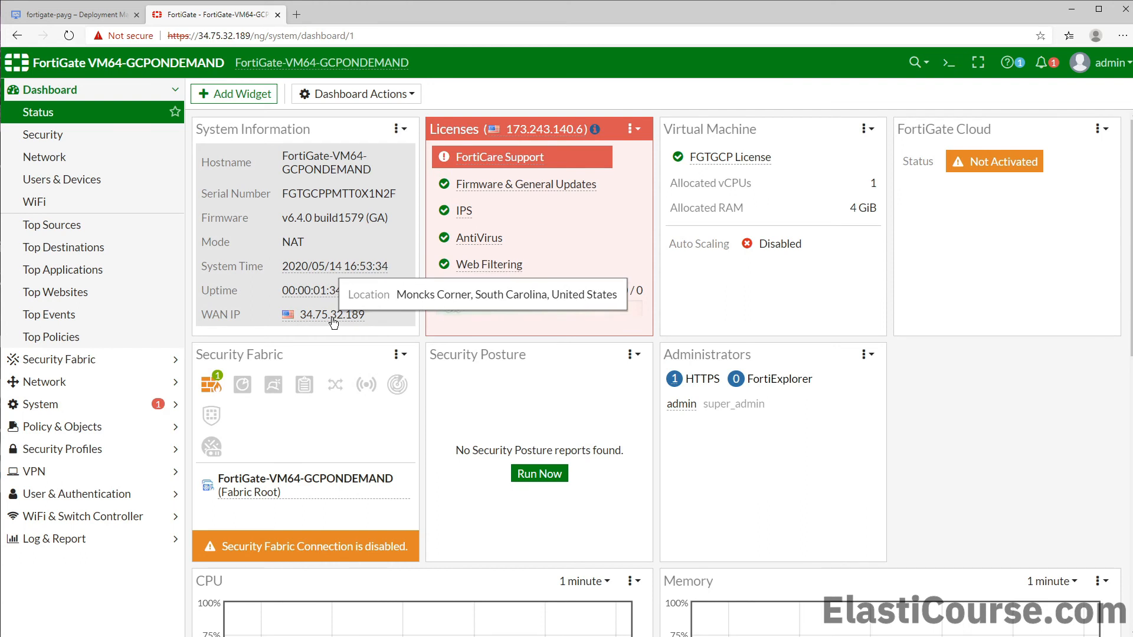
mouse_move(309, 231)
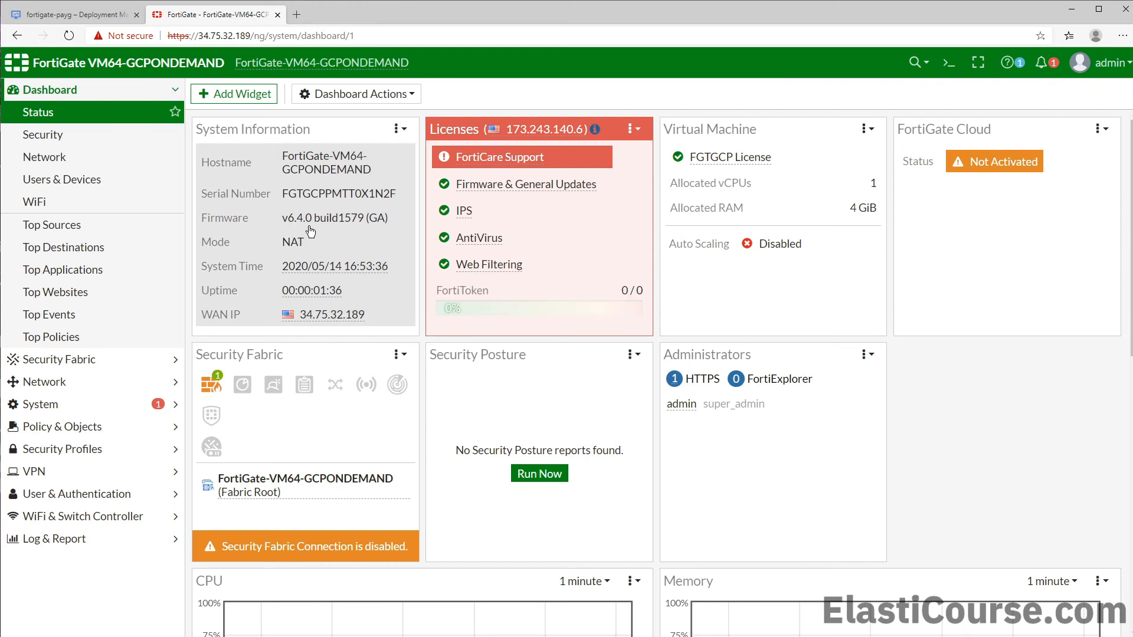
mouse_move(85, 381)
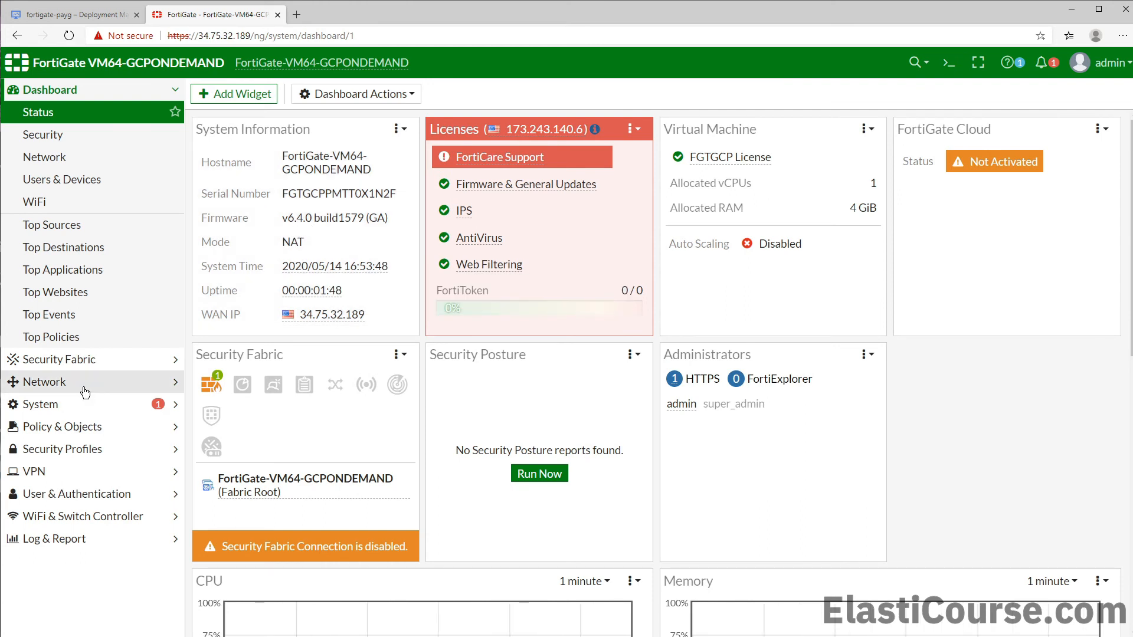
Step: Check port1 10.10.0.2 and port2 10.10.10.2 under Network > Interfaces, then return to Deployment Manager
left_click(45, 381)
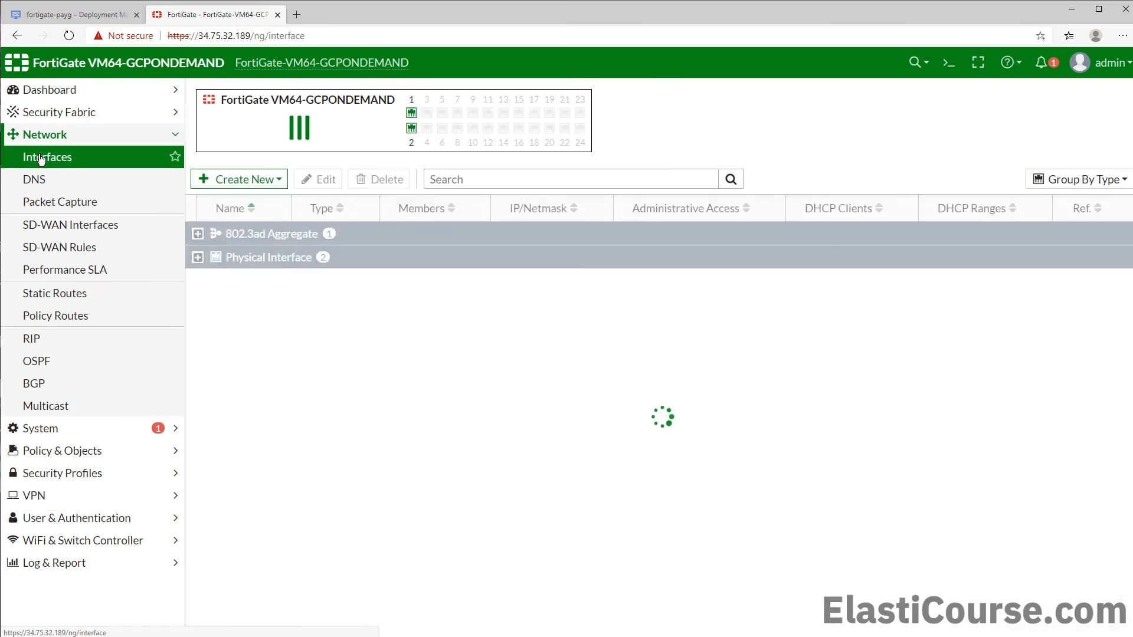
left_click(197, 256)
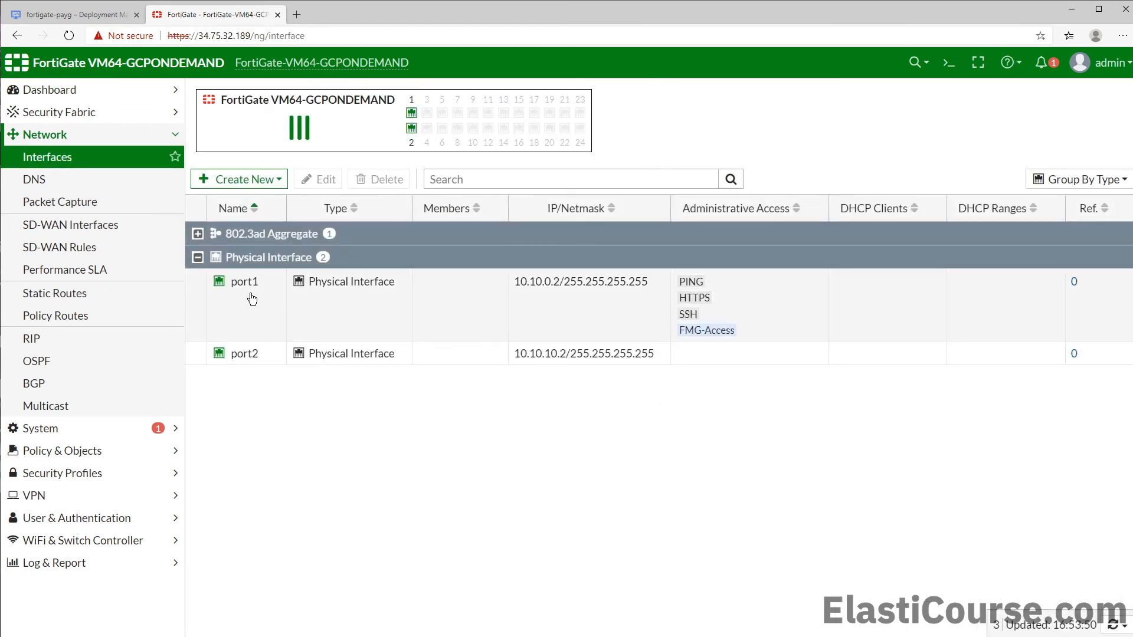
mouse_move(266, 358)
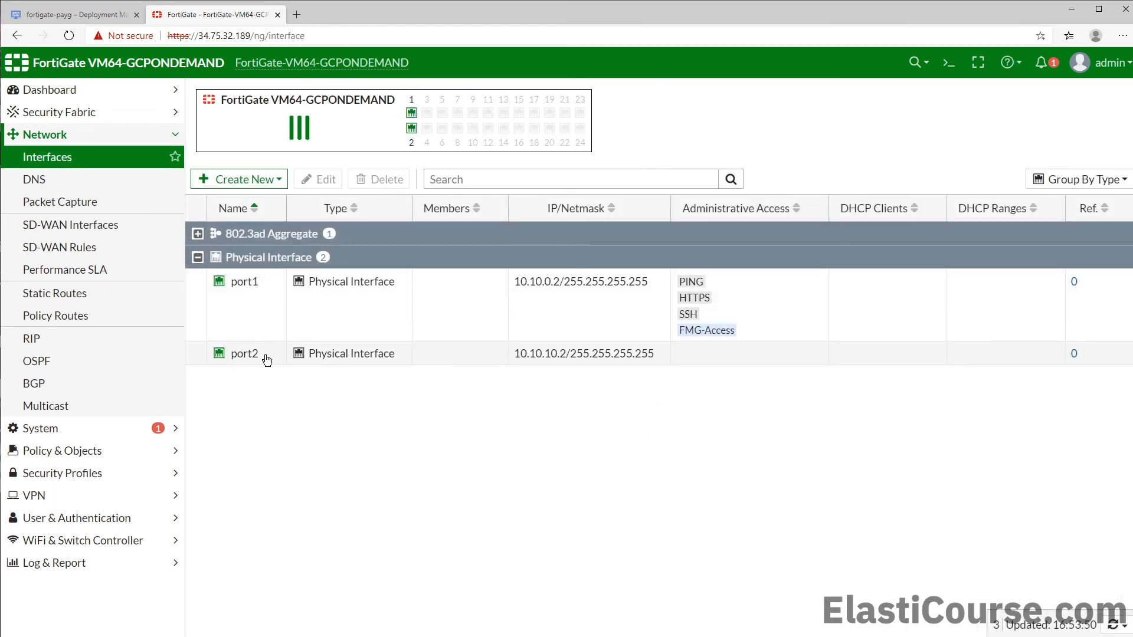
left_click(49, 90)
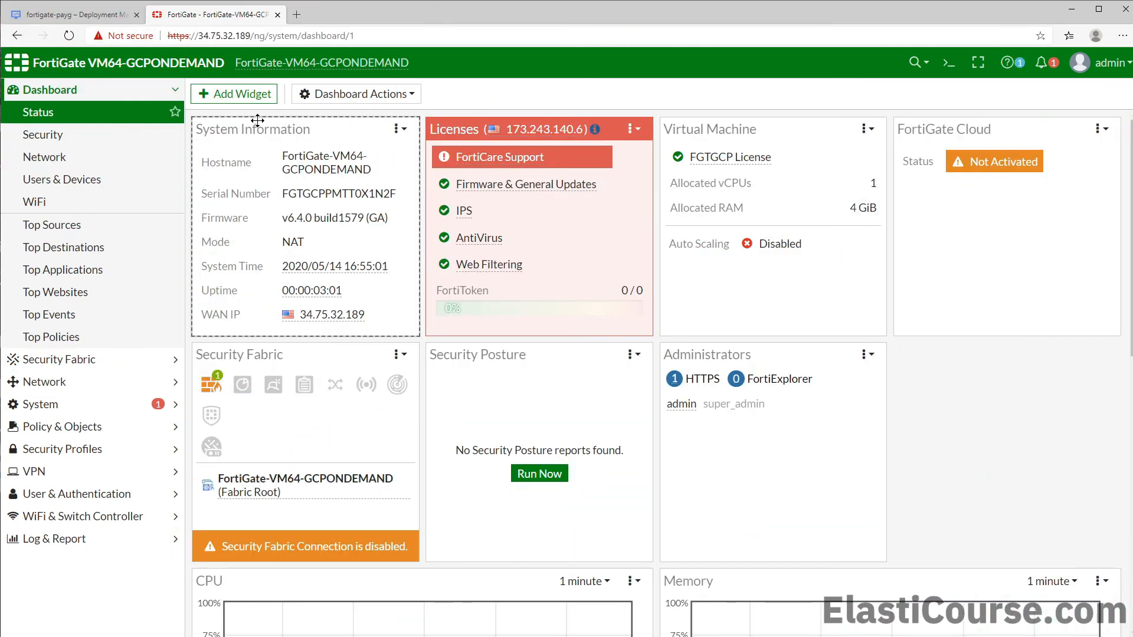
left_click(72, 14)
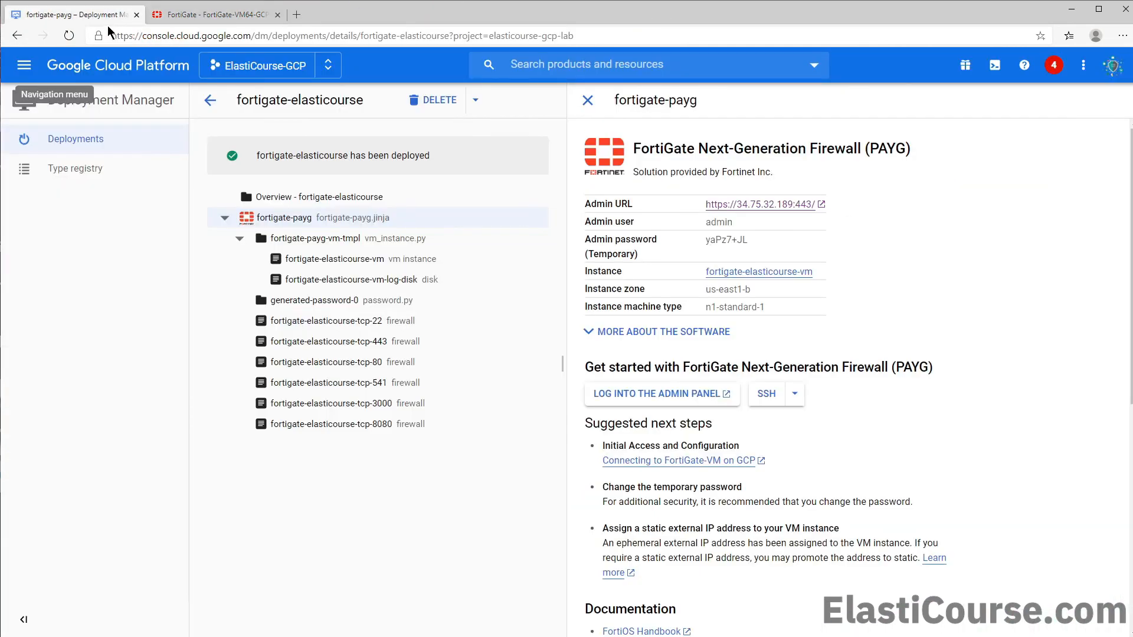
mouse_move(24, 65)
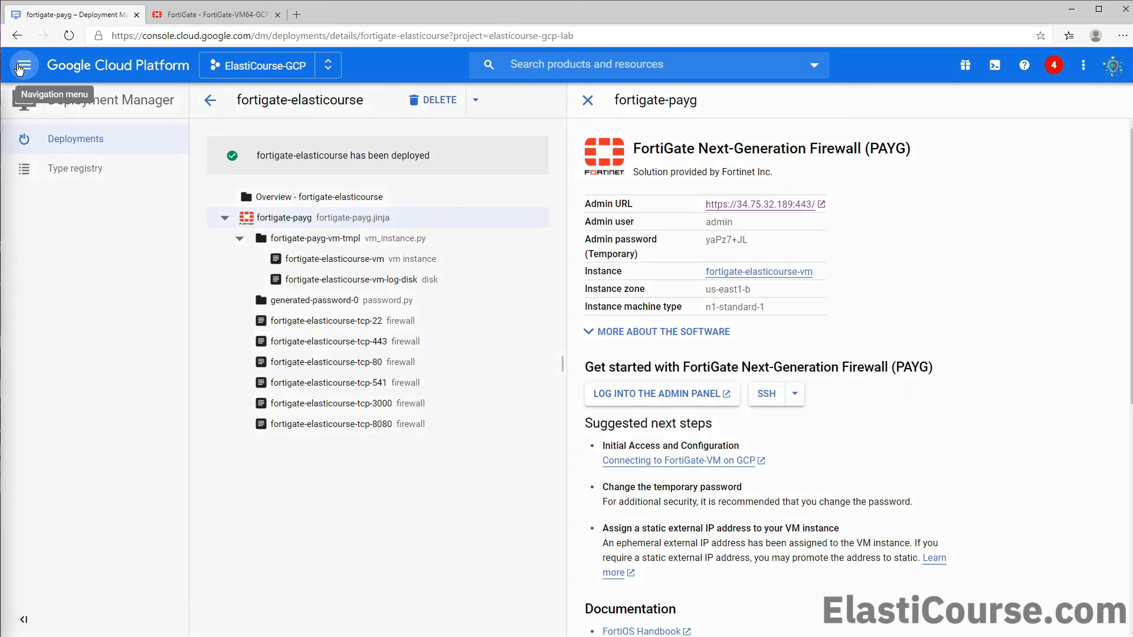
Step: Go to VPC network > Routes and start a new route on network gcp-private
left_click(24, 64)
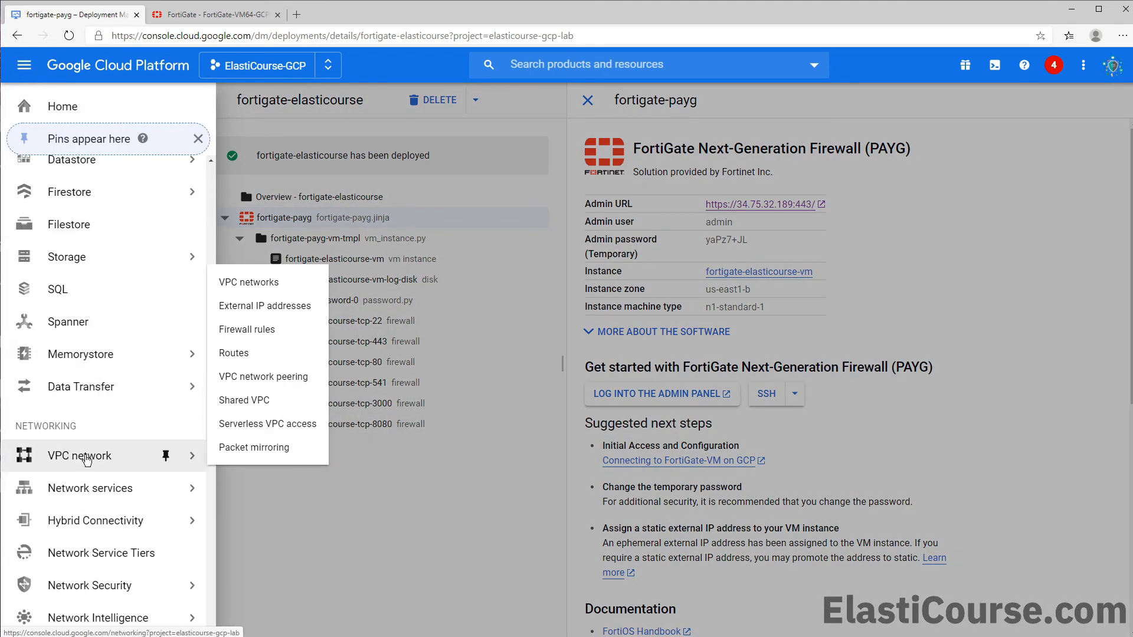
left_click(234, 353)
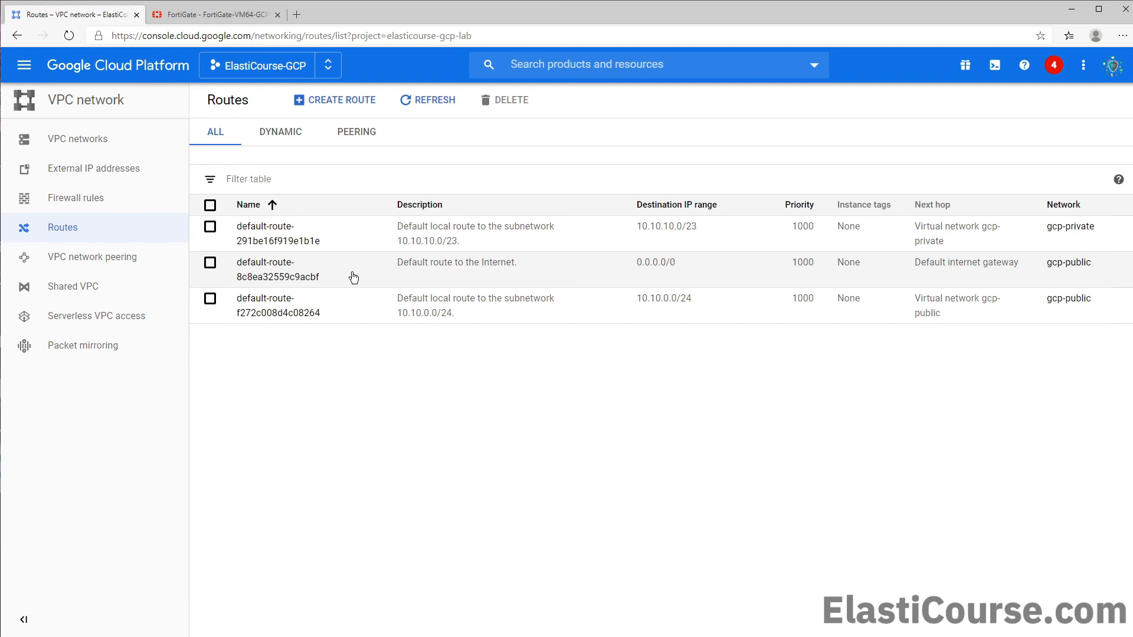
left_click(334, 99)
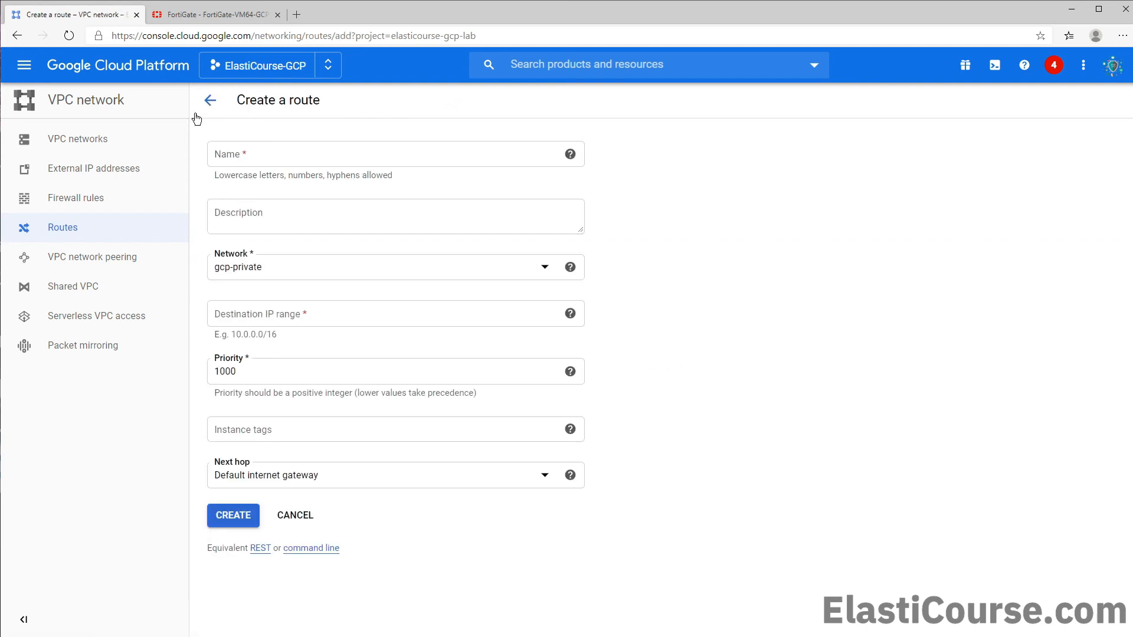
Step: Name the route private-default-route and assign it to network gcp-private
type("private-default-route")
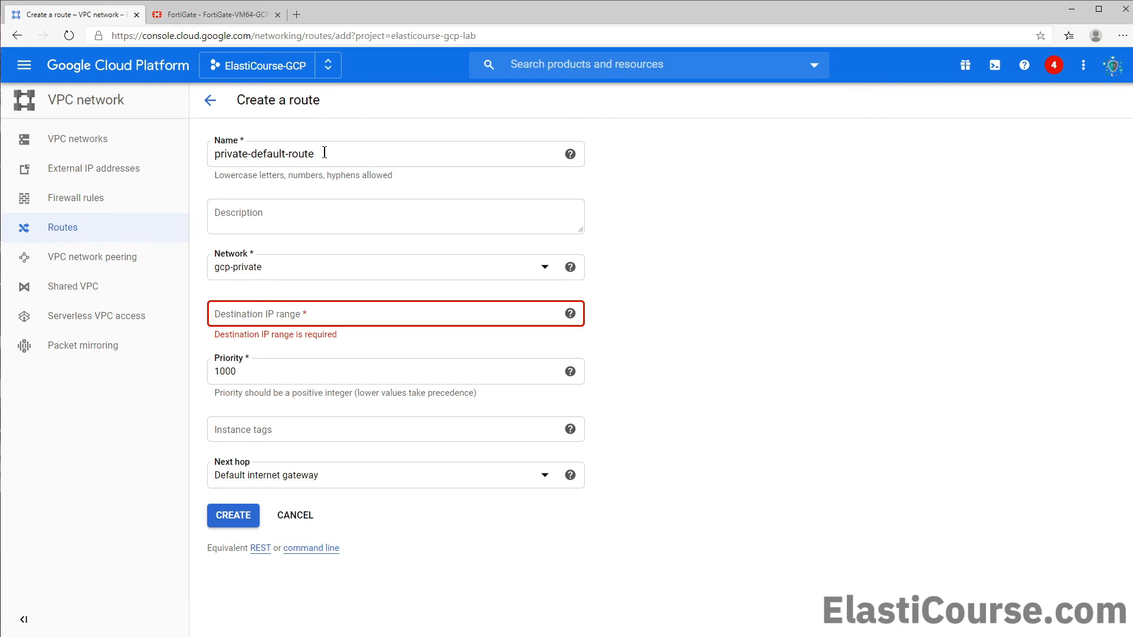
left_click(395, 266)
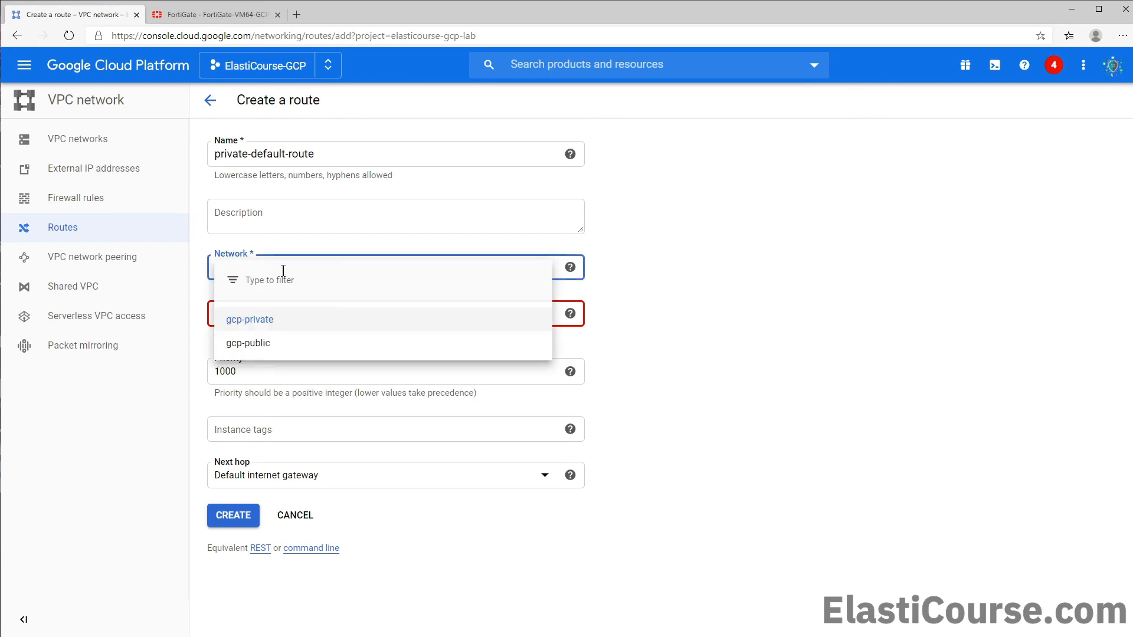
left_click(249, 318)
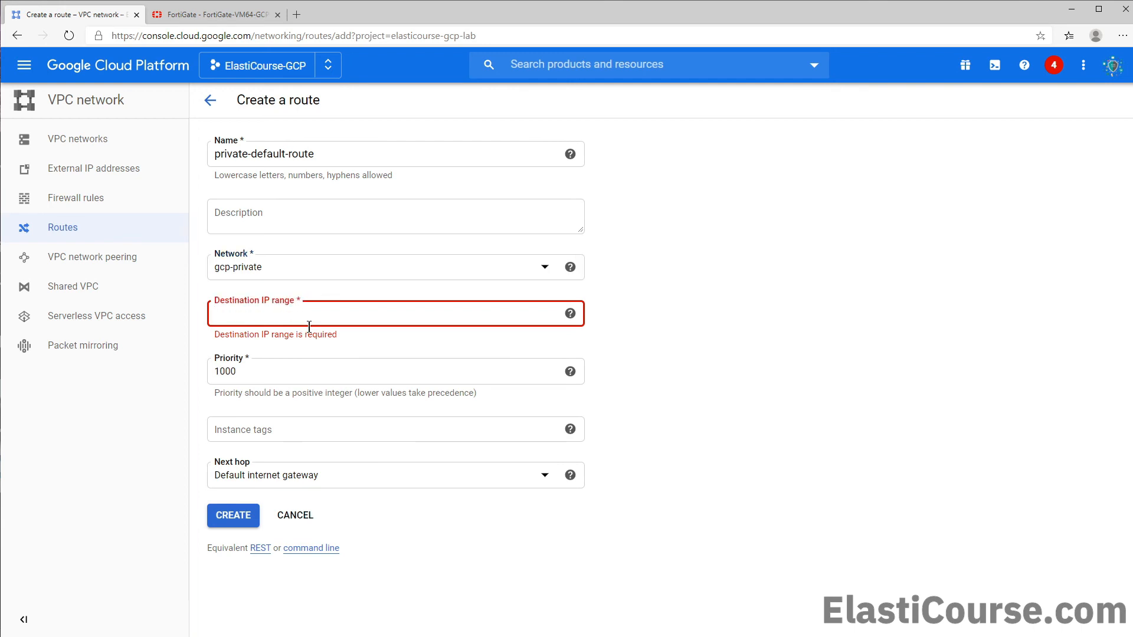
Step: Set destination 0.0.0.0/0 with a 'Specify IP address' next hop, then bring FortiGate into view
type("0.")
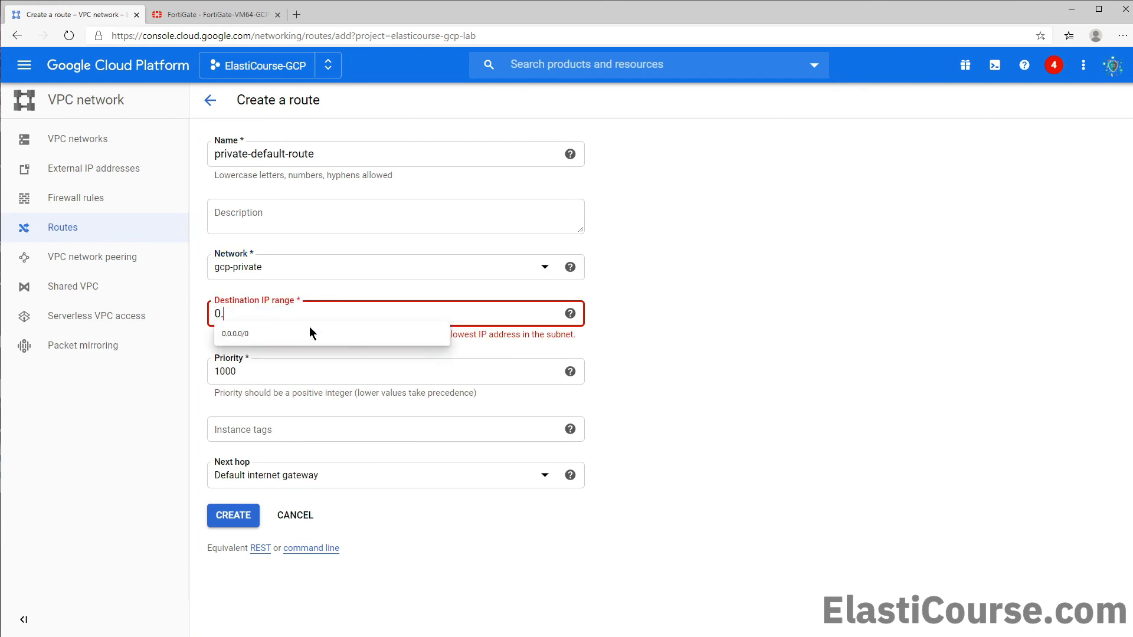
left_click(233, 333)
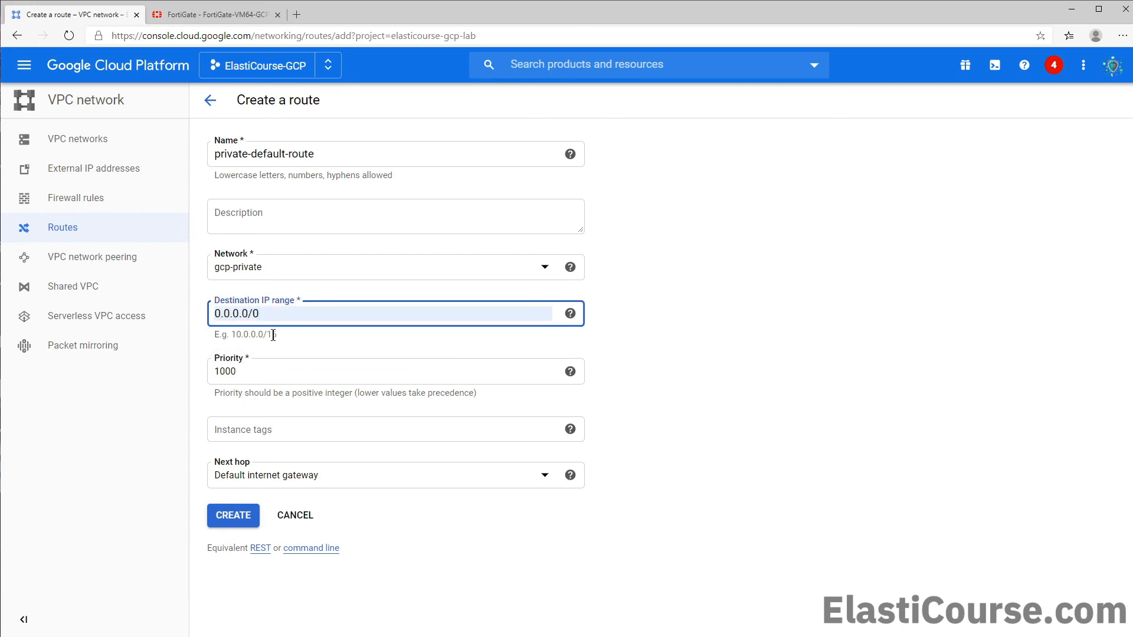
left_click(396, 429)
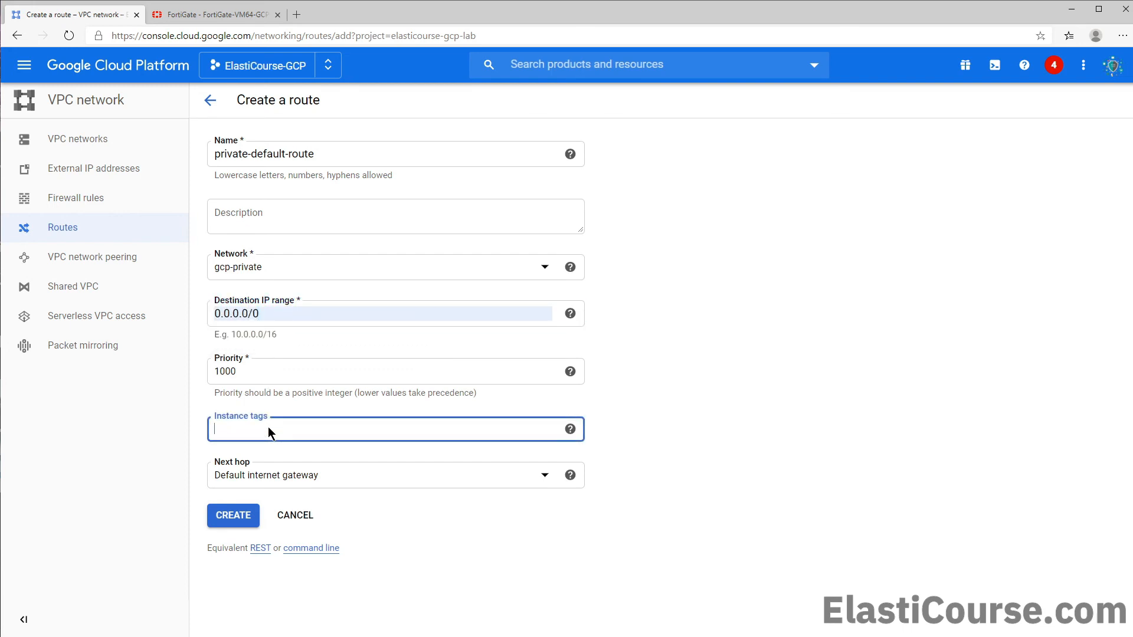
mouse_move(248, 482)
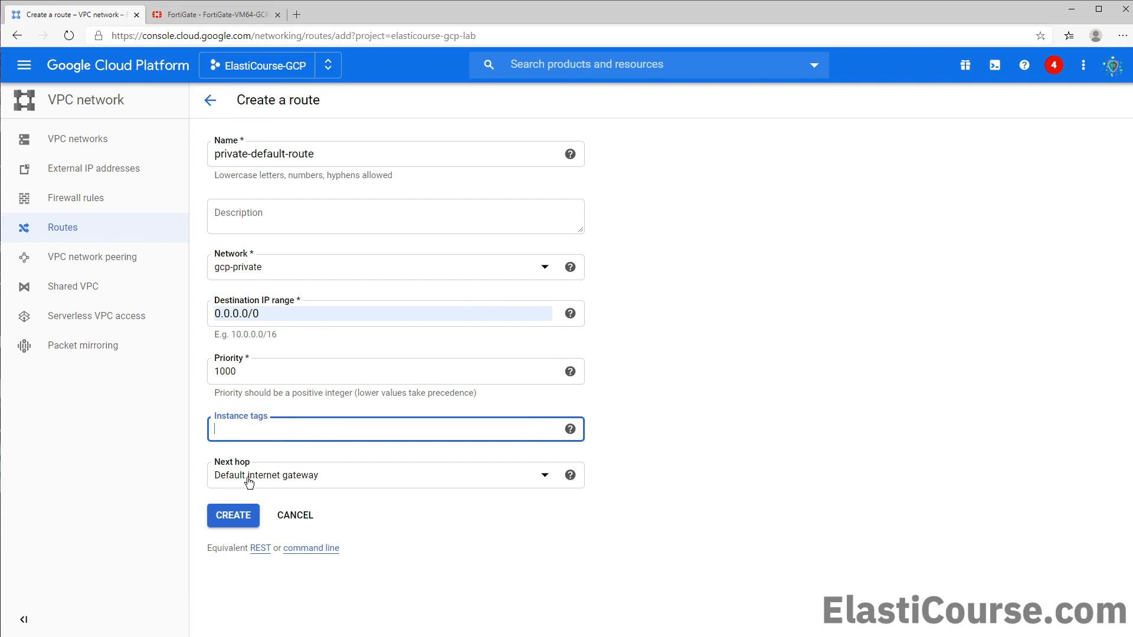
mouse_move(329, 481)
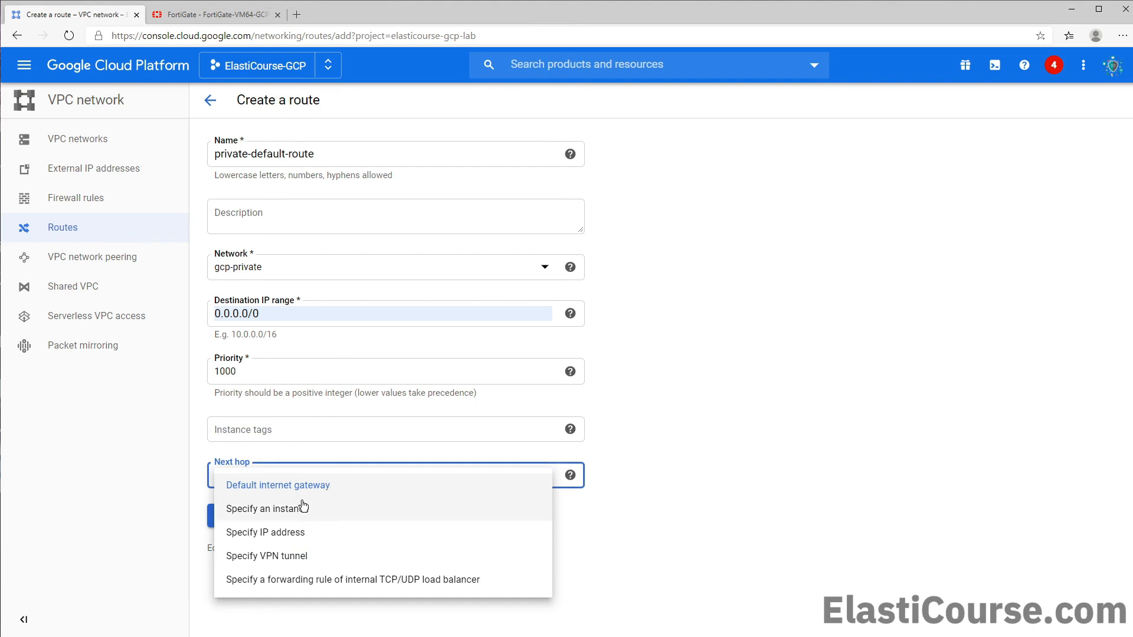
mouse_move(295, 539)
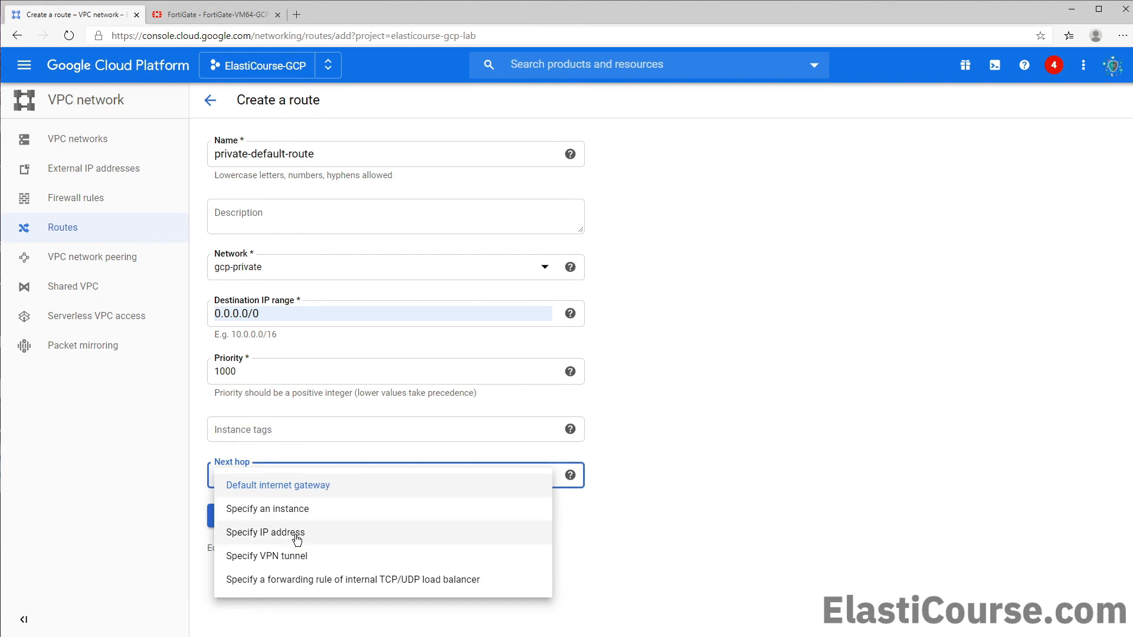
left_click(265, 532)
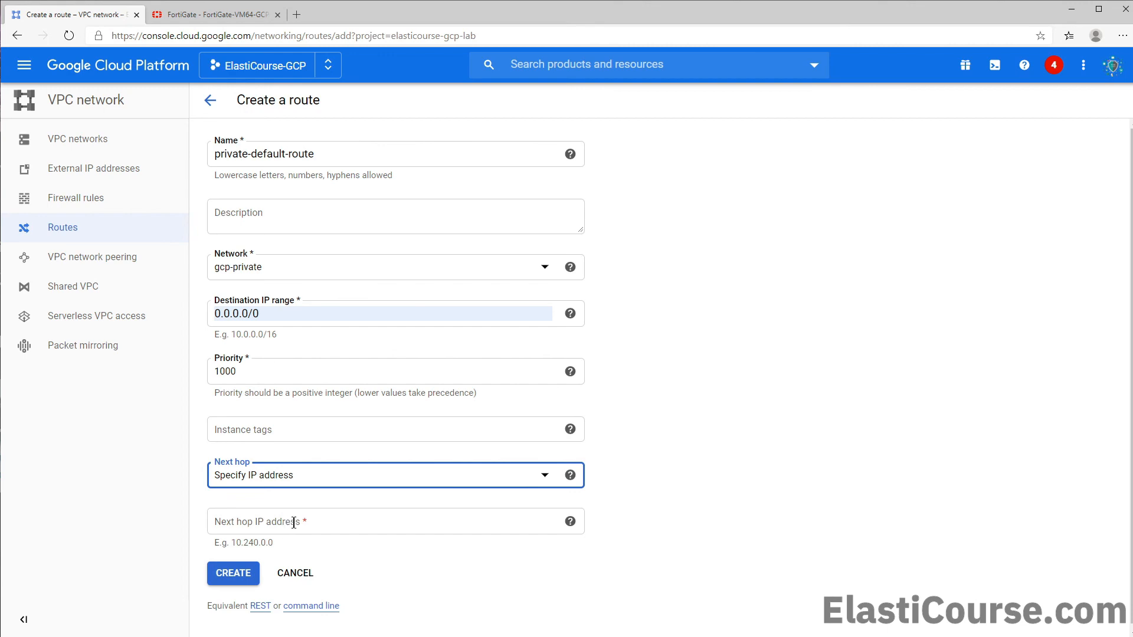
mouse_move(287, 407)
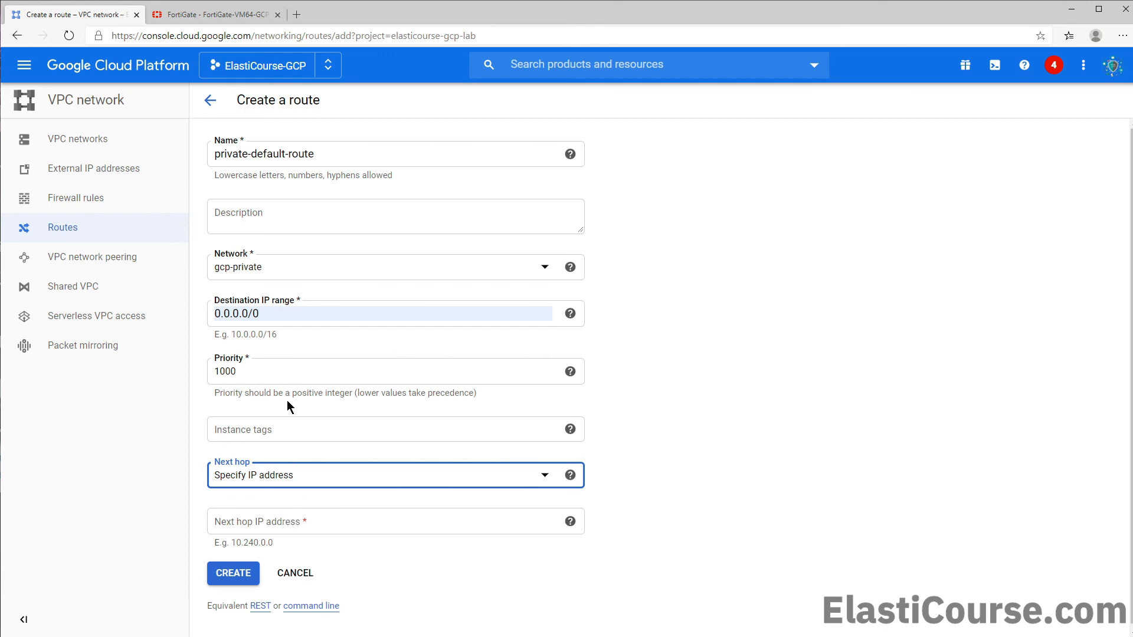
left_click(213, 14)
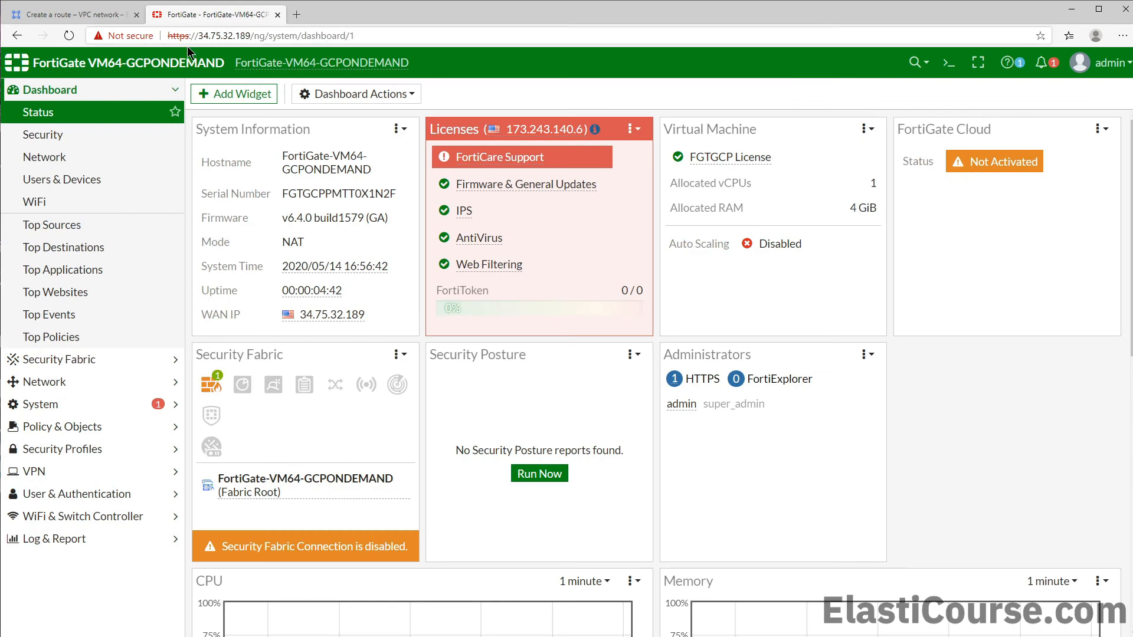
Step: Look up port2's IP 10.10.10.2 under Network > Interfaces and return to the route form
left_click(45, 381)
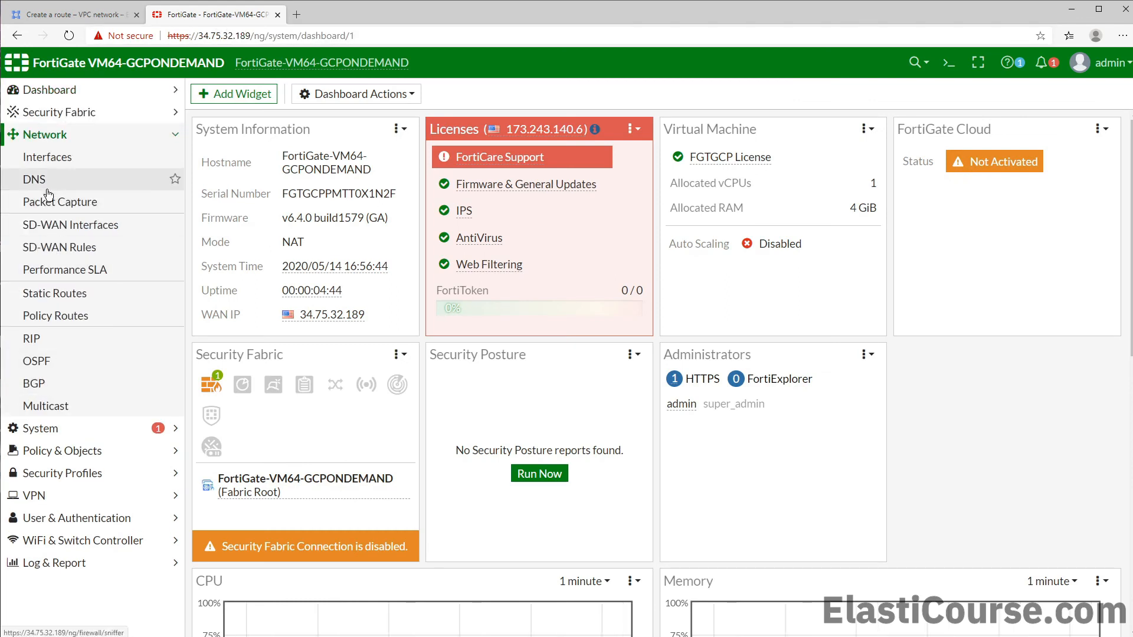
left_click(47, 157)
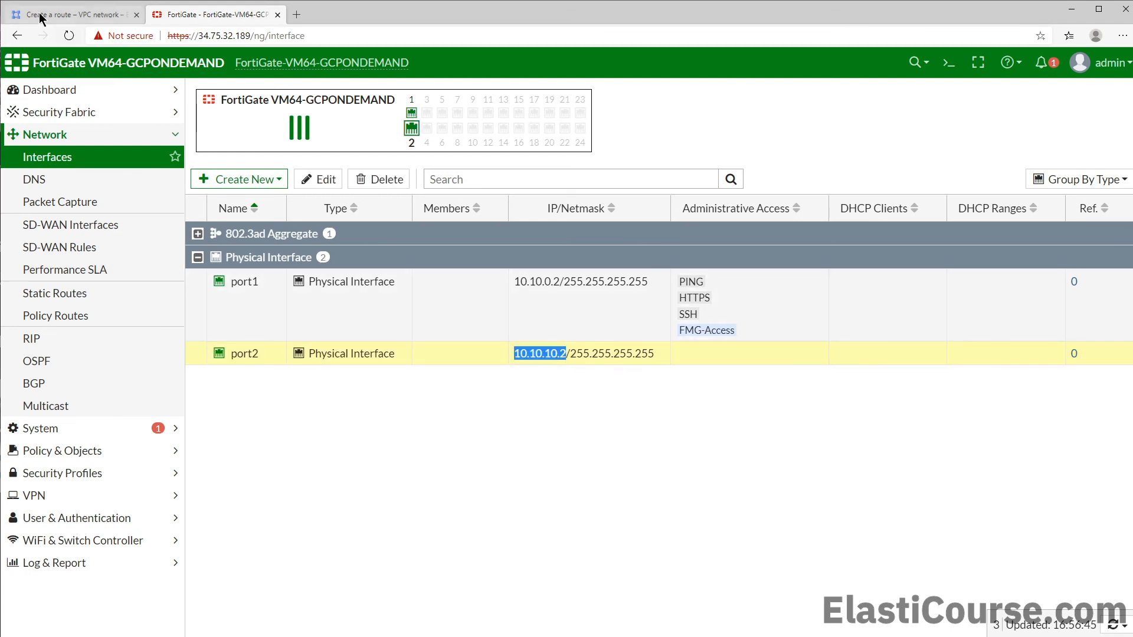
left_click(72, 14)
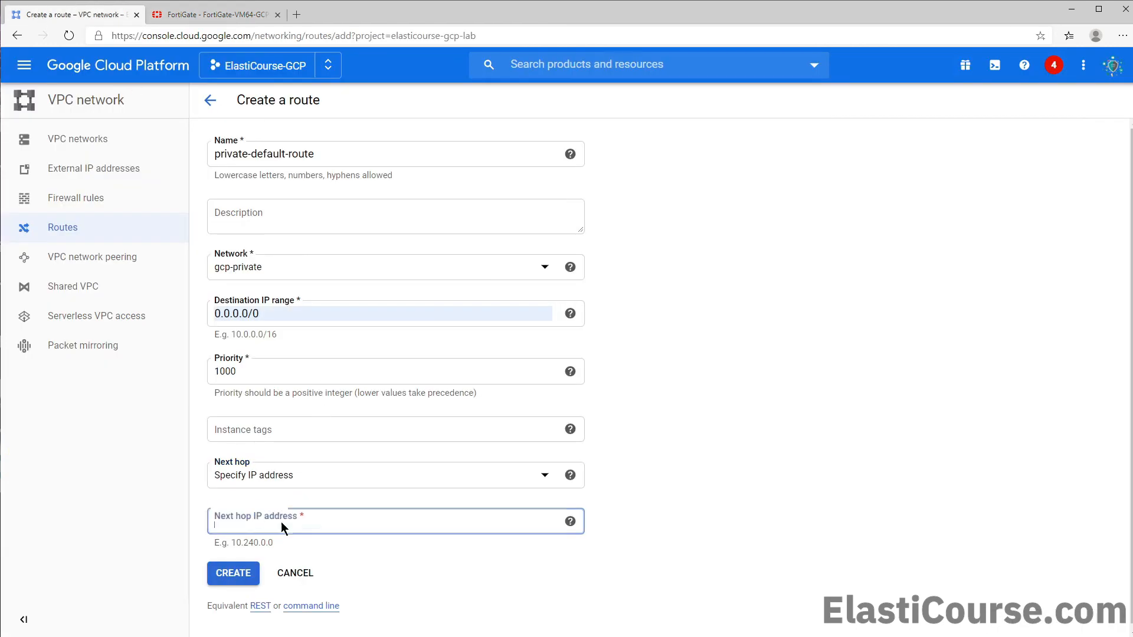
Step: Create private-default-route so it lists on gcp-private for 0.0.0.0/0 via 10.10.10.2
left_click(232, 573)
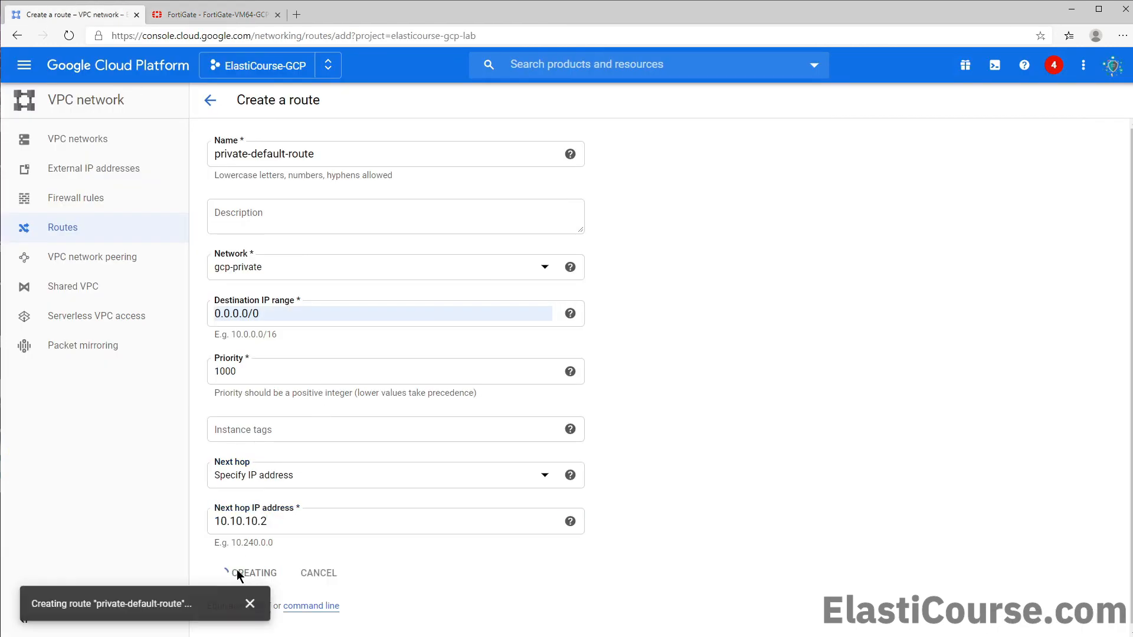
left_click(251, 572)
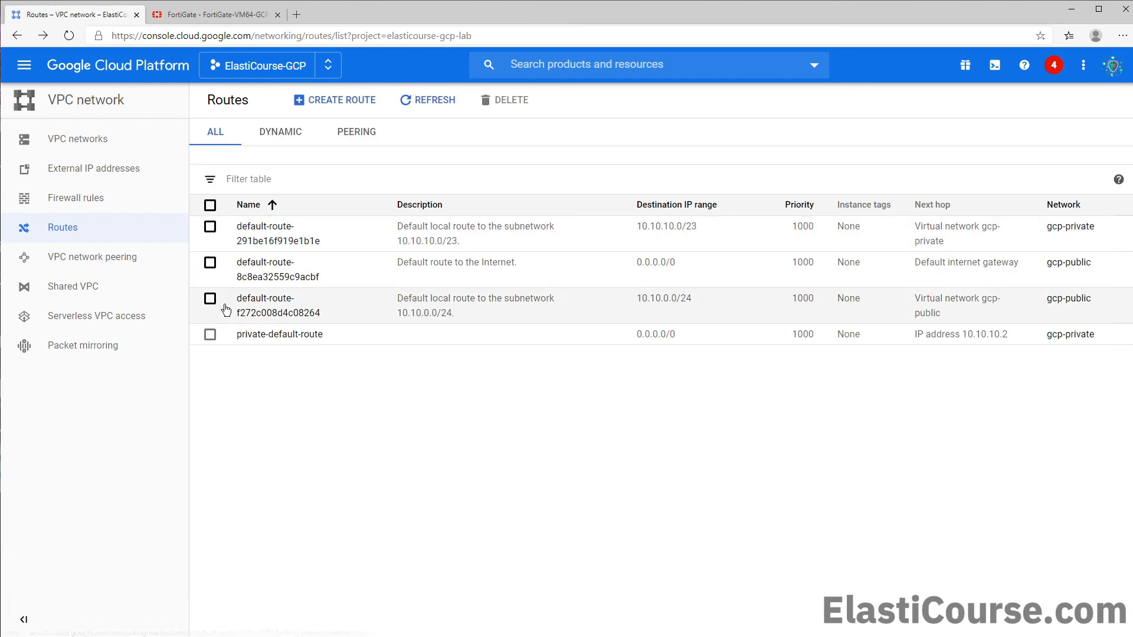
mouse_move(279, 334)
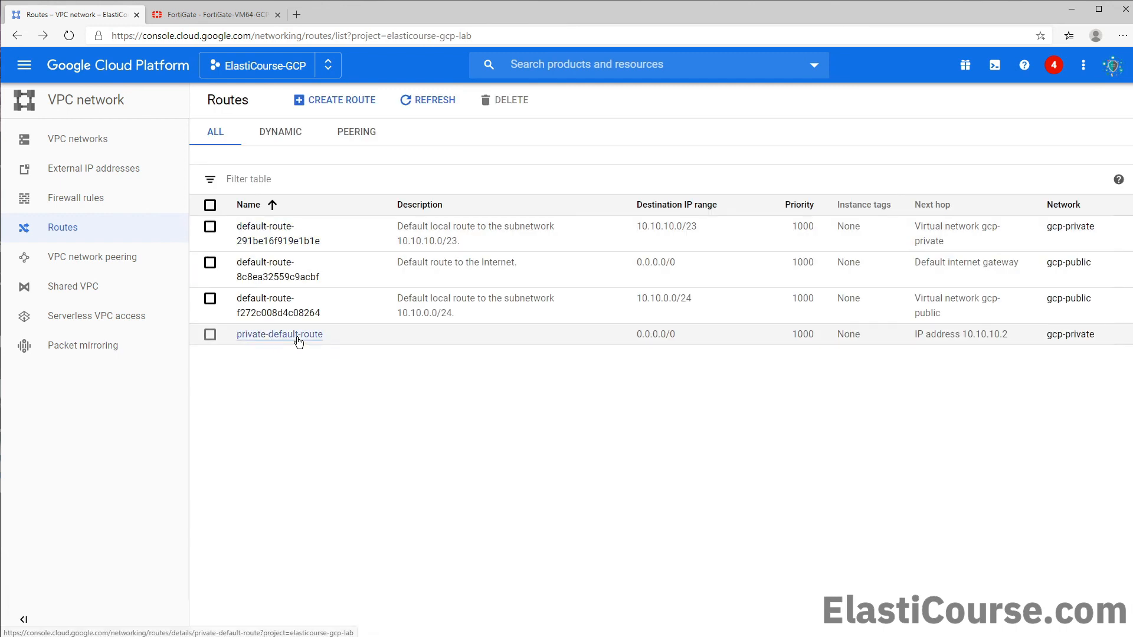
mouse_move(1007, 340)
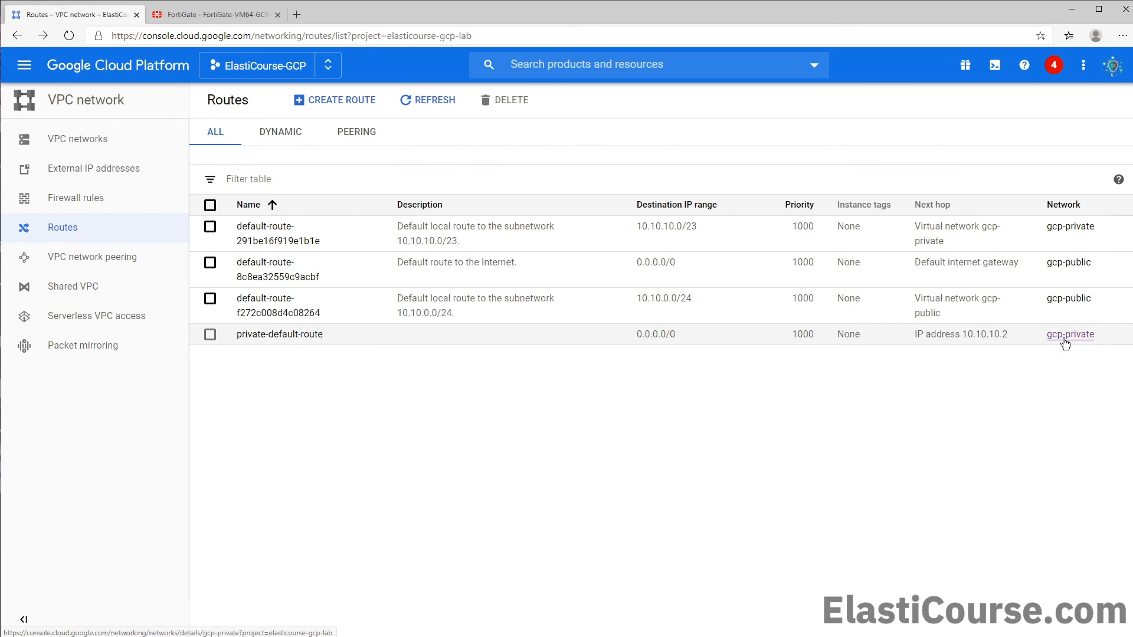
mouse_move(730, 437)
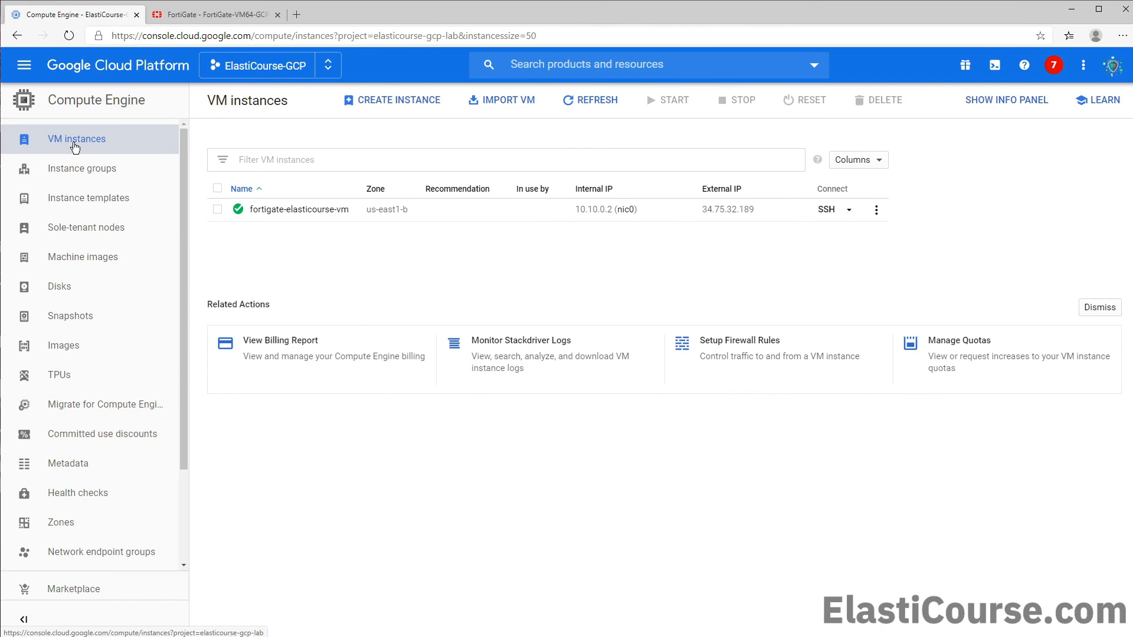
mouse_move(297, 210)
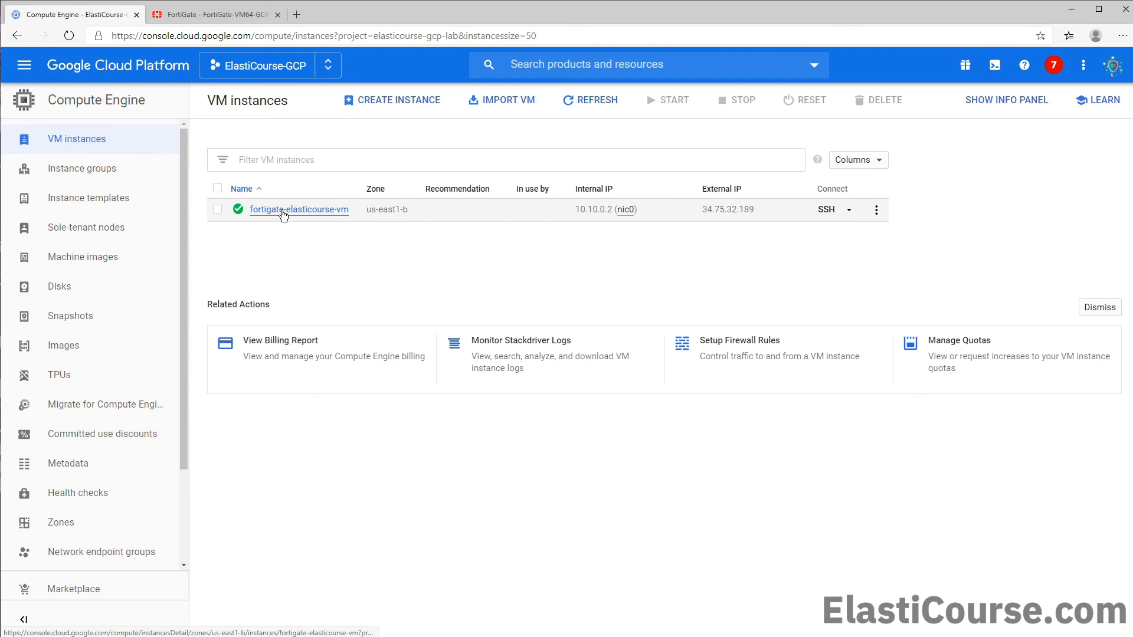
mouse_move(384, 213)
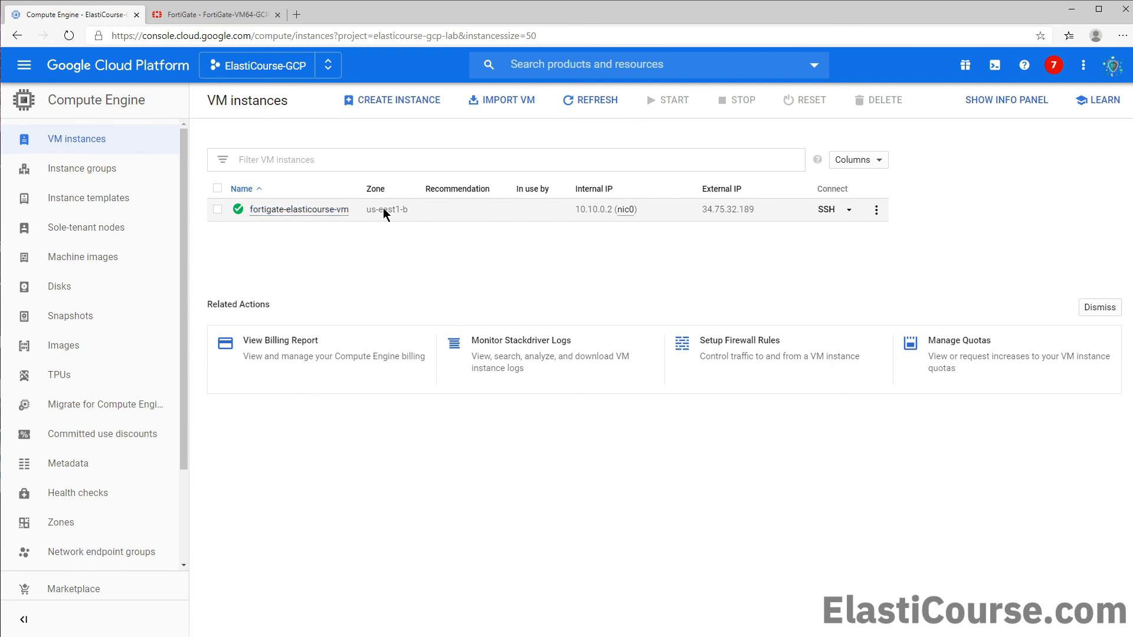
mouse_move(507, 220)
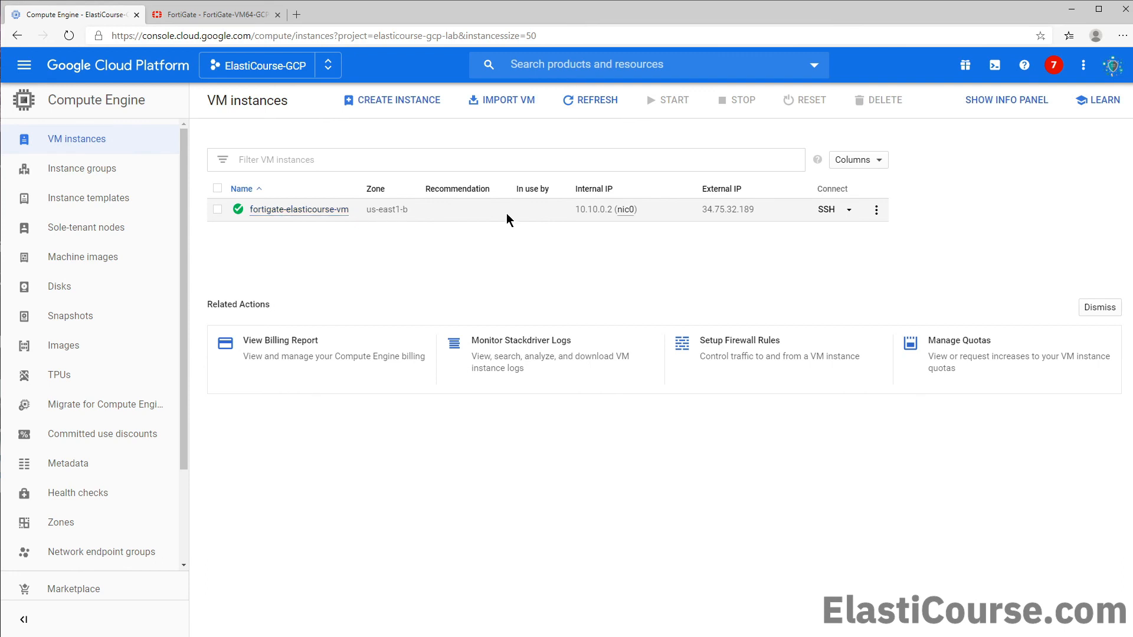
mouse_move(728, 214)
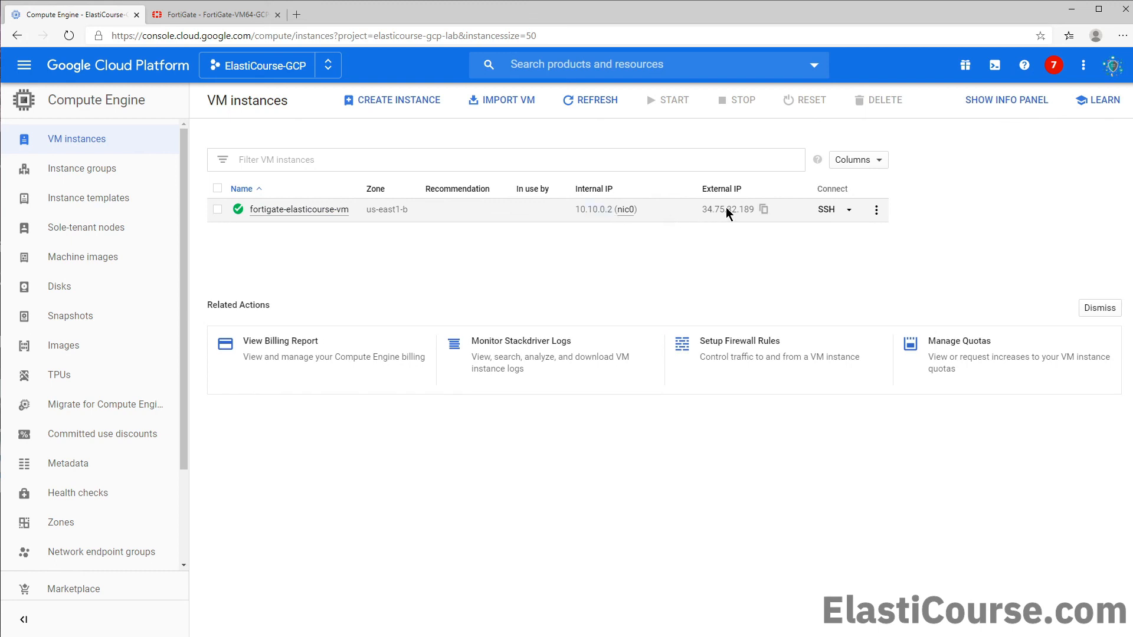
mouse_move(779, 224)
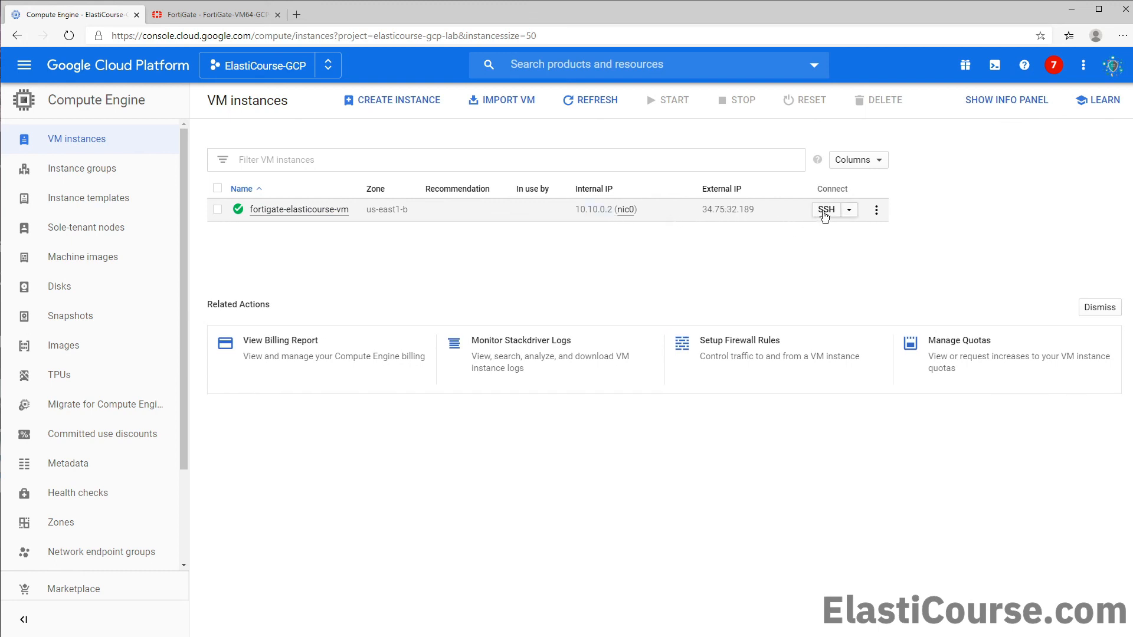
Step: Start an SSH connection to fortigate-elasticourse-vm from the VM instances list
left_click(825, 210)
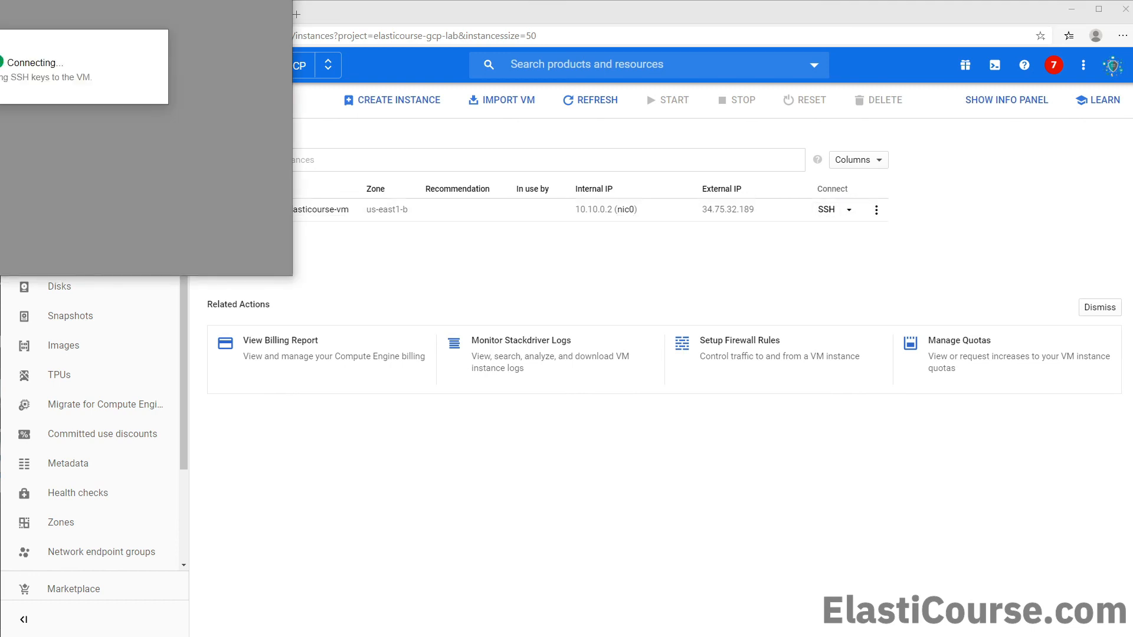
Step: Reach the FortiGate CLI prompt over SSH, then close the session and leave the page
left_click(826, 210)
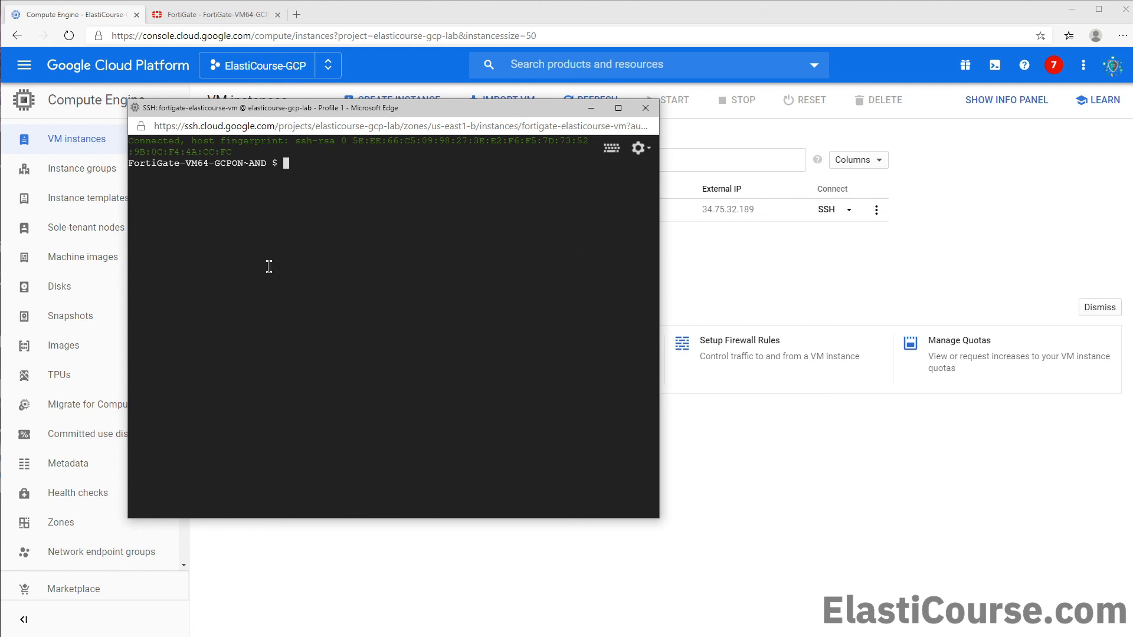
mouse_move(429, 259)
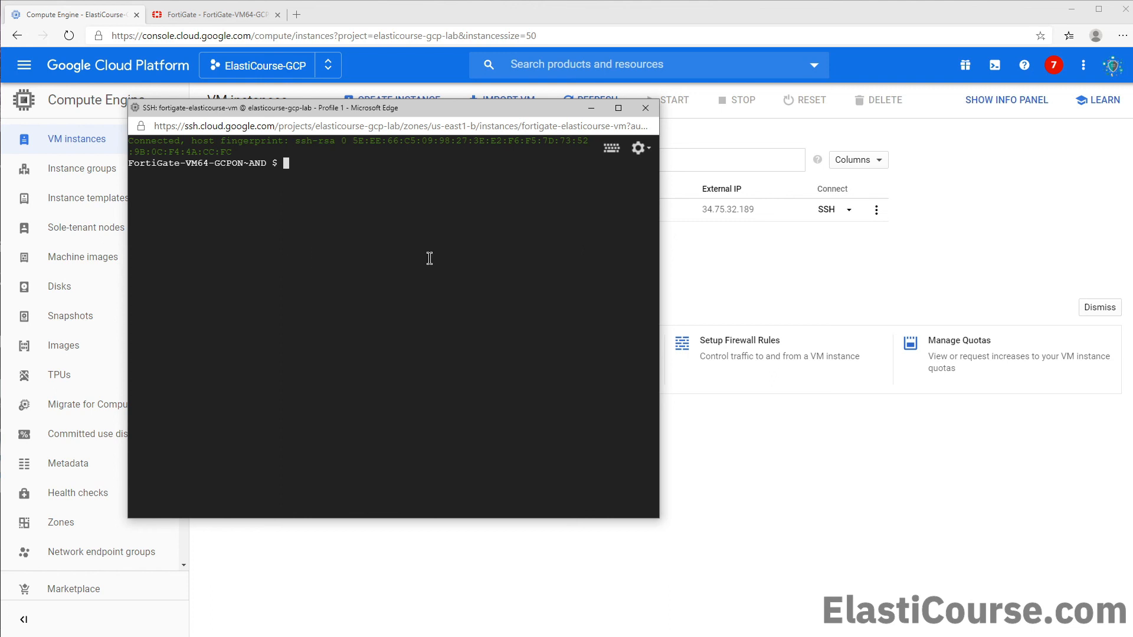
left_click(644, 108)
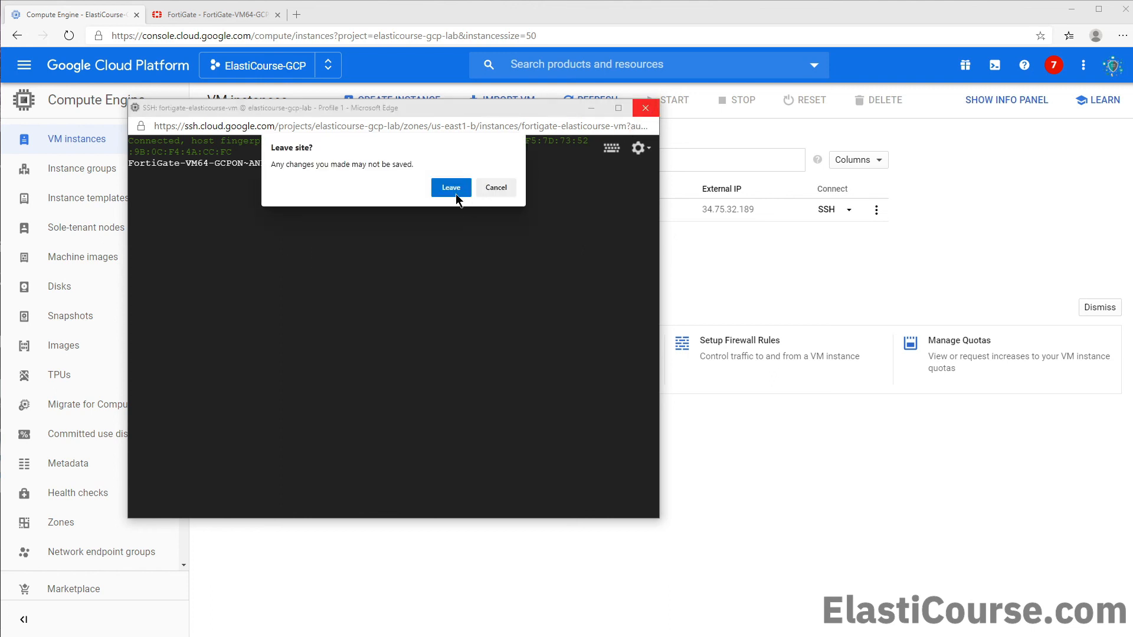
left_click(450, 188)
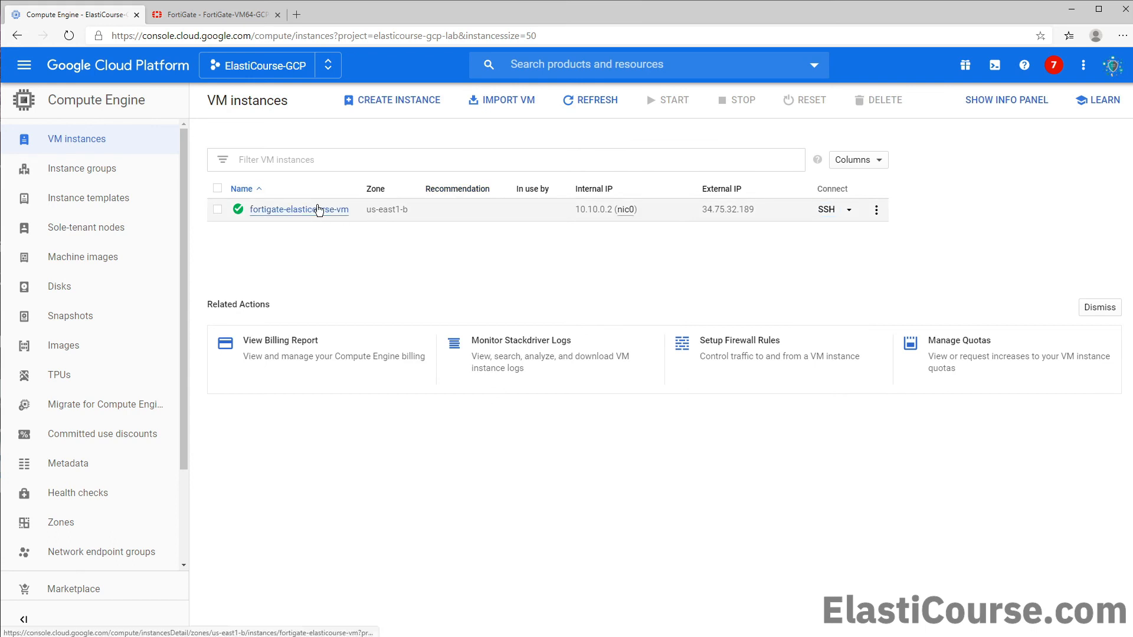
Step: Review the VM's network interfaces, disks and metadata, then view serial port 1 output
left_click(298, 210)
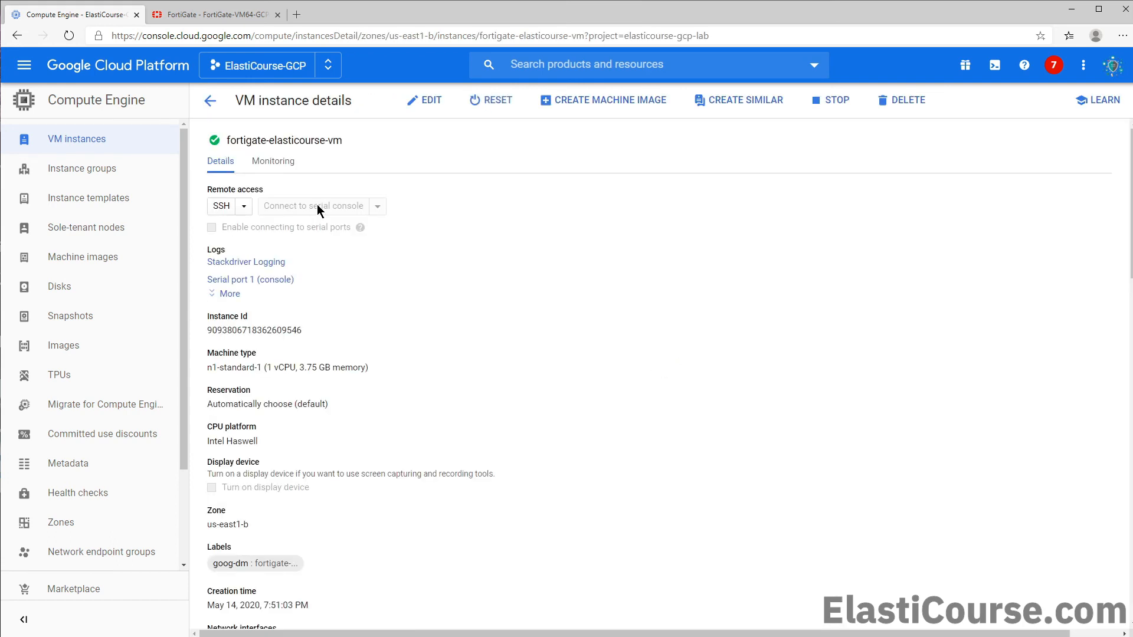
mouse_move(273, 331)
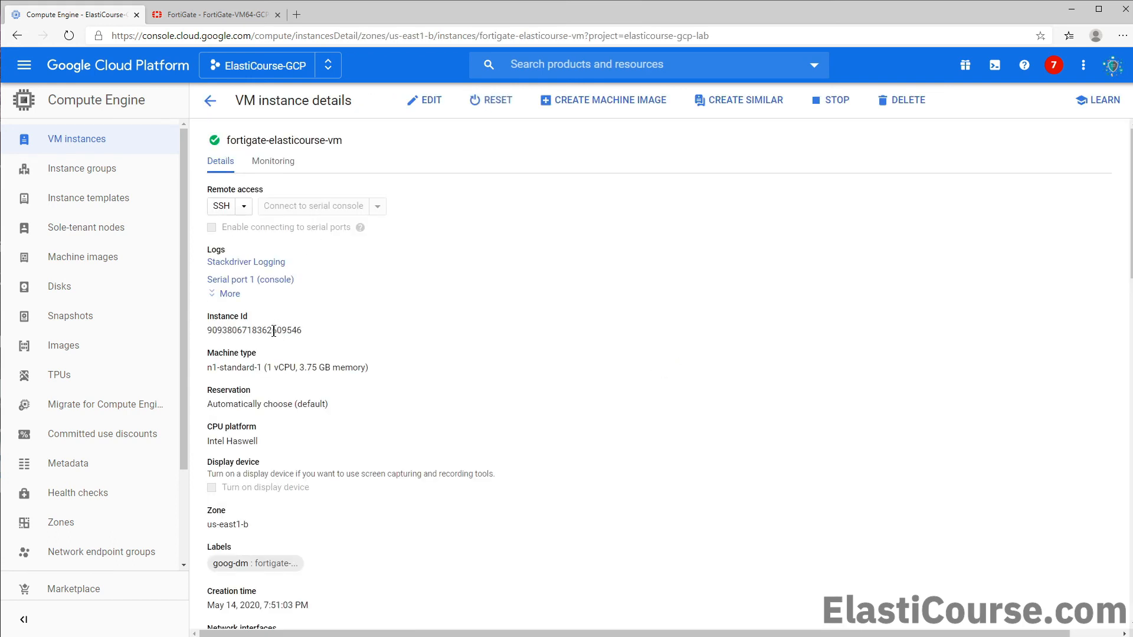
mouse_move(239, 440)
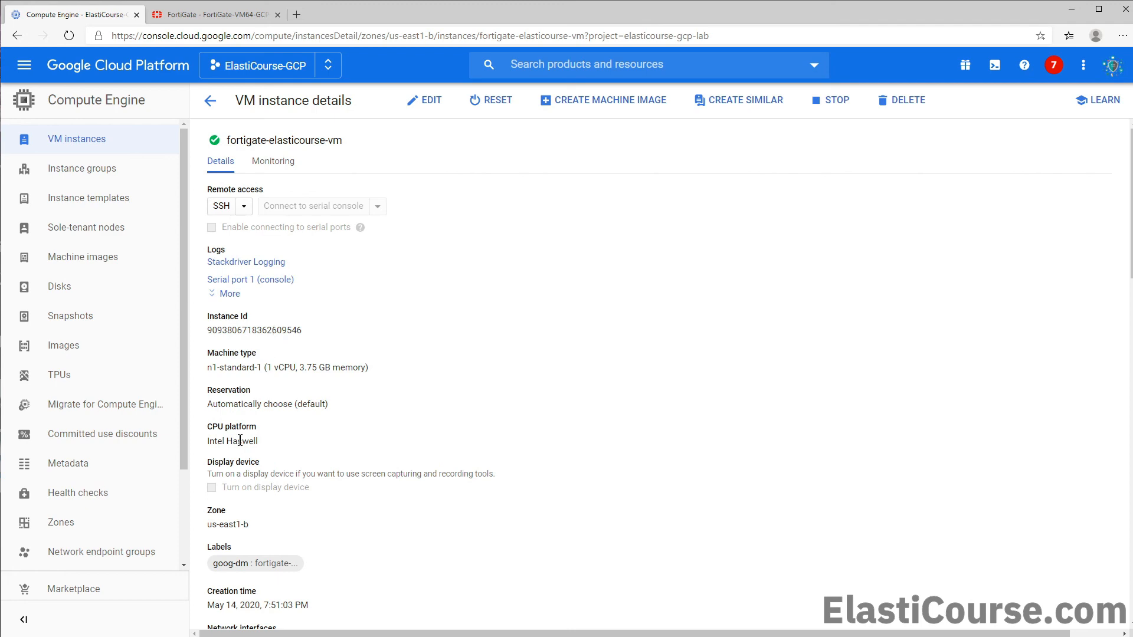
scroll("down", 3)
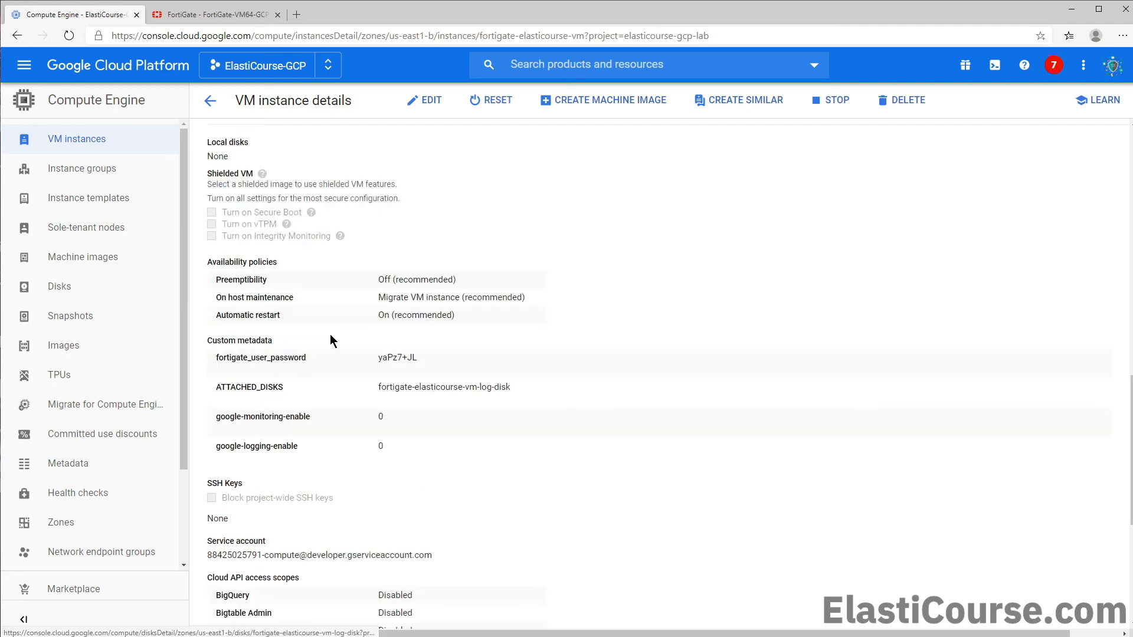
scroll("up", 3)
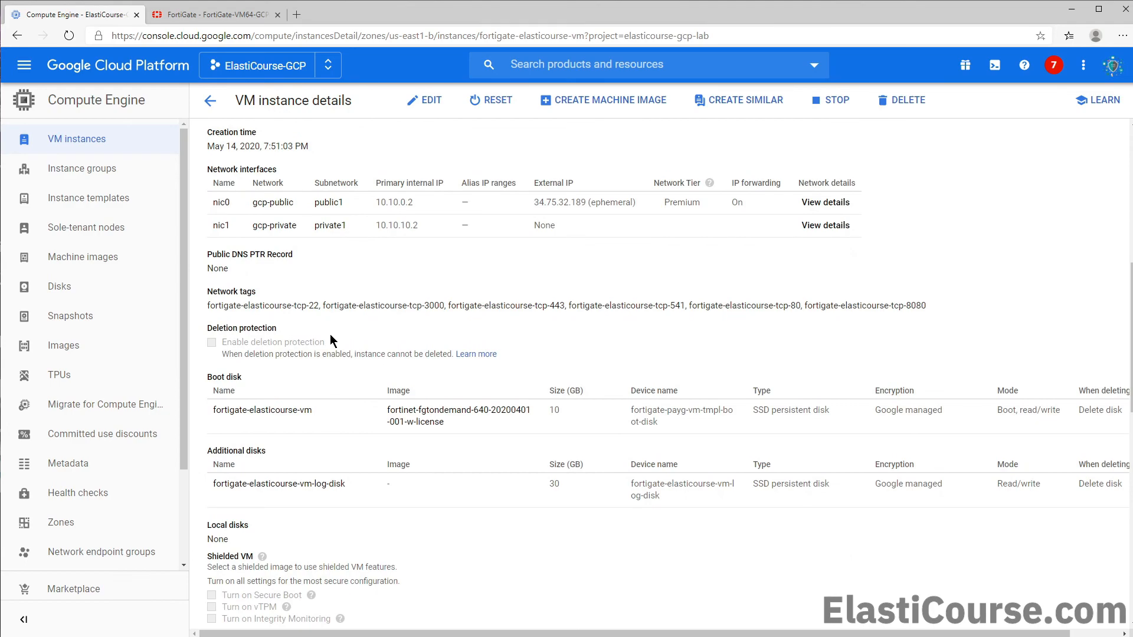
scroll("down", 3)
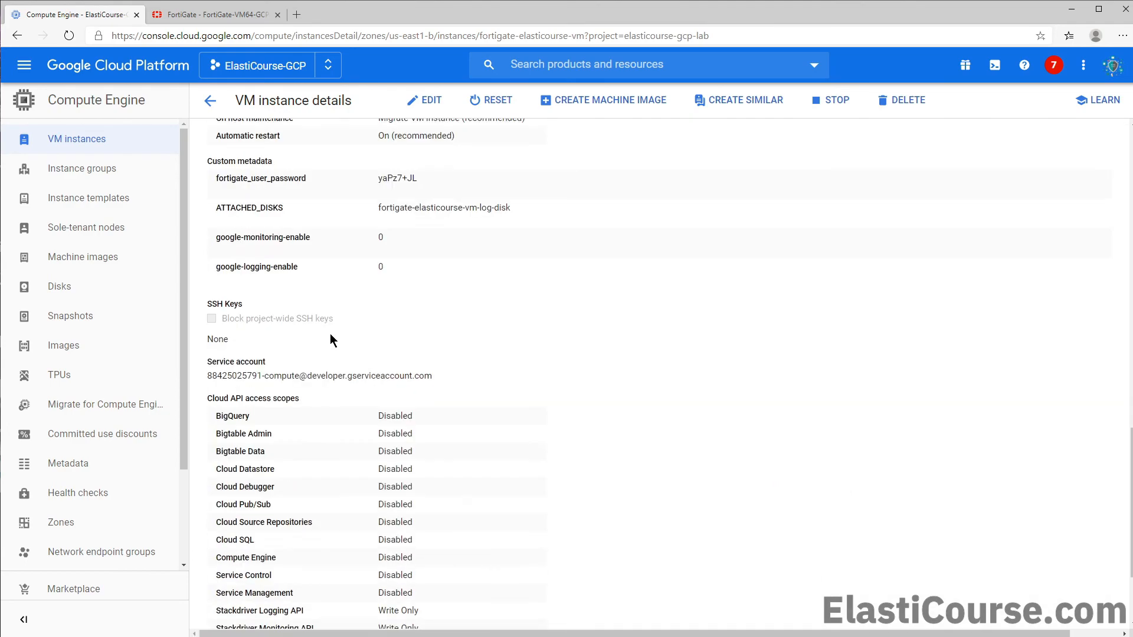
scroll("up", 3)
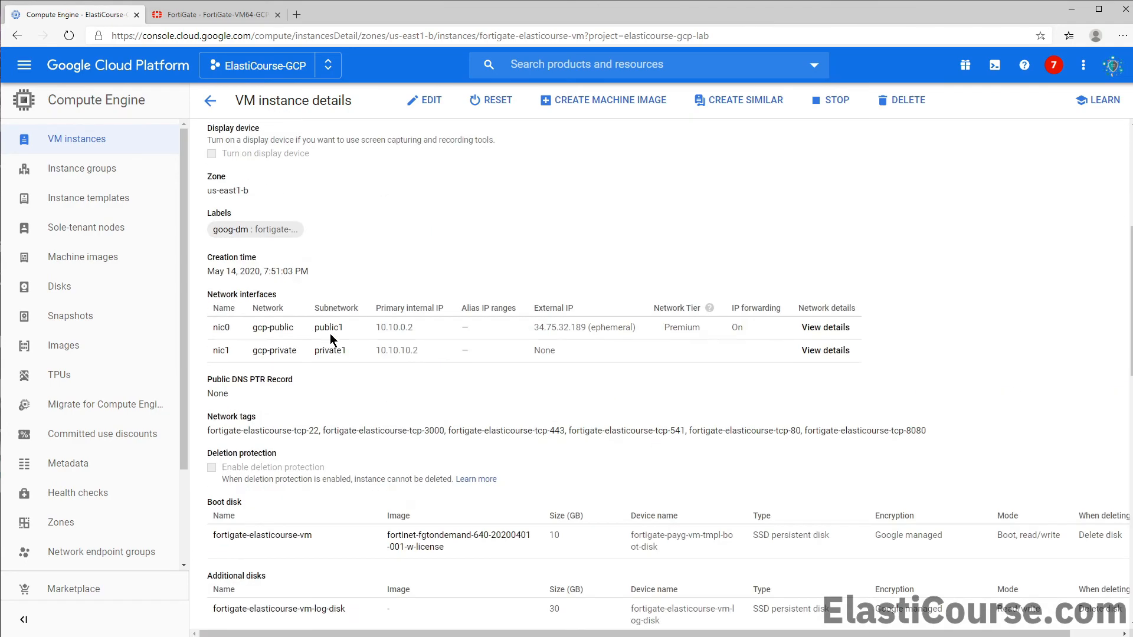
scroll("up", 3)
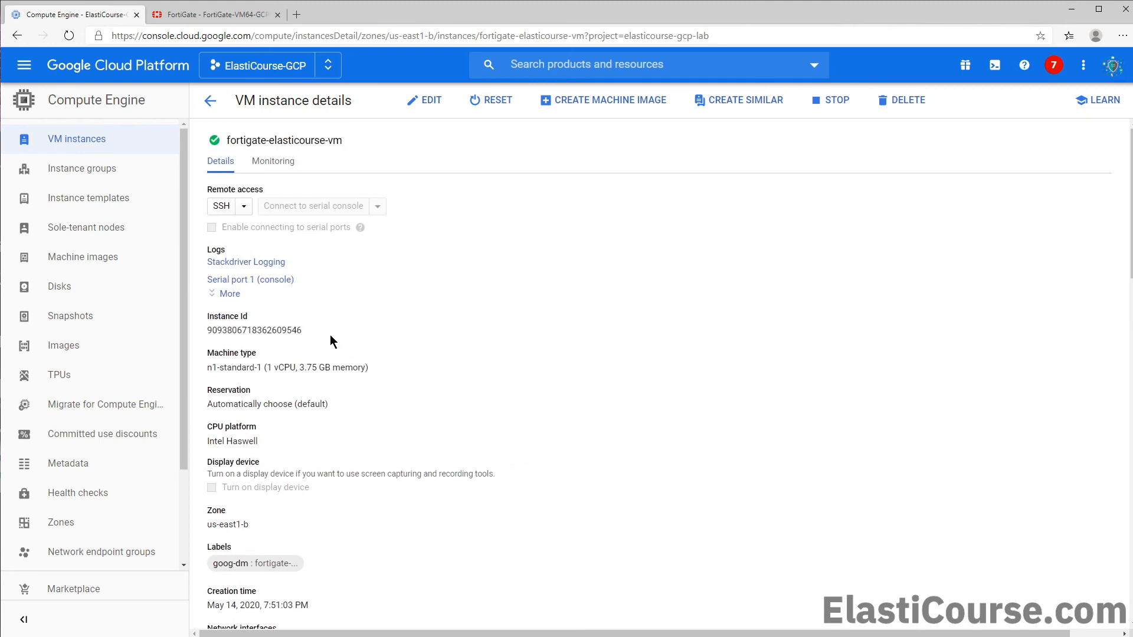
mouse_move(301, 344)
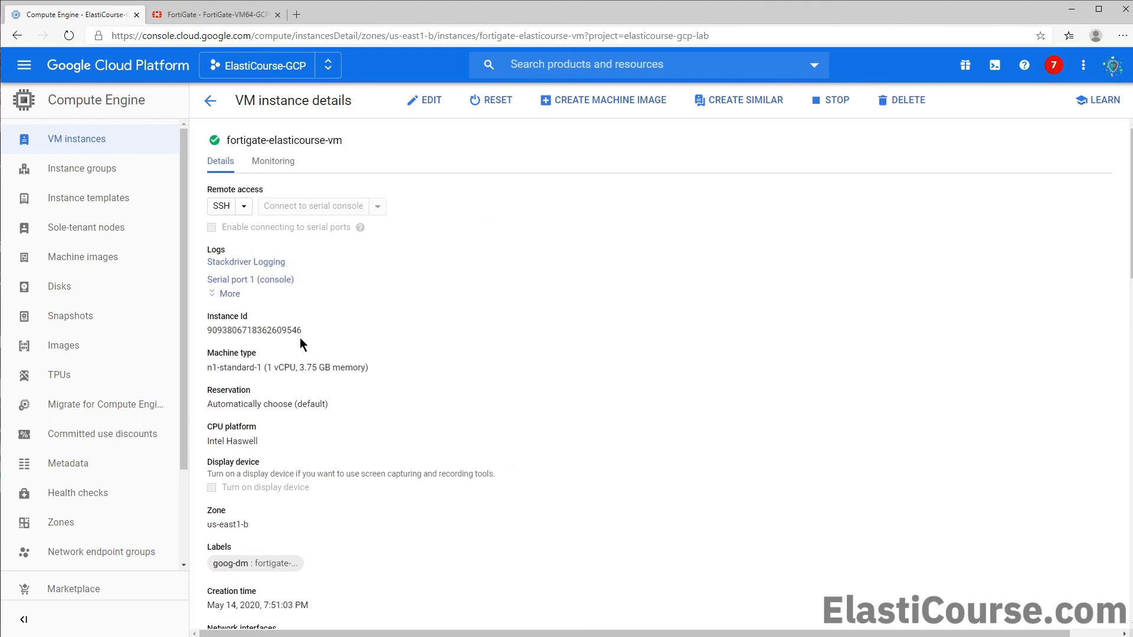
mouse_move(243, 250)
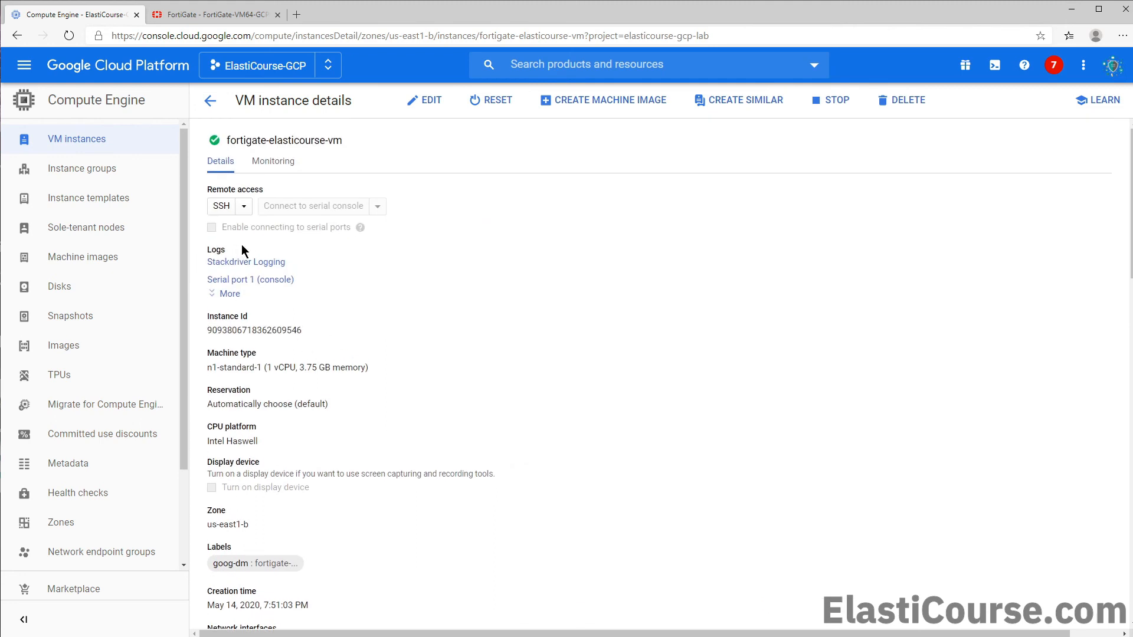
mouse_move(244, 259)
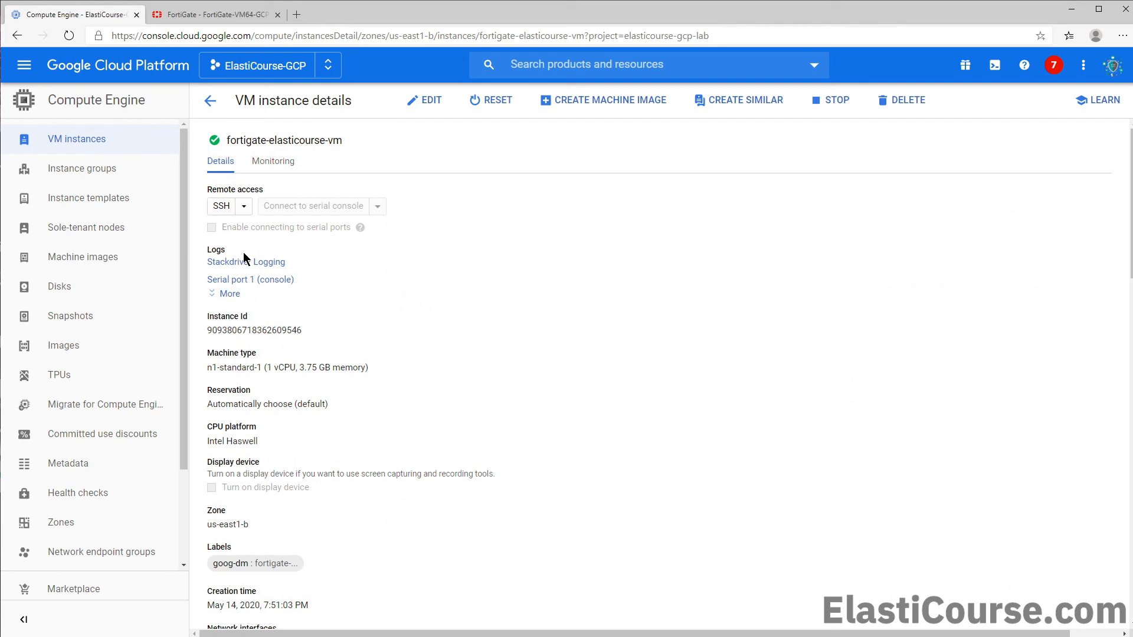
left_click(250, 280)
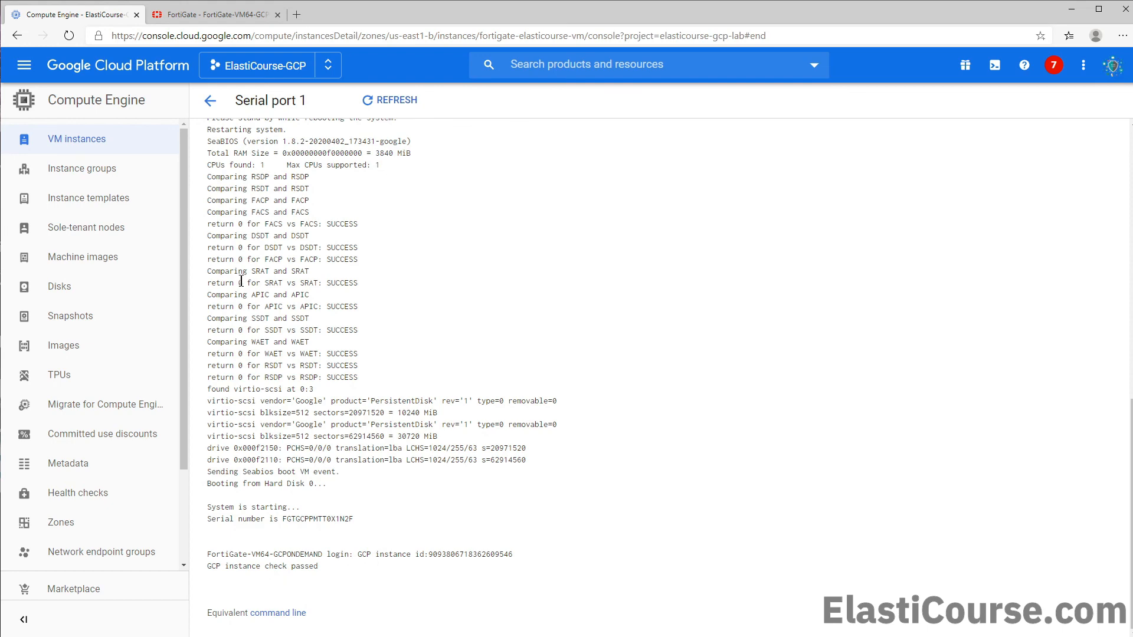
scroll("down", 3)
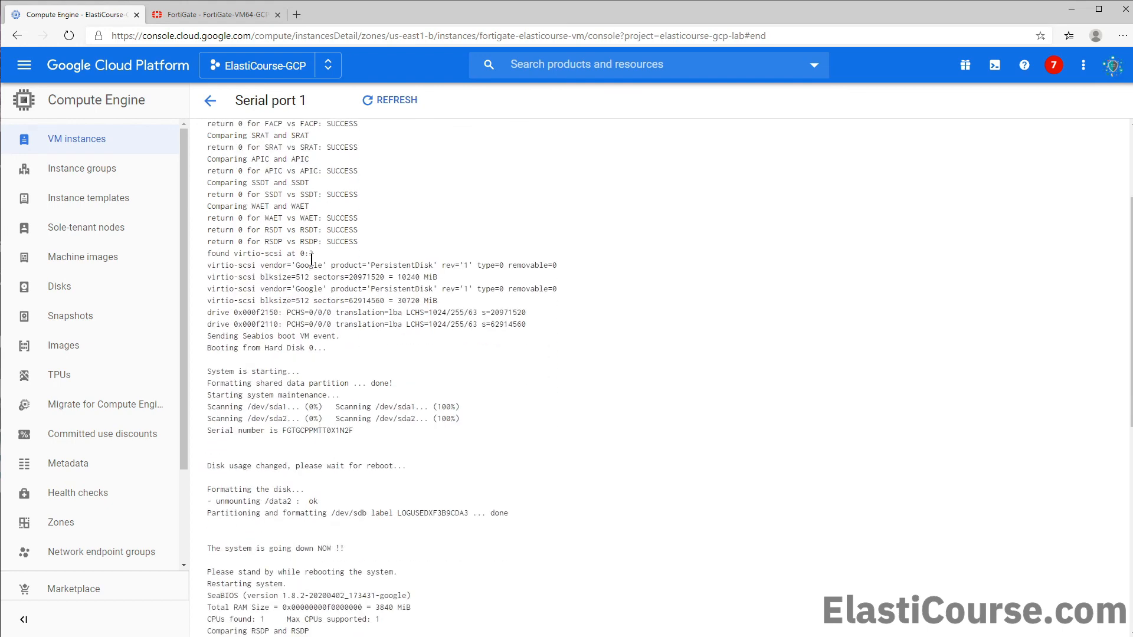
scroll("down", 3)
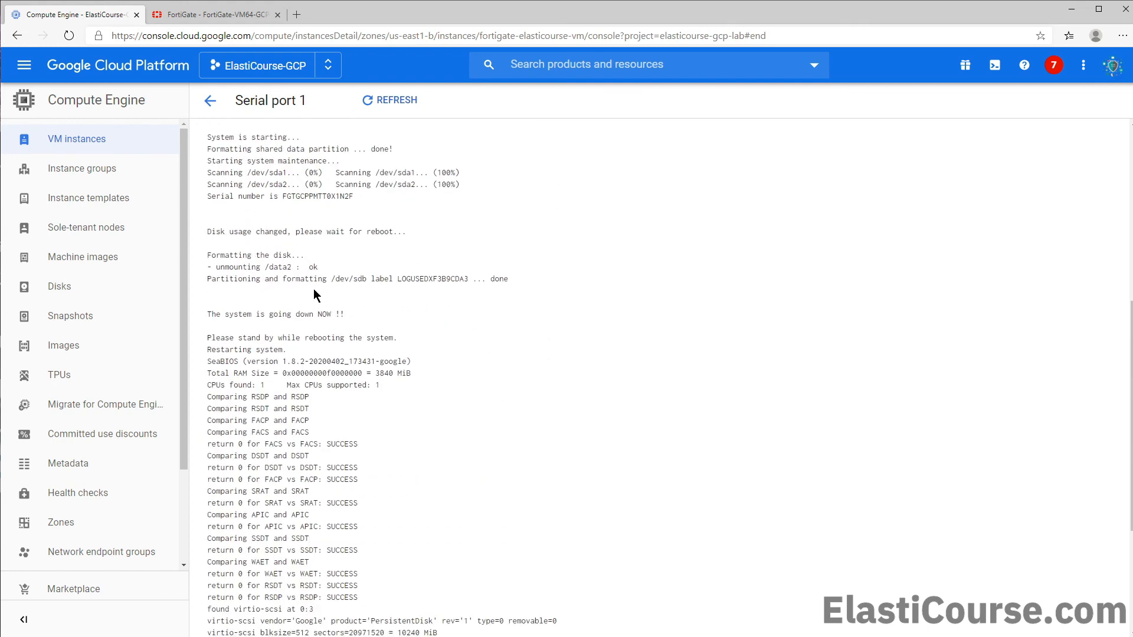
scroll("down", 3)
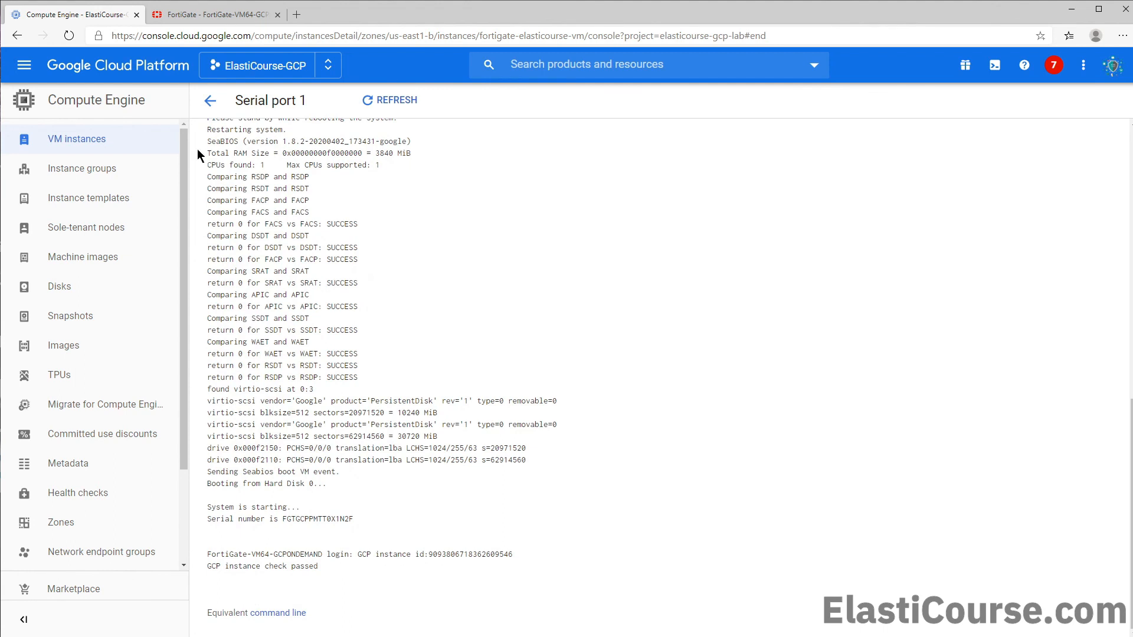
left_click(210, 100)
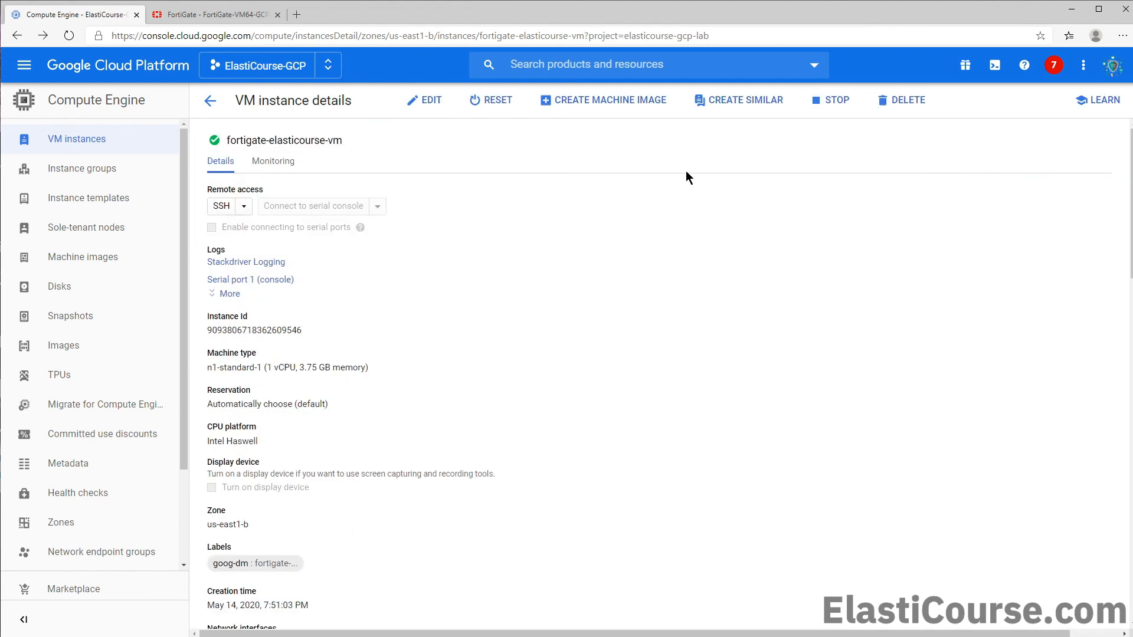
mouse_move(553, 201)
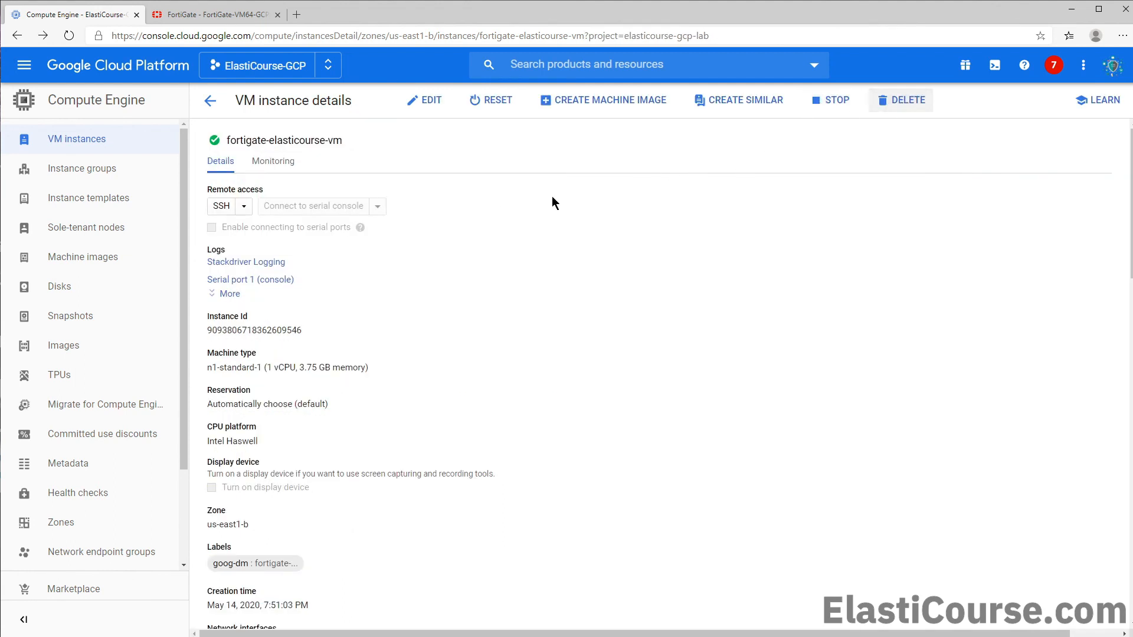